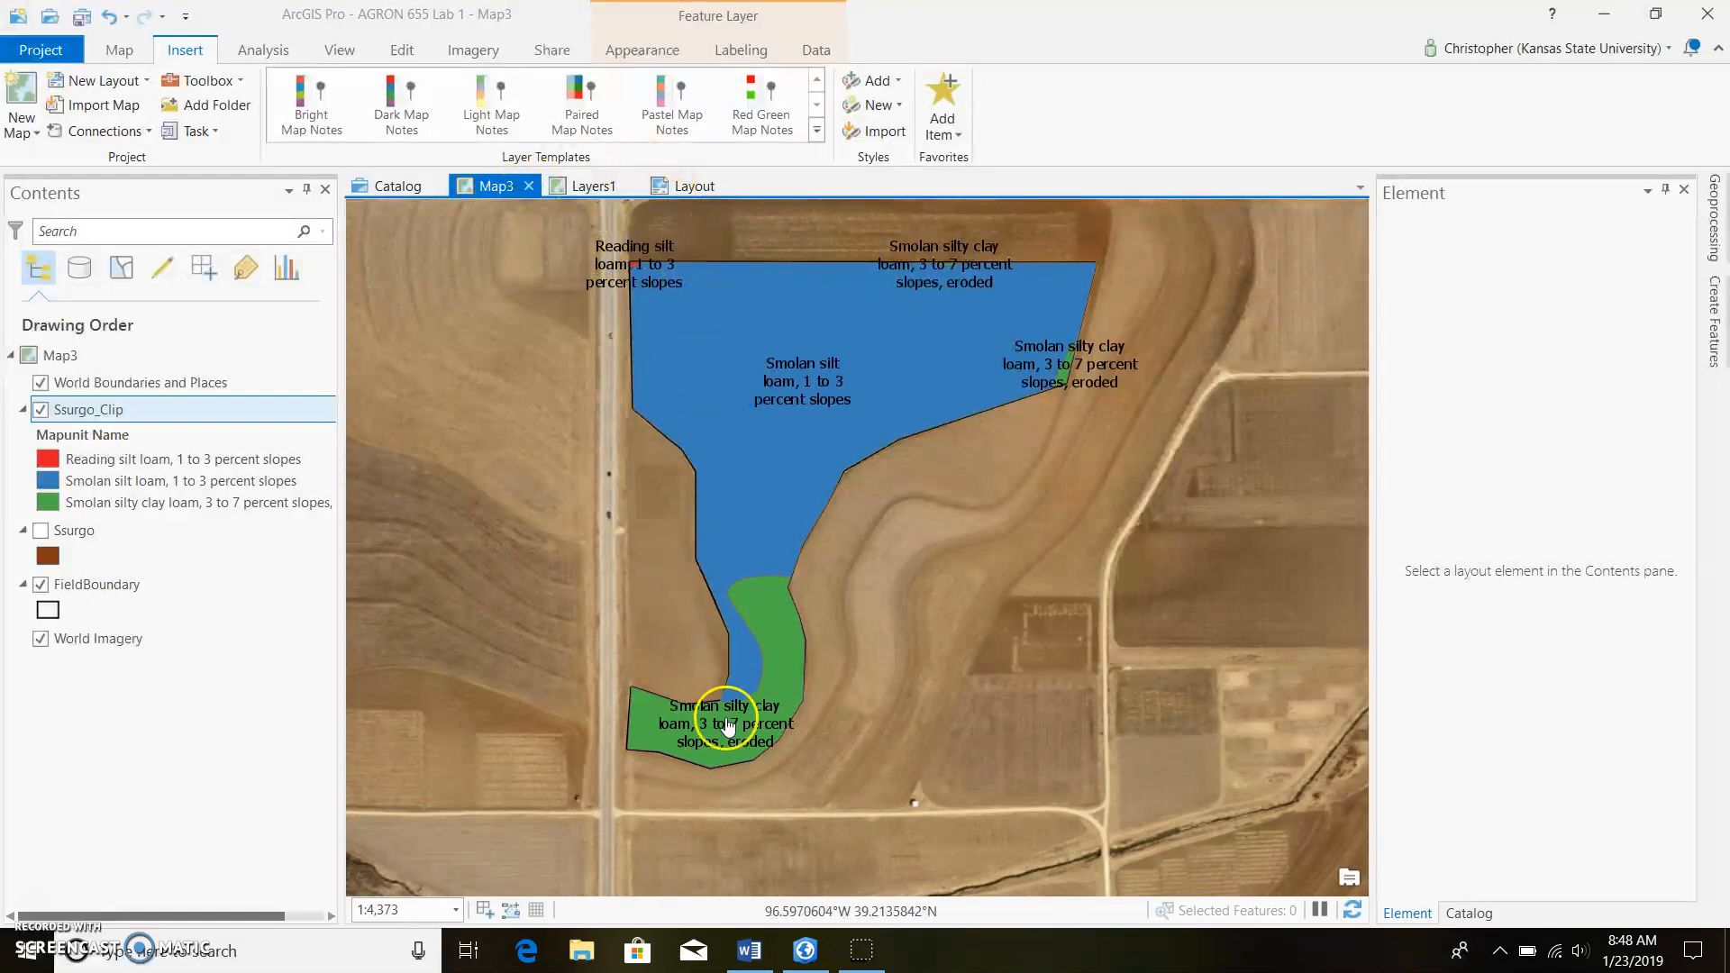
- Search the Windows taskbar for Chrome to launch the browser
{"action": "left_click", "coordinate": [166, 949]}
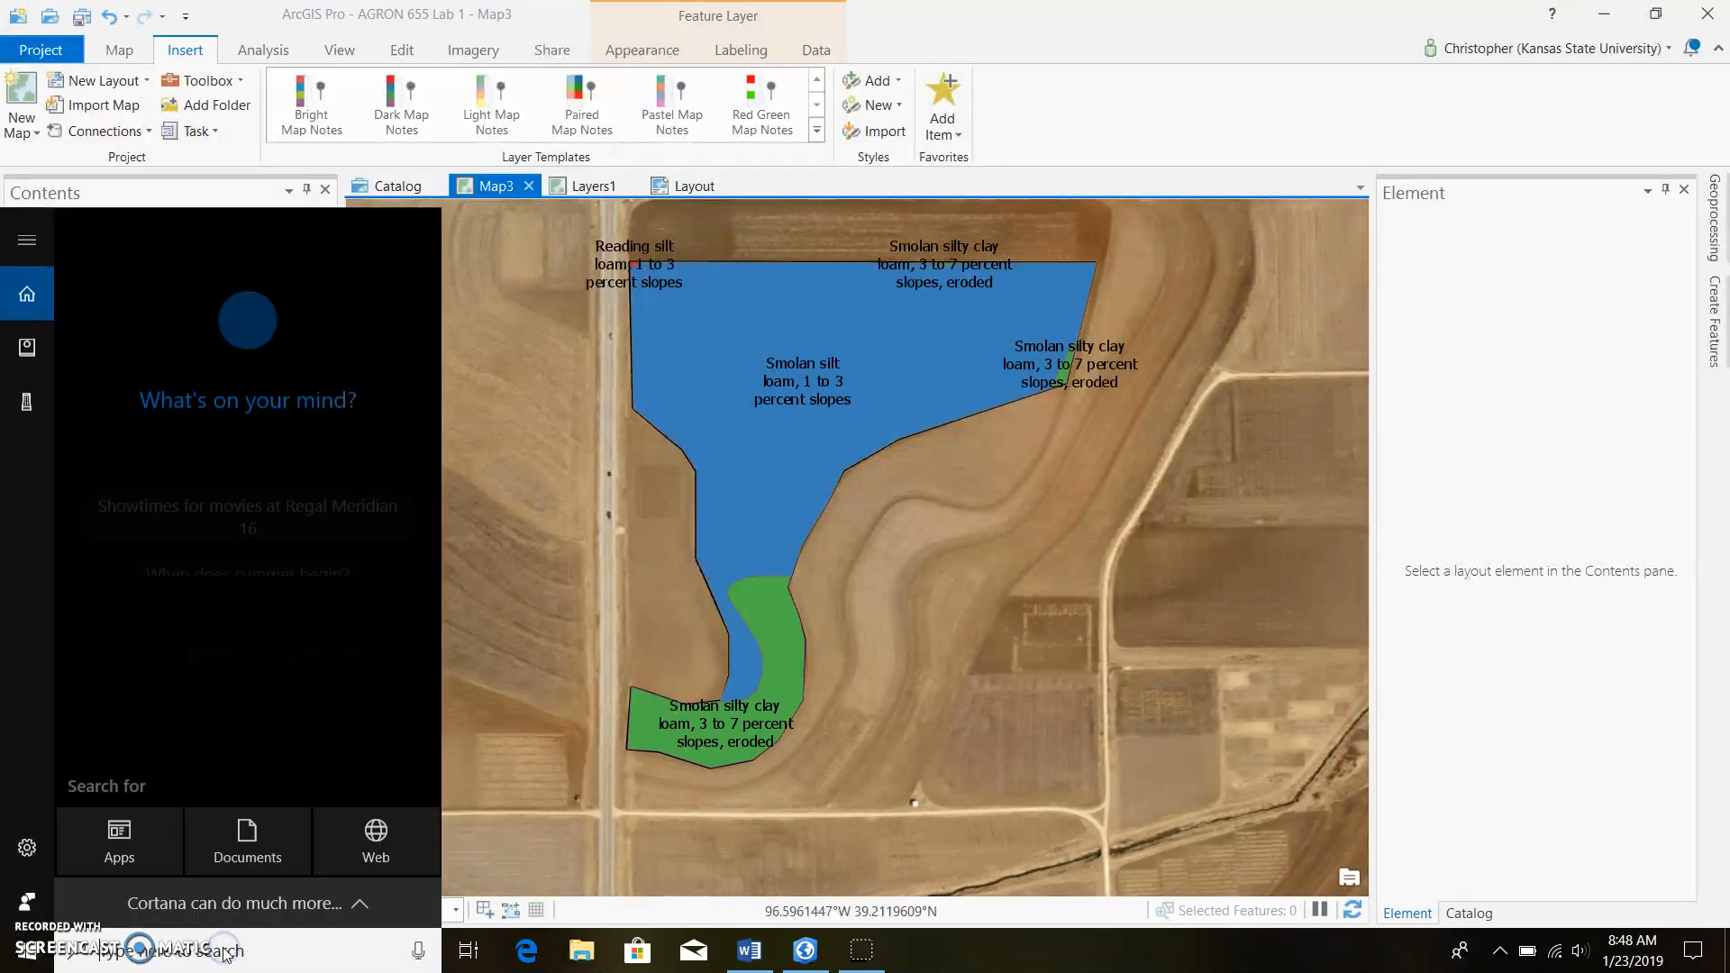
{"action": "type", "text": "cro"}
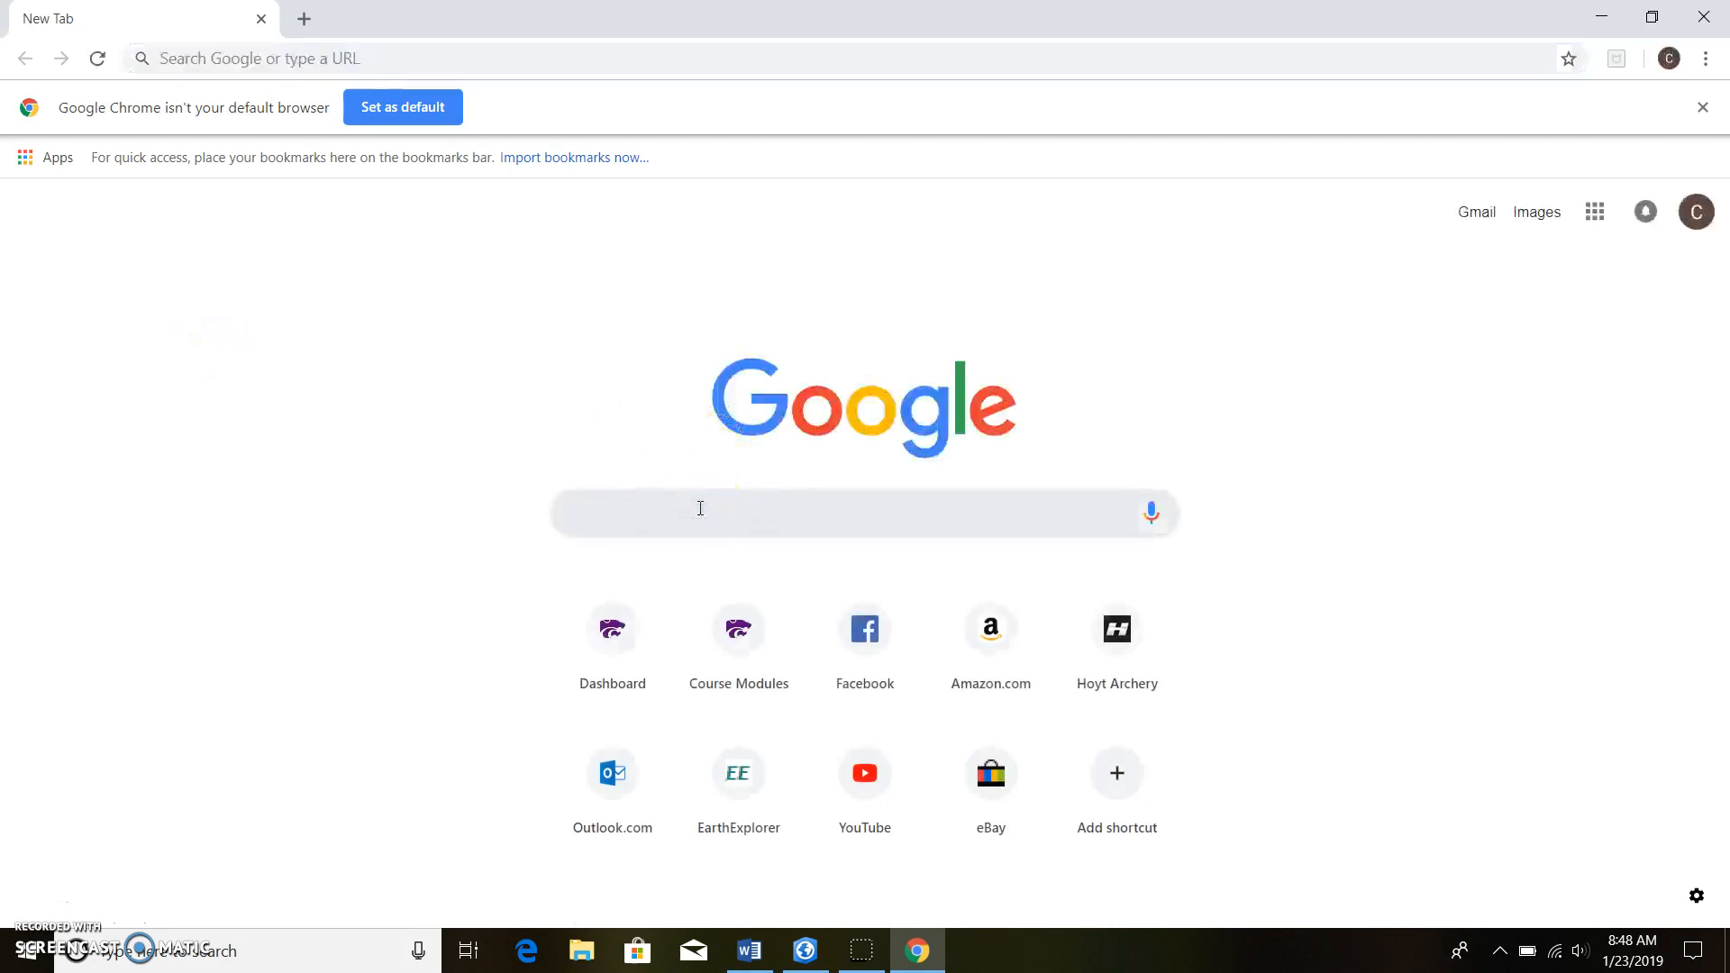
- Search Google for 'earth explorer' and land on the USGS EarthExplorer home page
{"action": "type", "text": "earth es"}
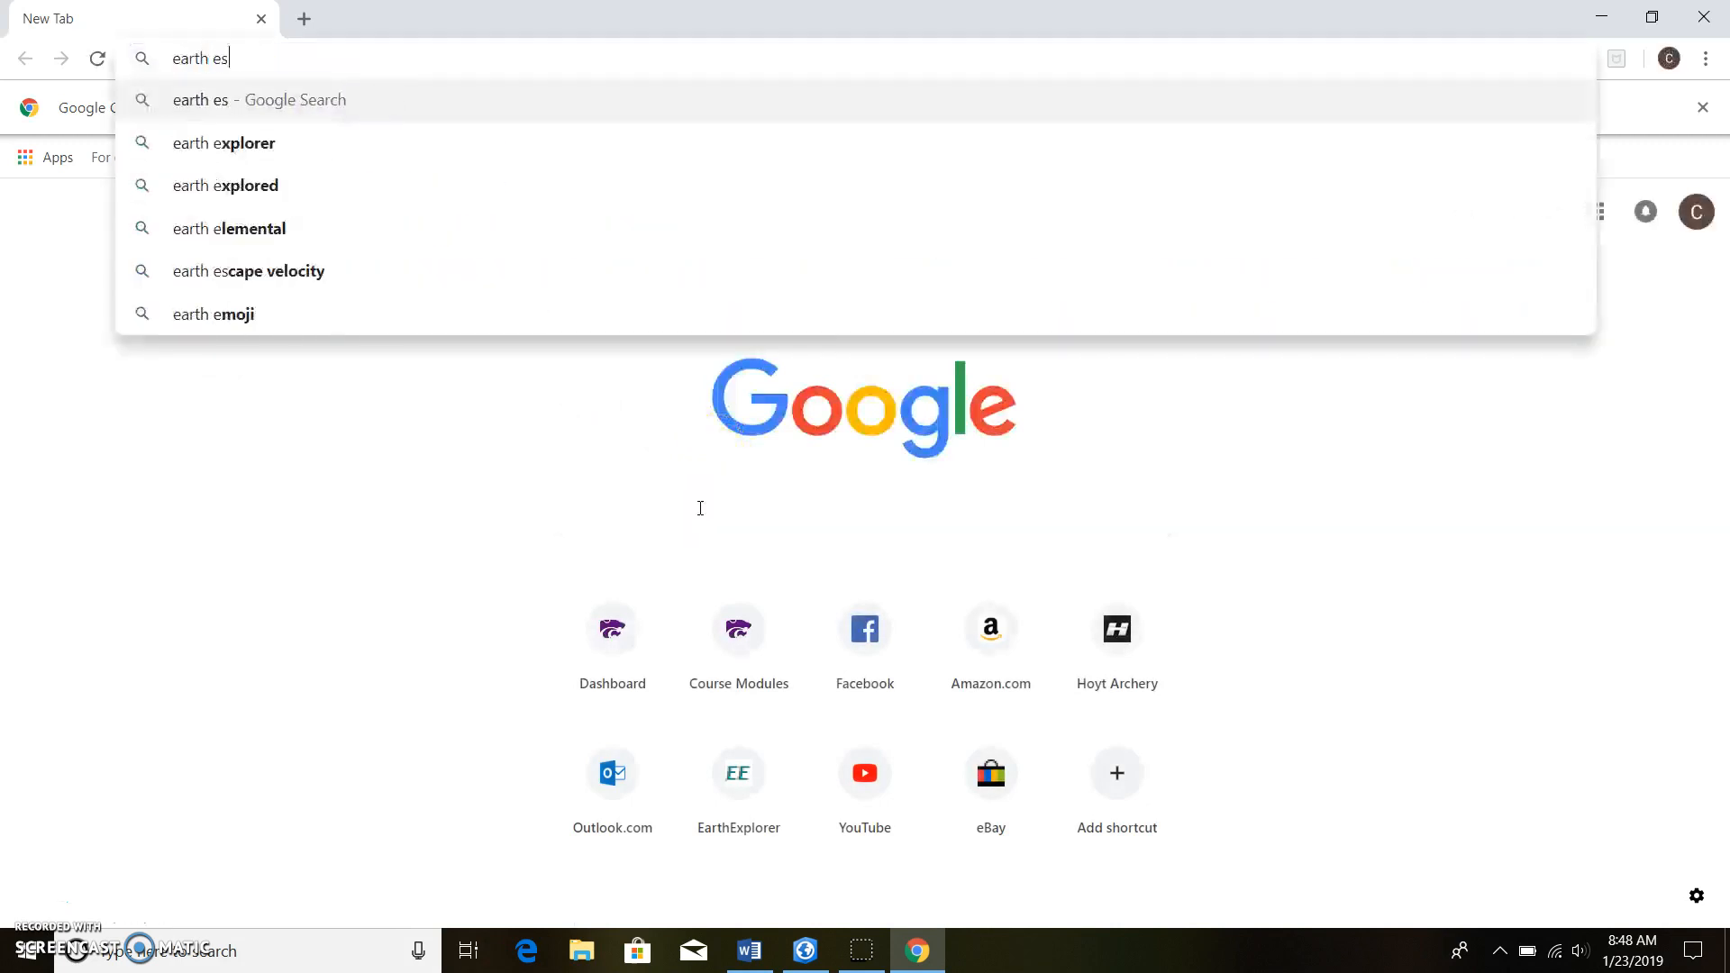
{"action": "key", "text": "Down"}
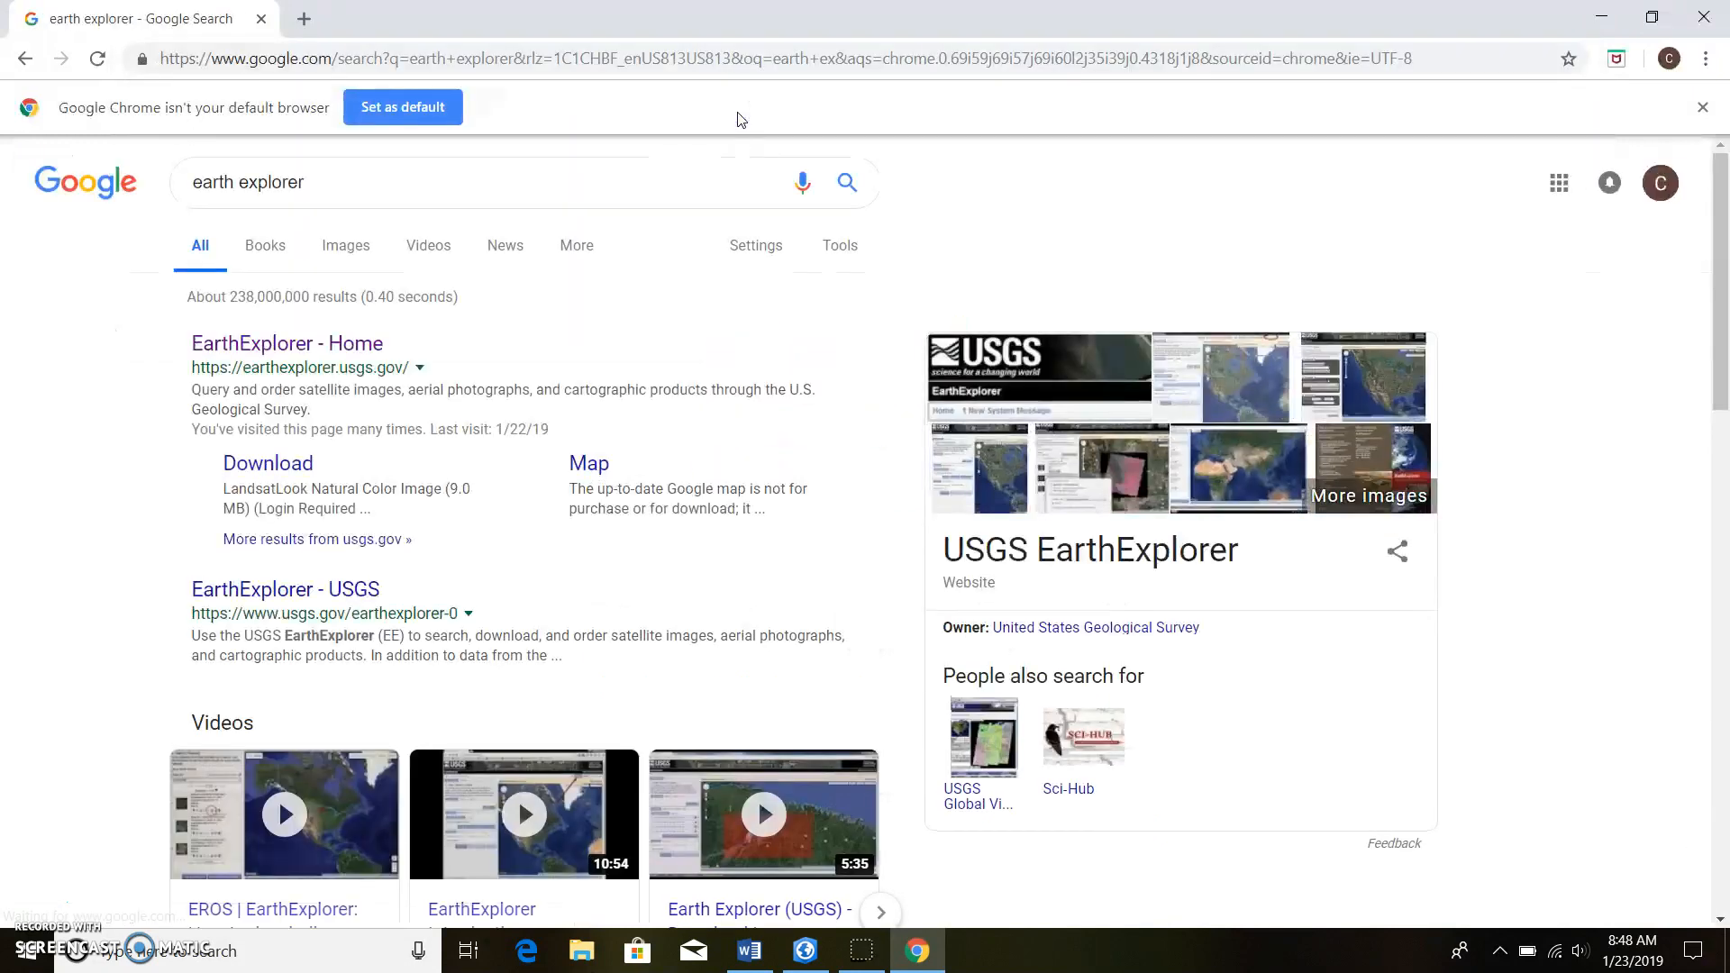
{"action": "left_click", "coordinate": [287, 343]}
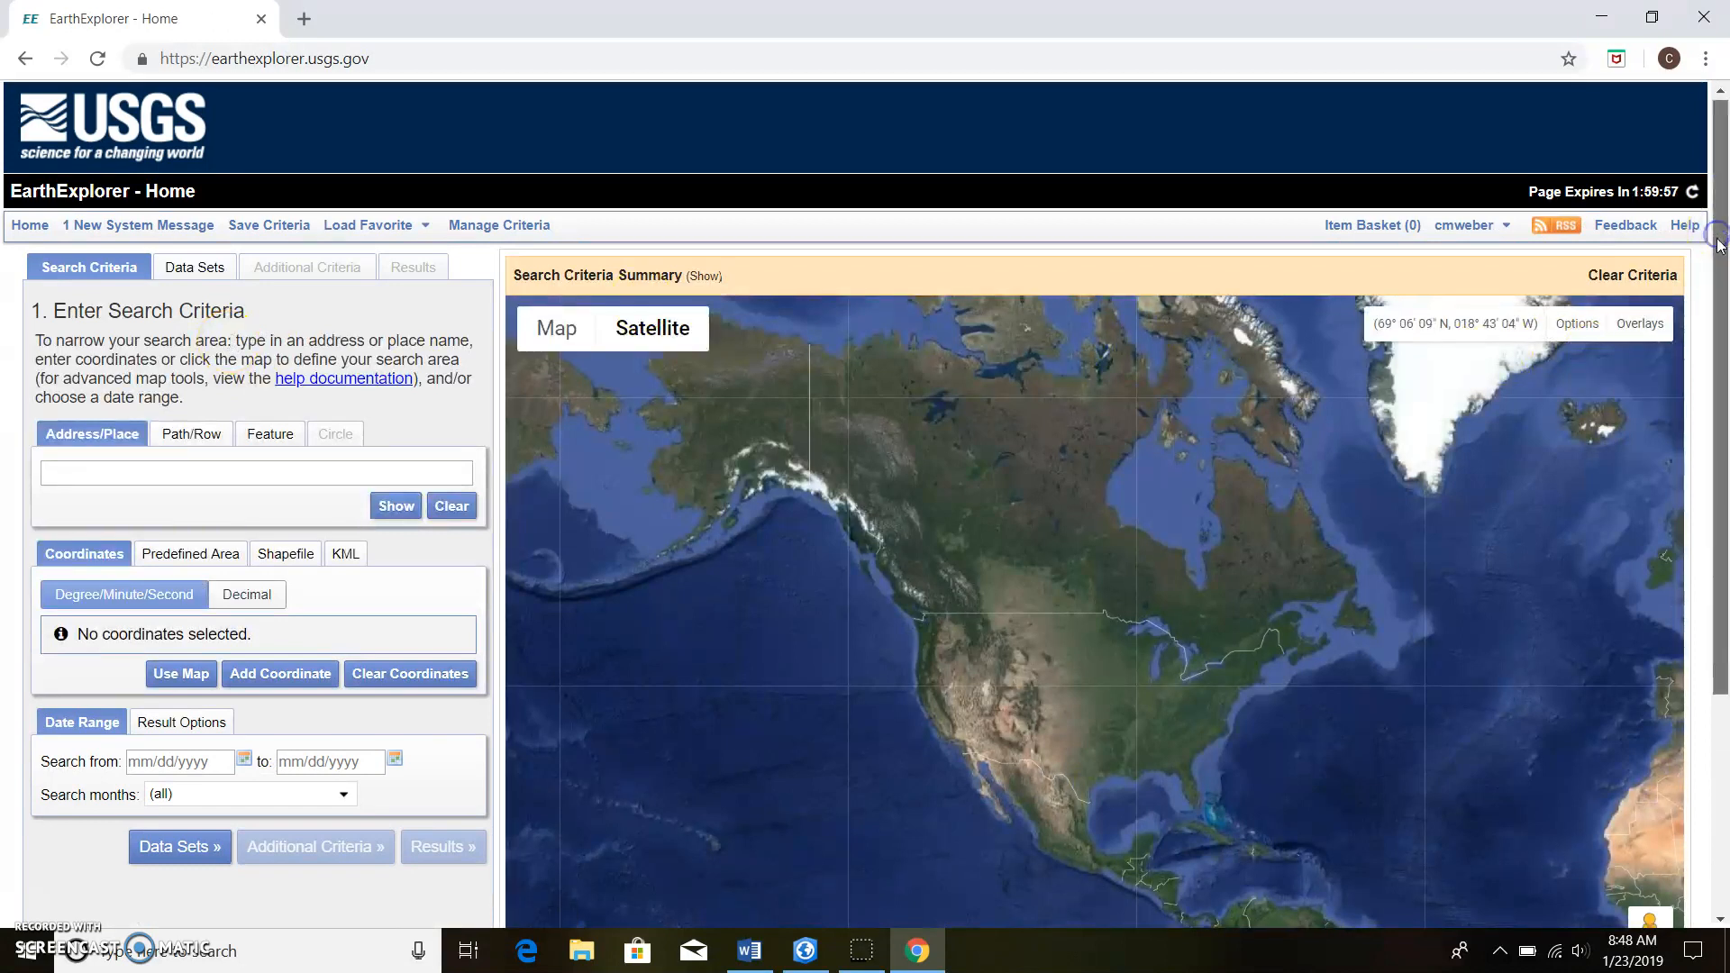
- Check the signed-in EarthExplorer account options before zooming to the field
{"action": "left_click", "coordinate": [1467, 225]}
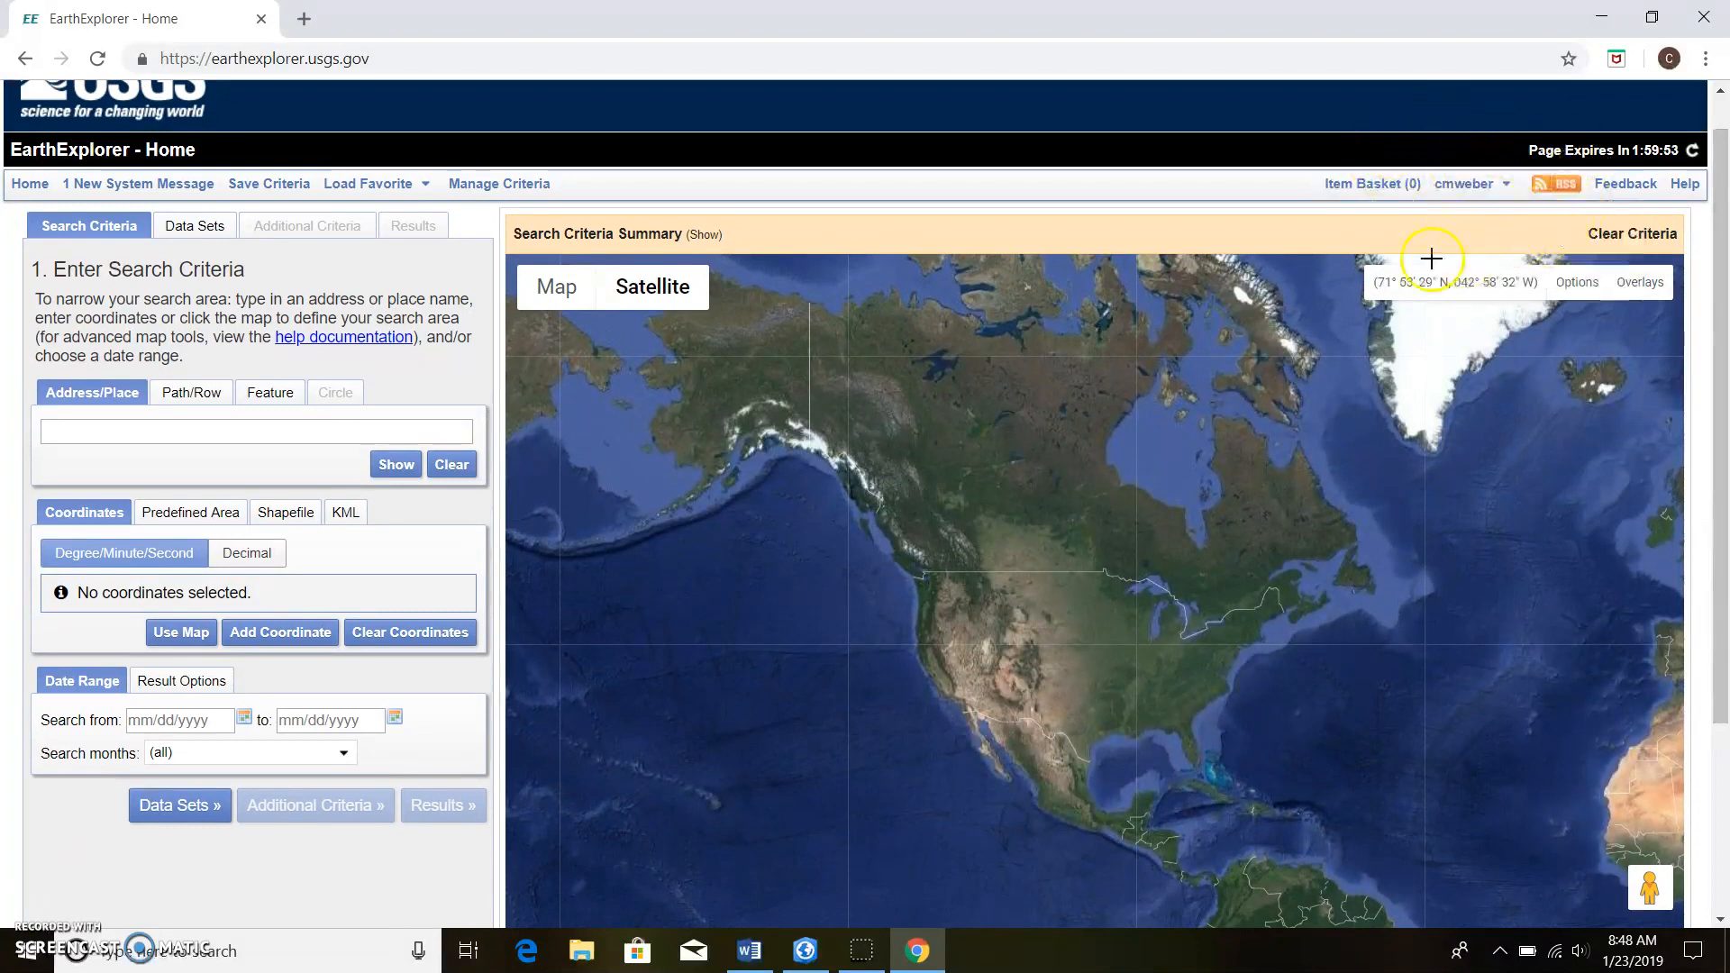
{"action": "left_click", "coordinate": [1465, 183]}
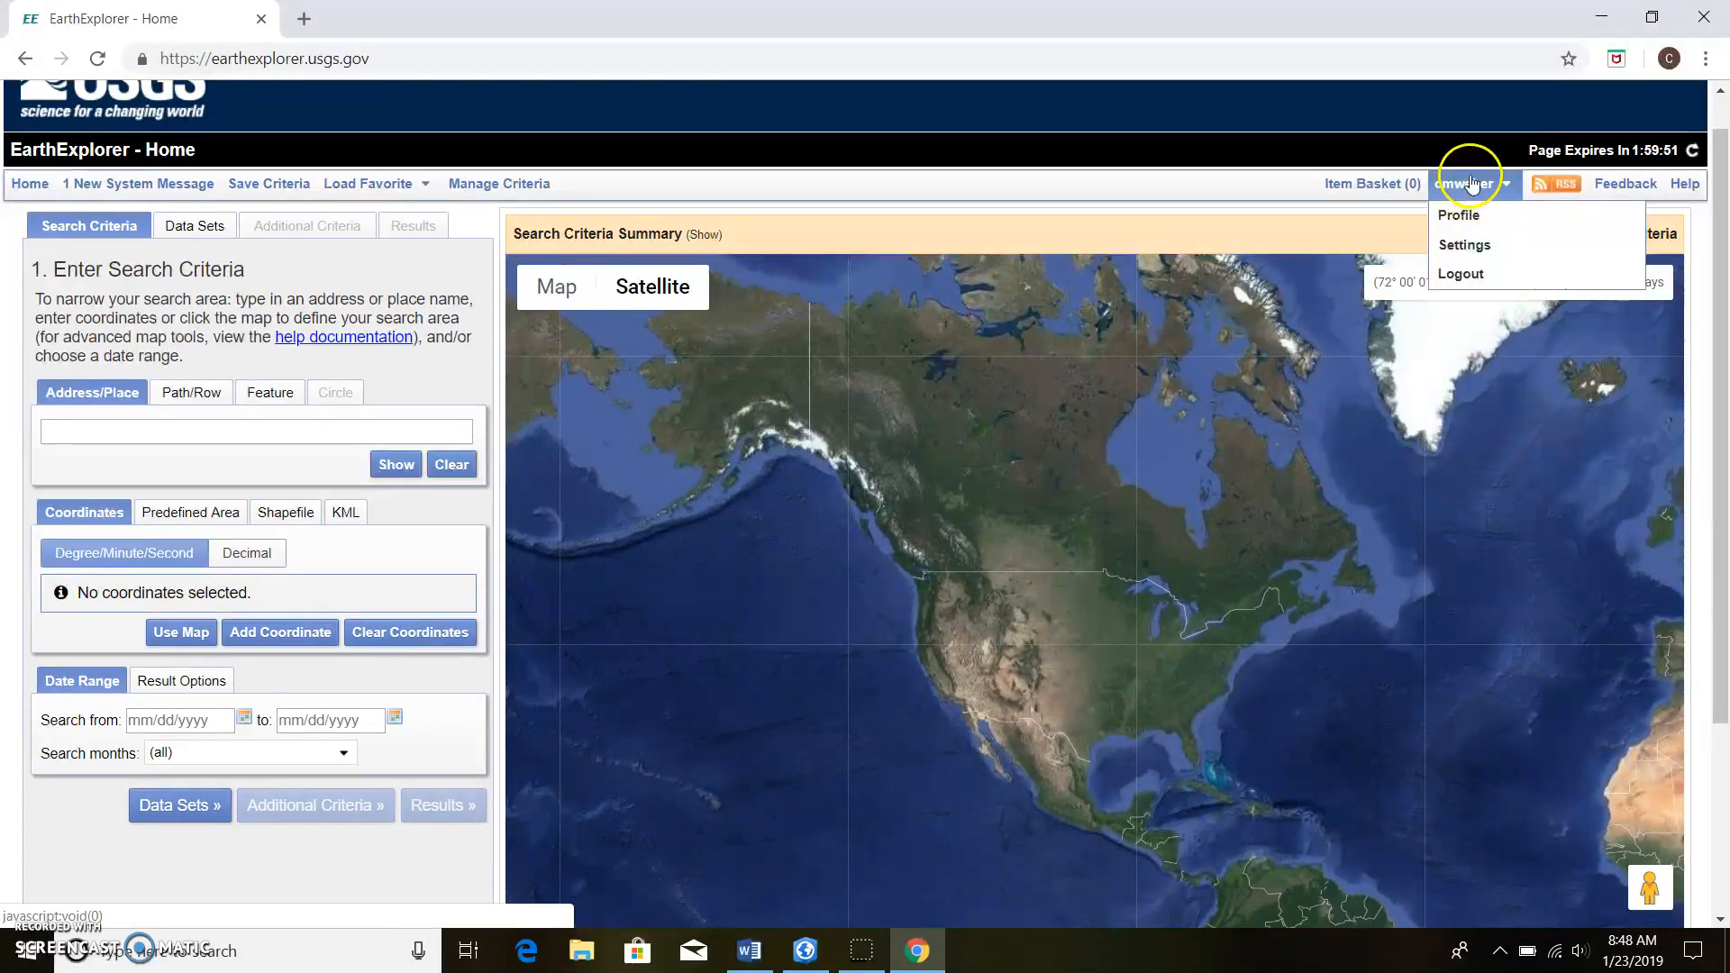
{"action": "mouse_move", "coordinate": [1497, 193]}
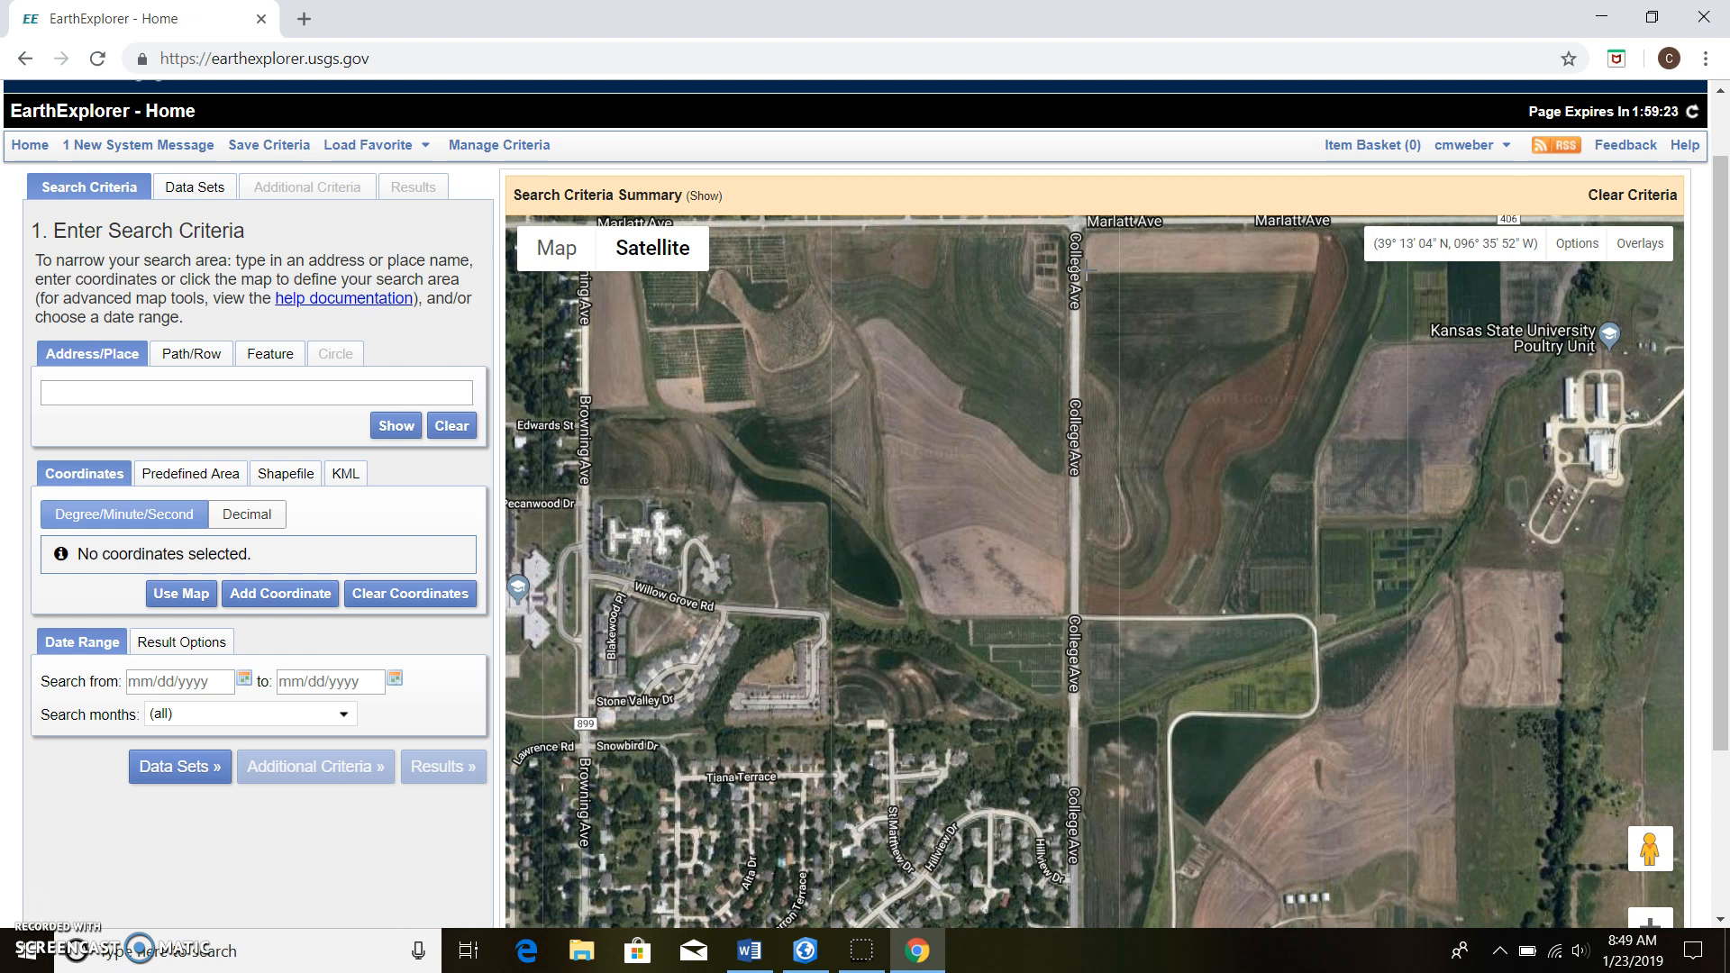
- Mark the field search area corner and set the search start date to 03/14/2018
{"action": "left_click", "coordinate": [1087, 253]}
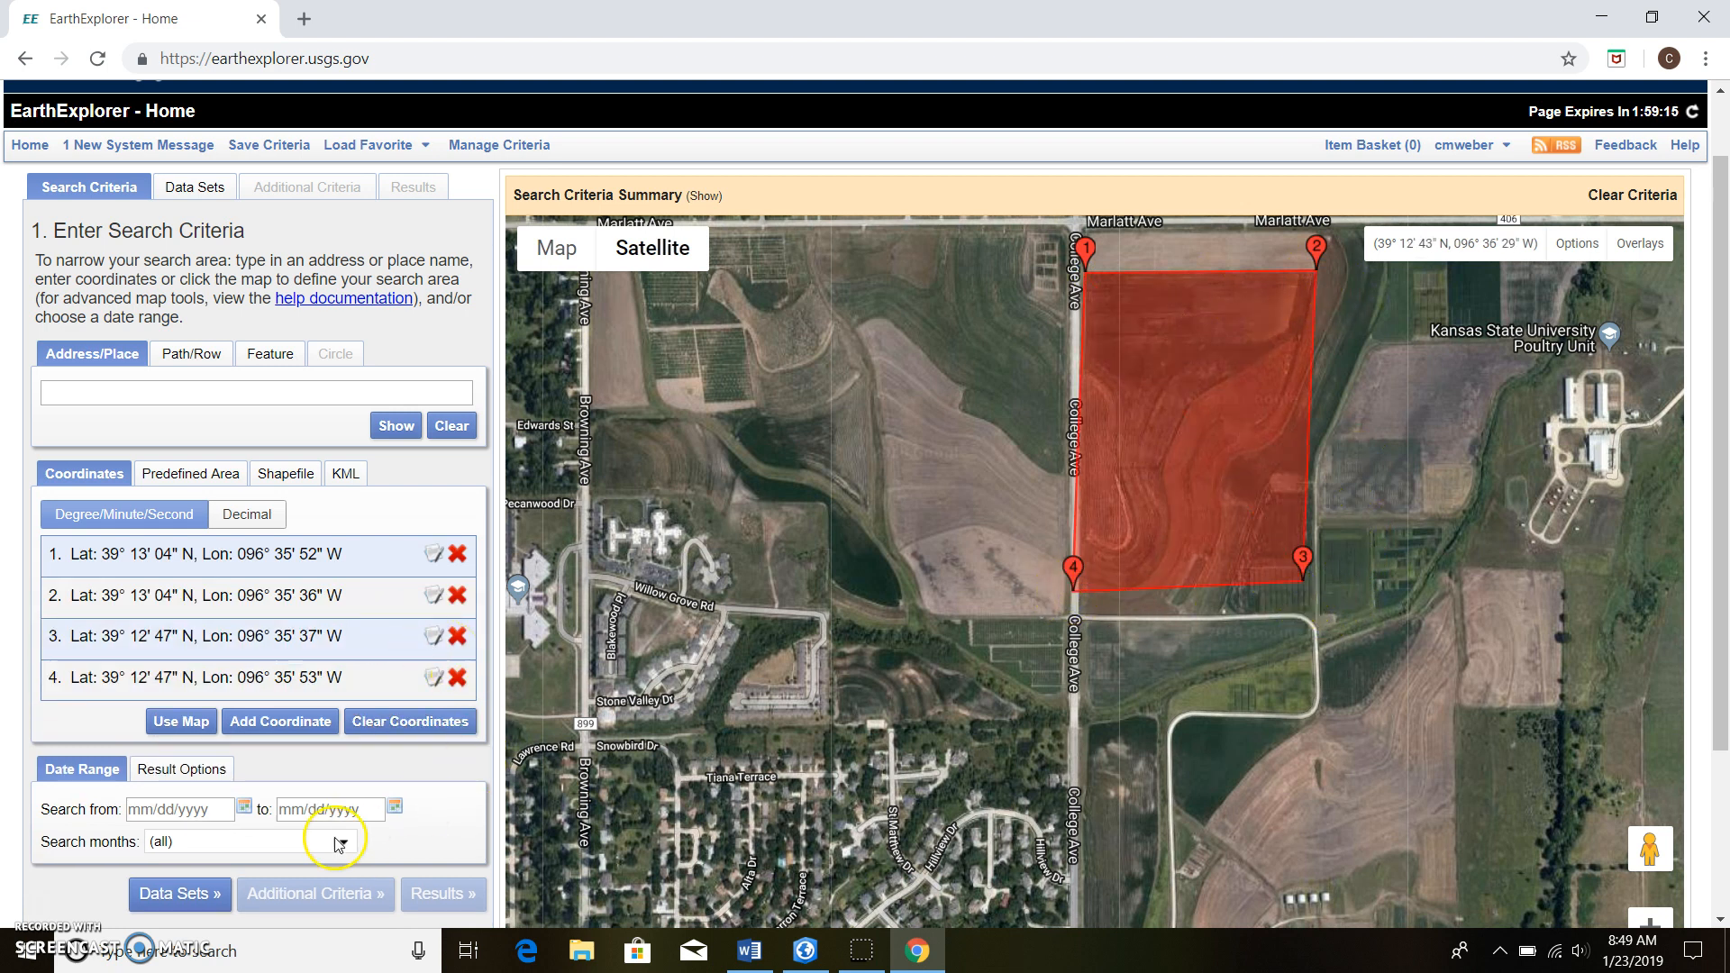
{"action": "left_click", "coordinate": [243, 809]}
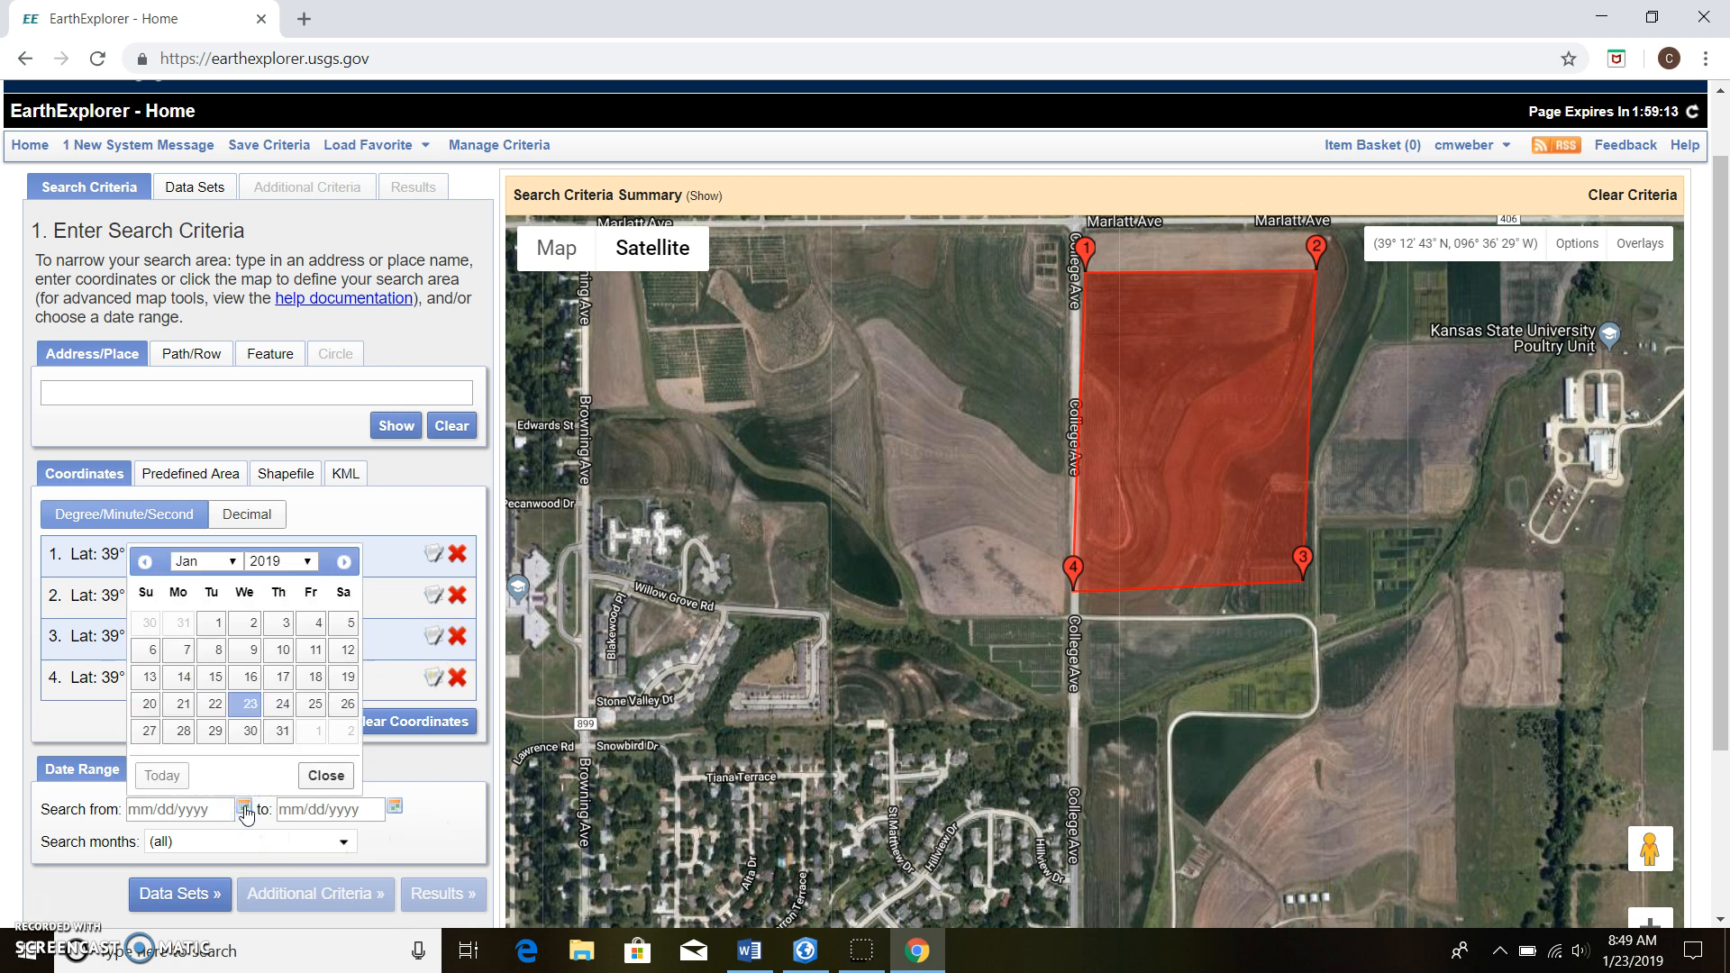
{"action": "left_click", "coordinate": [312, 563]}
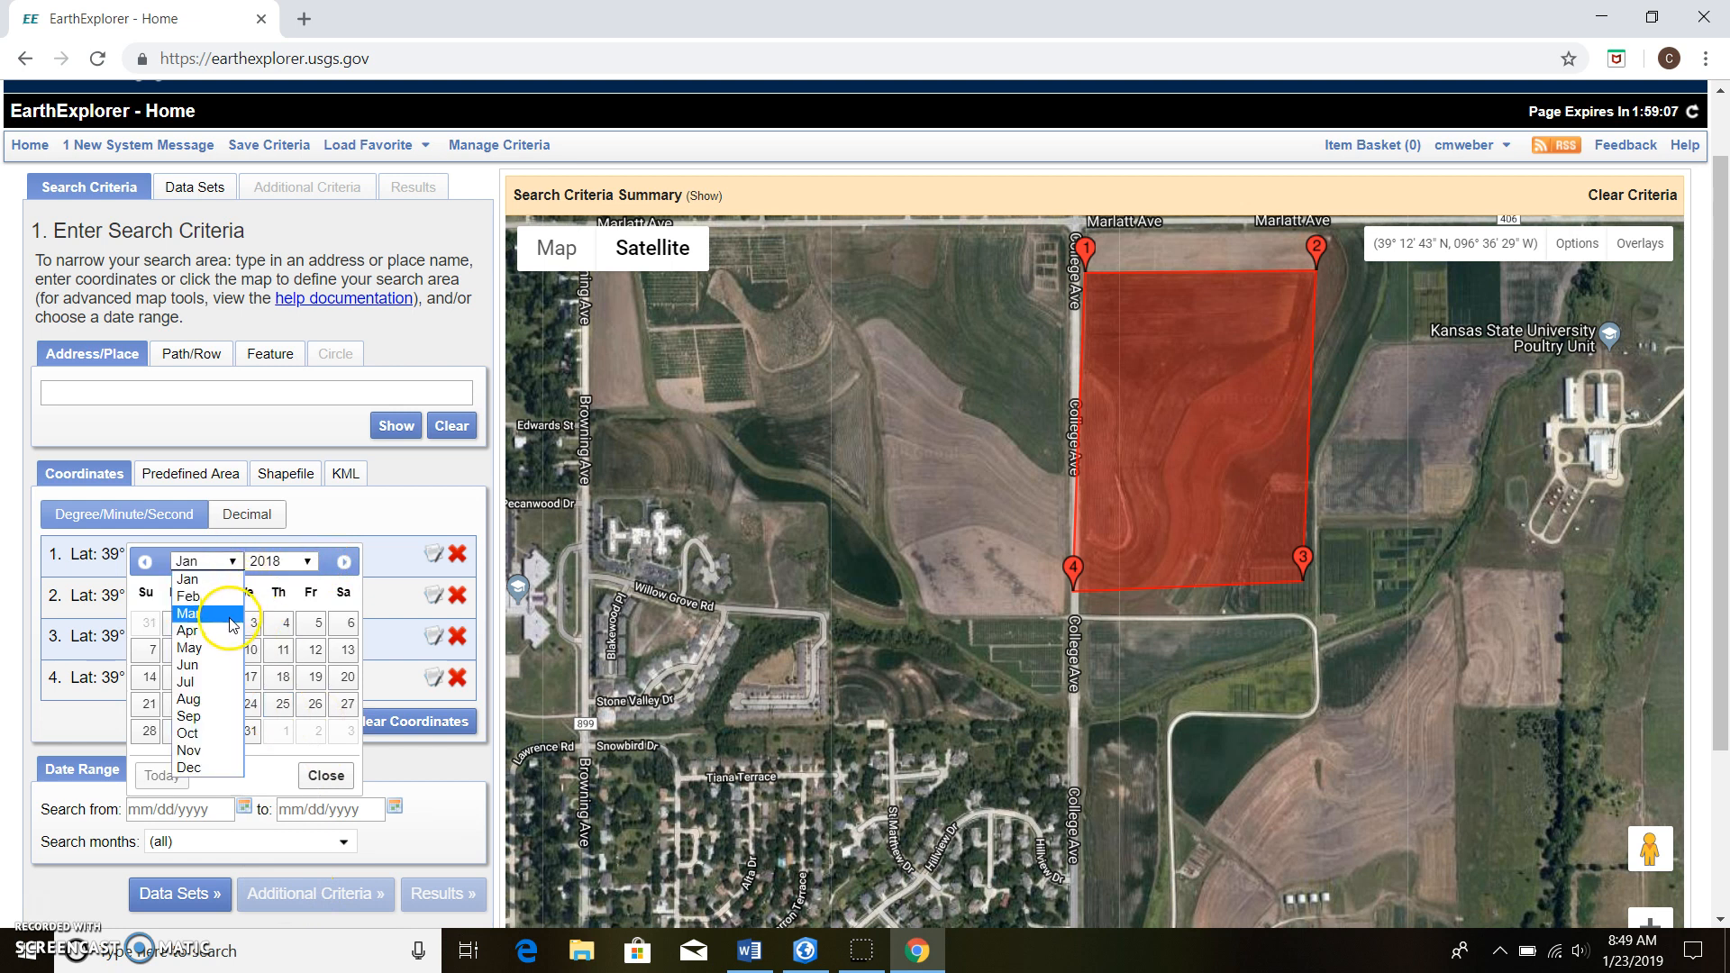
{"action": "left_click", "coordinate": [188, 612]}
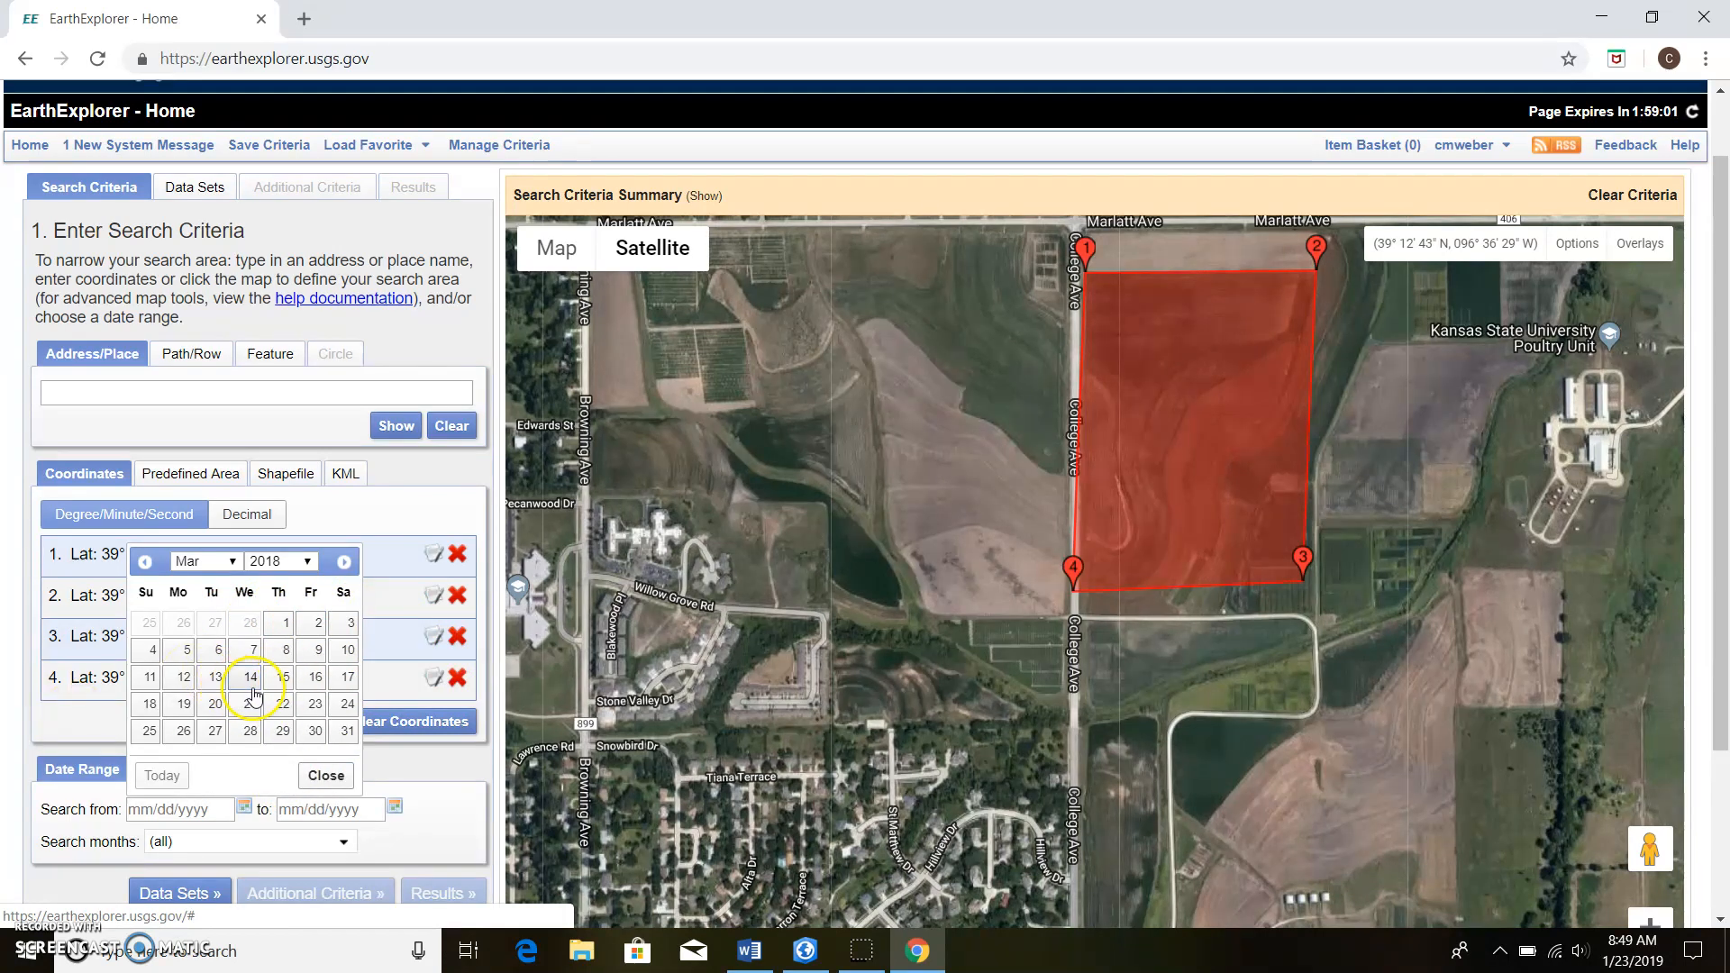
{"action": "left_click", "coordinate": [249, 676]}
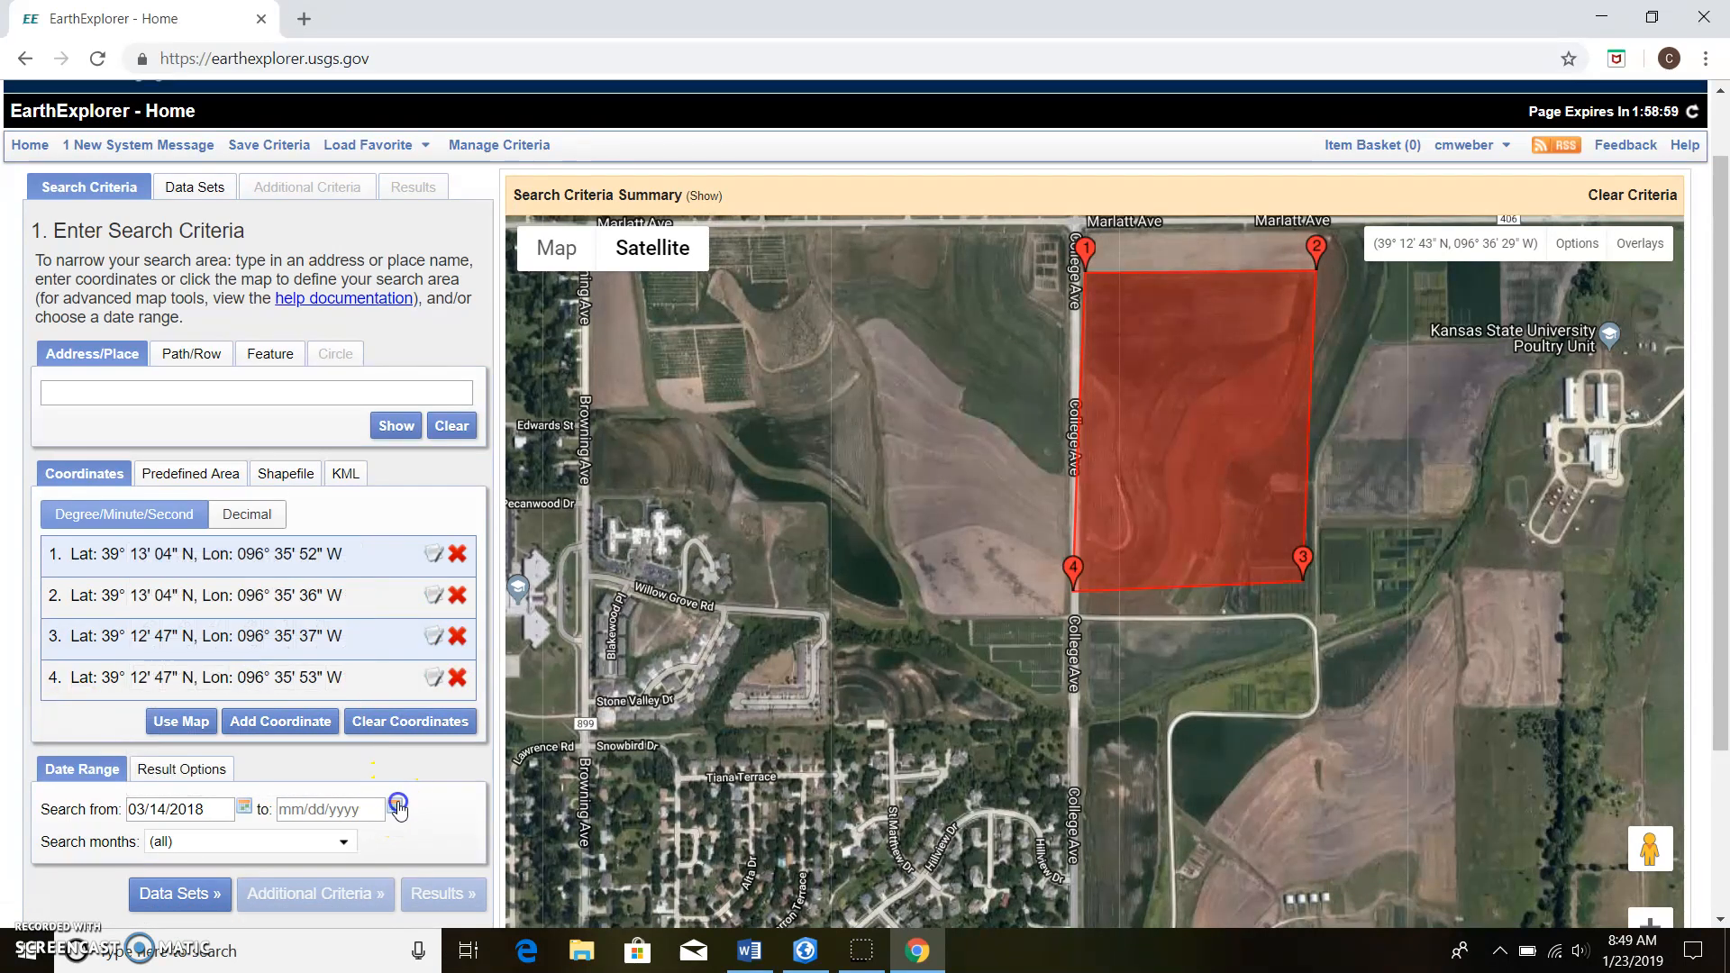
- Set the search end date to 04/18/2018
{"action": "left_click", "coordinate": [395, 809]}
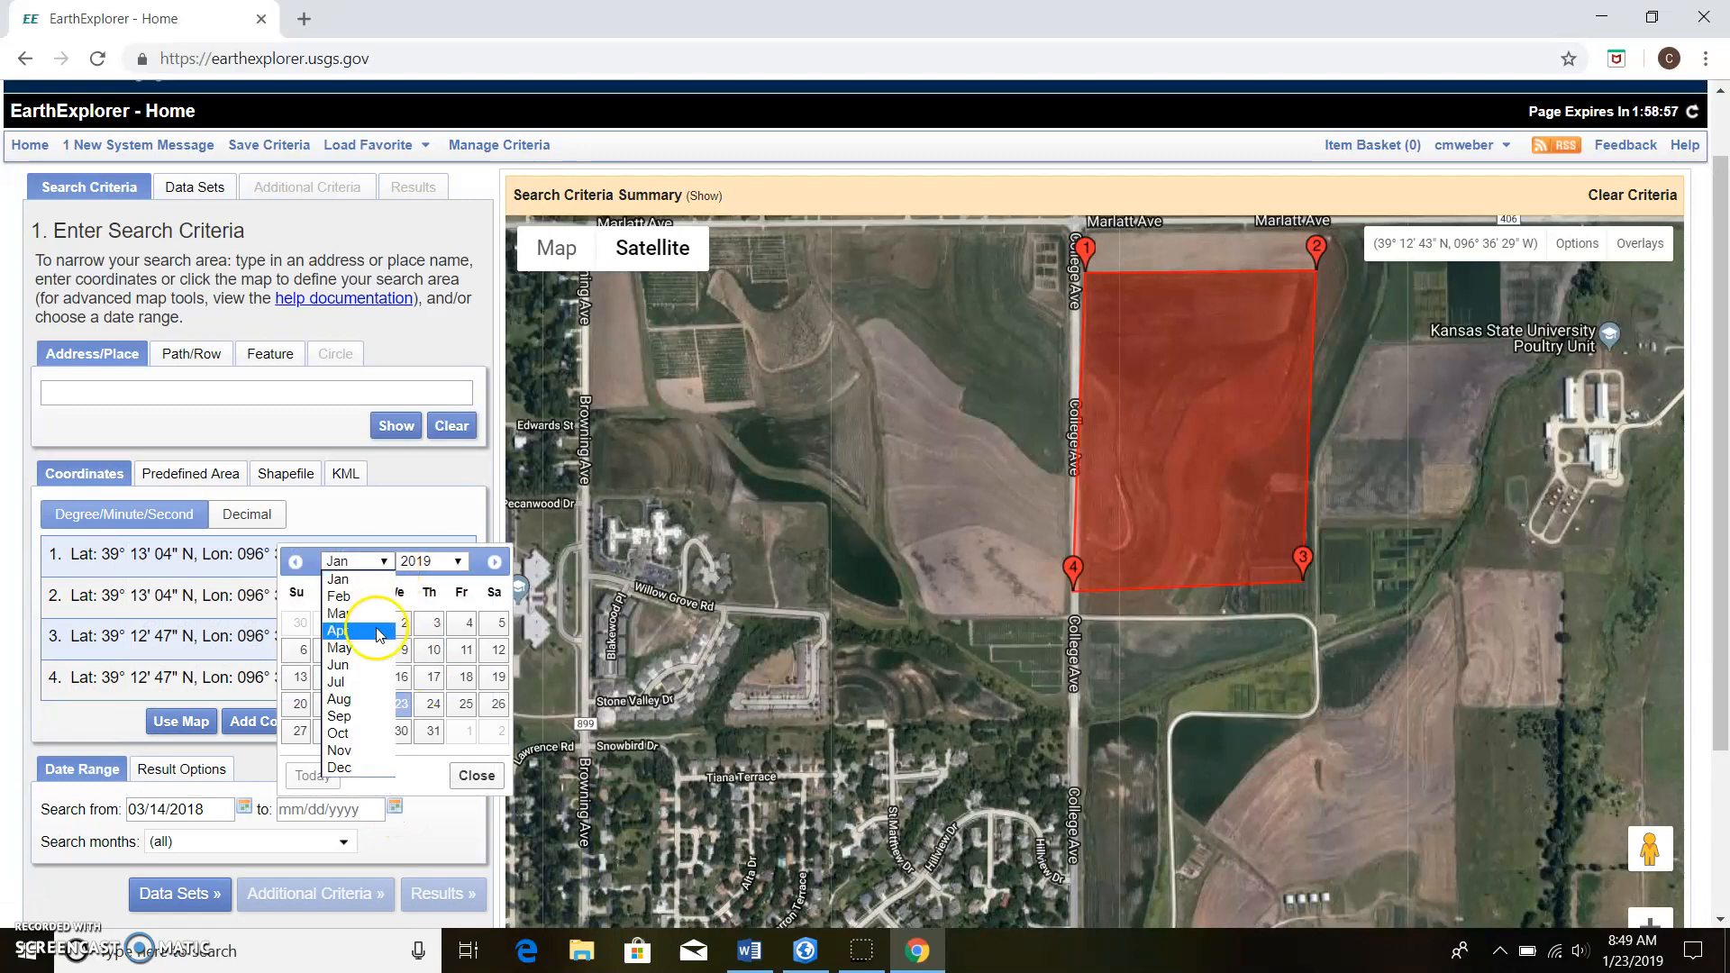
{"action": "left_click", "coordinate": [458, 562]}
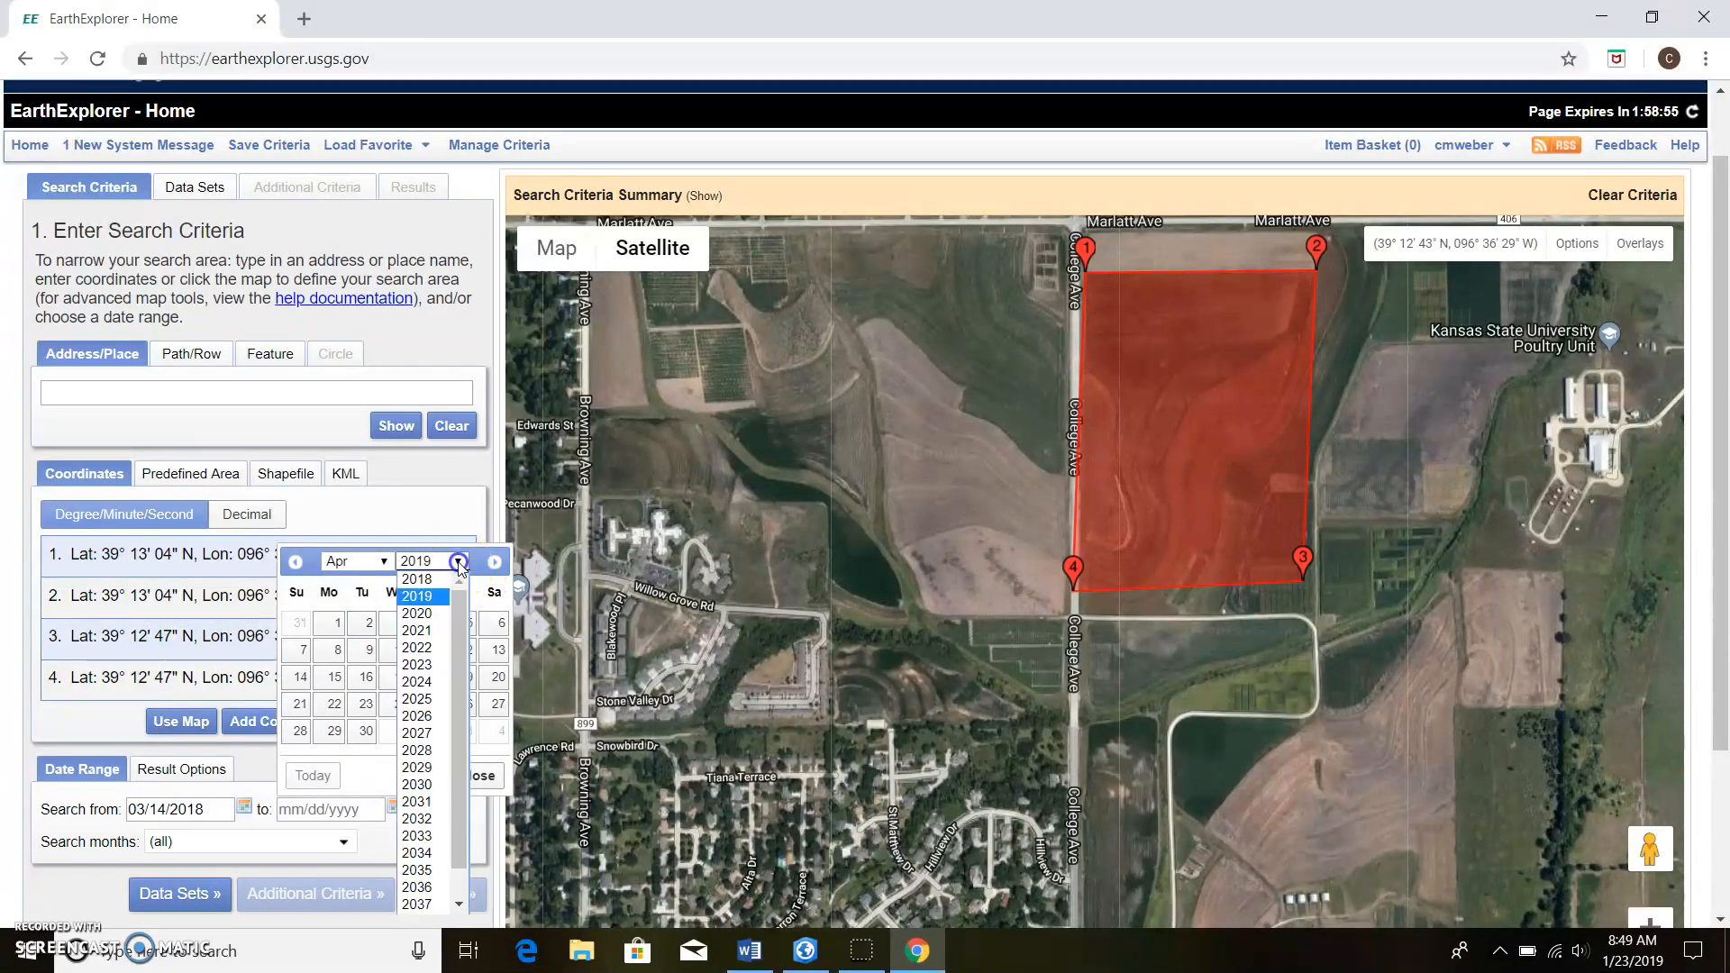
{"action": "left_click", "coordinate": [417, 578]}
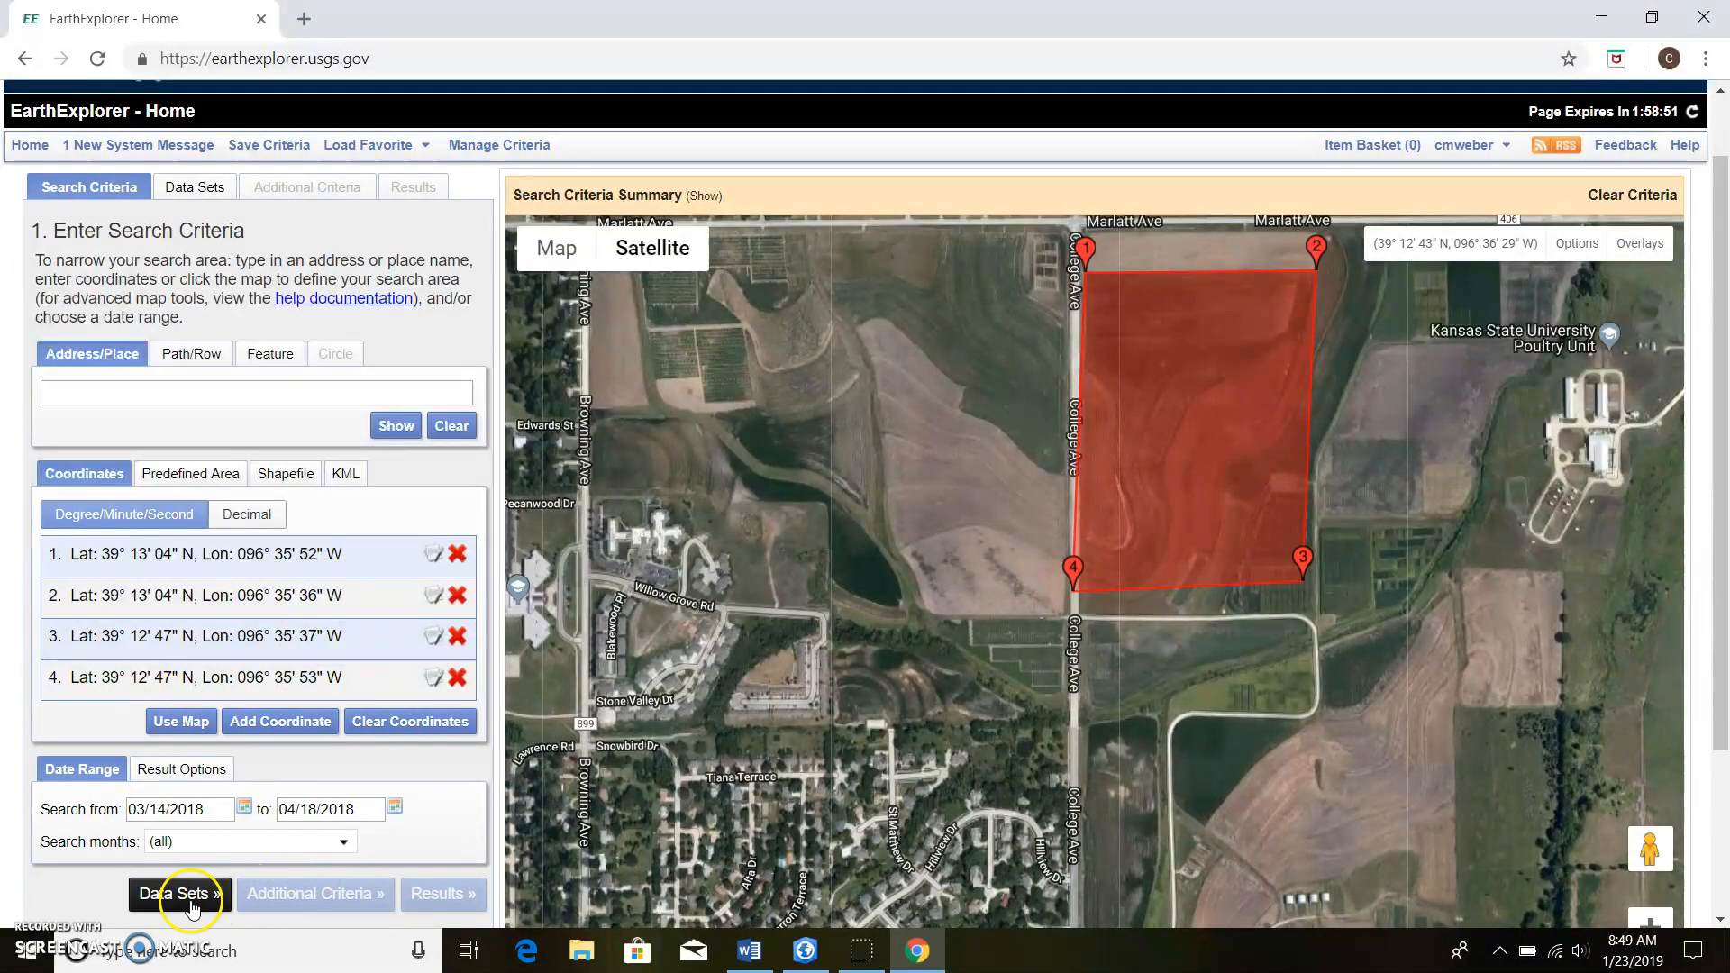
- Select Sentinel-2 under the Sentinel data sets and acknowledge its data set notice
{"action": "left_click", "coordinate": [176, 892]}
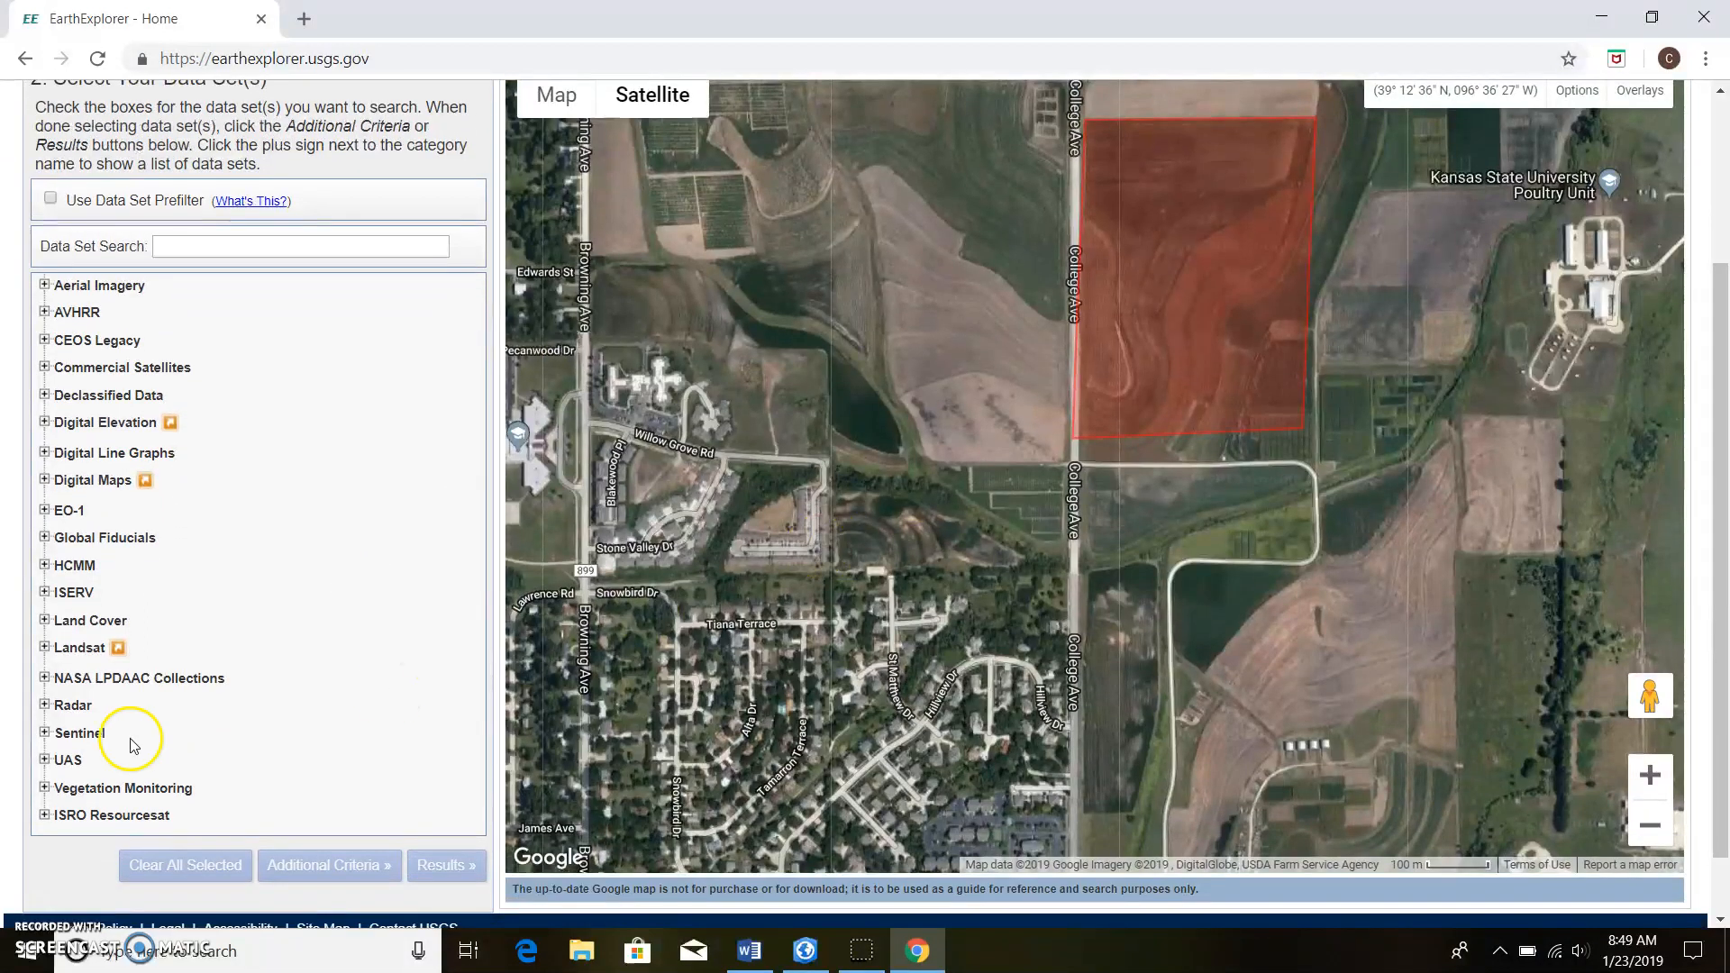
{"action": "left_click", "coordinate": [43, 734]}
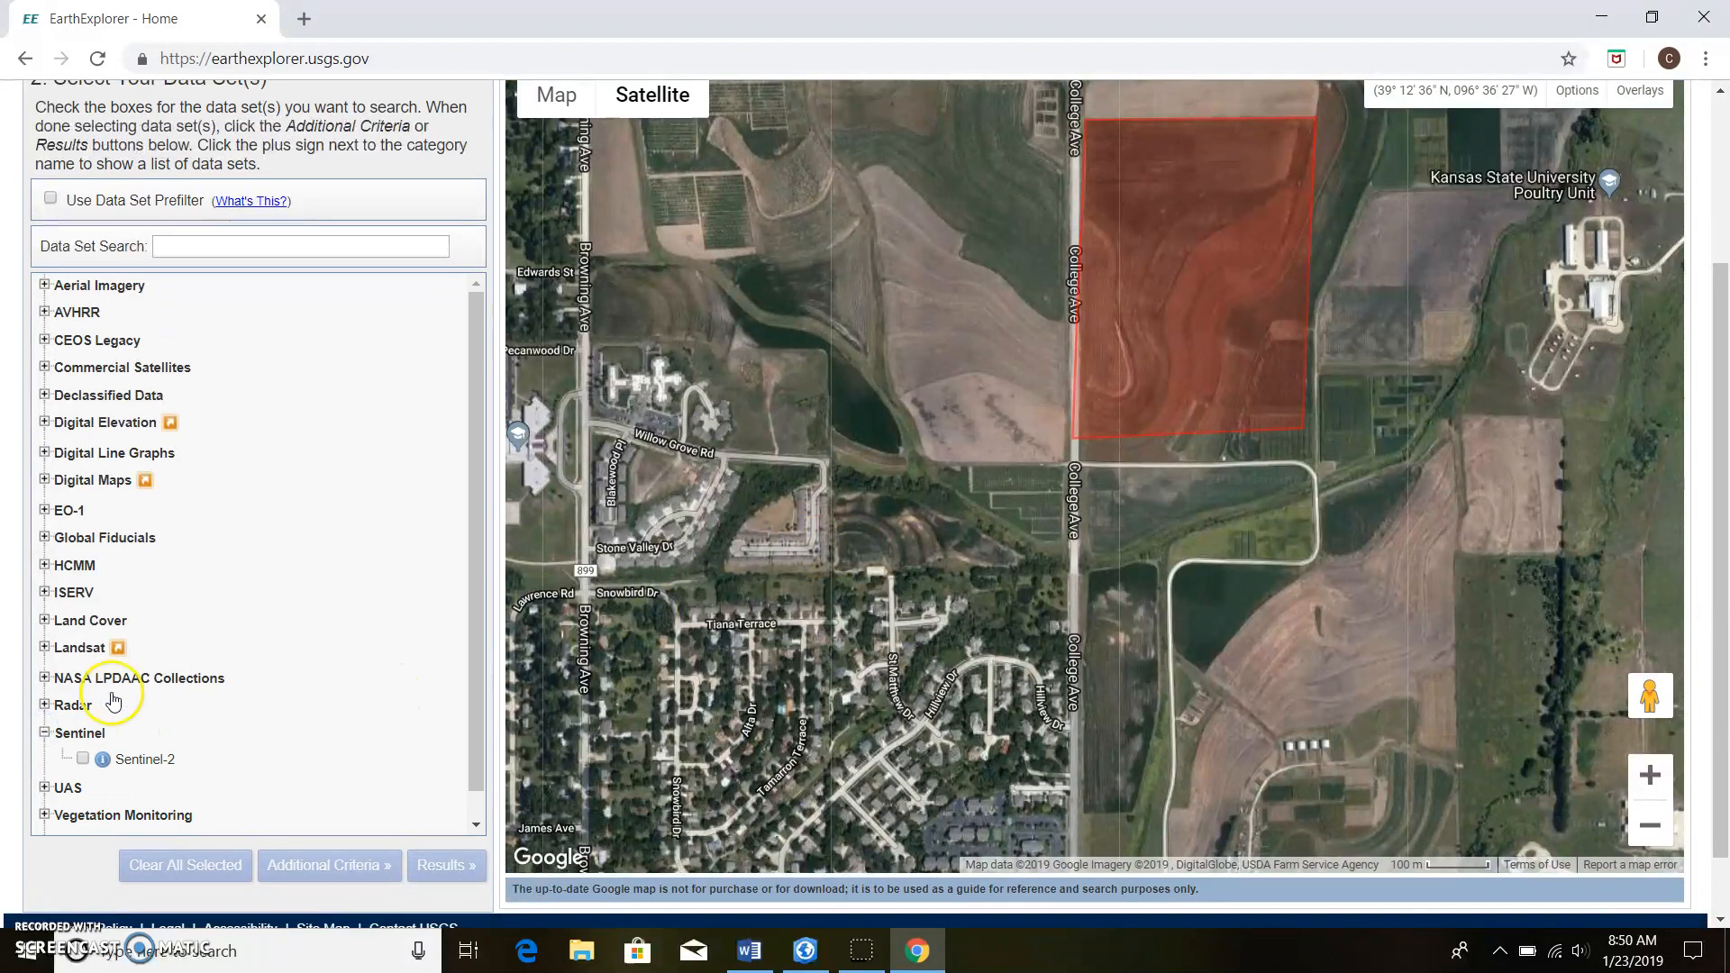
{"action": "mouse_move", "coordinate": [274, 726]}
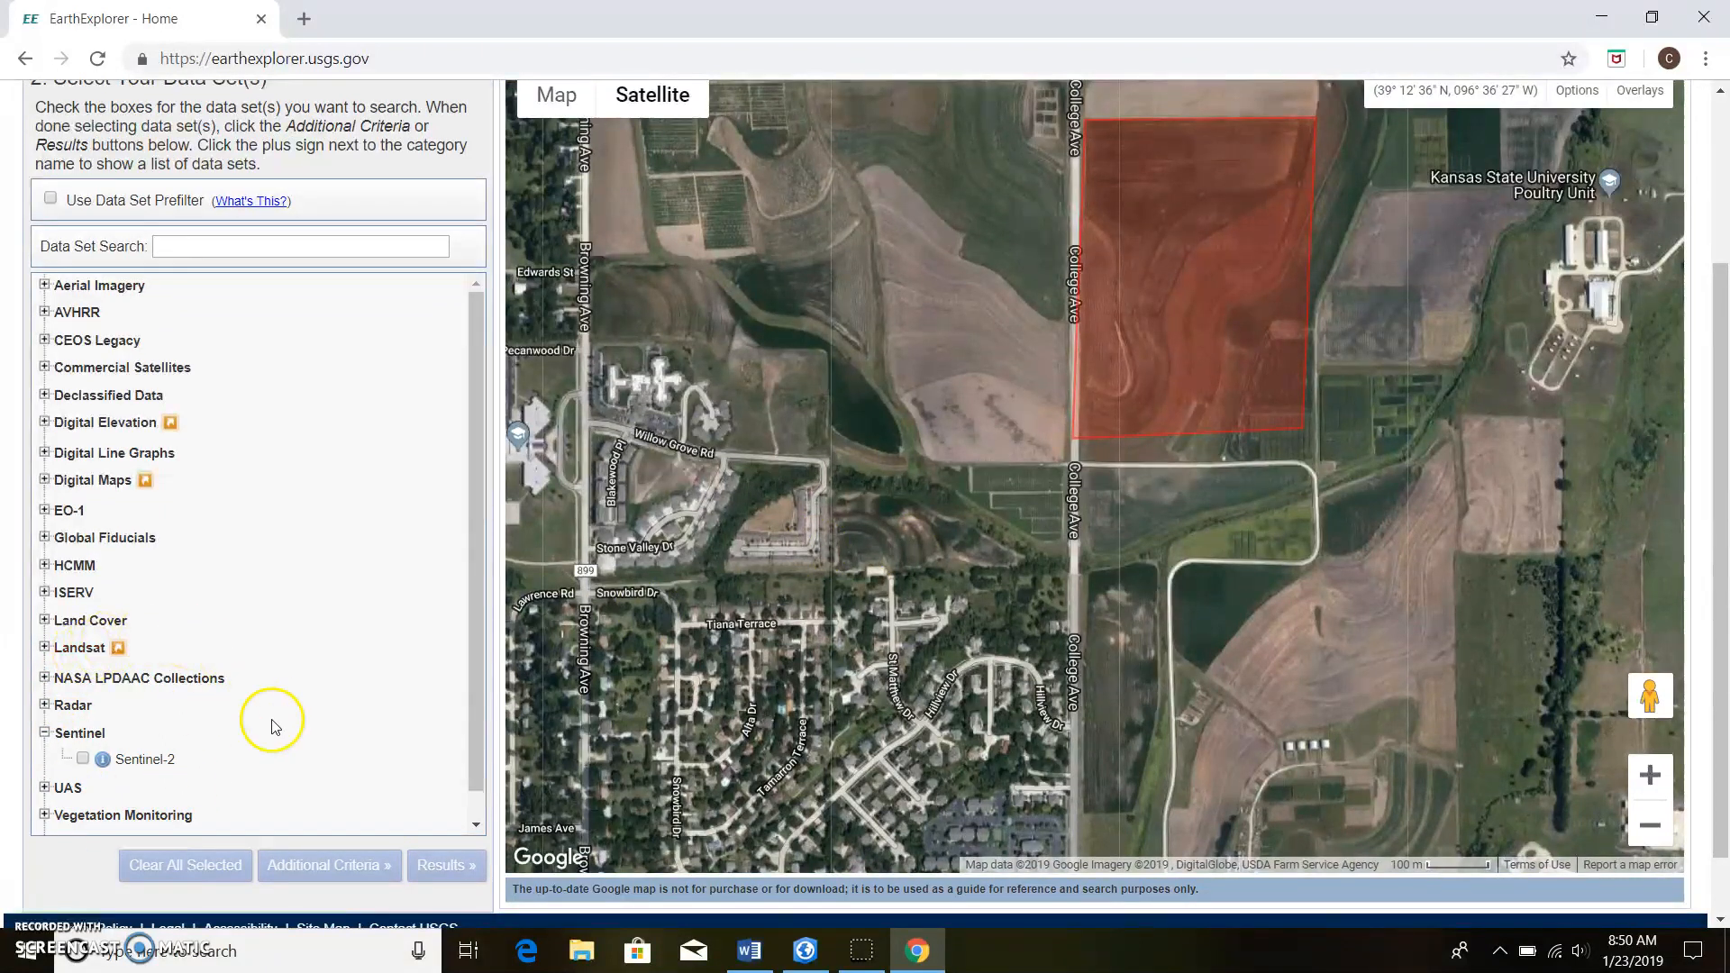
{"action": "left_click", "coordinate": [81, 759]}
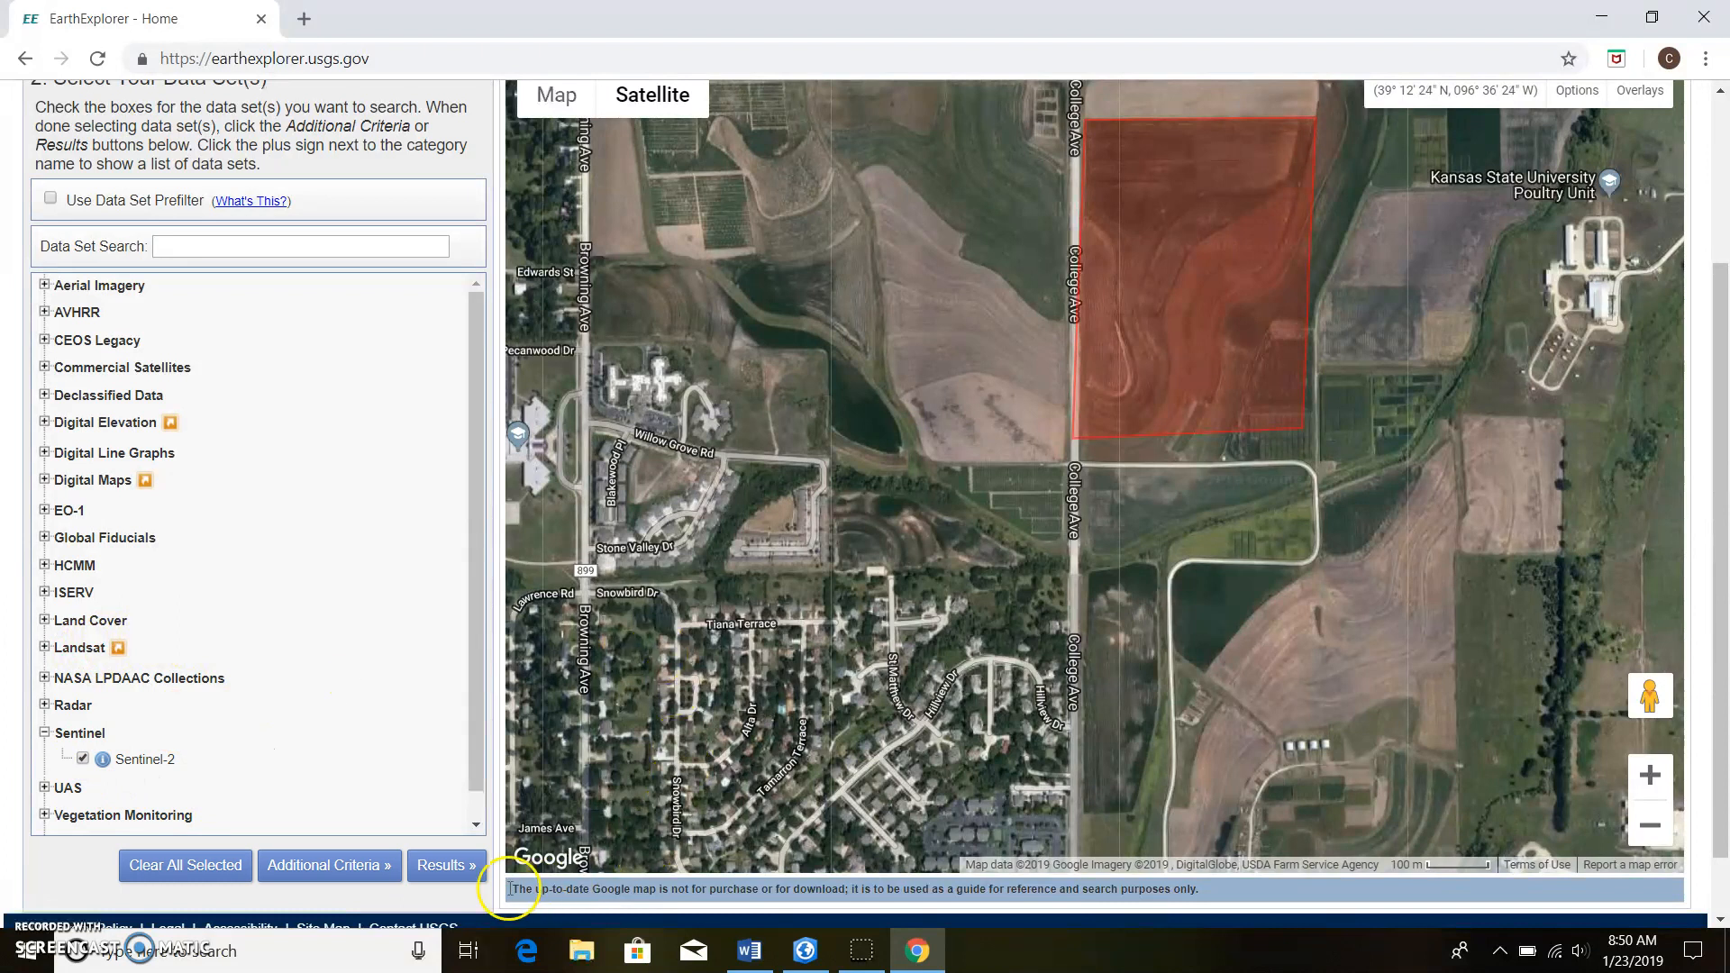
{"action": "left_click", "coordinate": [102, 759]}
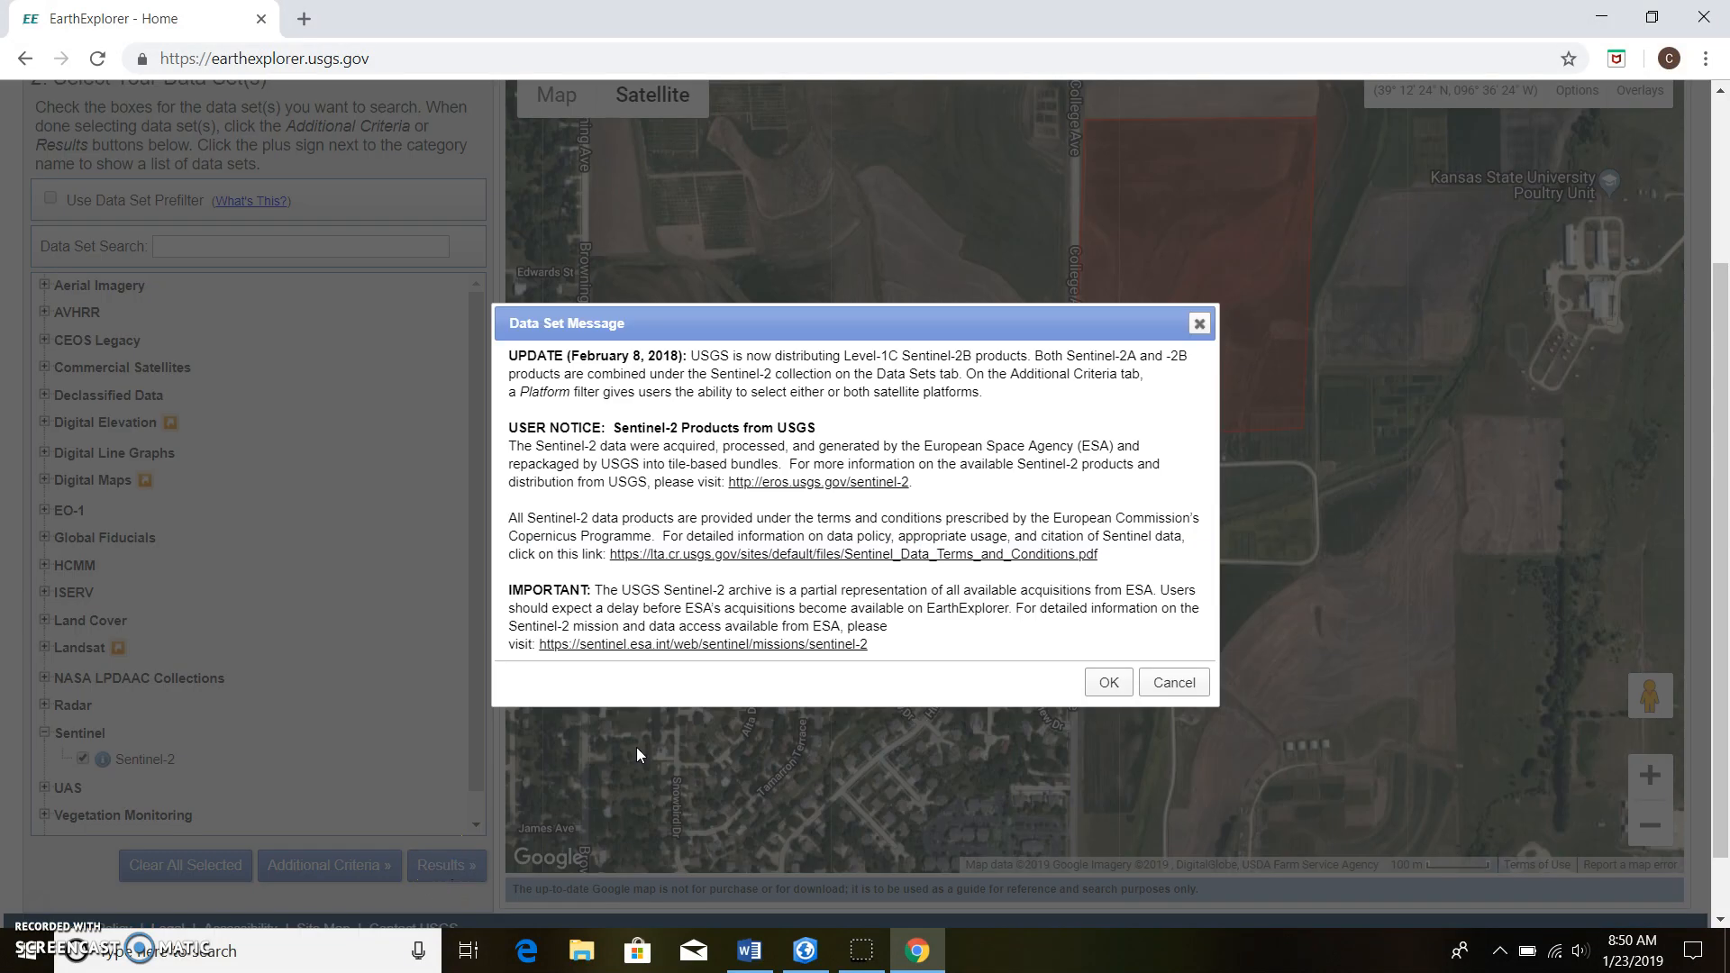
{"action": "left_click", "coordinate": [1106, 681]}
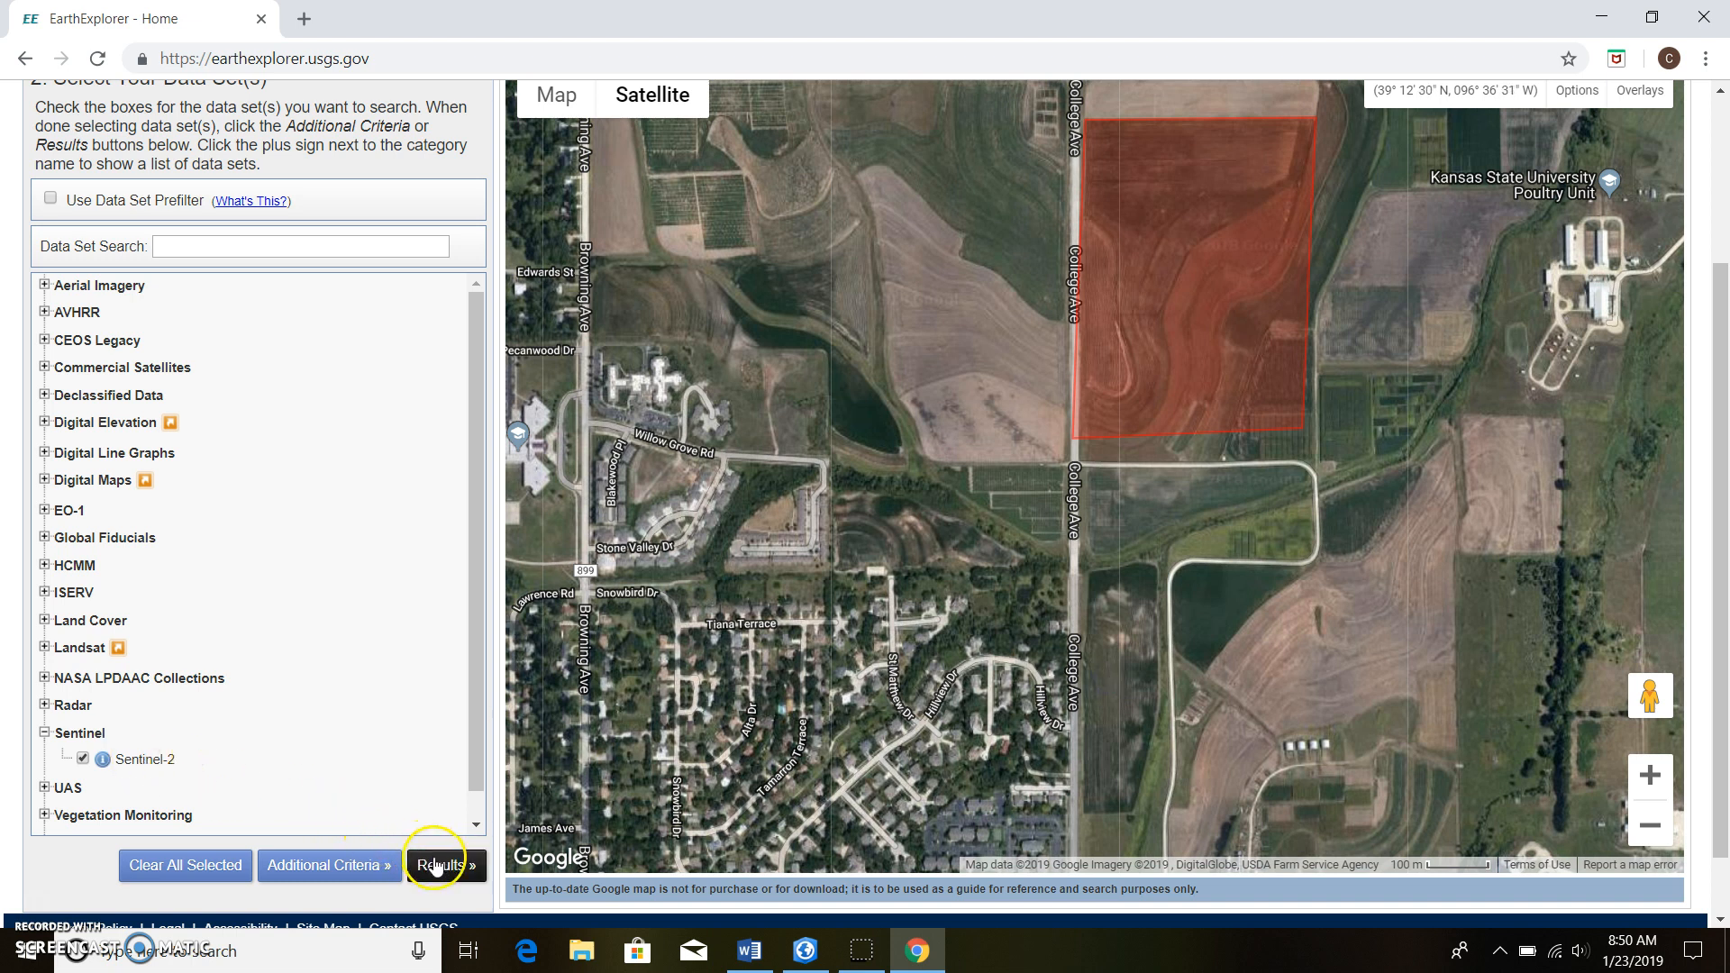
- List the Sentinel-2 scene results and overlay the 2018/04/05 scene's preview on the map
{"action": "left_click", "coordinate": [441, 865]}
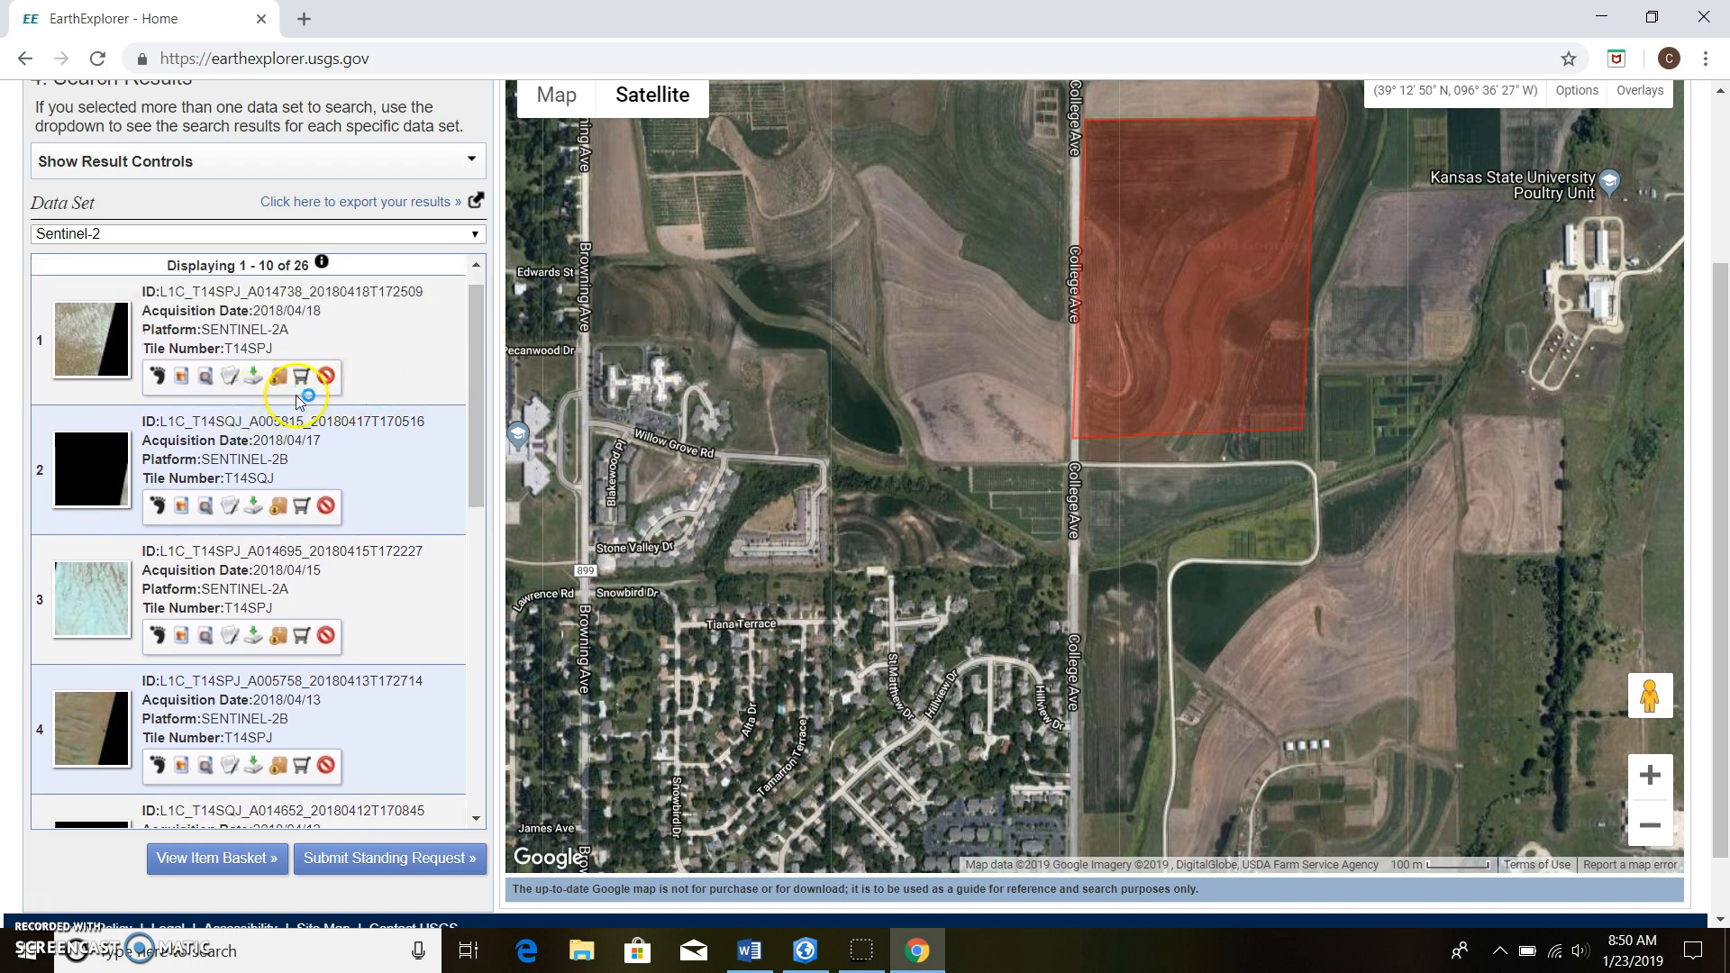
{"action": "mouse_move", "coordinate": [184, 378]}
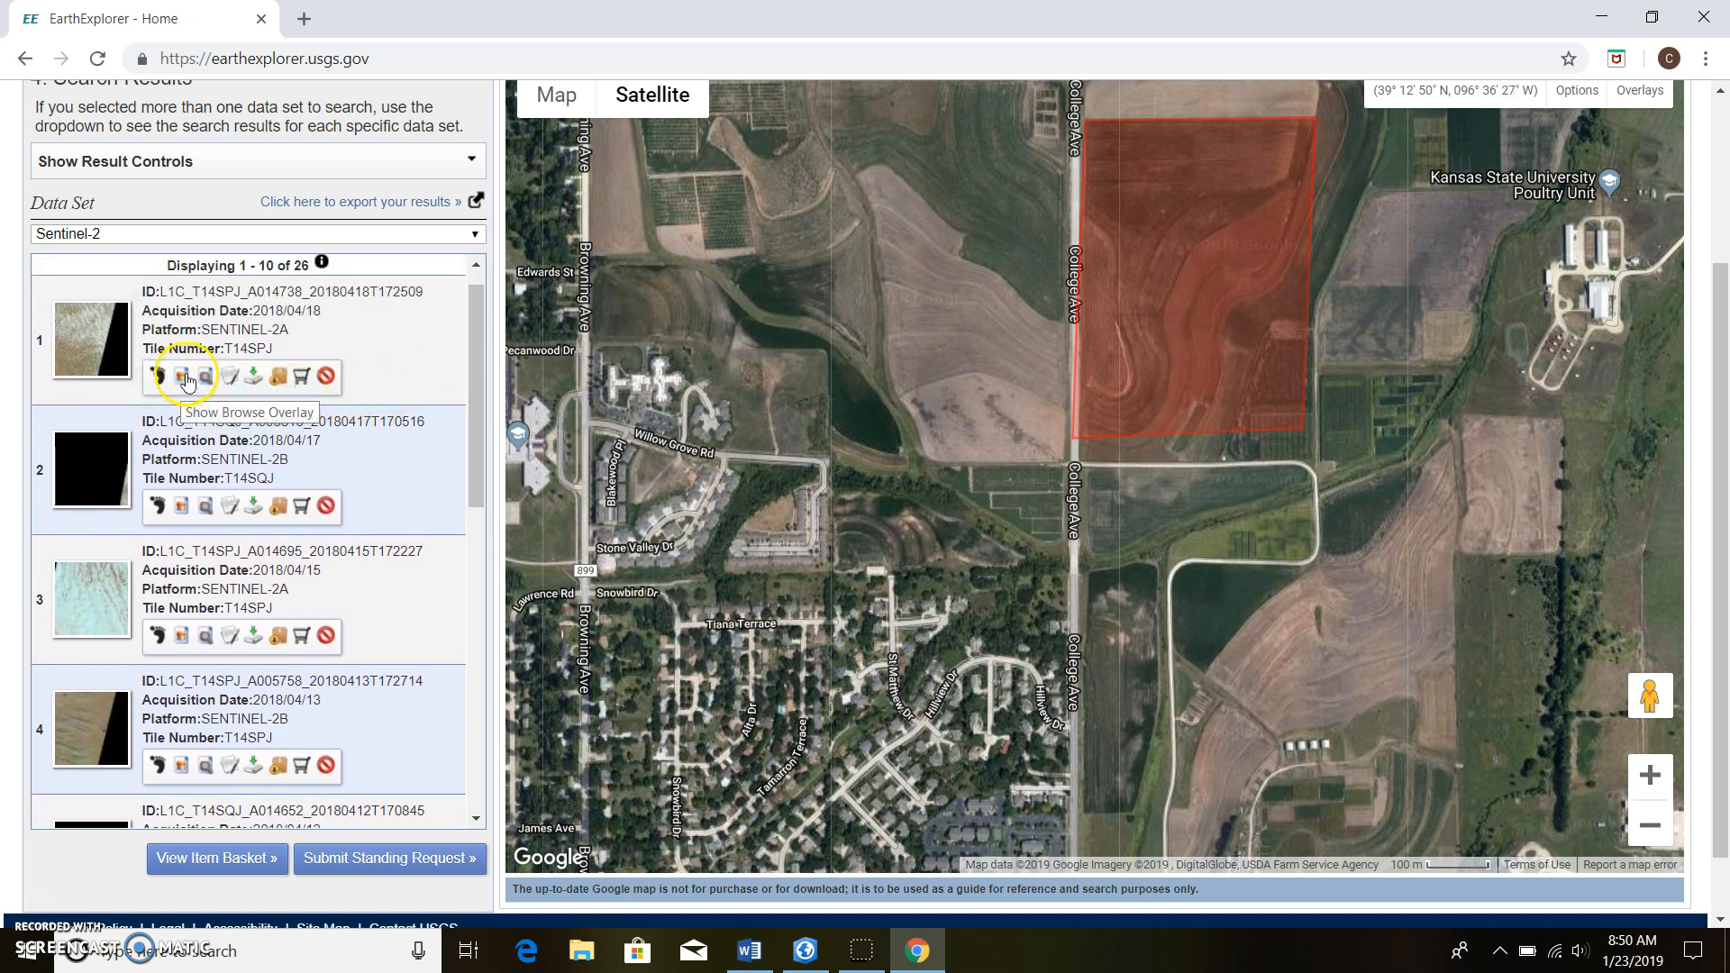
{"action": "left_click", "coordinate": [182, 376]}
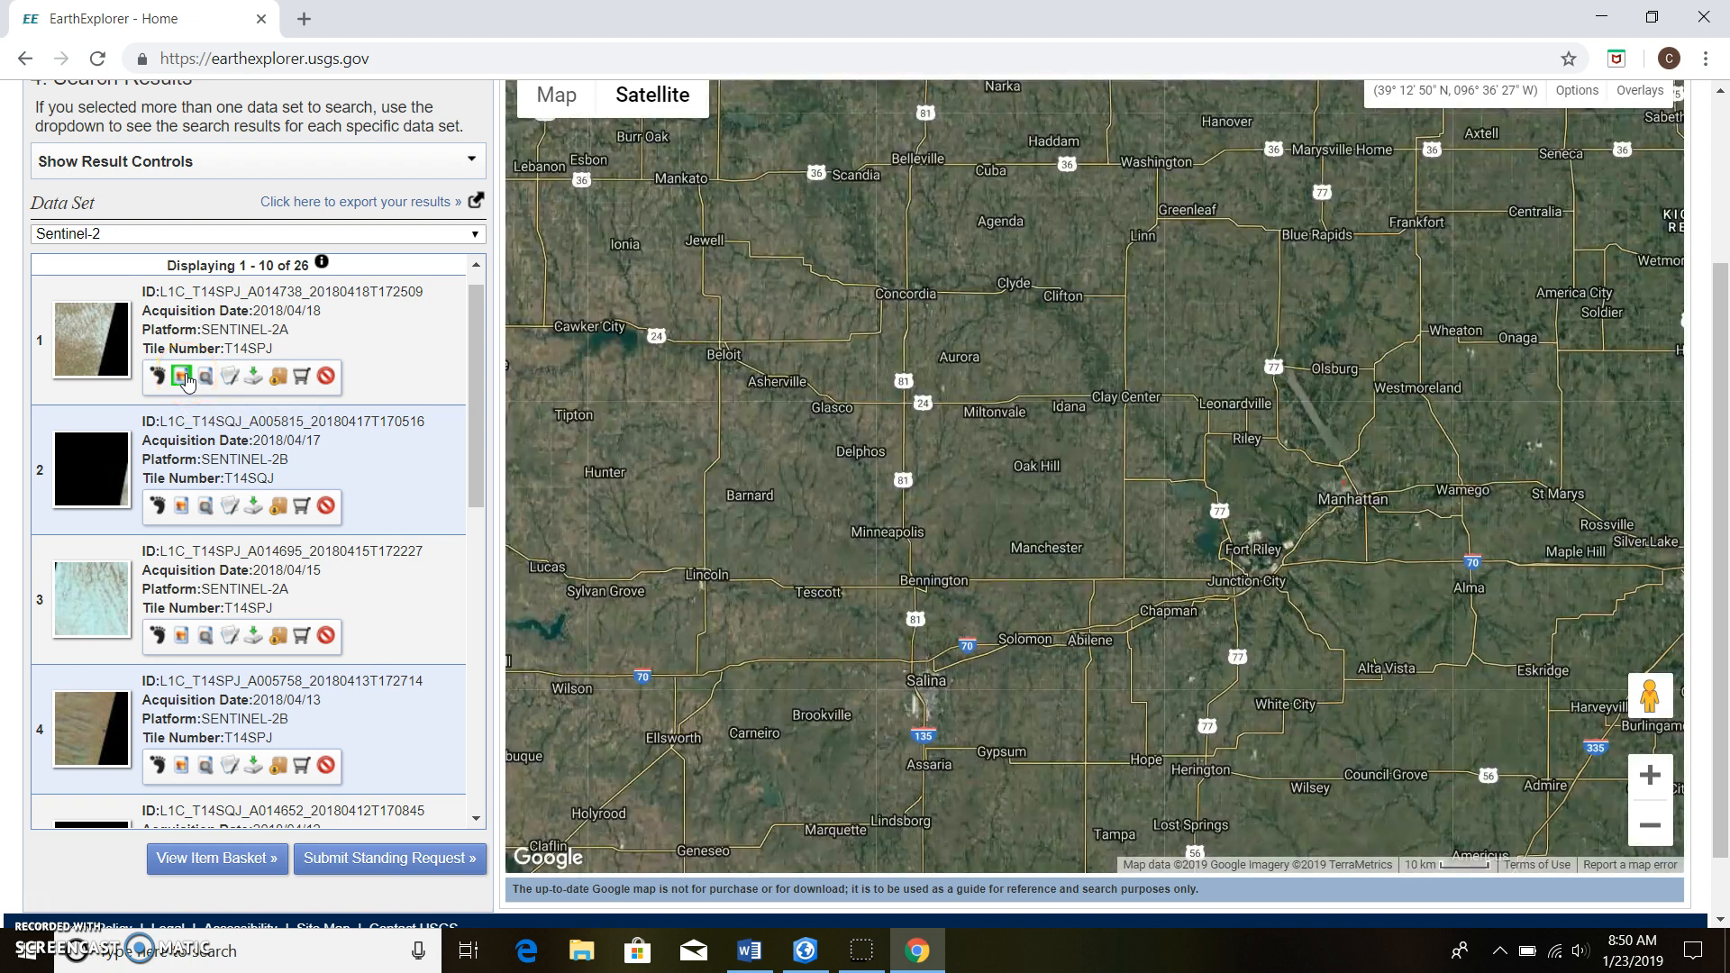
{"action": "left_click", "coordinate": [182, 377]}
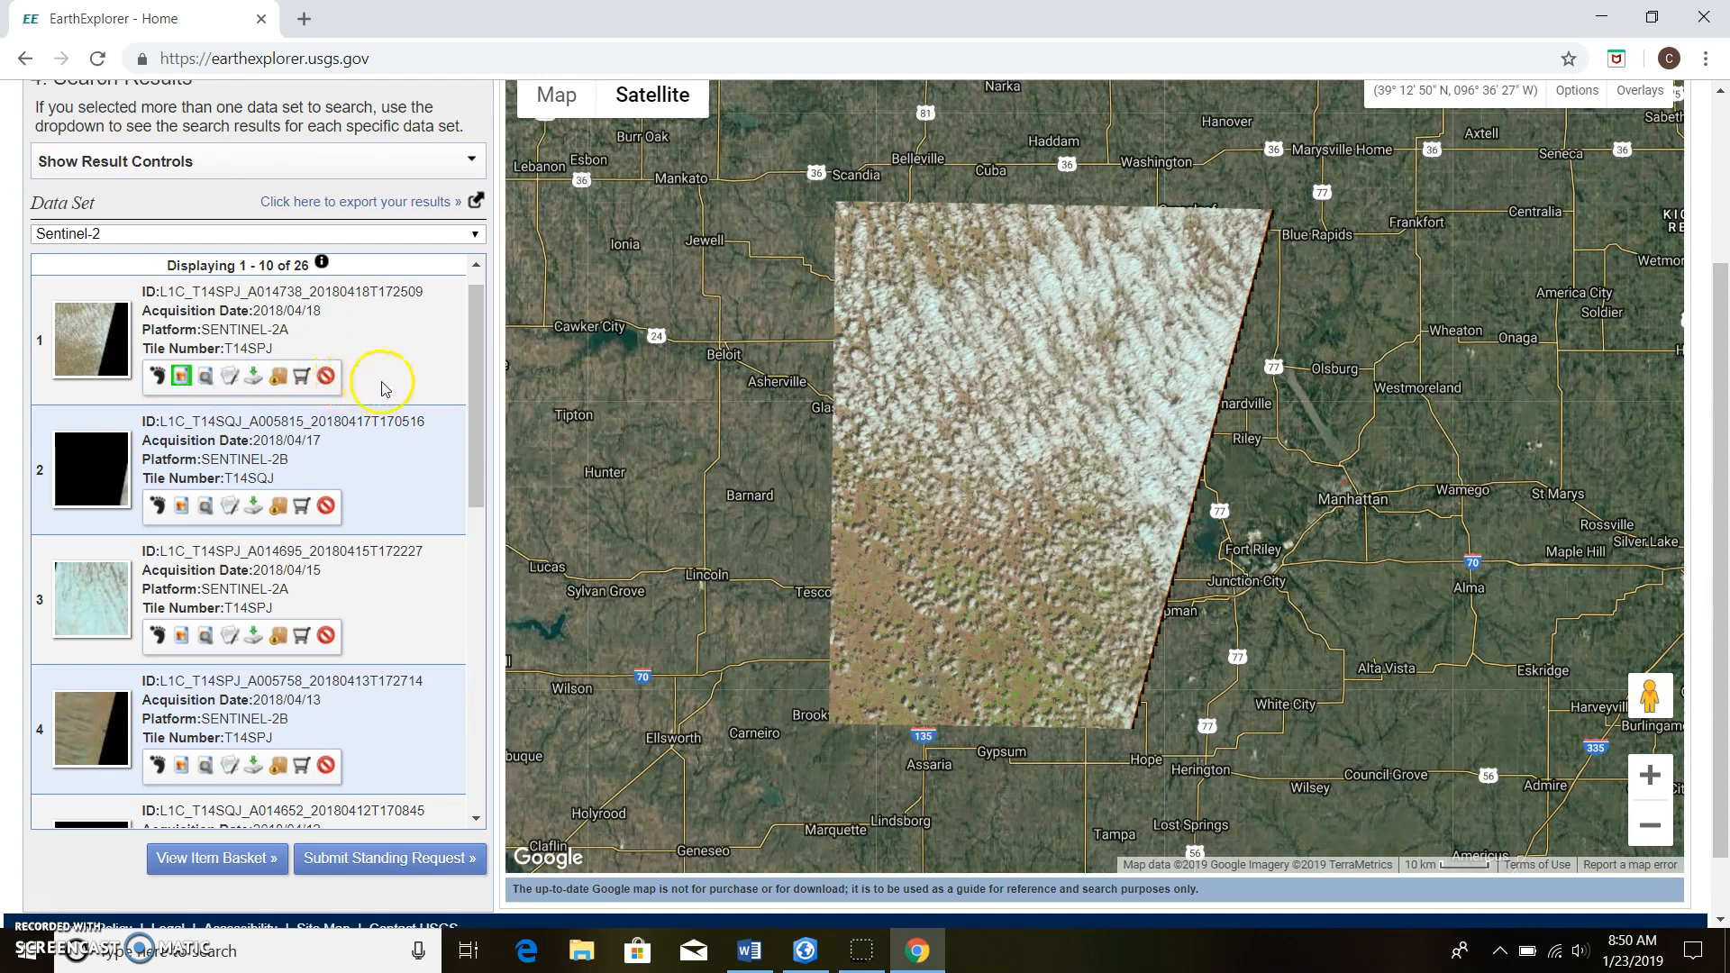
{"action": "mouse_move", "coordinate": [1357, 475]}
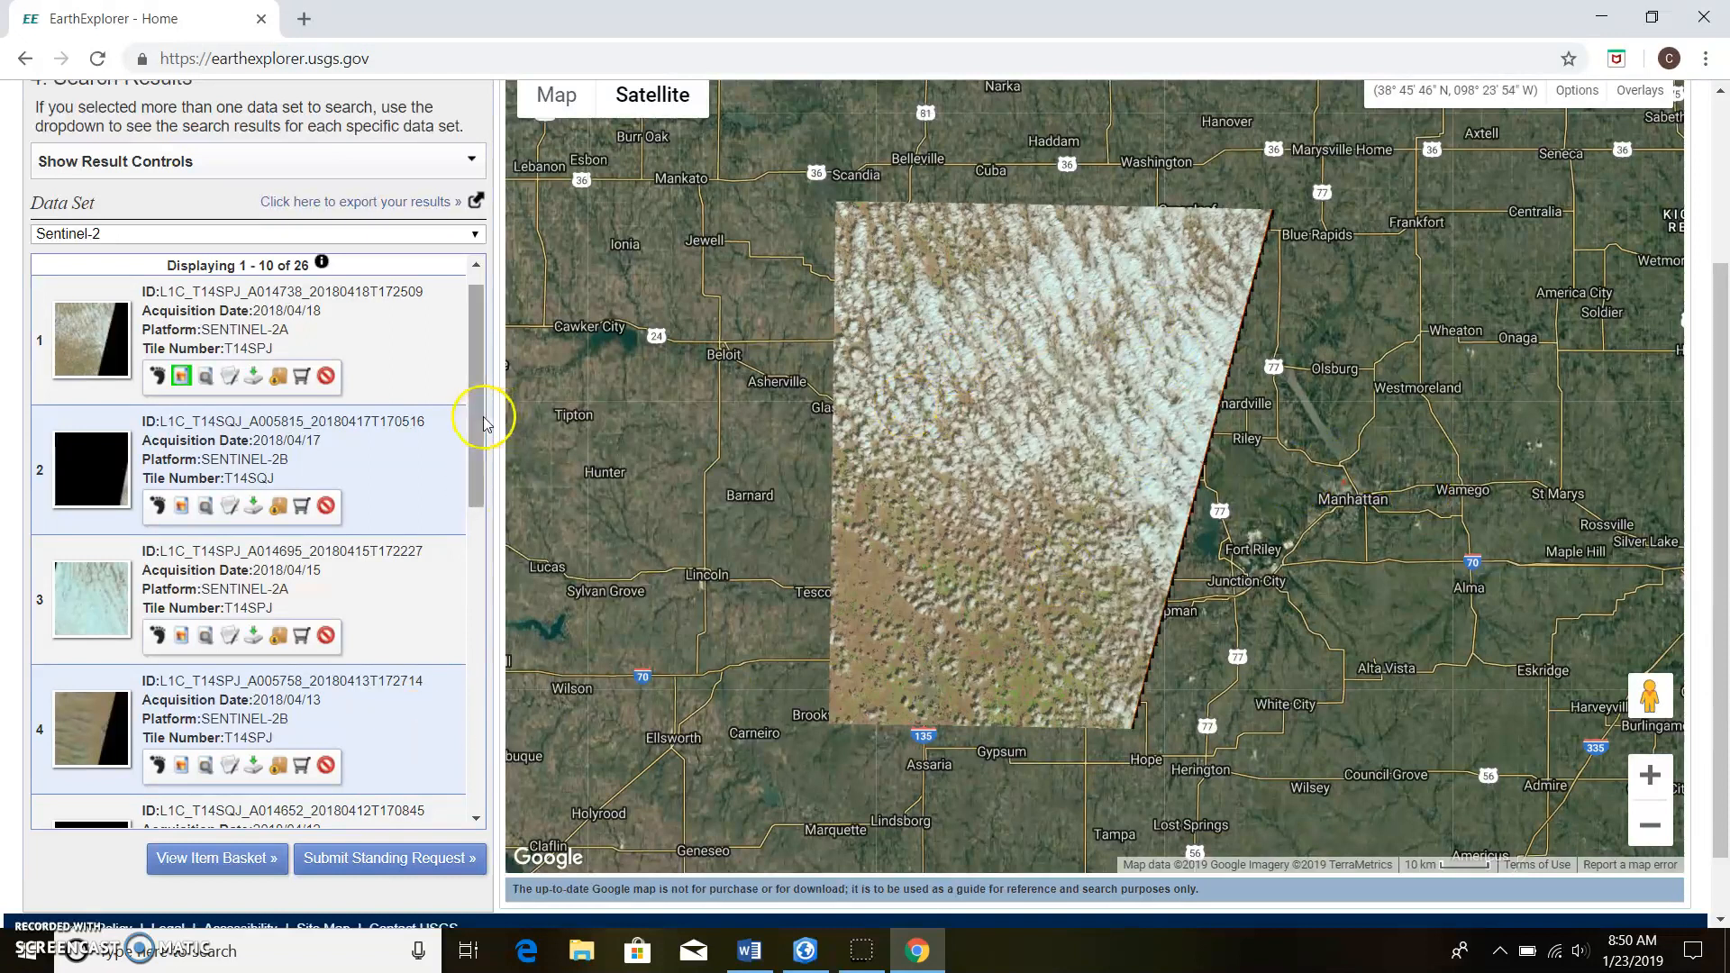
{"action": "scroll", "scroll_direction": "down", "scroll_amount": 3}
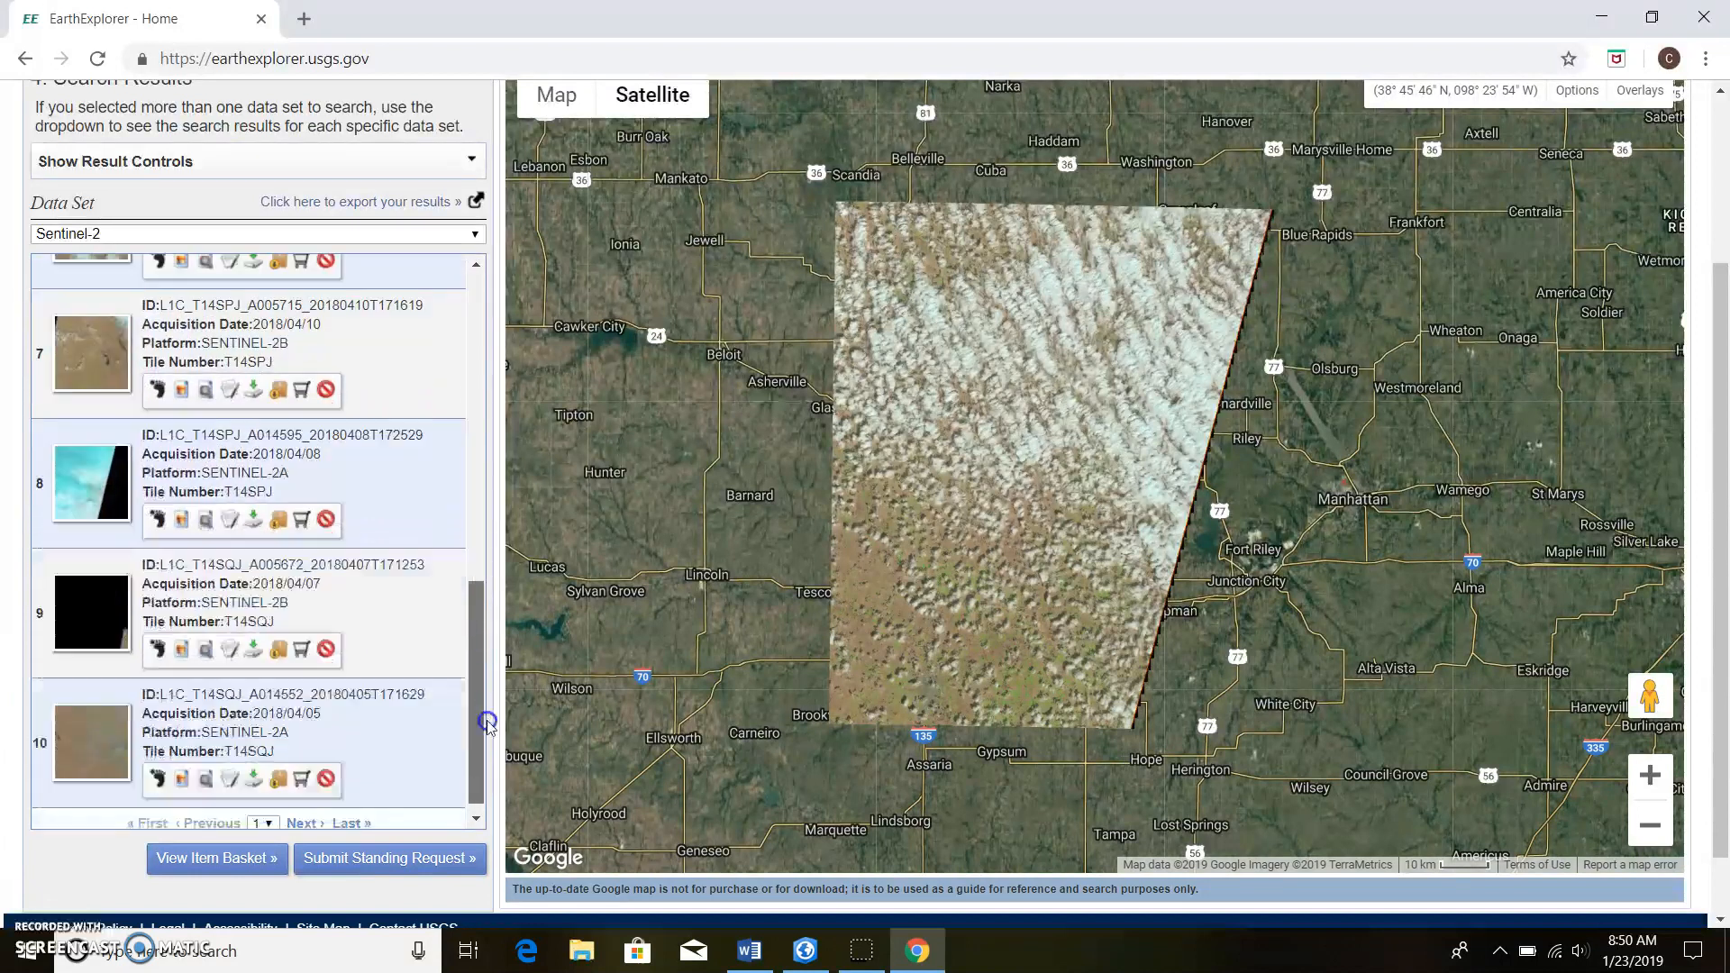
{"action": "scroll", "scroll_direction": "down", "scroll_amount": 3}
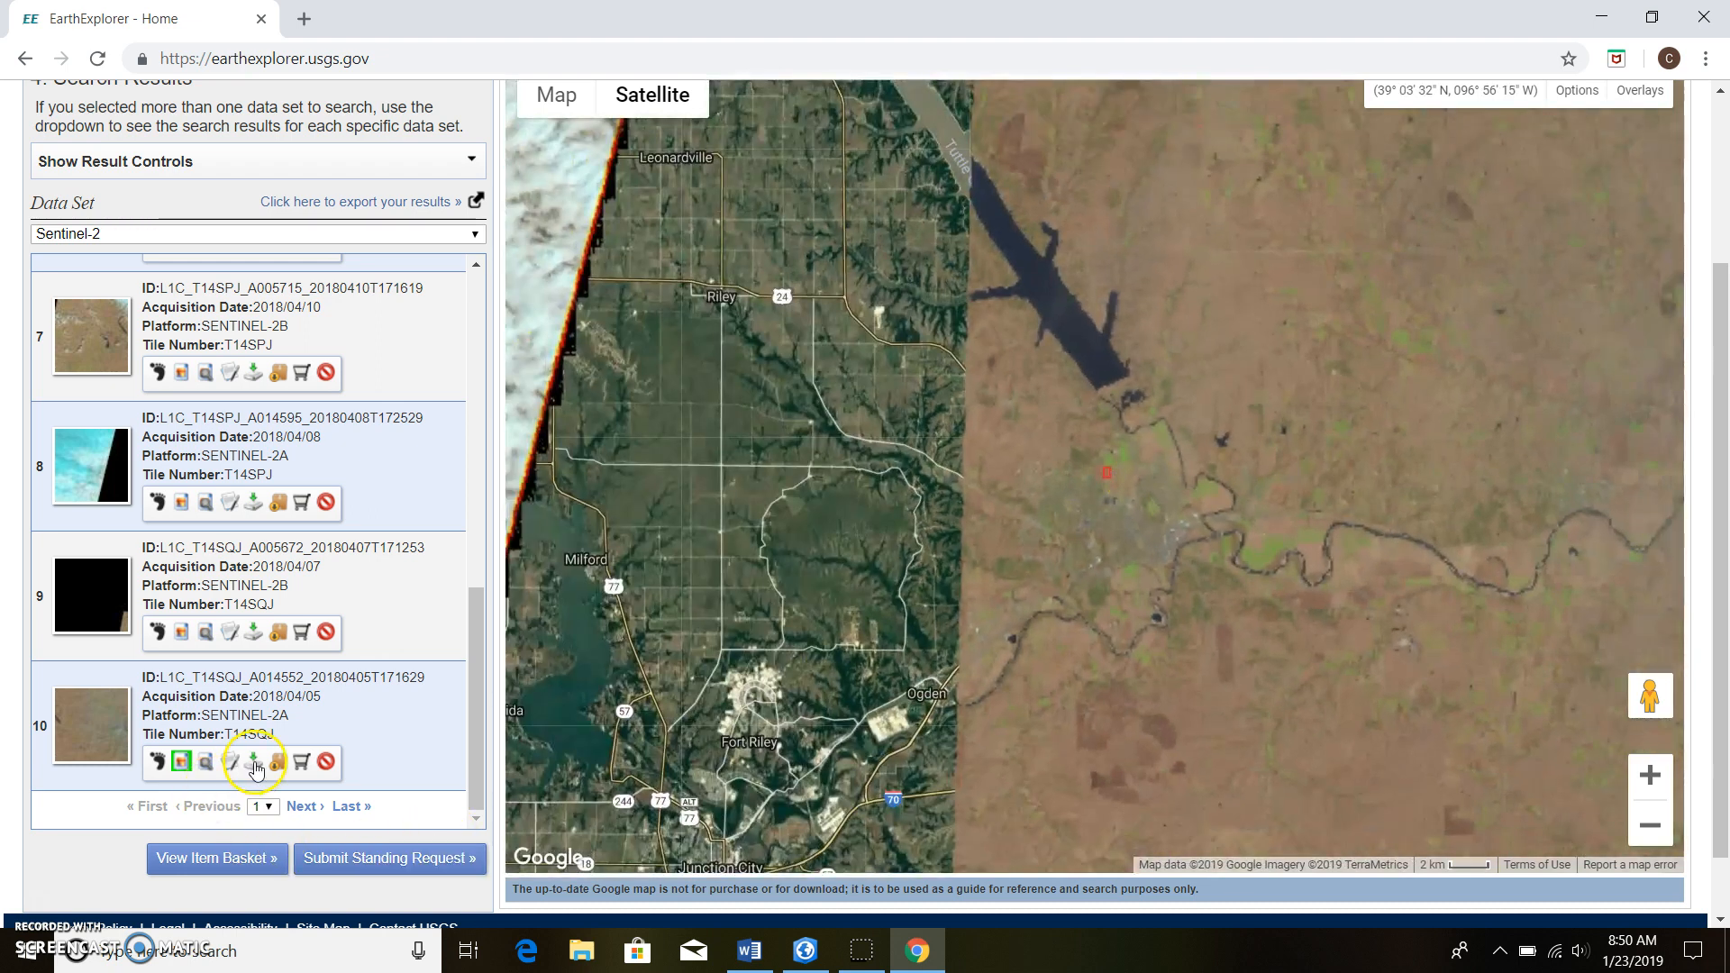
- Review and close the April 5 scene's download options, then return to ArcGIS Pro
{"action": "left_click", "coordinate": [254, 760]}
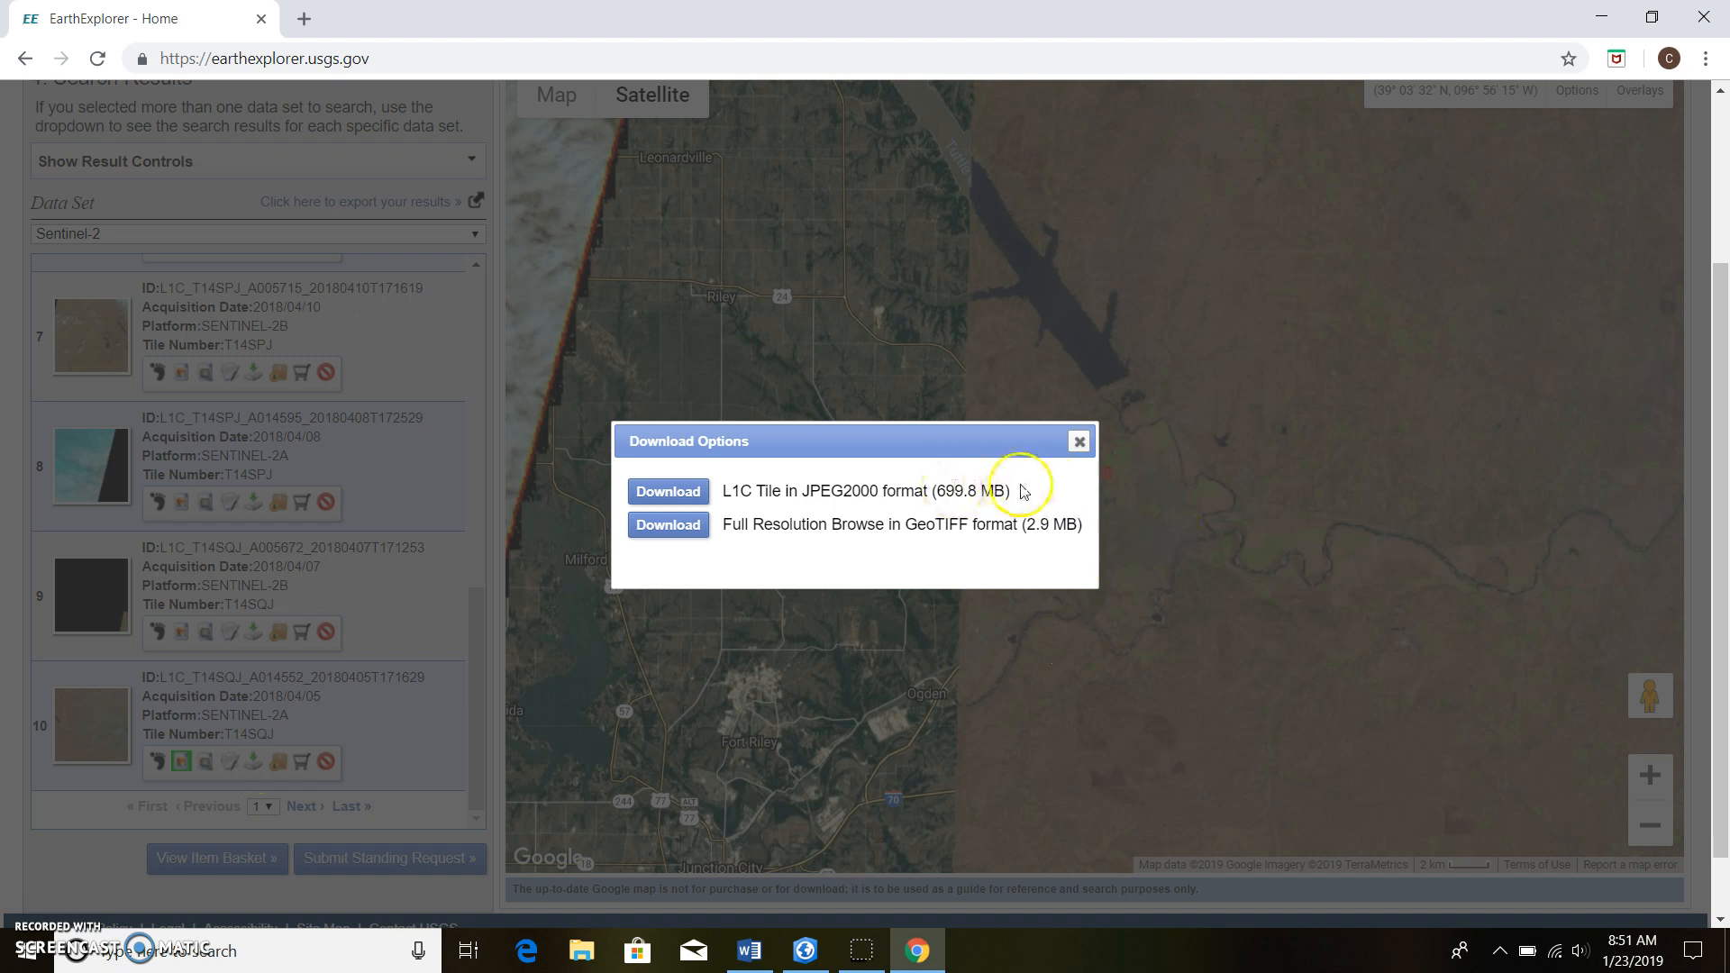
{"action": "mouse_move", "coordinate": [667, 491]}
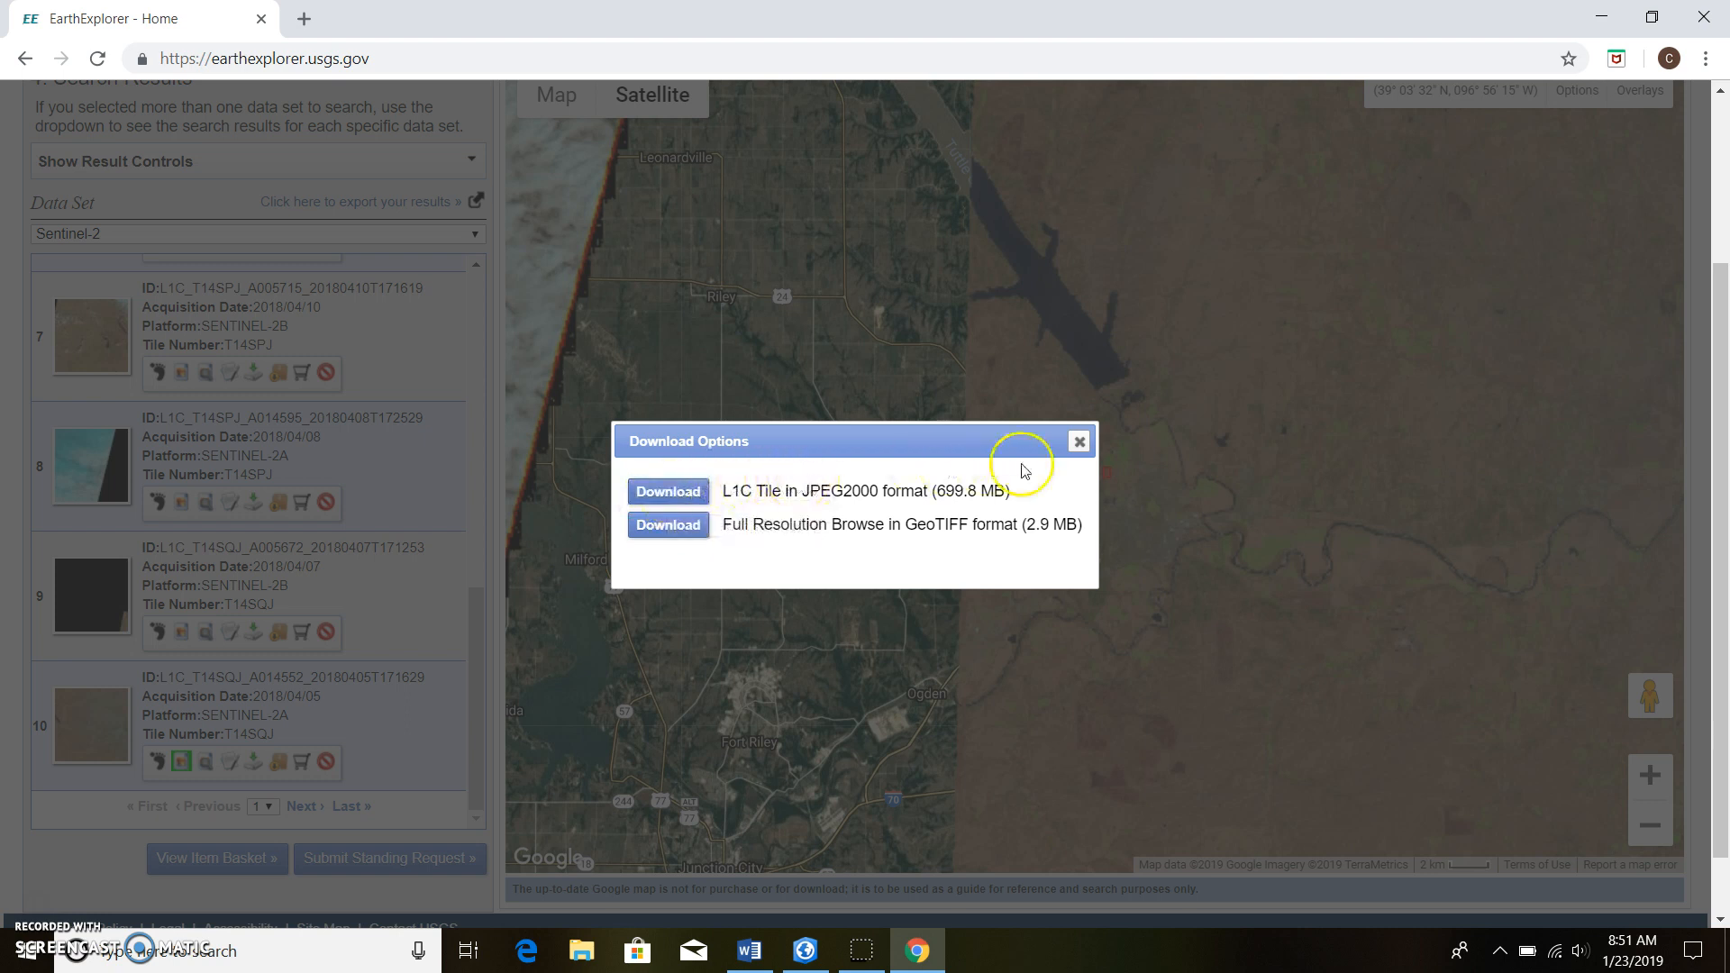
{"action": "mouse_move", "coordinate": [921, 485]}
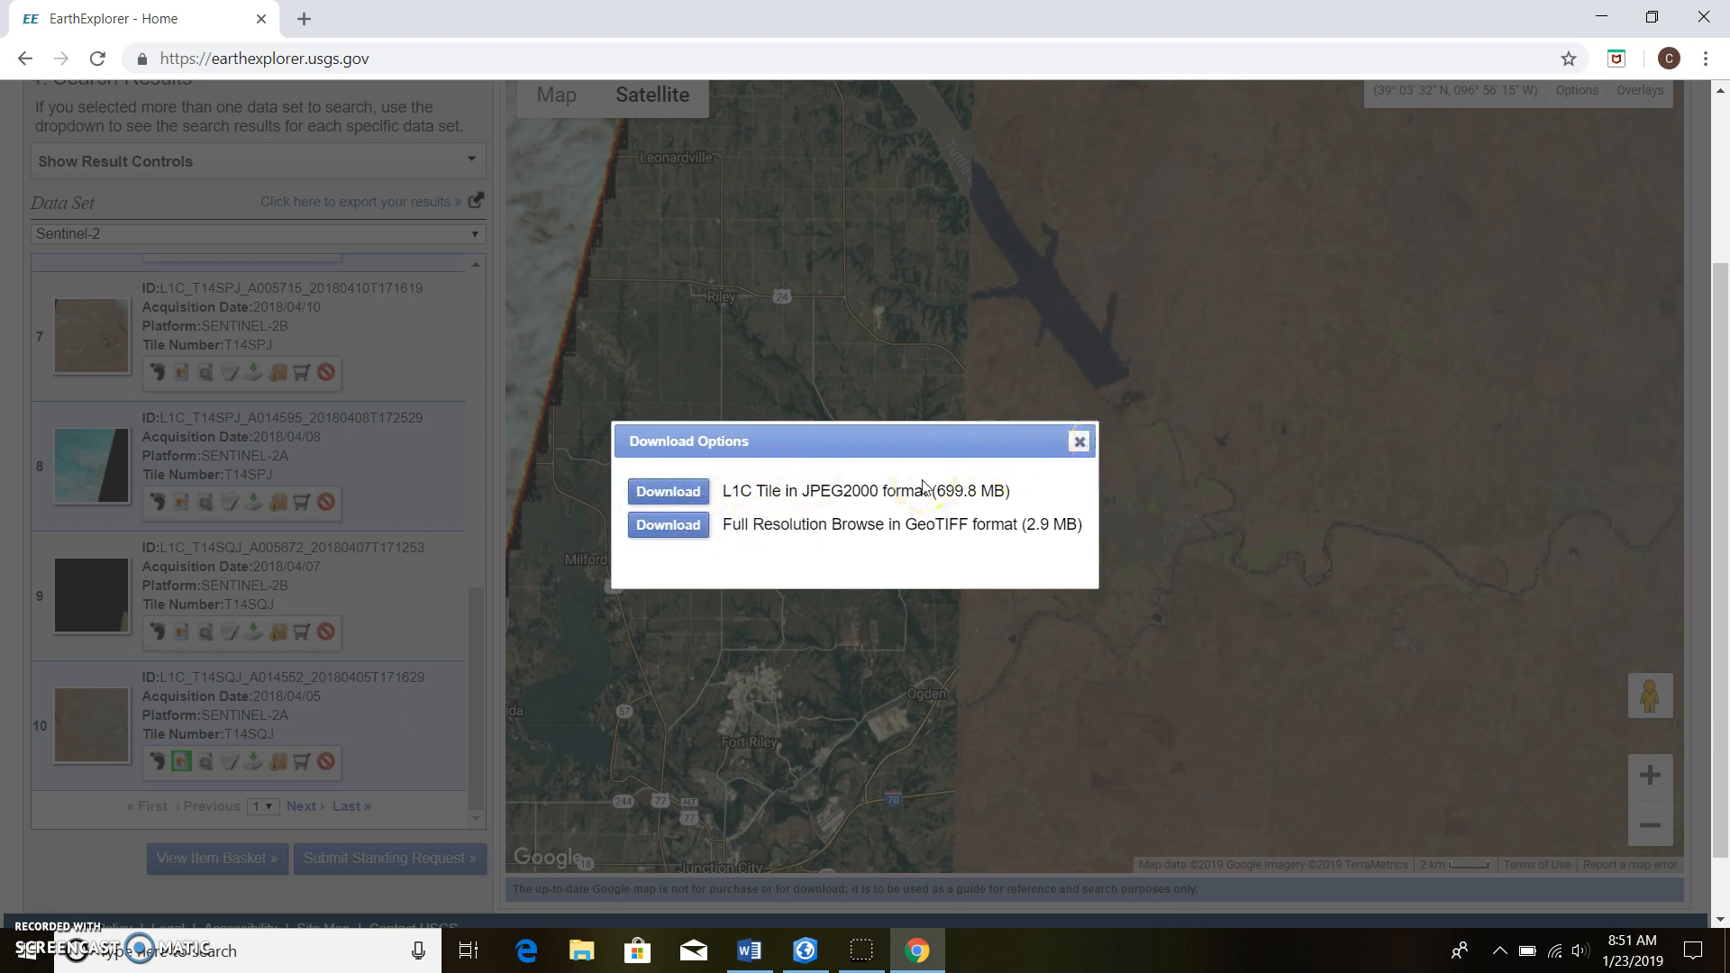
{"action": "mouse_move", "coordinate": [1079, 442]}
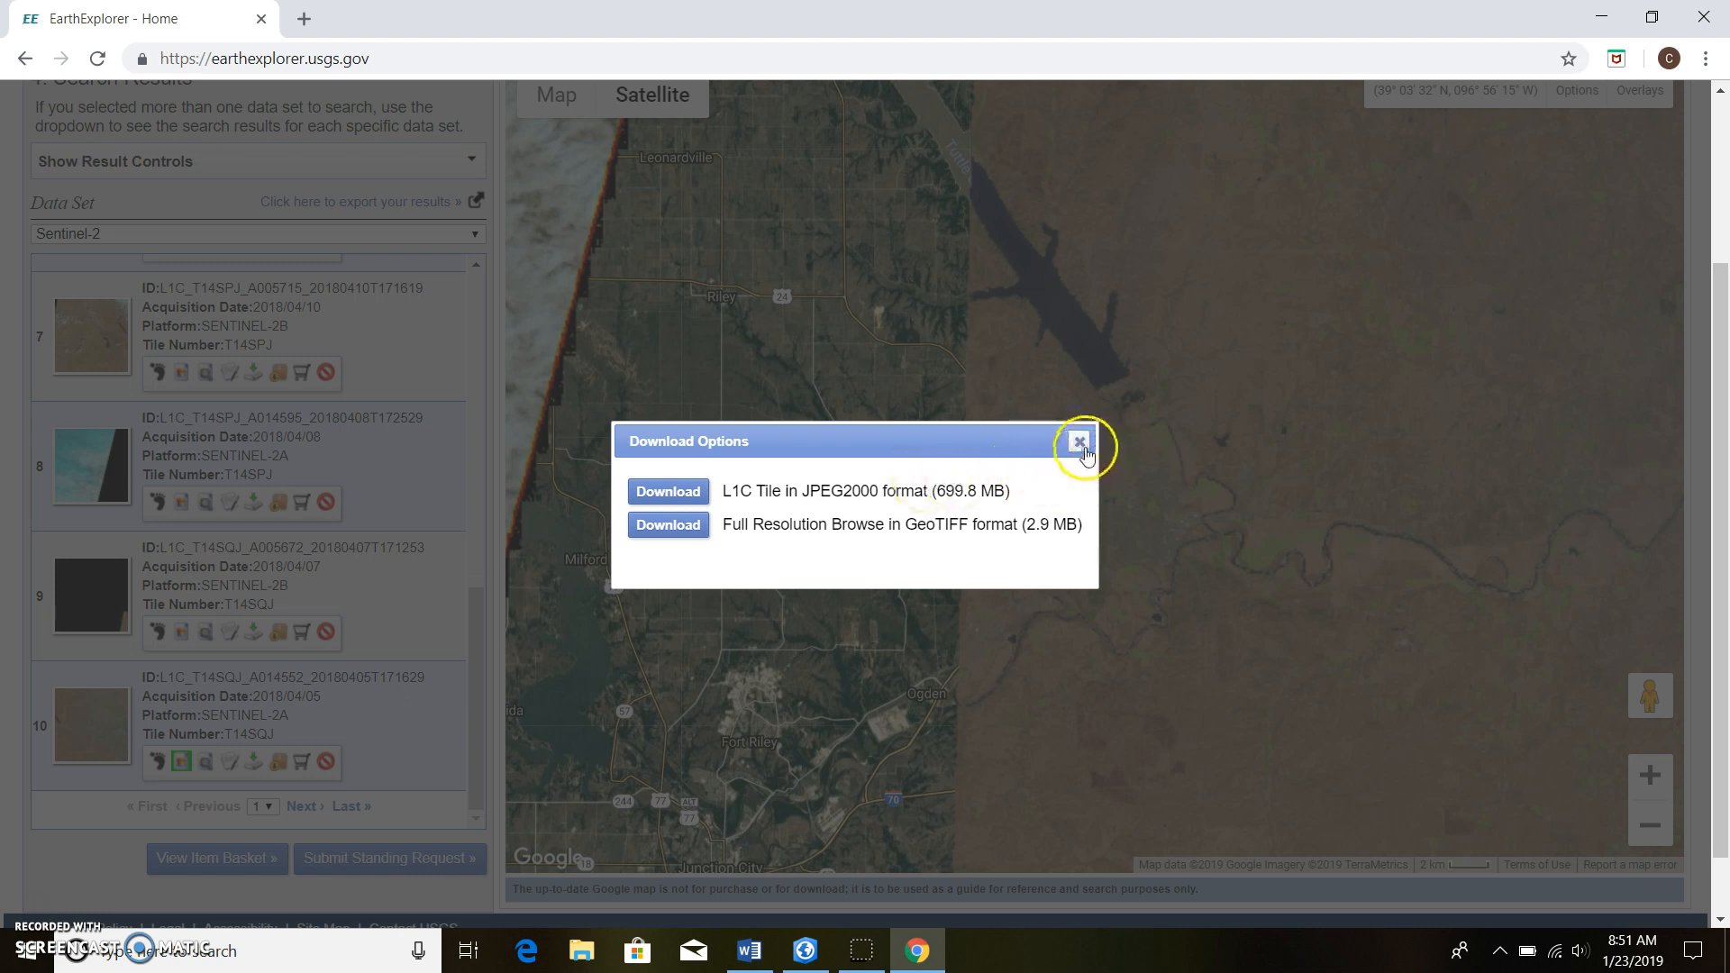
{"action": "mouse_move", "coordinate": [1080, 441]}
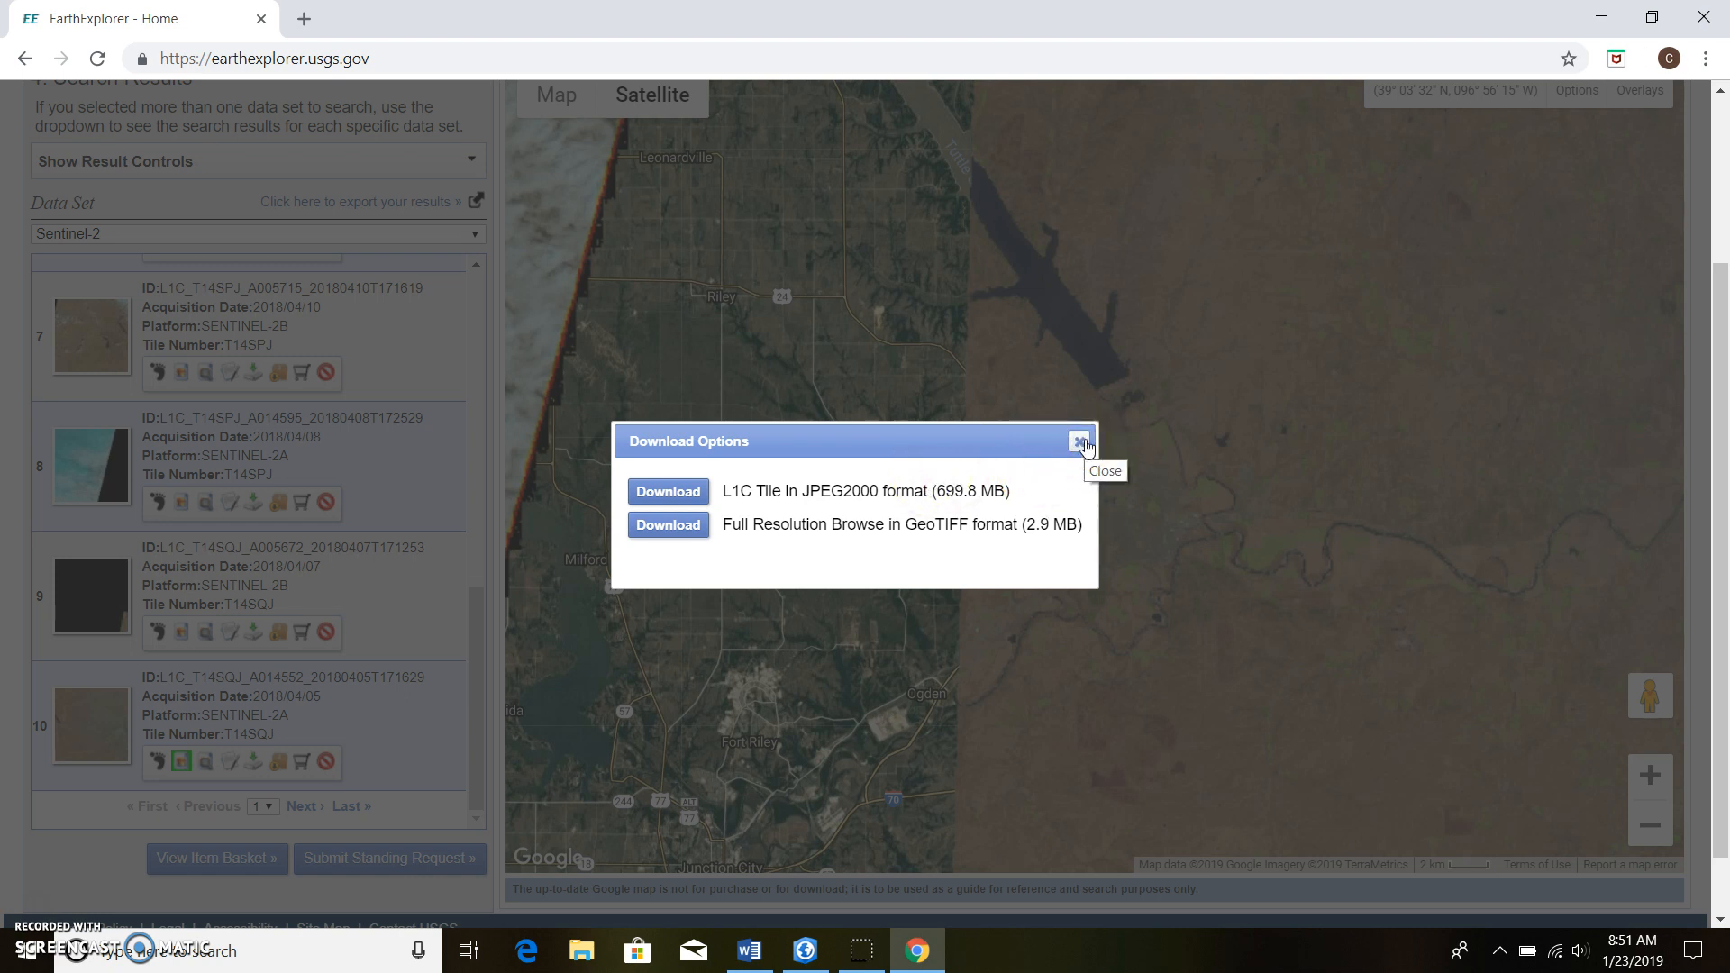
{"action": "left_click", "coordinate": [1080, 441]}
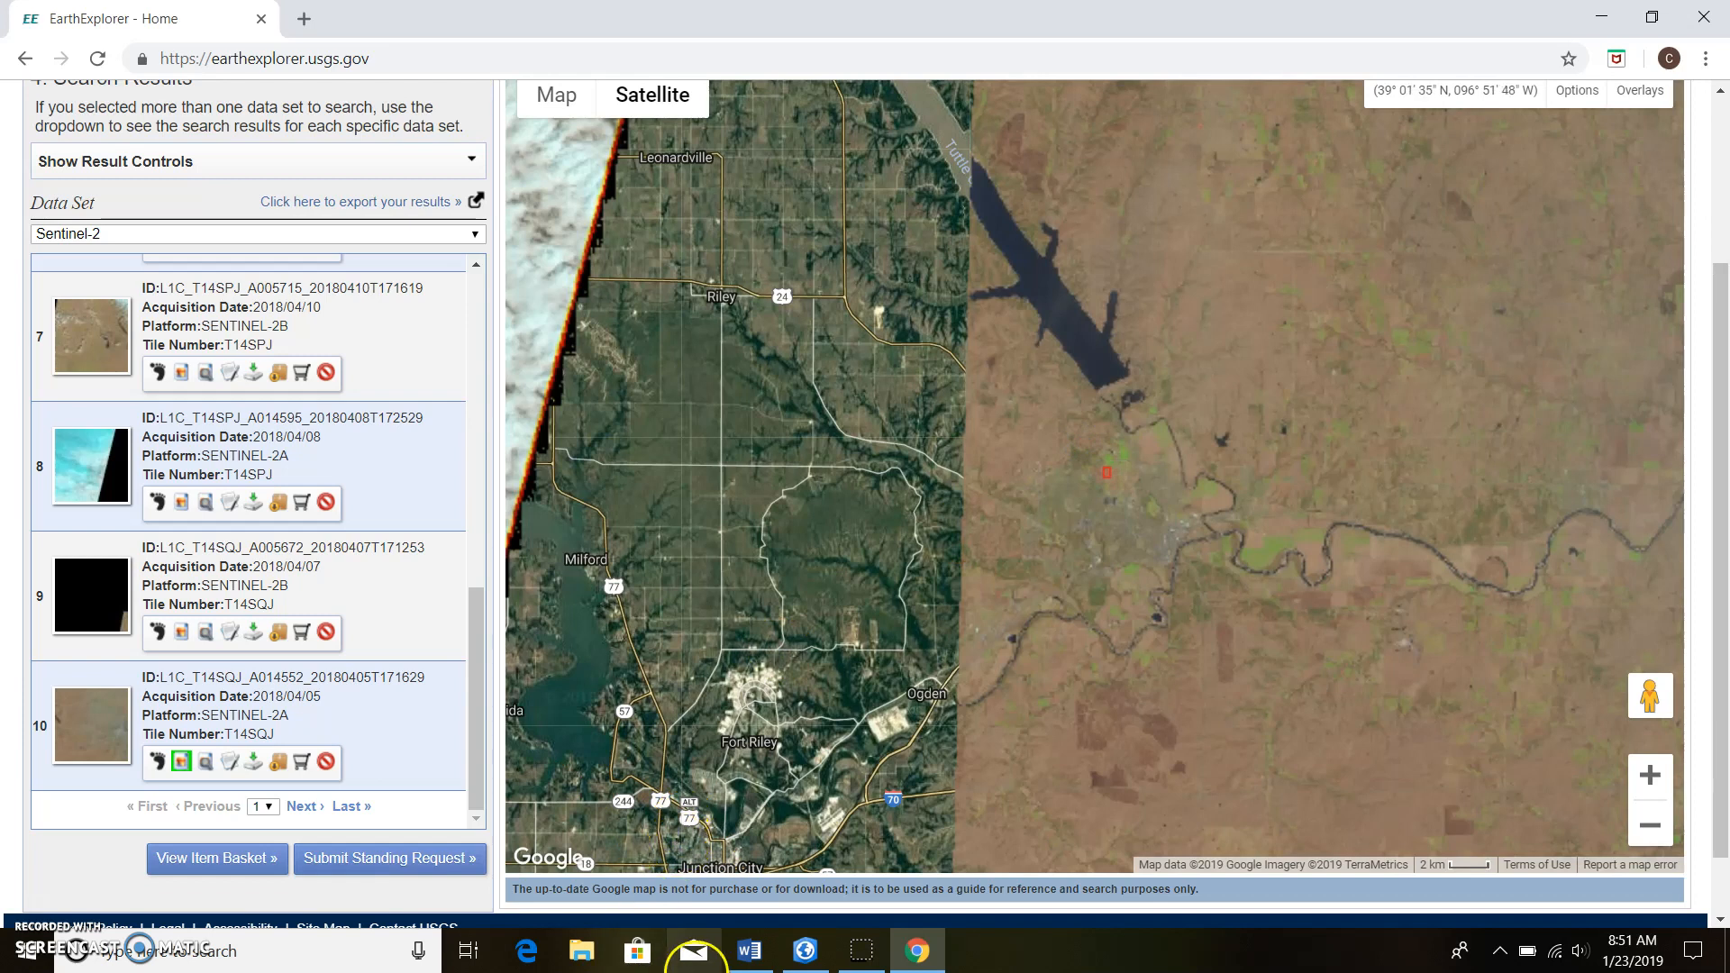
{"action": "mouse_move", "coordinate": [804, 950]}
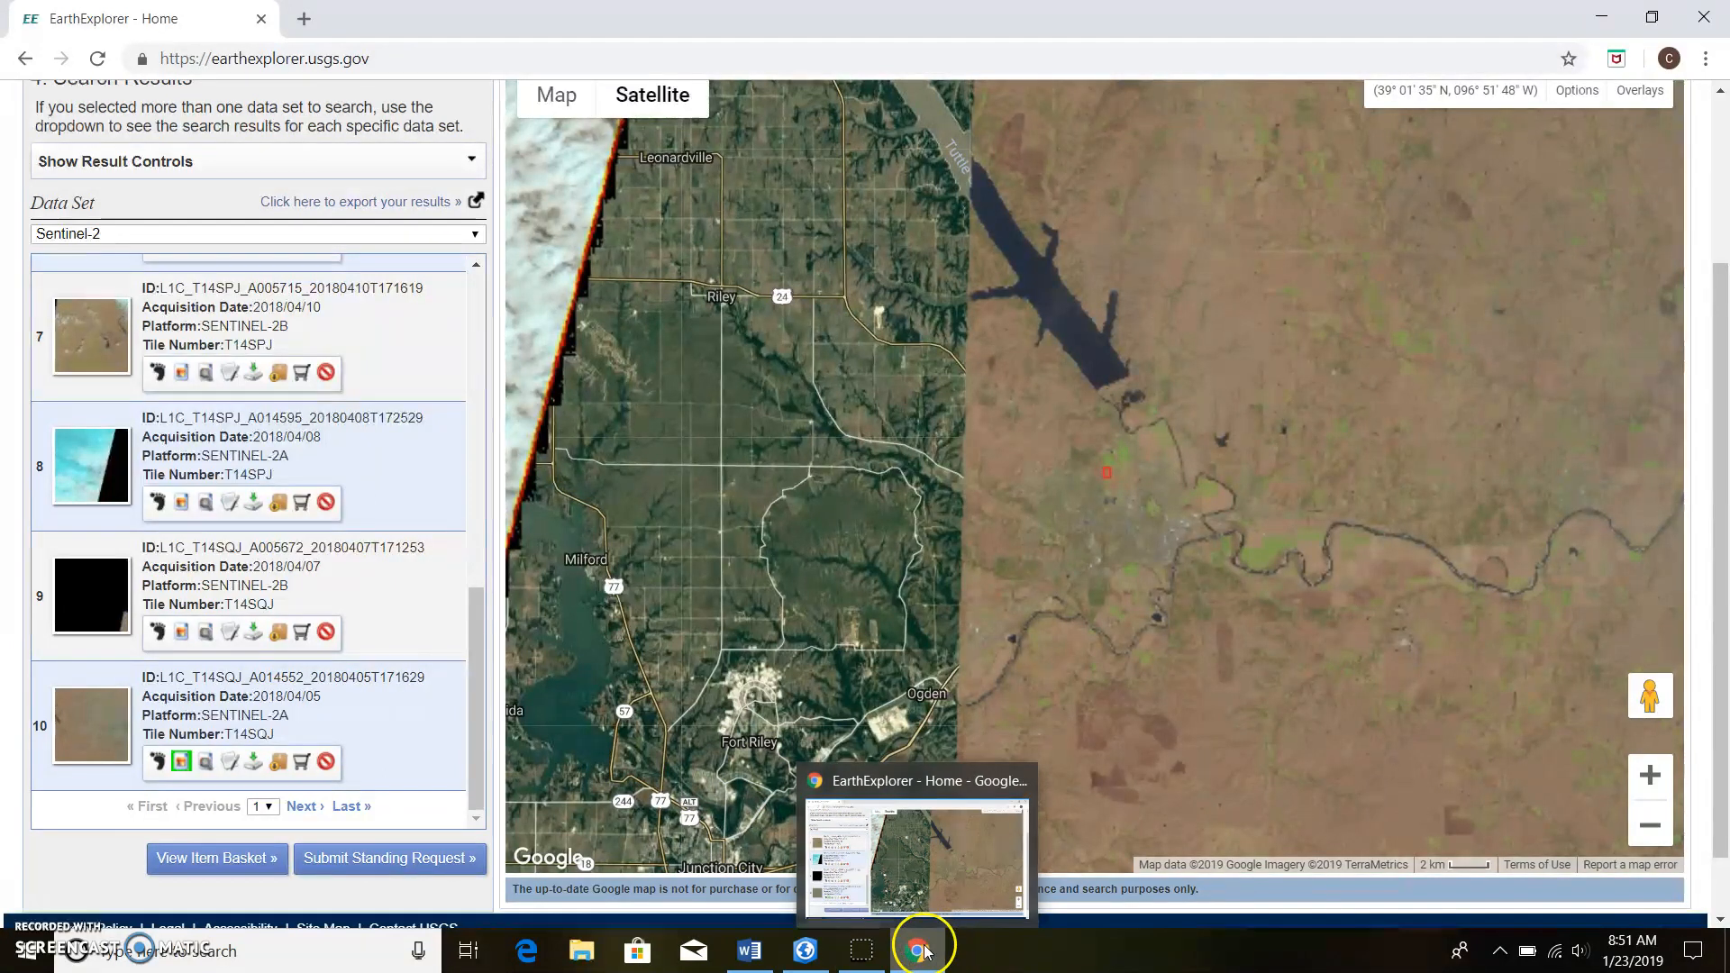
{"action": "left_click", "coordinate": [804, 950]}
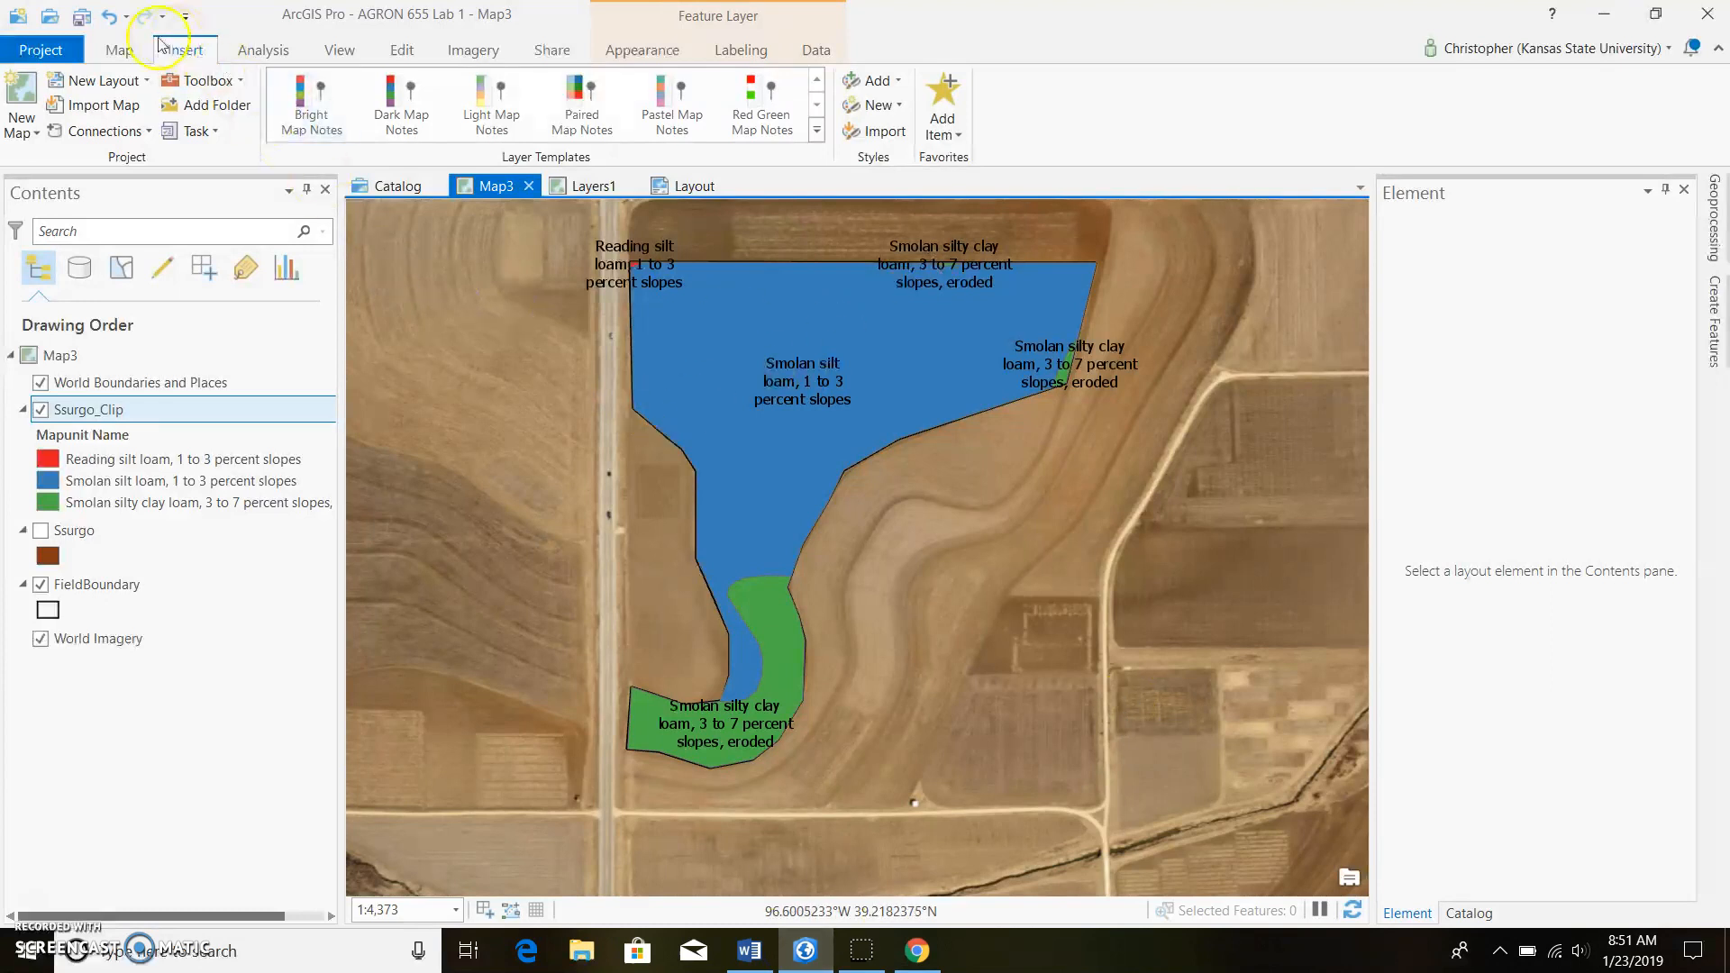
- Start Add Data and browse from Lab Review into the Sen_Man_4-5-18 folder
{"action": "left_click", "coordinate": [116, 50]}
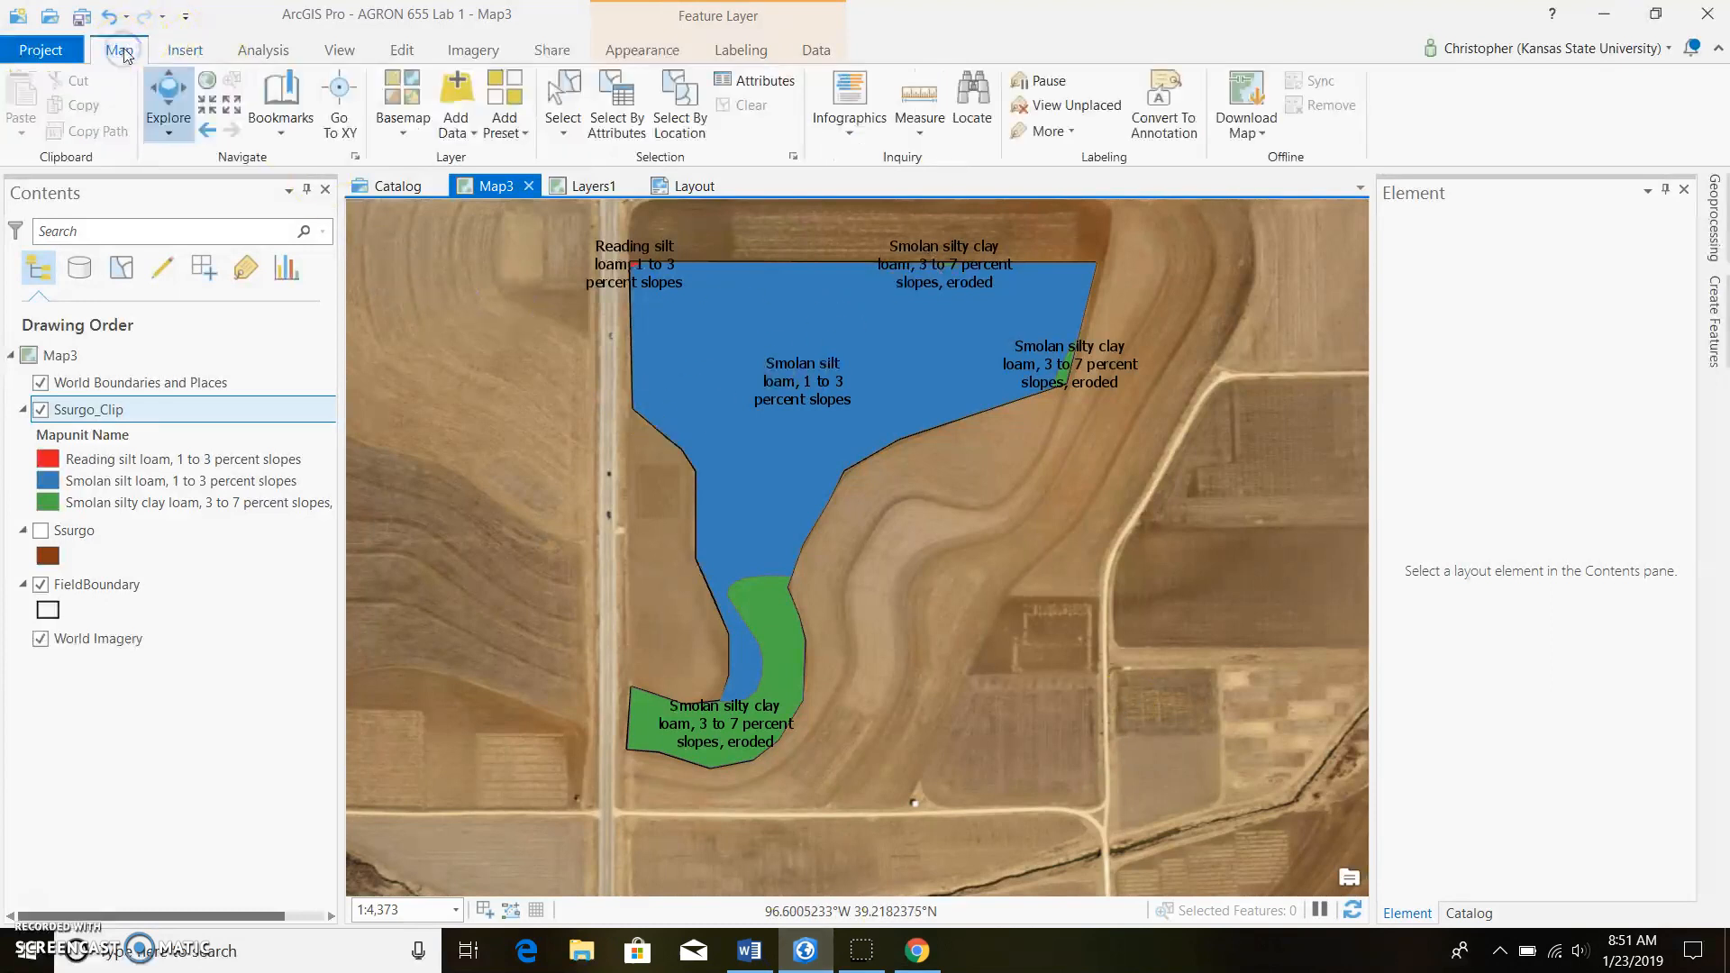
{"action": "mouse_move", "coordinate": [456, 99]}
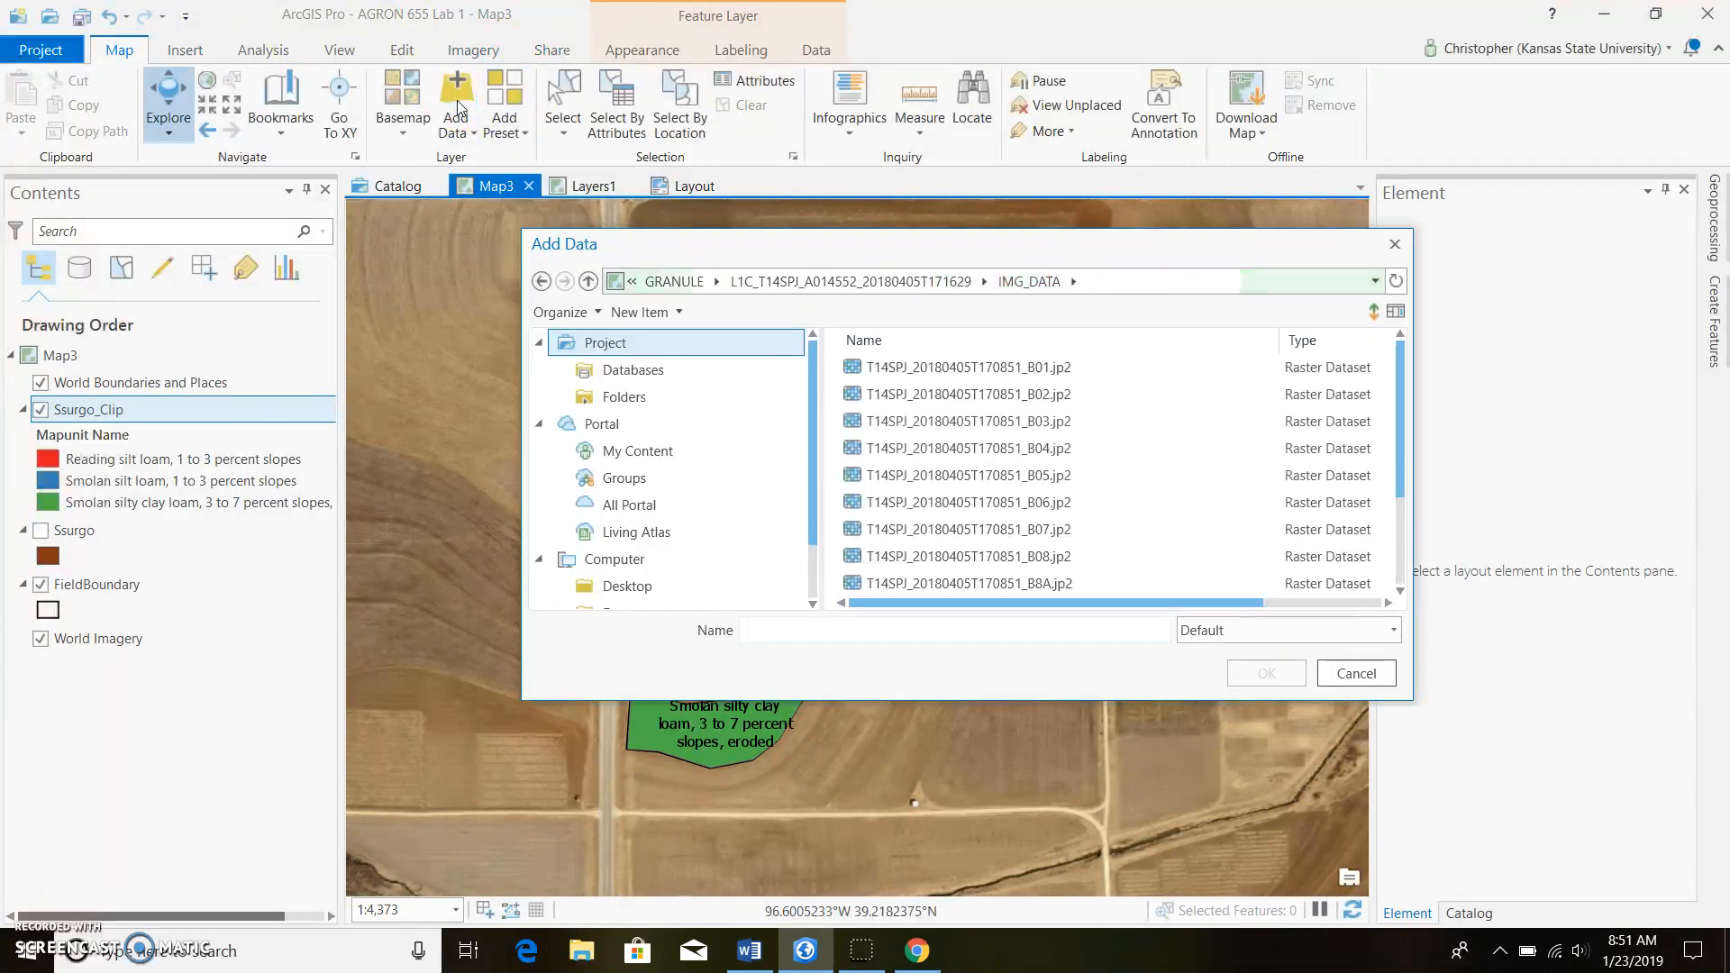
{"action": "left_click", "coordinate": [674, 281]}
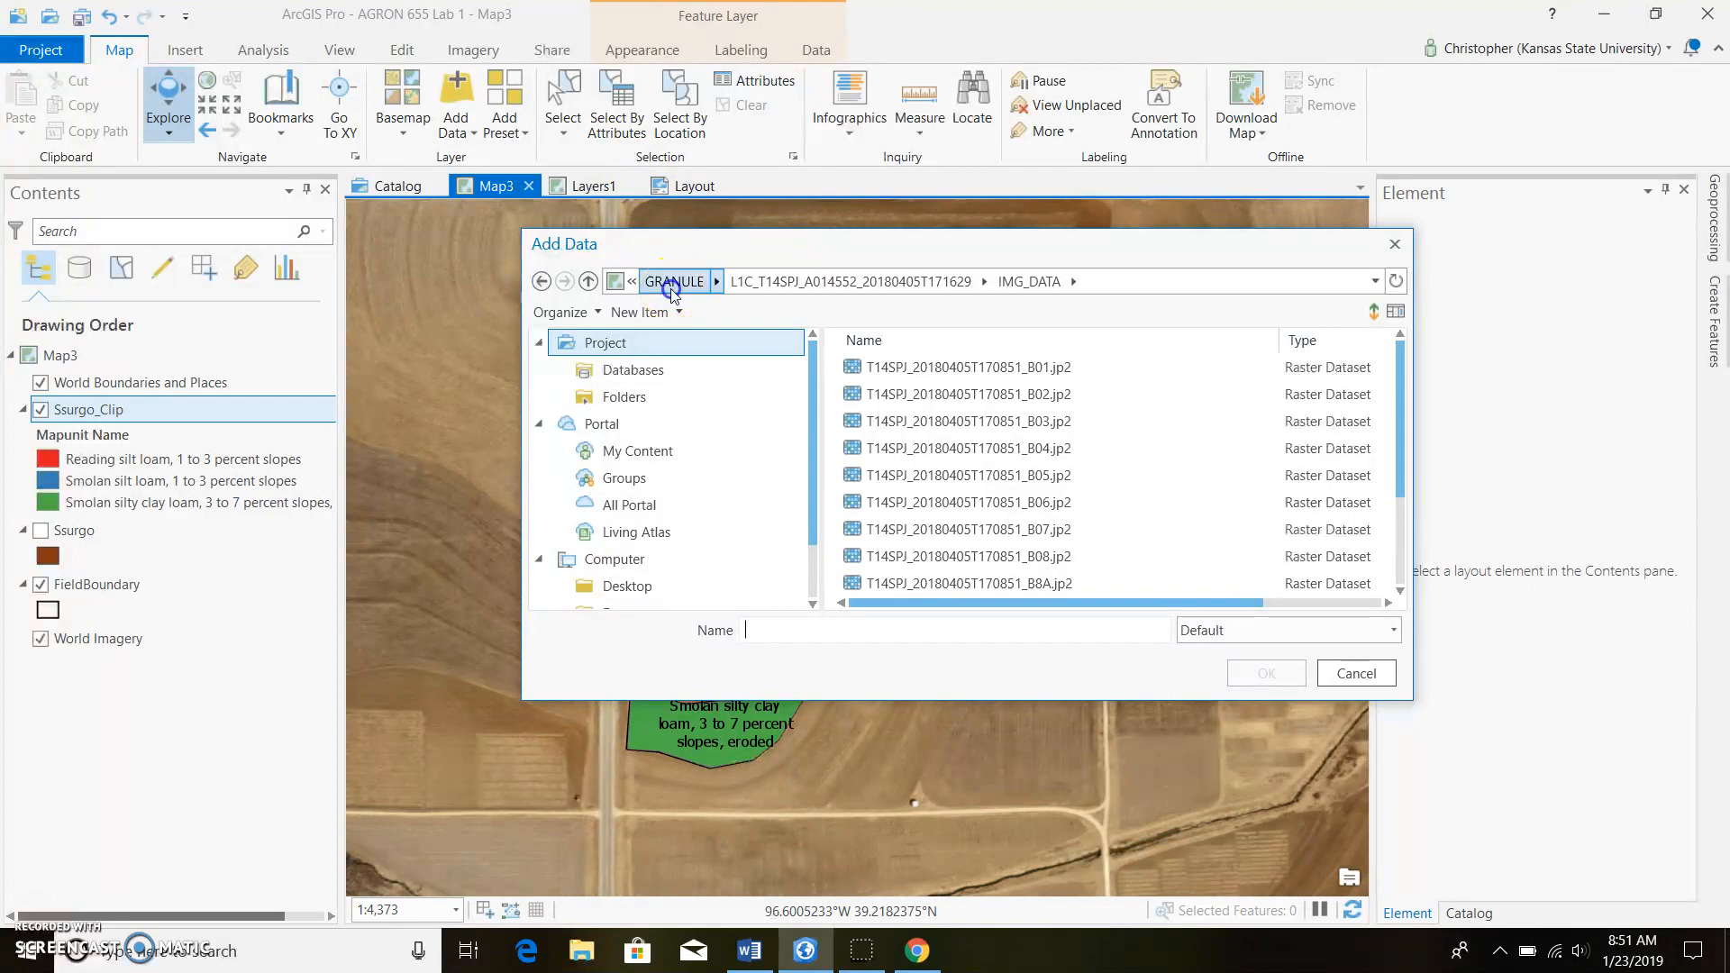
{"action": "left_click", "coordinate": [674, 281]}
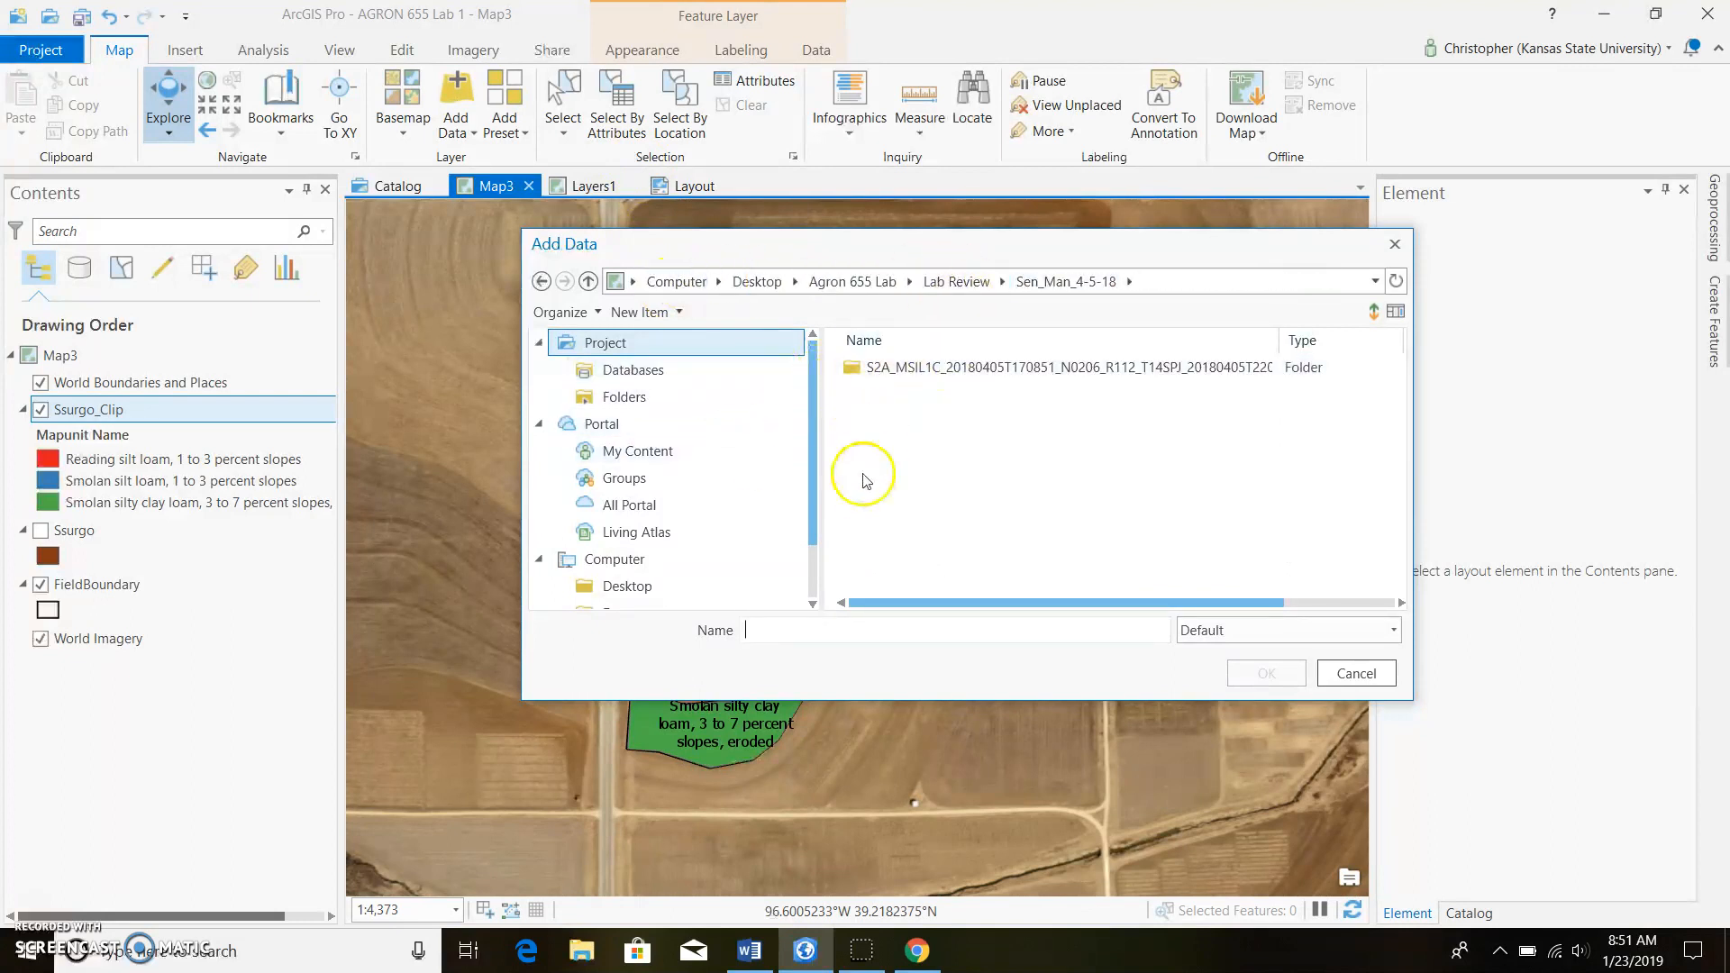
{"action": "left_click", "coordinate": [966, 282]}
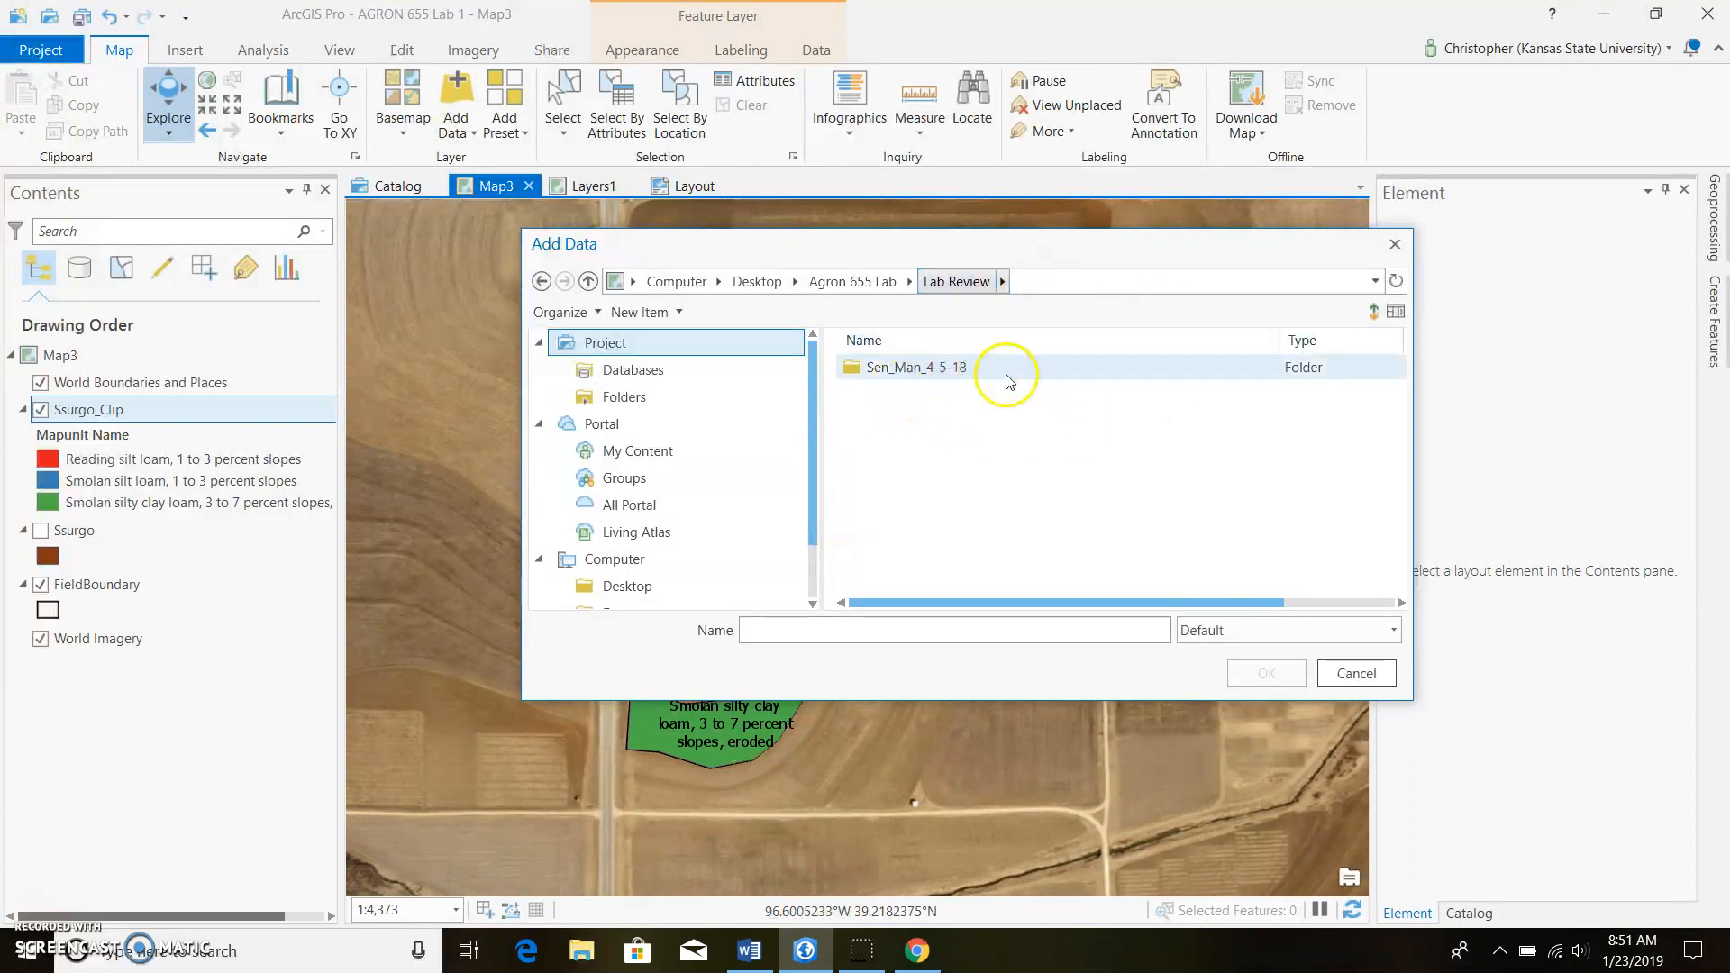
{"action": "left_click", "coordinate": [915, 368]}
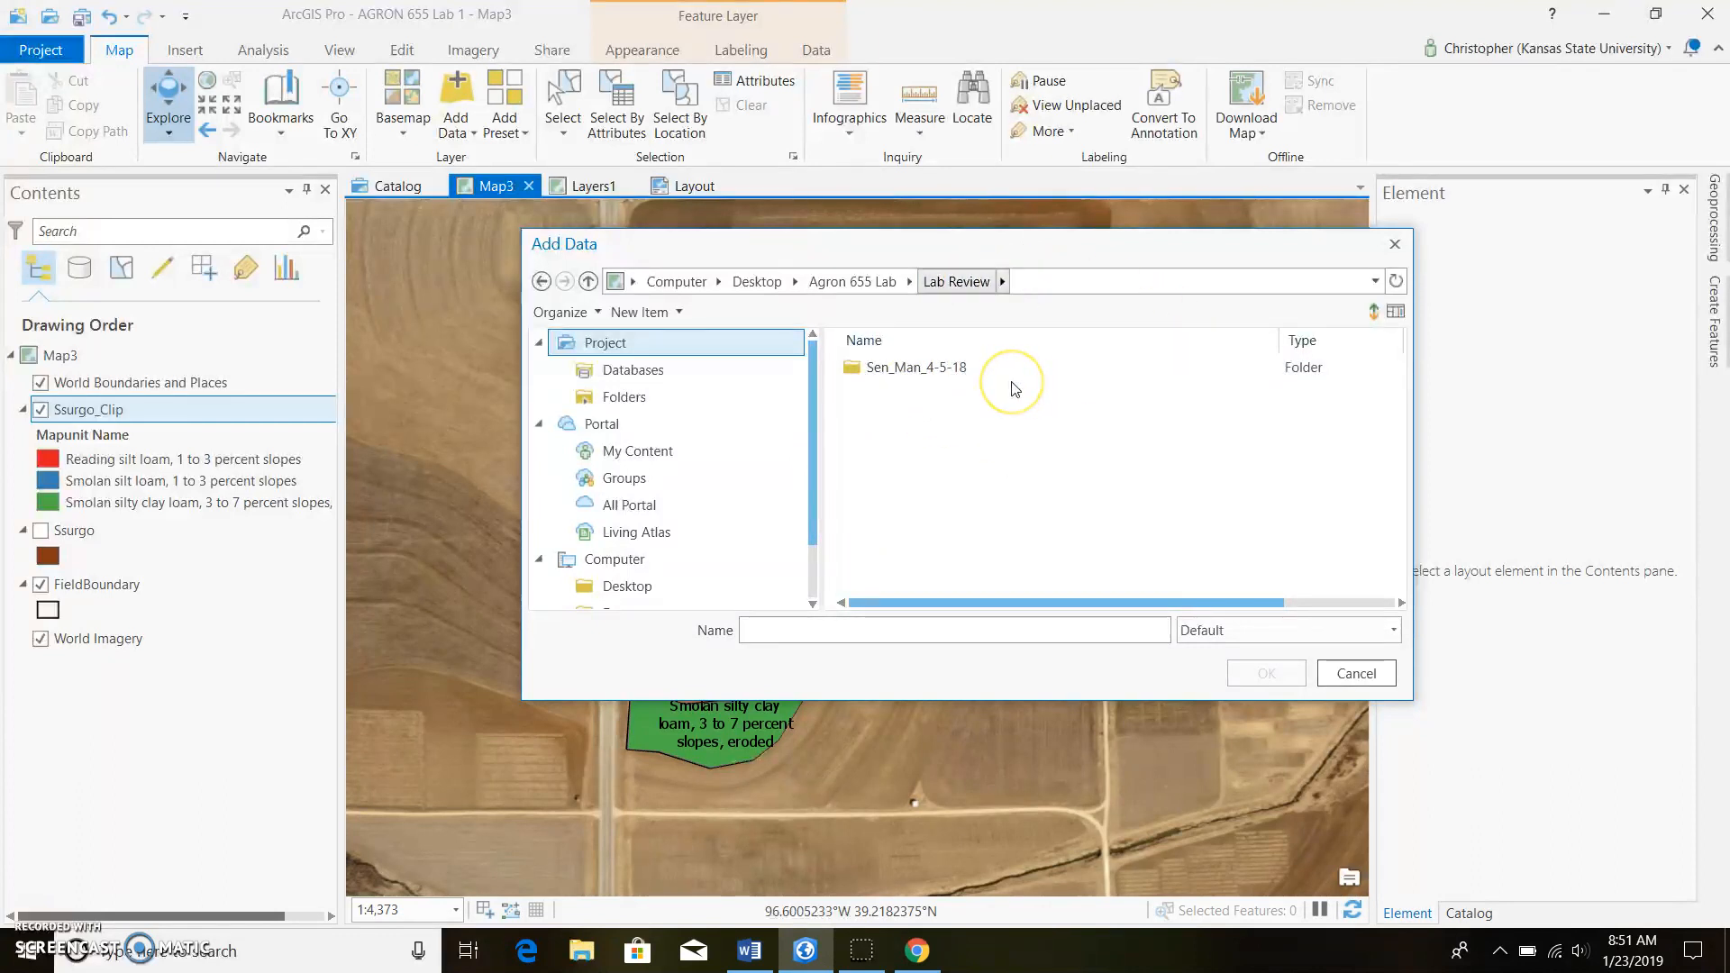
{"action": "left_click", "coordinate": [916, 368]}
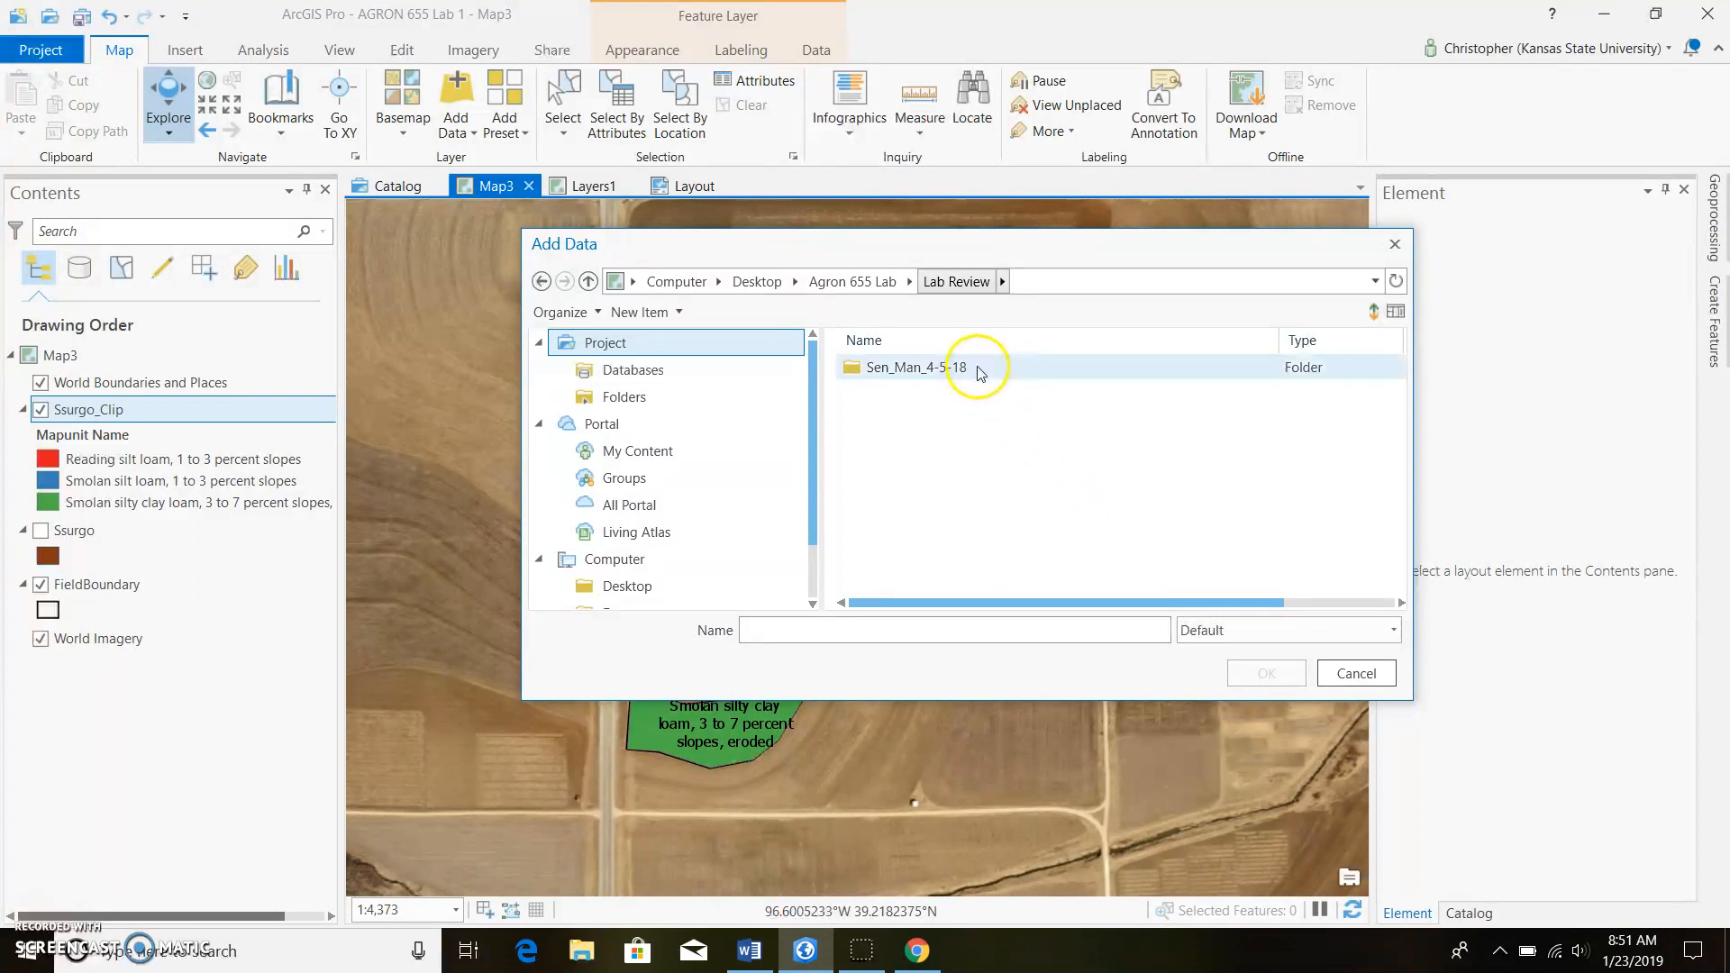
{"action": "mouse_move", "coordinate": [998, 373]}
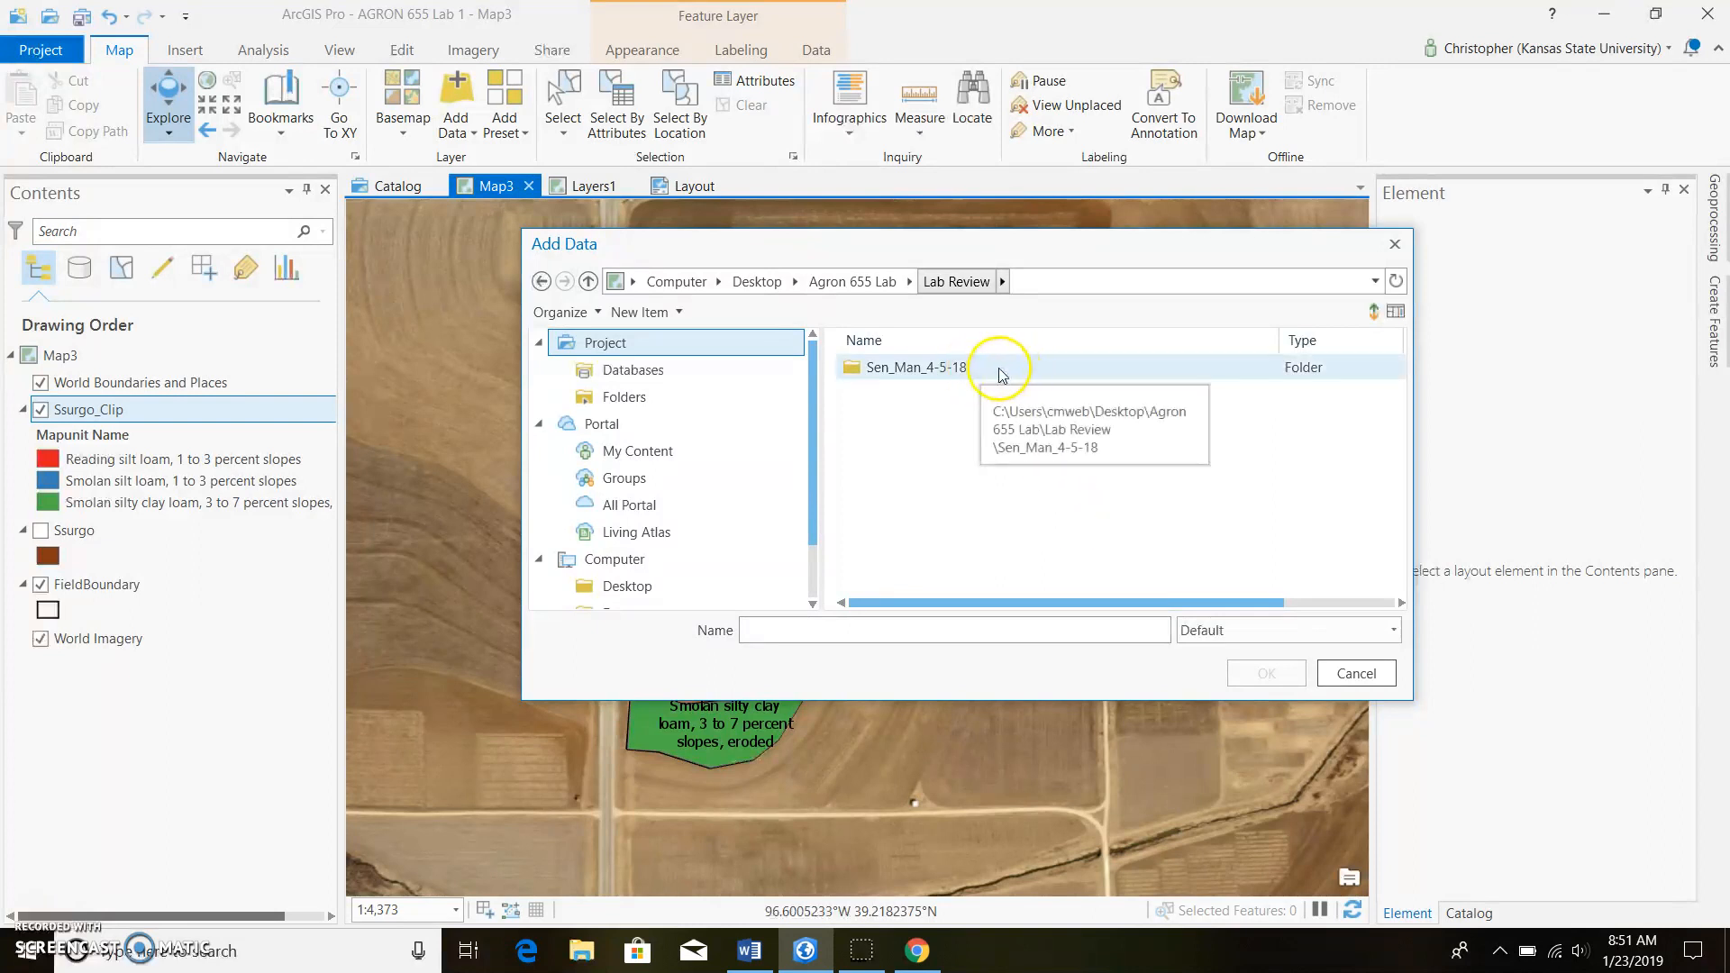
{"action": "double_click", "coordinate": [915, 367]}
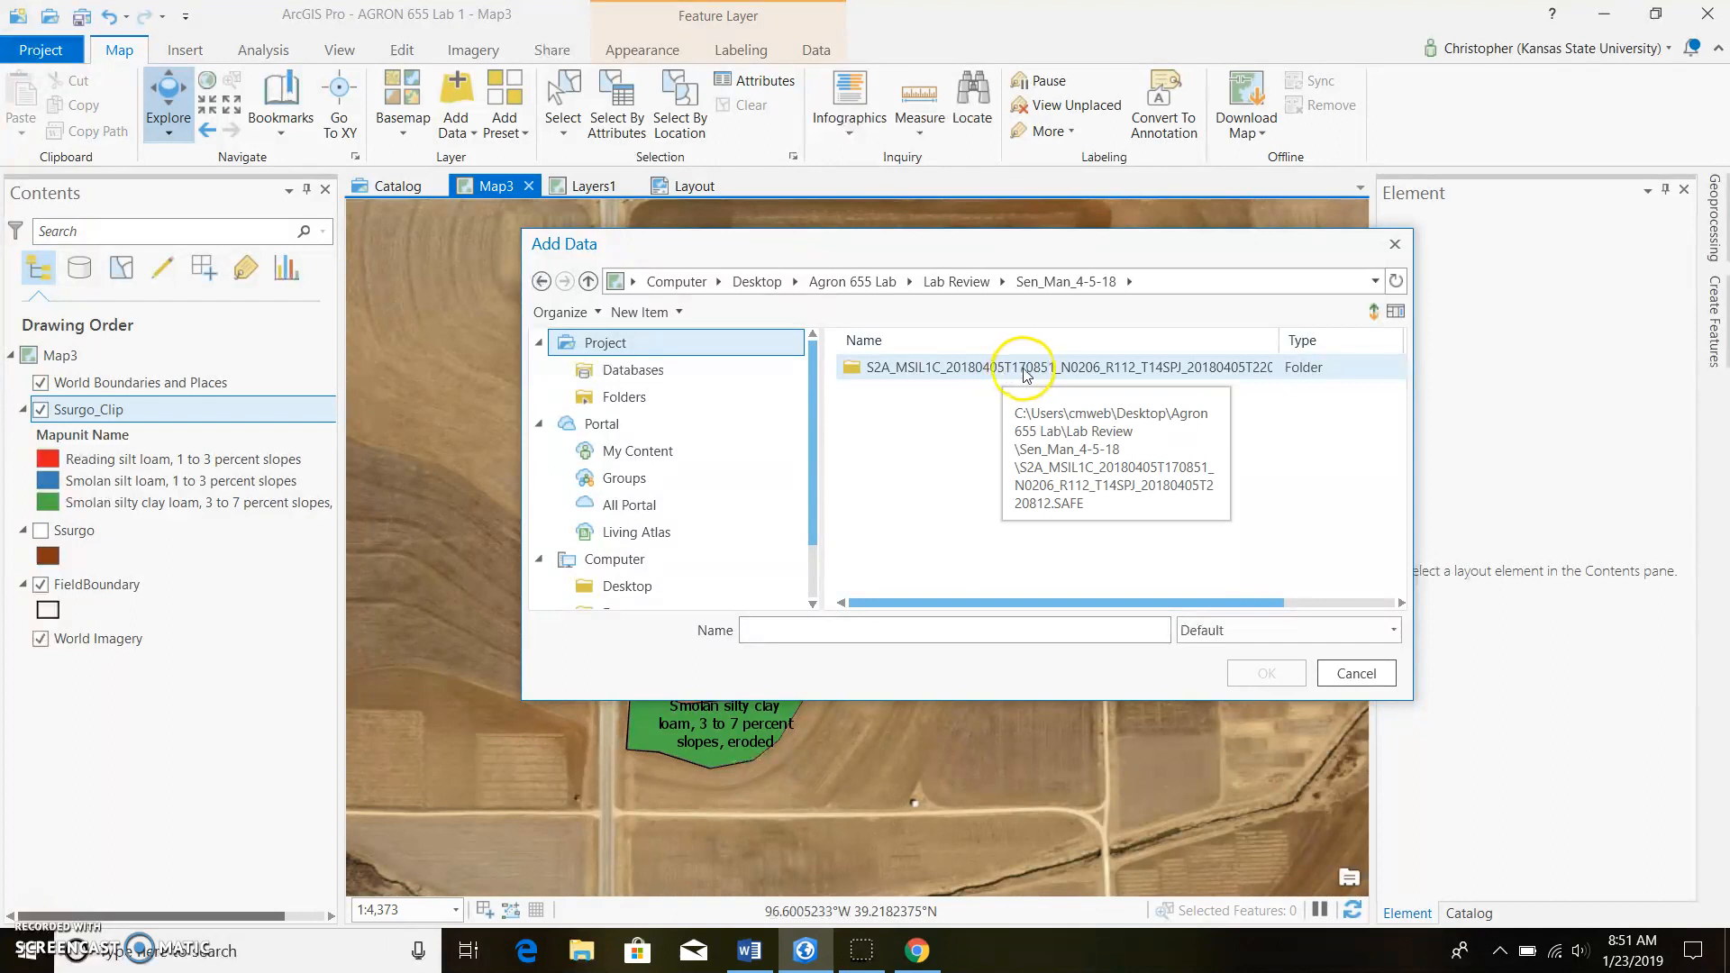
- Descend through the .SAFE scene, GRANULE and IMG_DATA folders to the Sentinel-2 band files
{"action": "double_click", "coordinate": [1058, 366]}
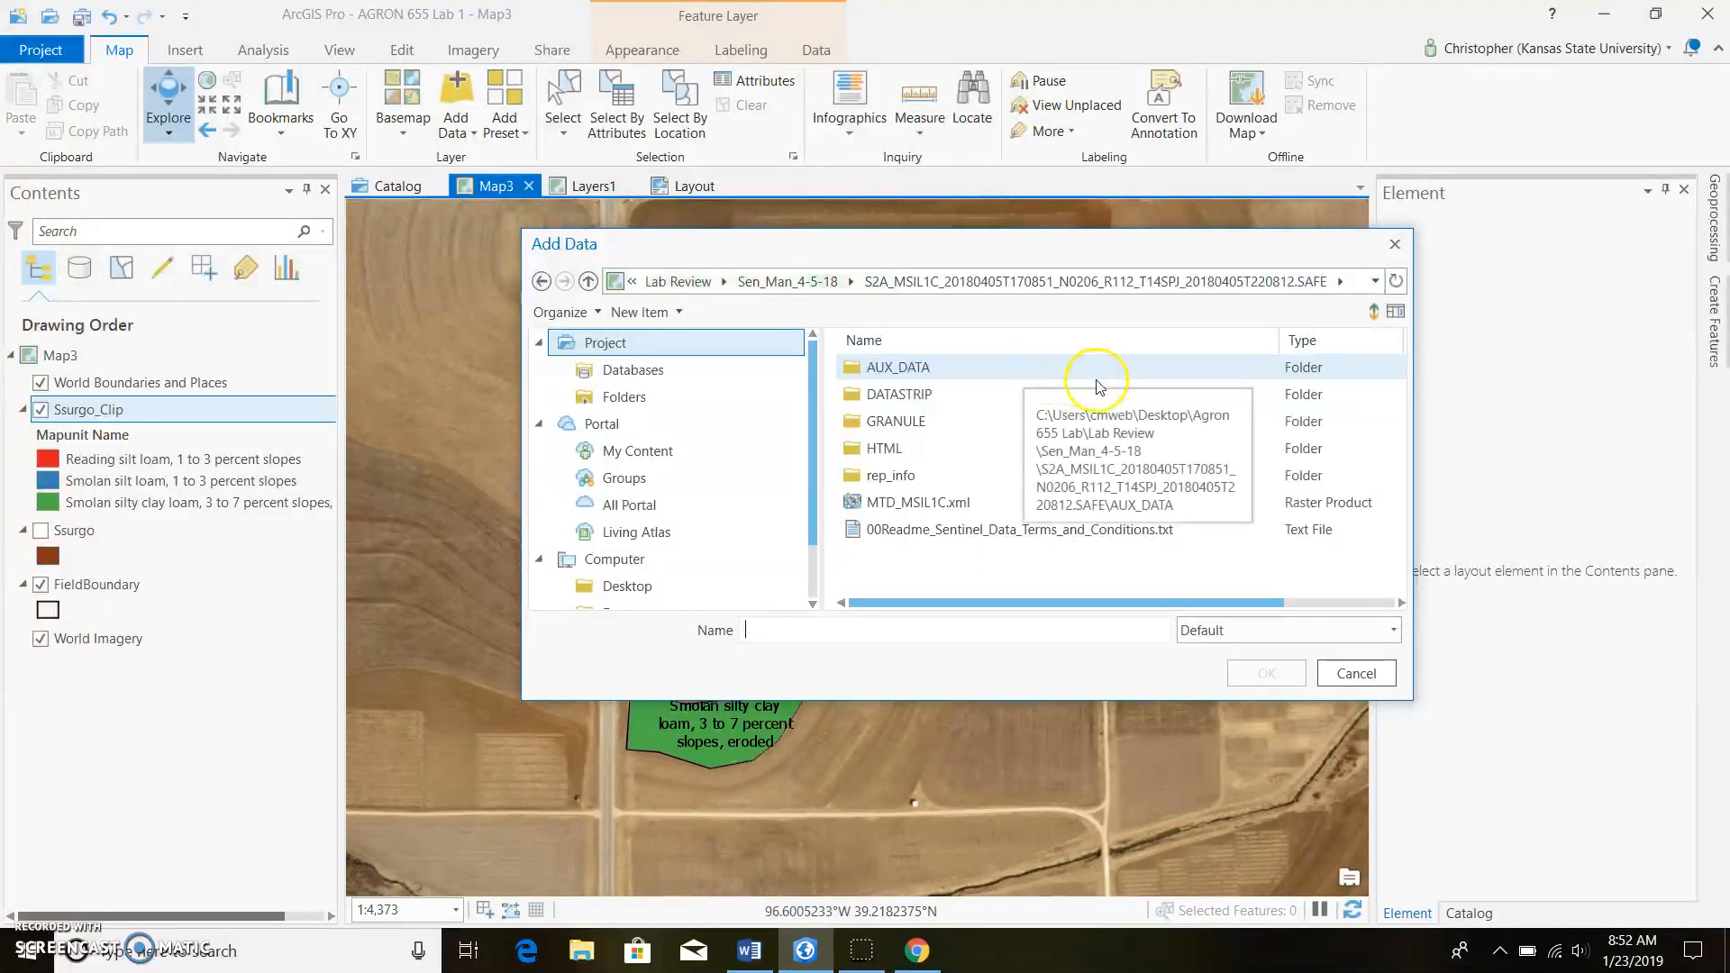
{"action": "left_click", "coordinate": [895, 420]}
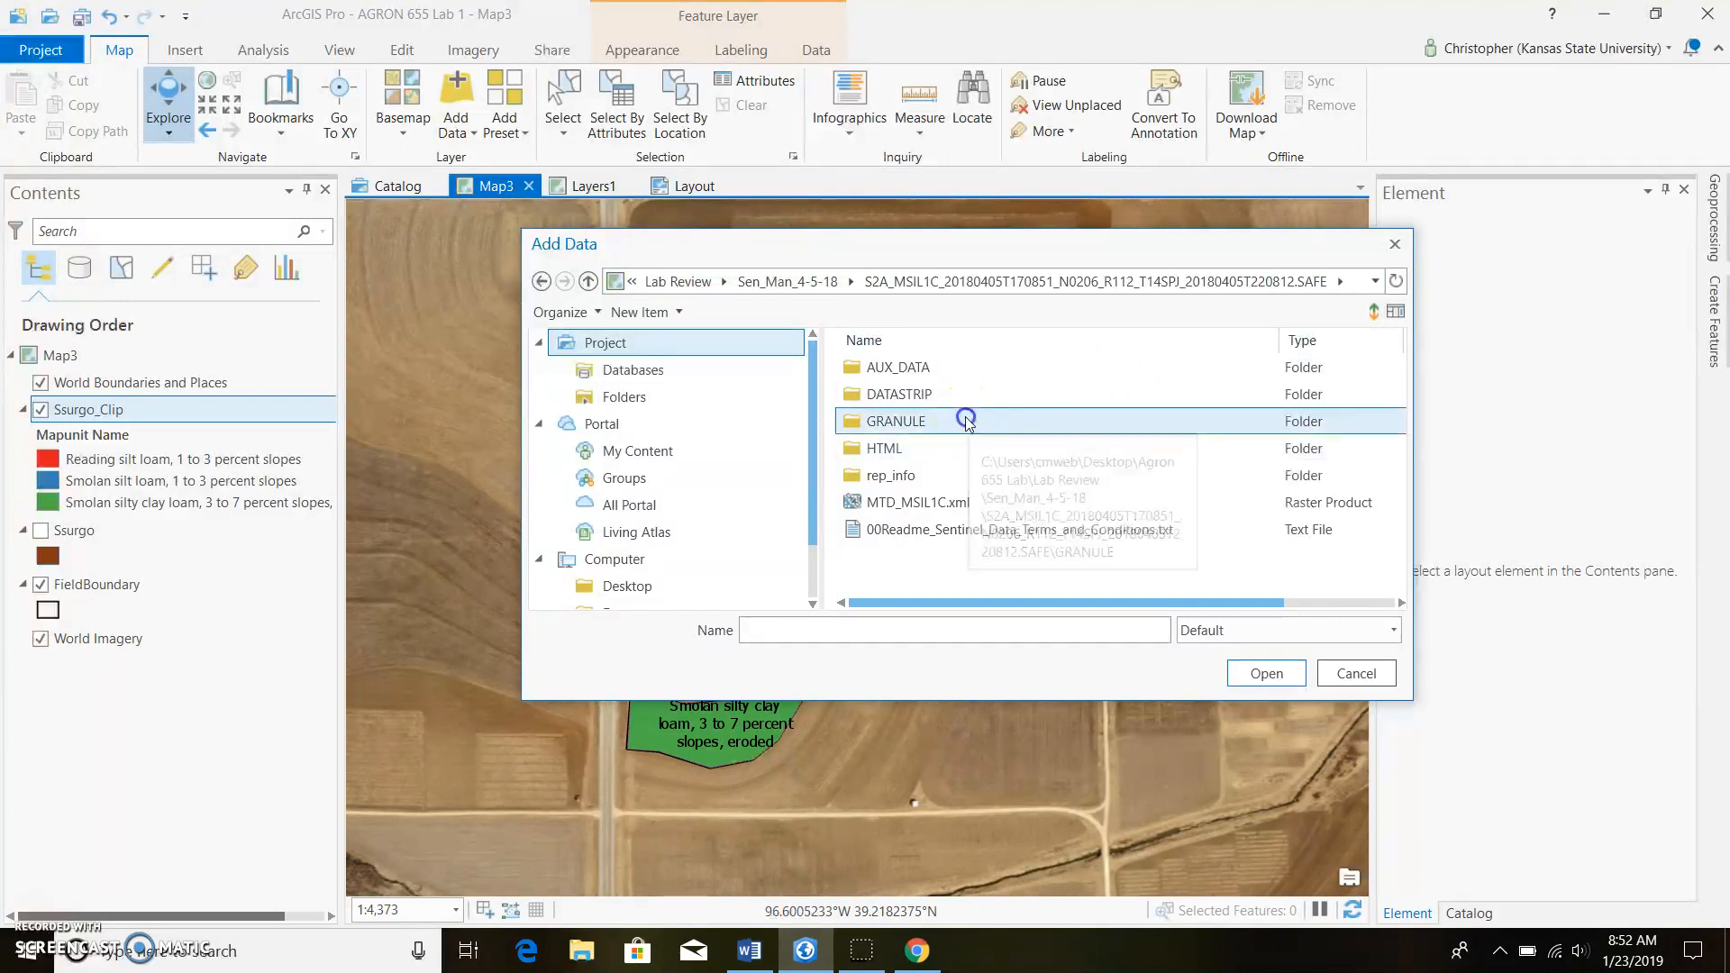
{"action": "double_click", "coordinate": [896, 420]}
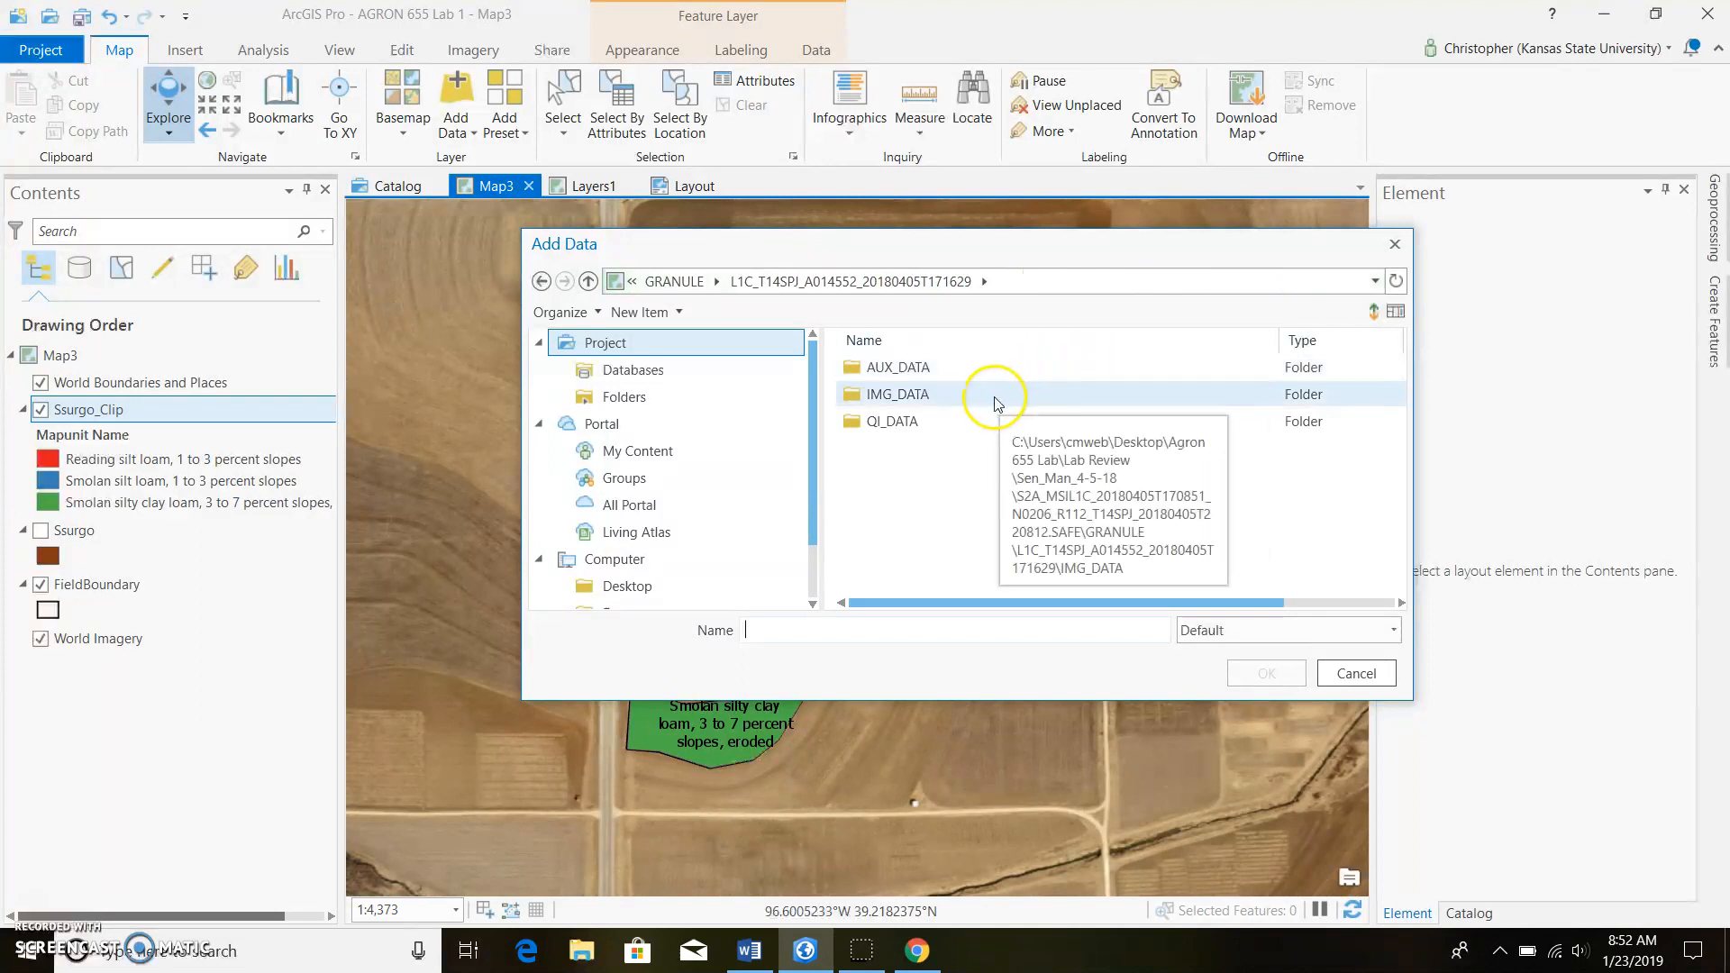
{"action": "double_click", "coordinate": [897, 394]}
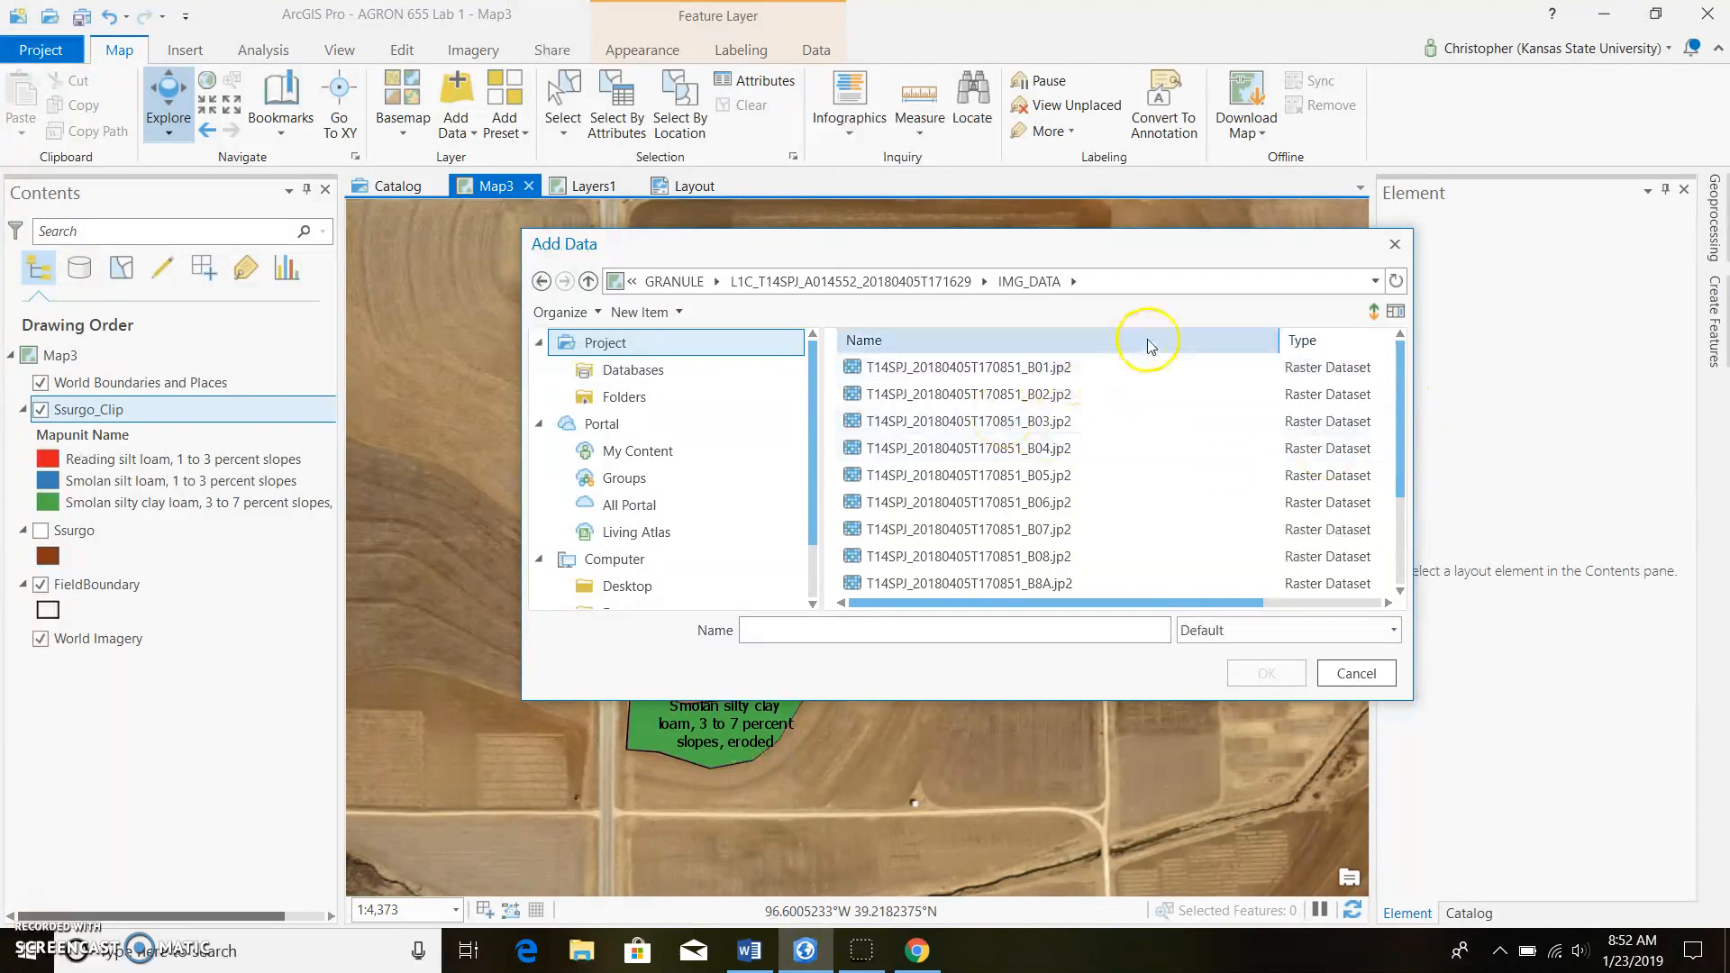
{"action": "left_click", "coordinate": [961, 366]}
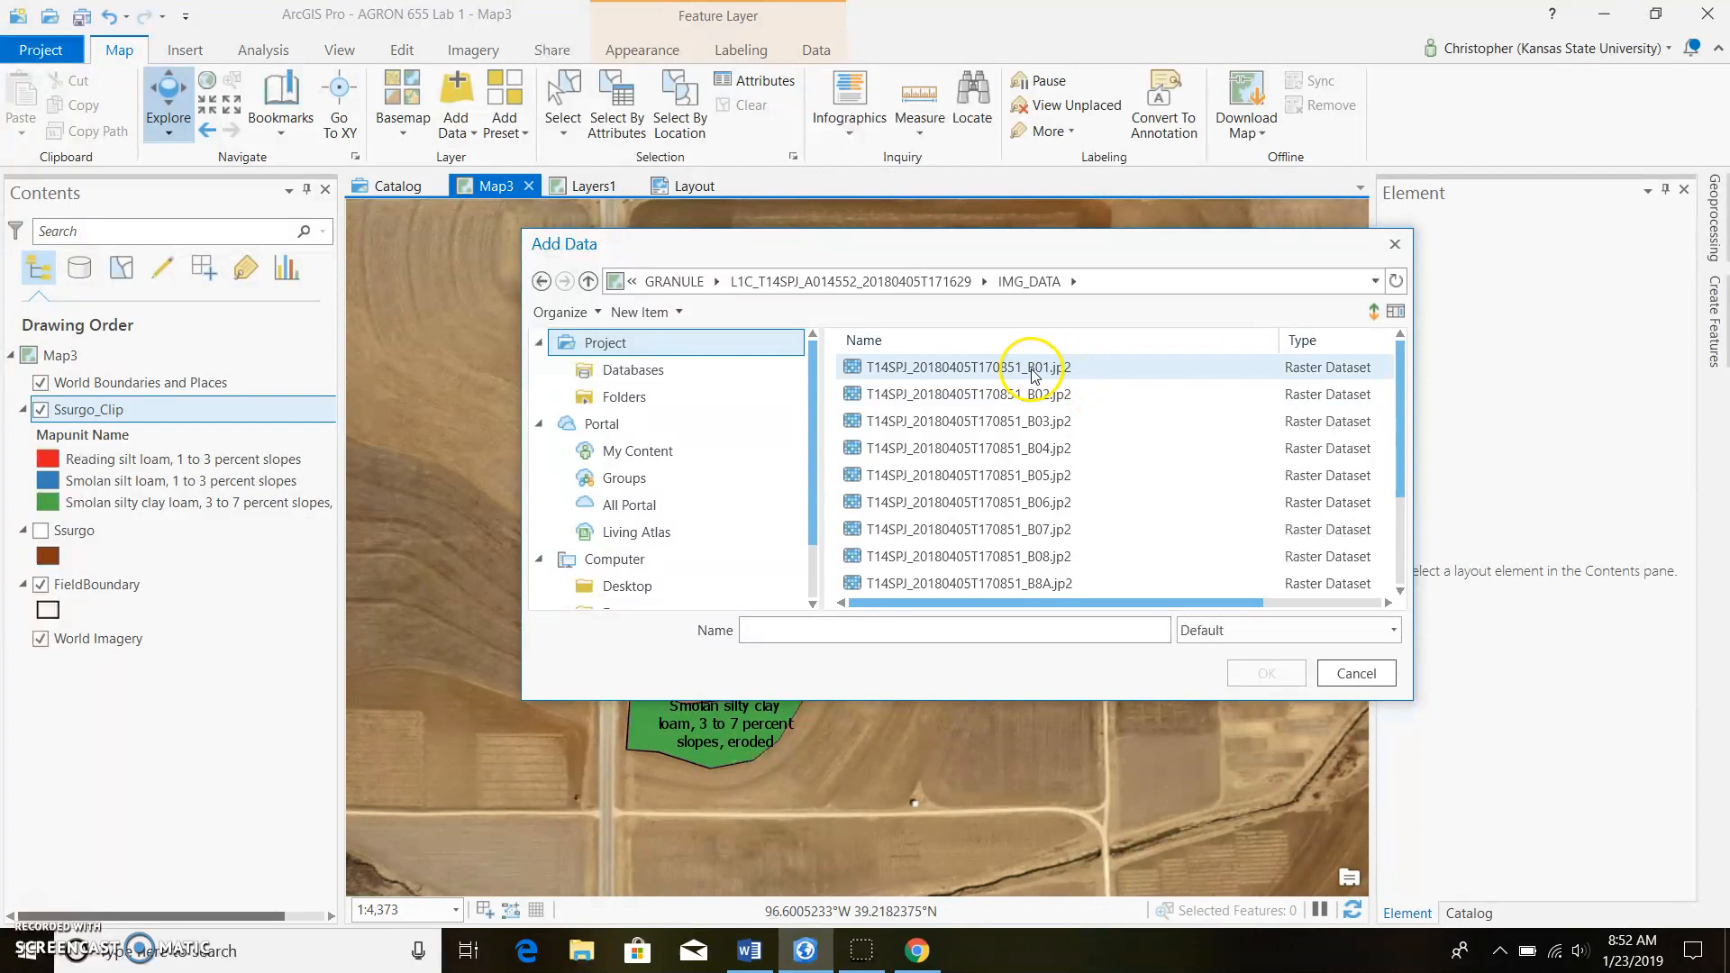
{"action": "left_click", "coordinate": [966, 395]}
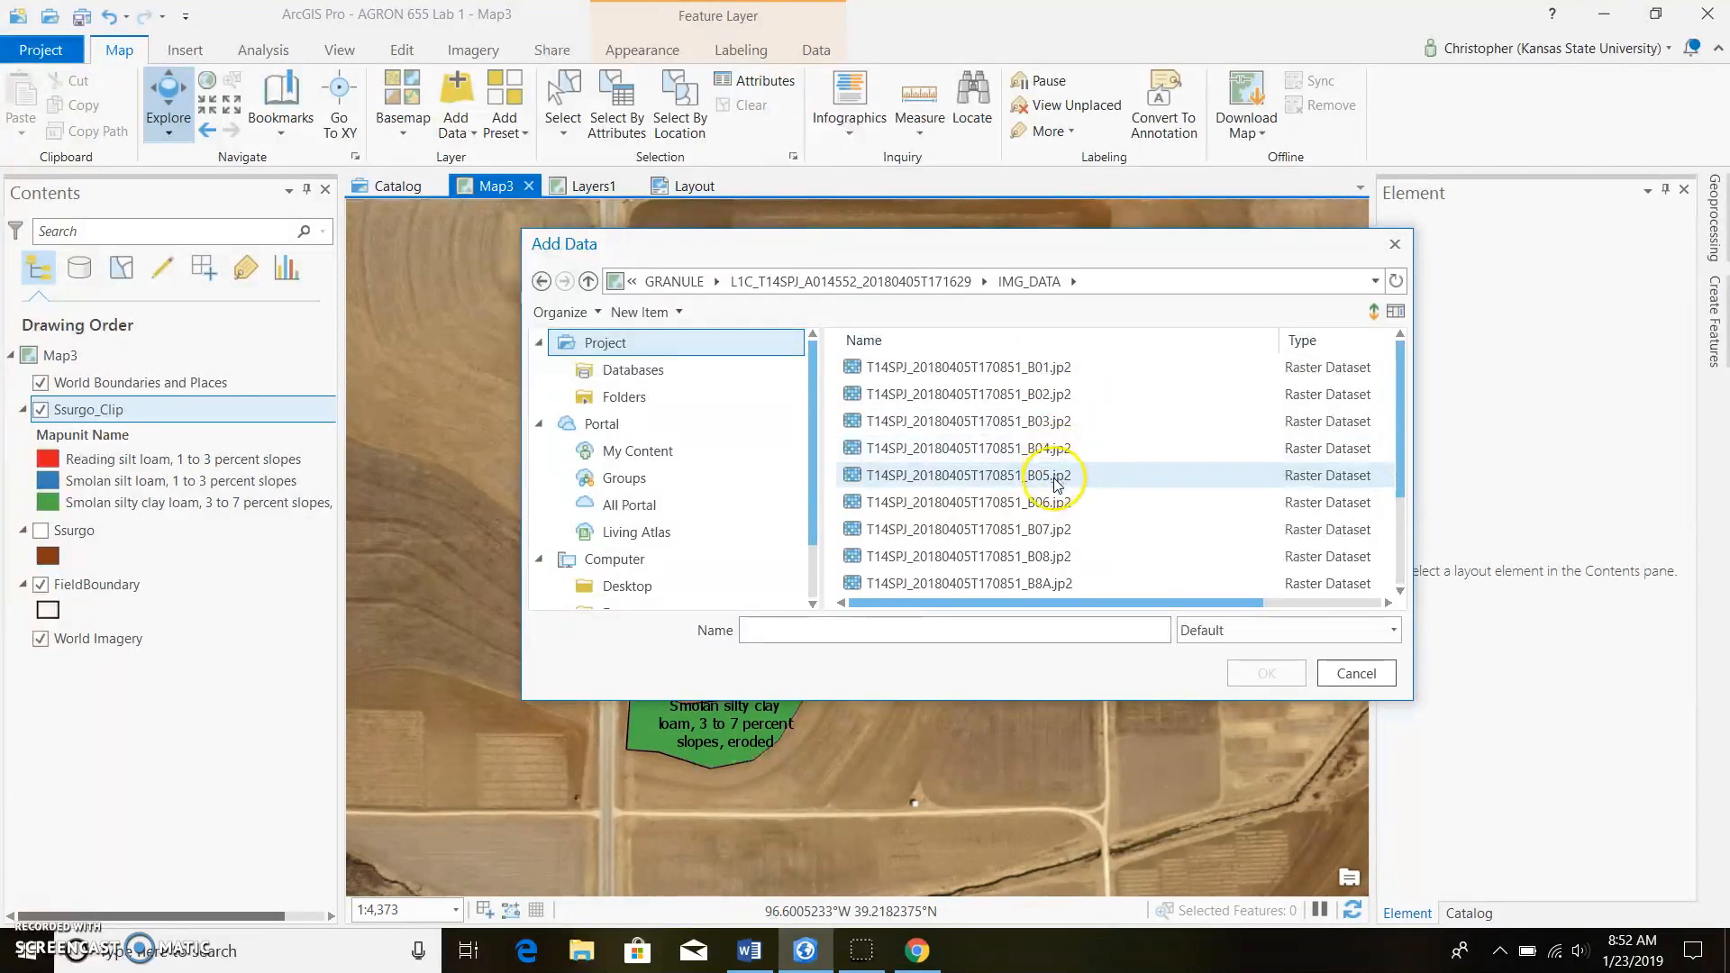
{"action": "mouse_move", "coordinate": [912, 949]}
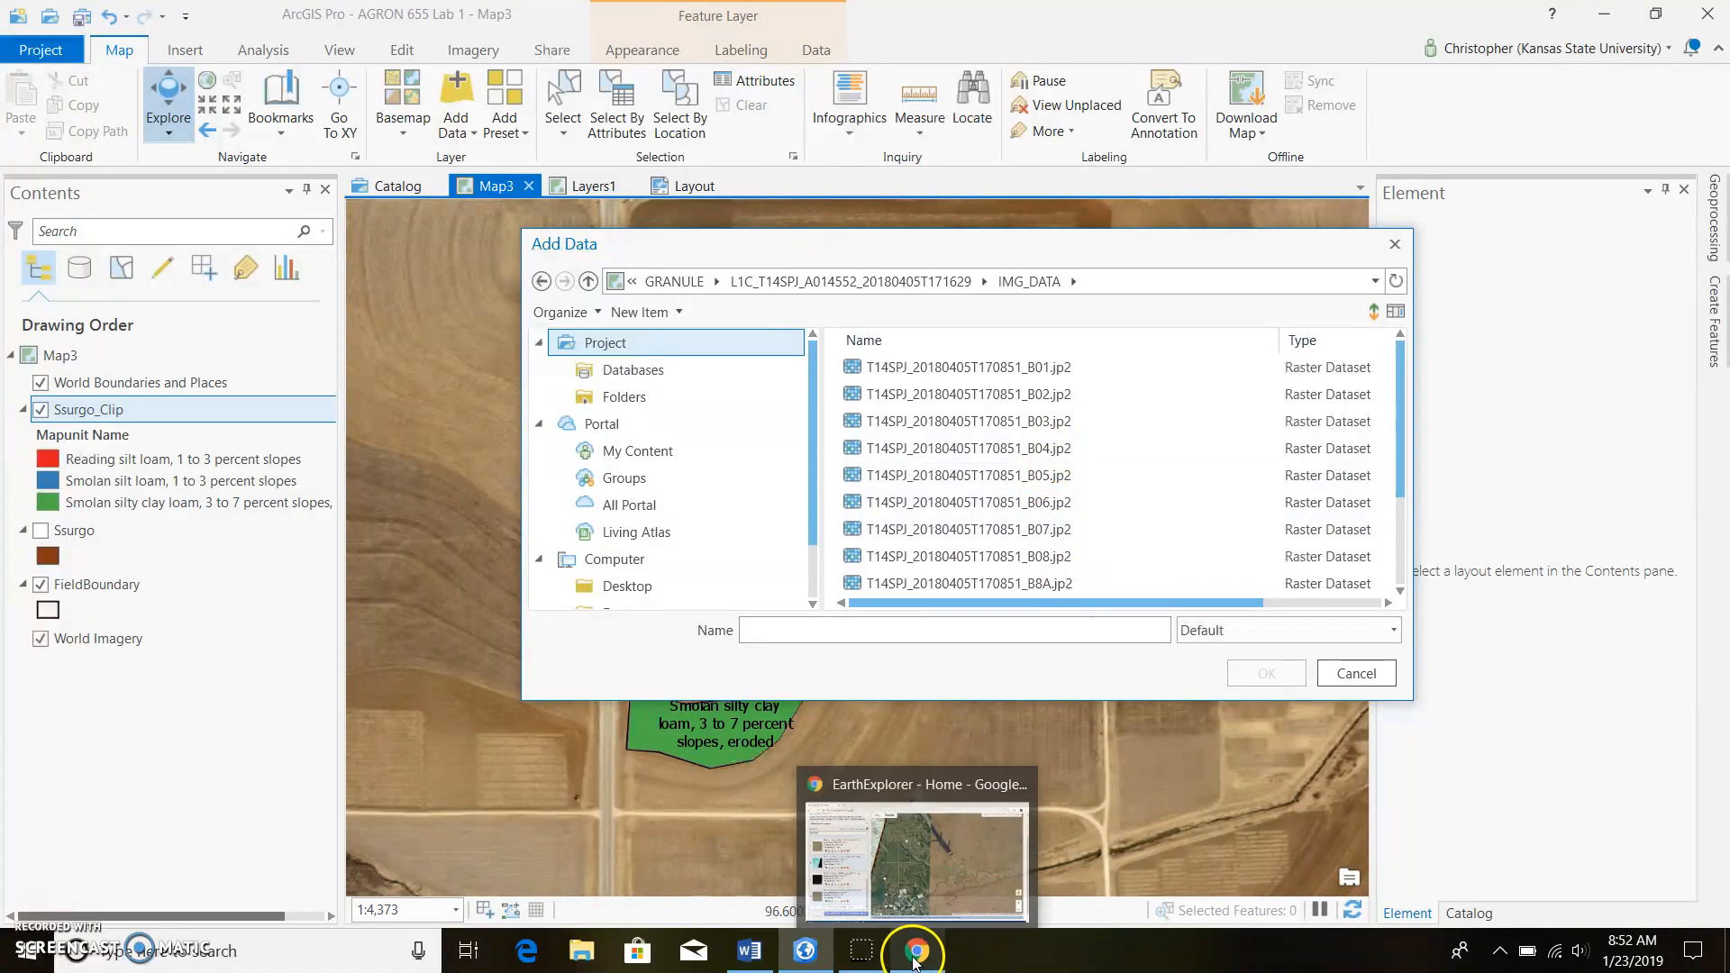
- In Chrome, review the 'sentinel 2 bands' results and open the Sentinel-2 Wikipedia article
{"action": "left_click", "coordinate": [916, 950]}
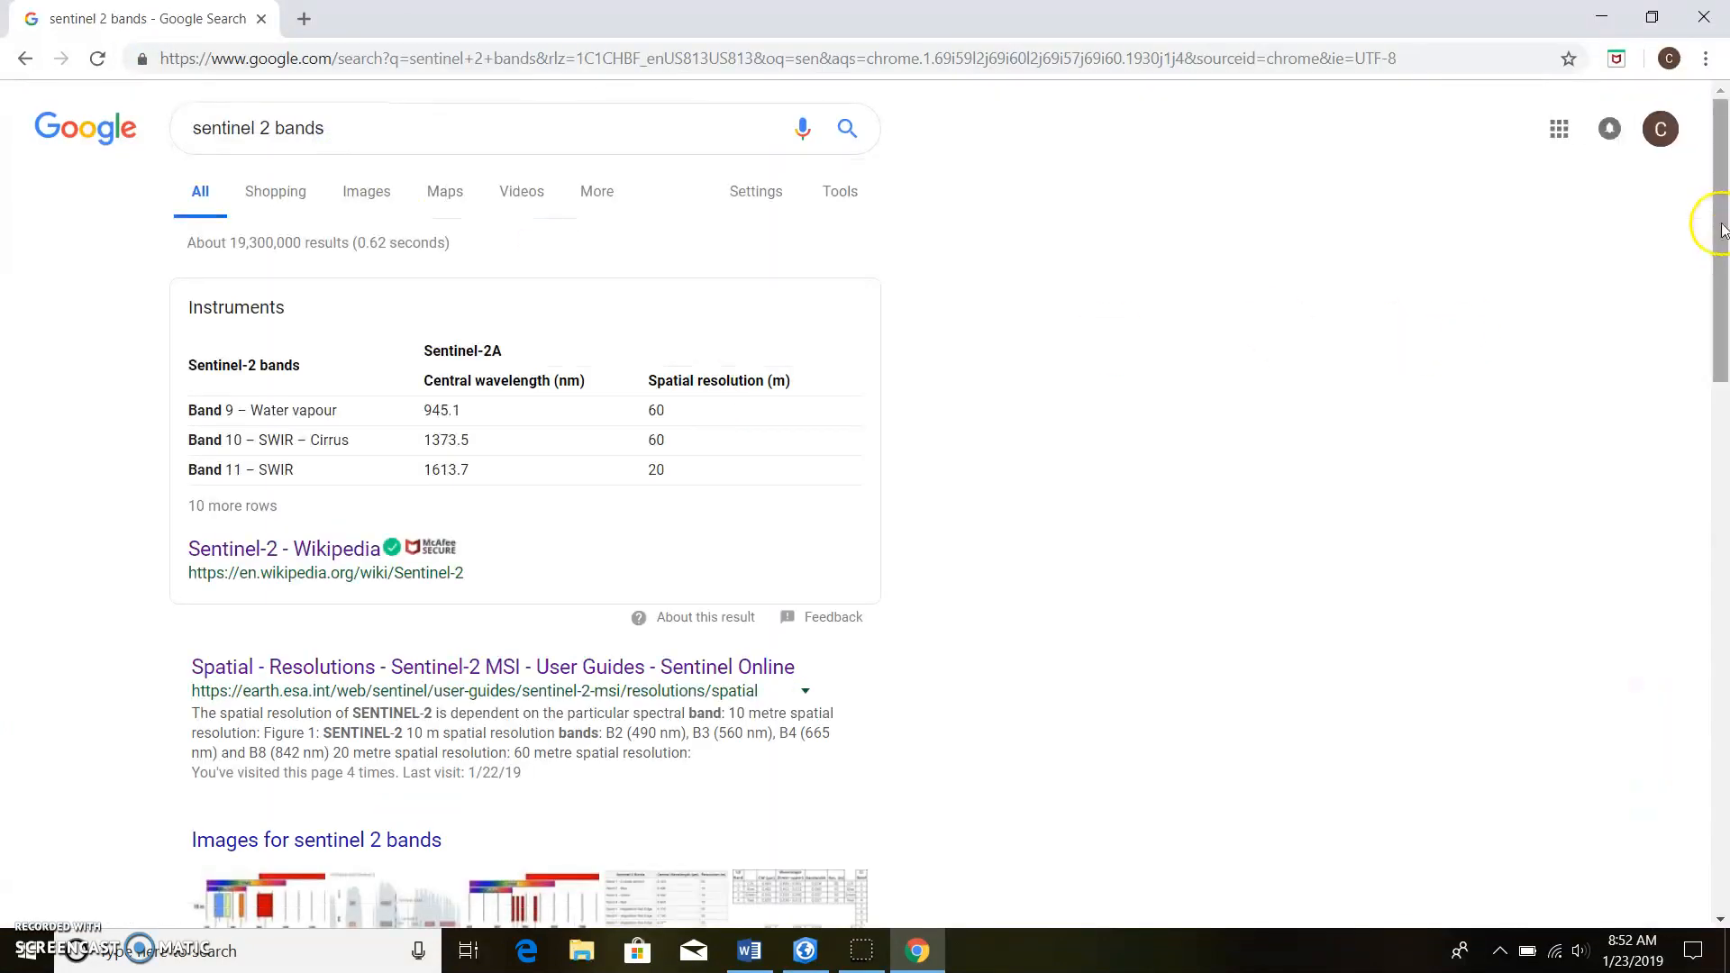
{"action": "scroll", "scroll_direction": "down", "scroll_amount": 3}
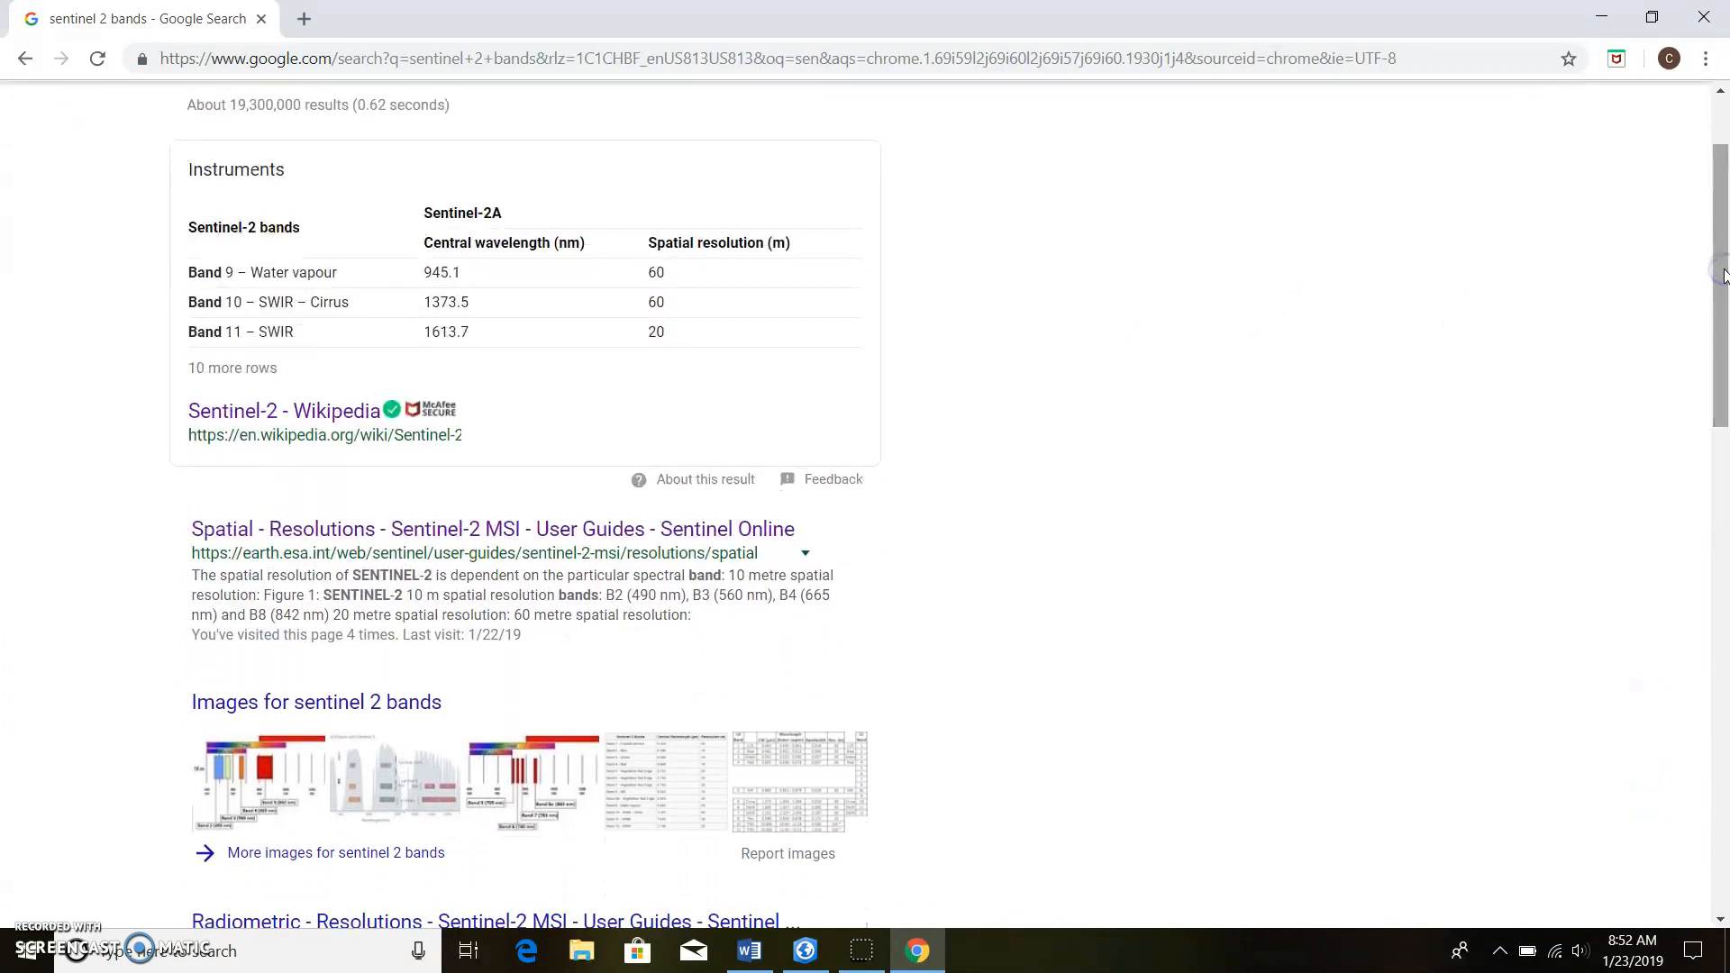
{"action": "scroll", "scroll_direction": "down", "scroll_amount": 3}
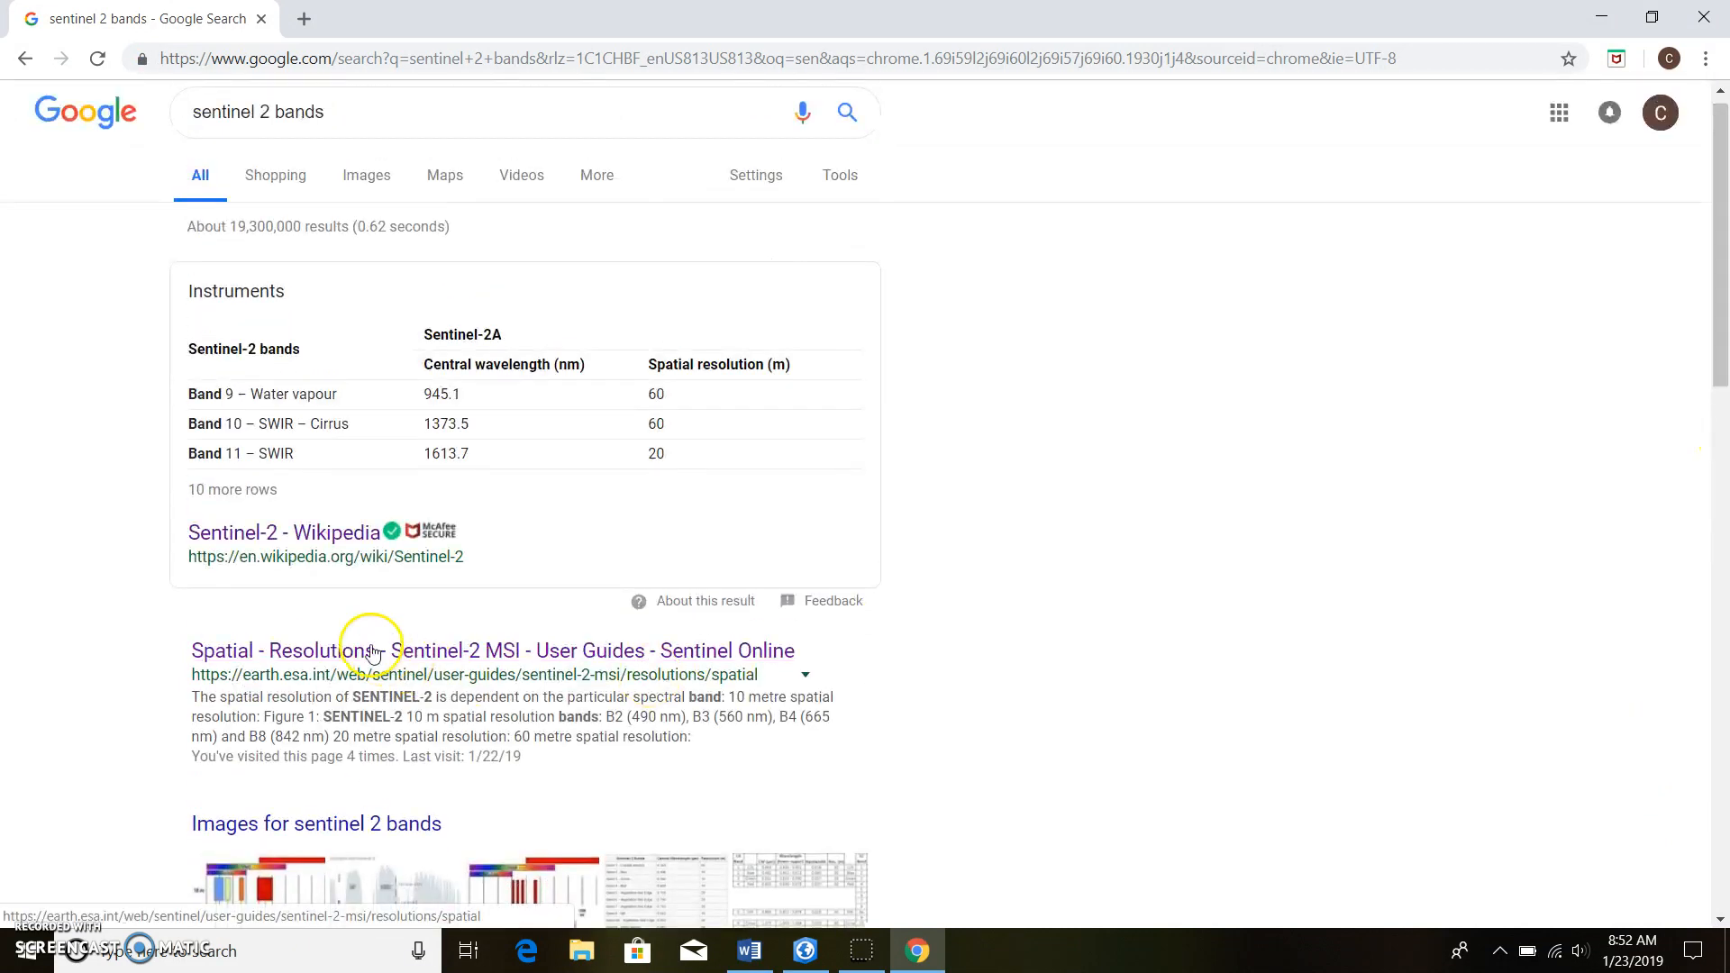
{"action": "left_click", "coordinate": [283, 533]}
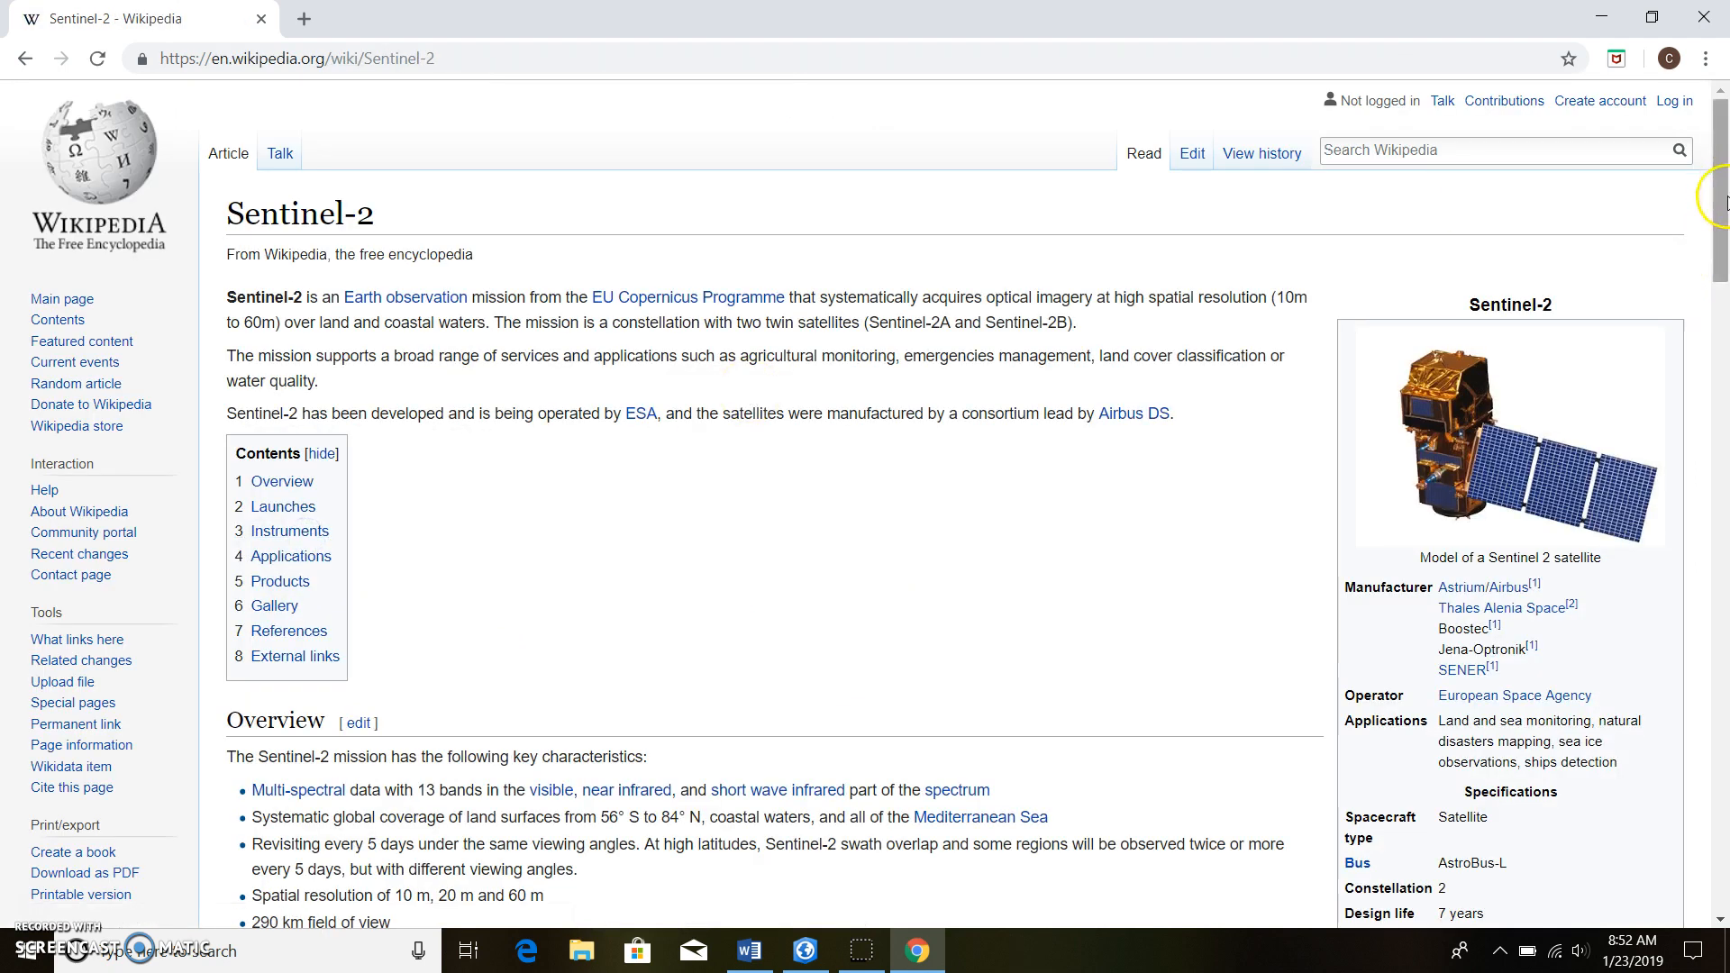
- Scroll to the Sentinel-2 spectral bands table showing Band 4 Red and Band 8 NIR
{"action": "scroll", "scroll_direction": "down", "scroll_amount": 3}
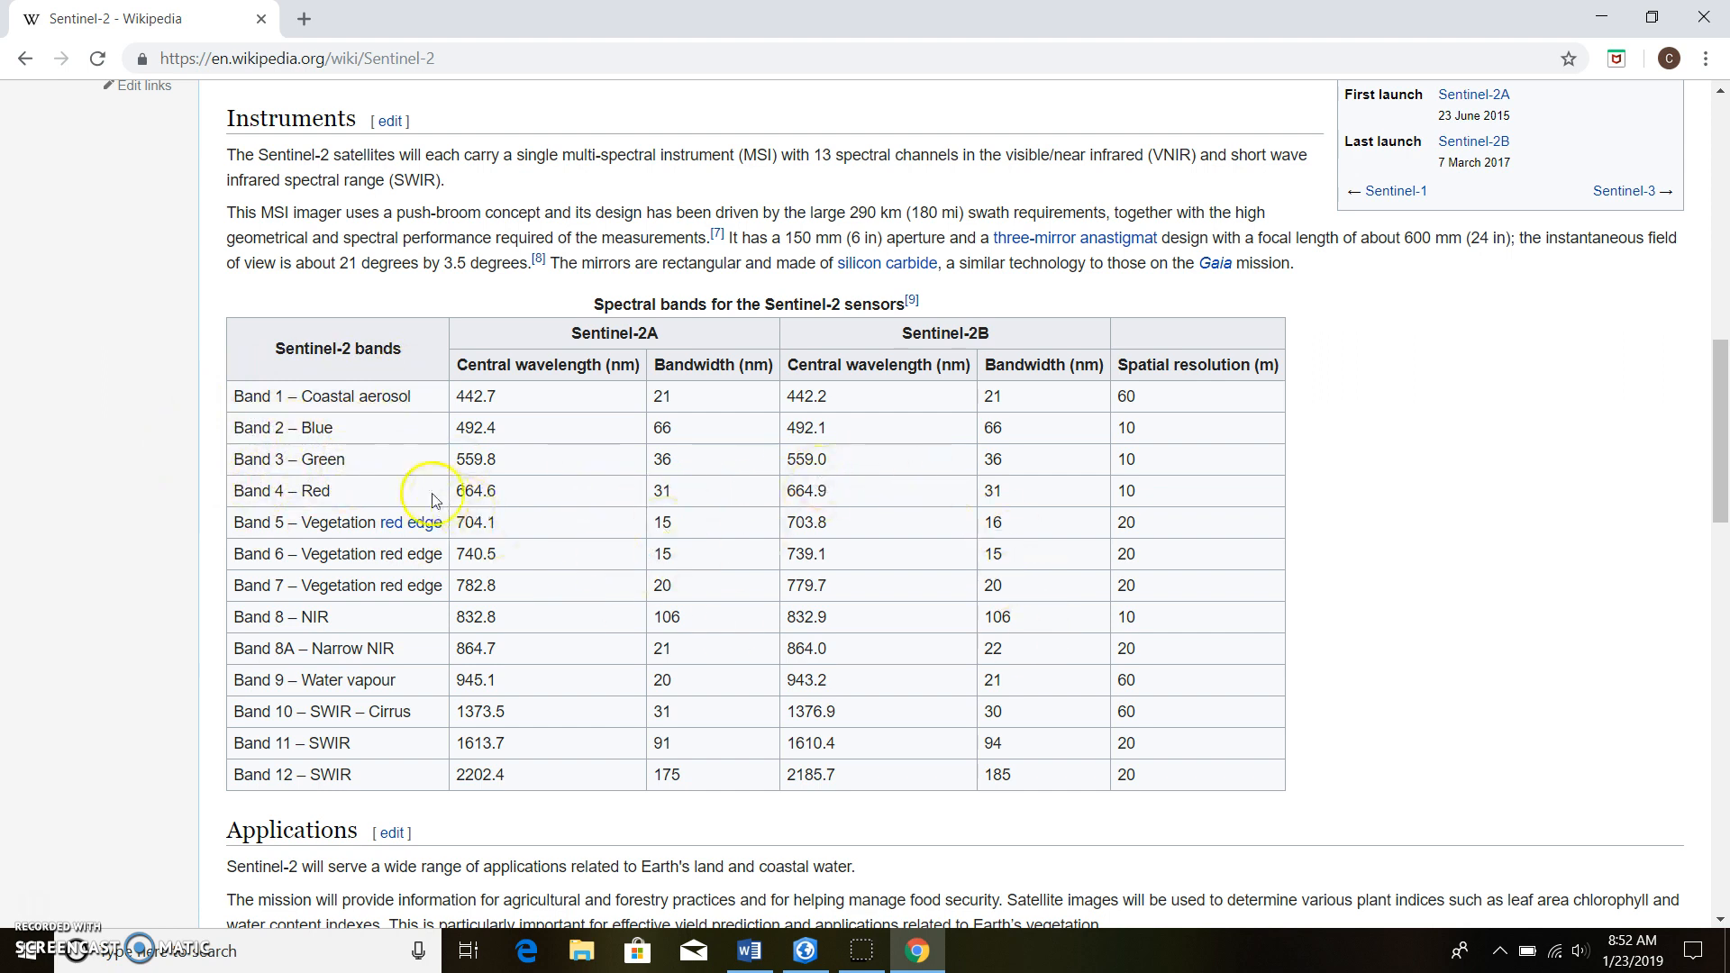
{"action": "mouse_move", "coordinate": [558, 480]}
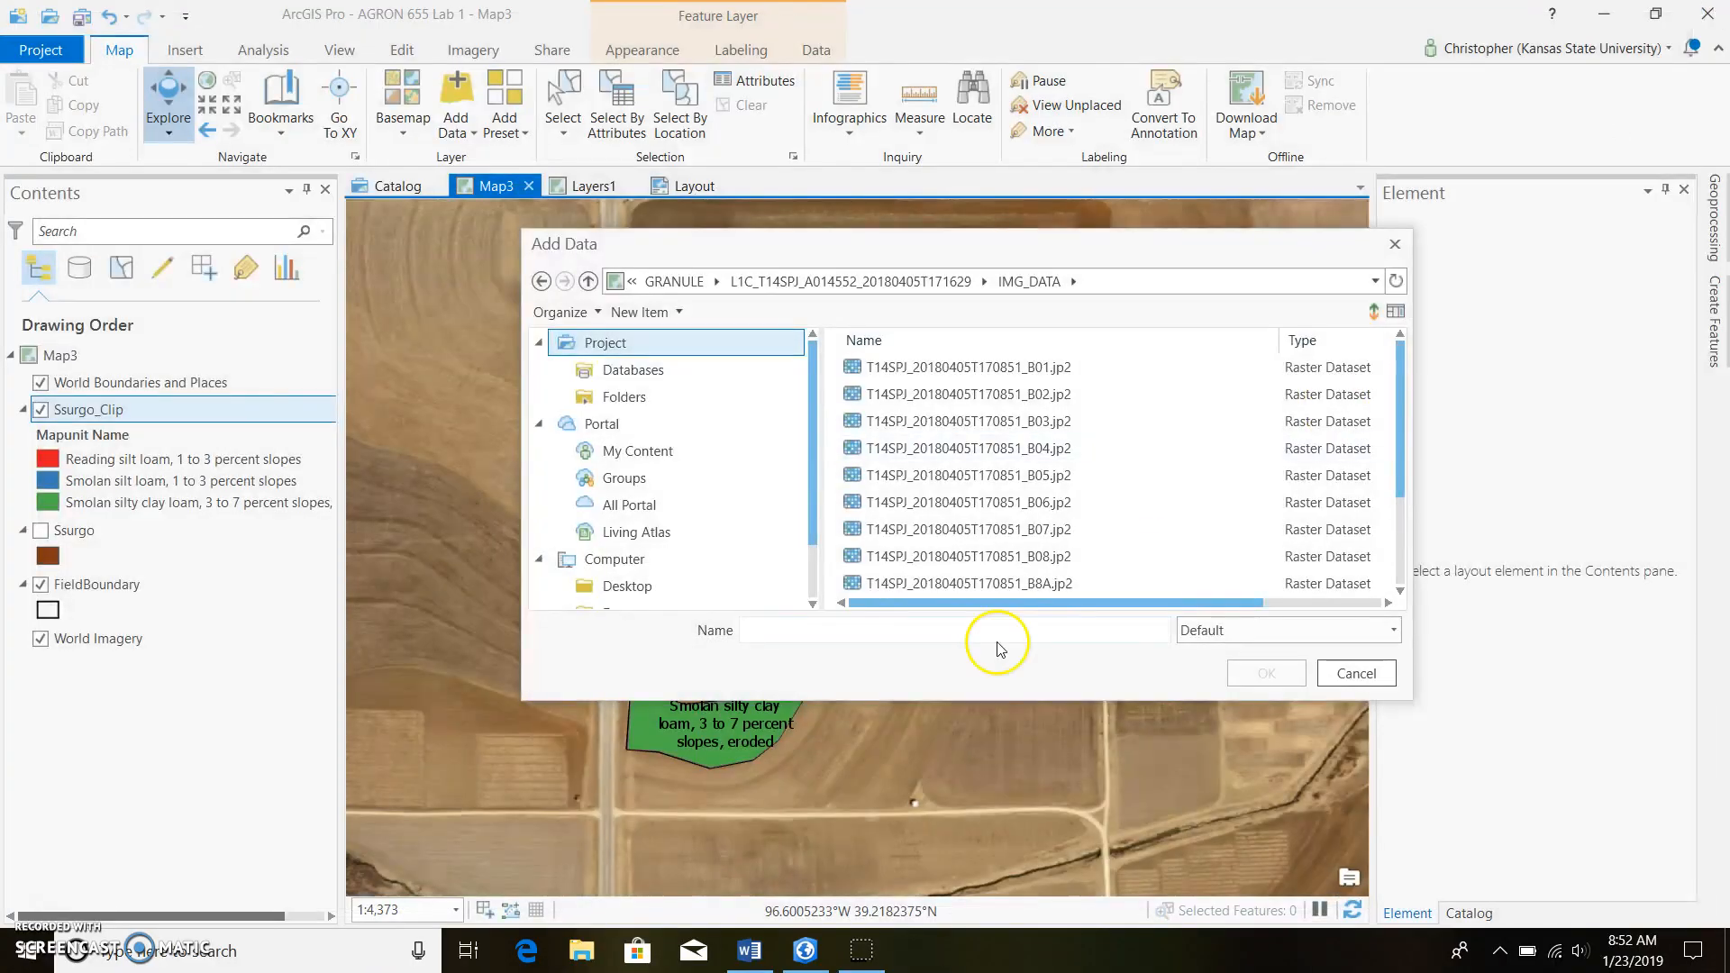
- Add the B04 red and B08 near-infrared .jp2 rasters from IMG_DATA to the map
{"action": "left_click", "coordinate": [980, 449]}
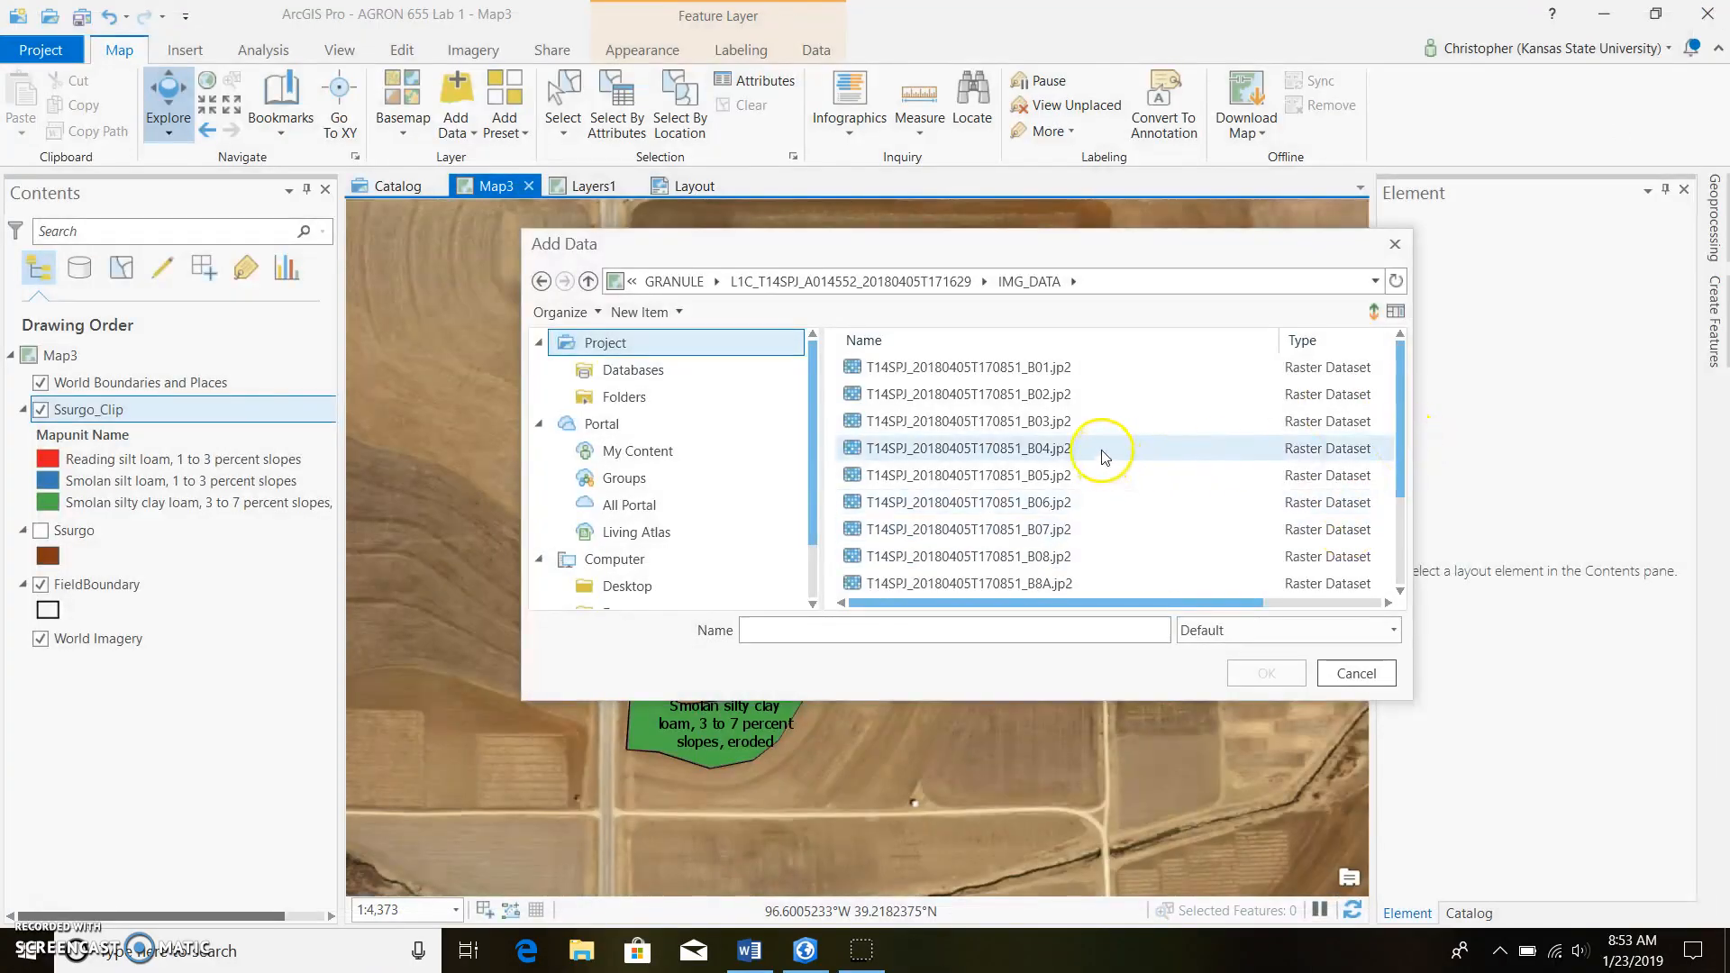
{"action": "left_click", "coordinate": [960, 449]}
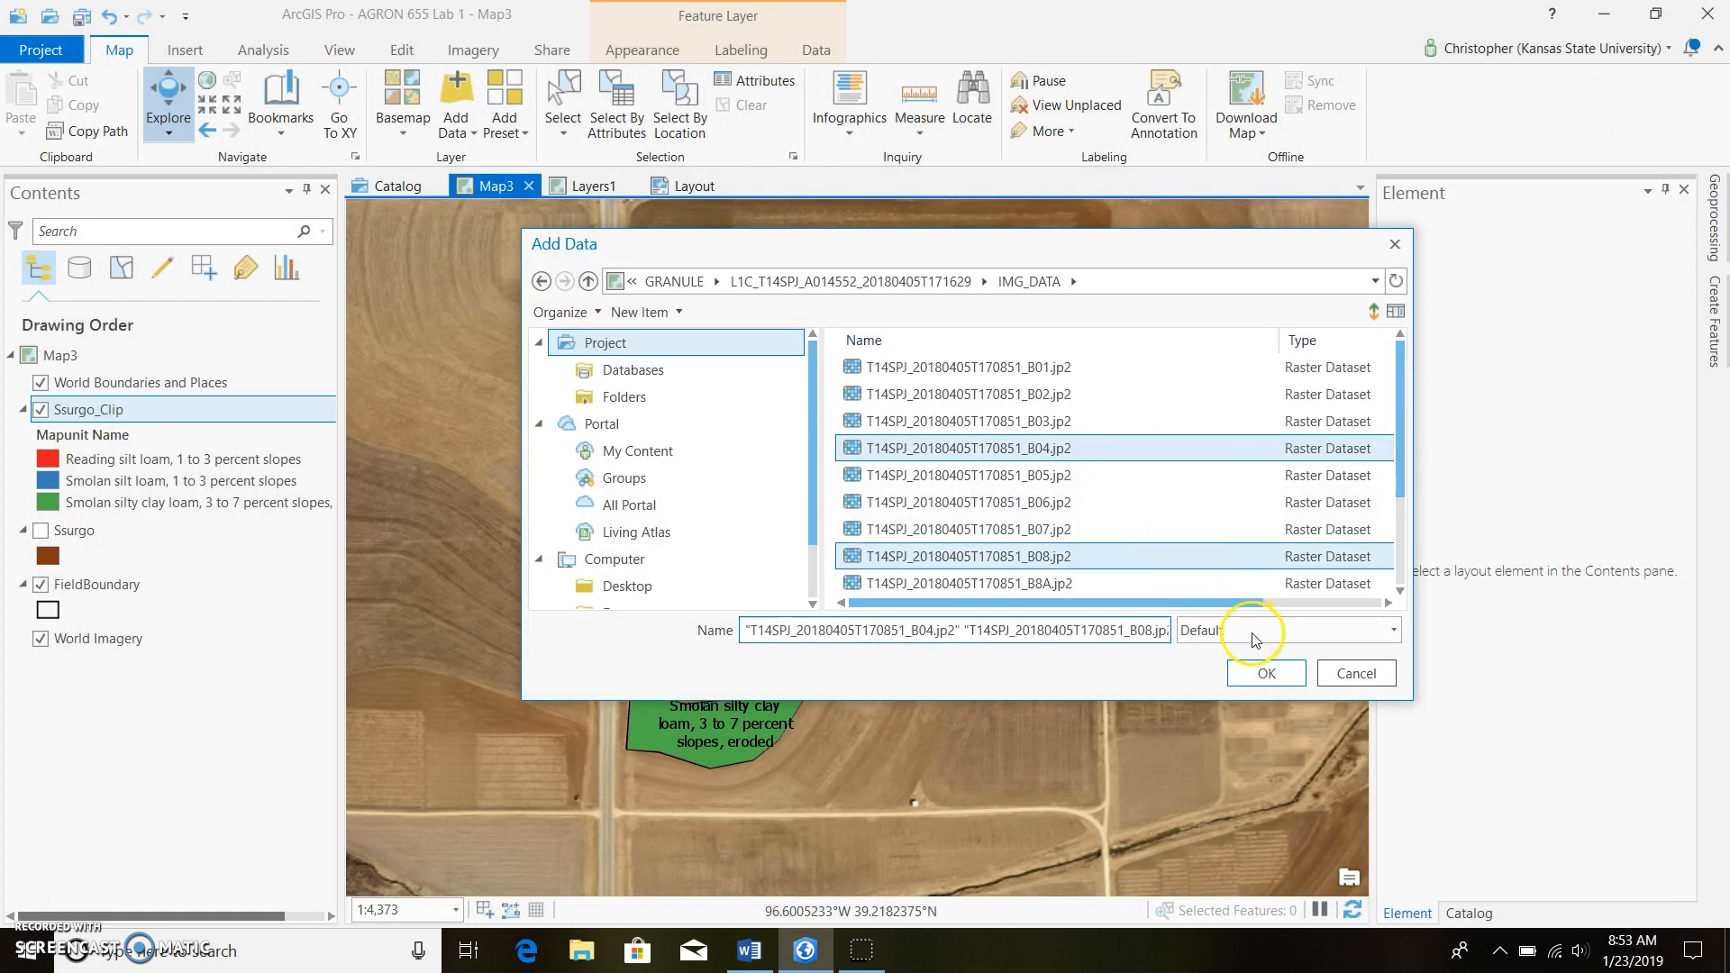
{"action": "left_click", "coordinate": [1265, 672]}
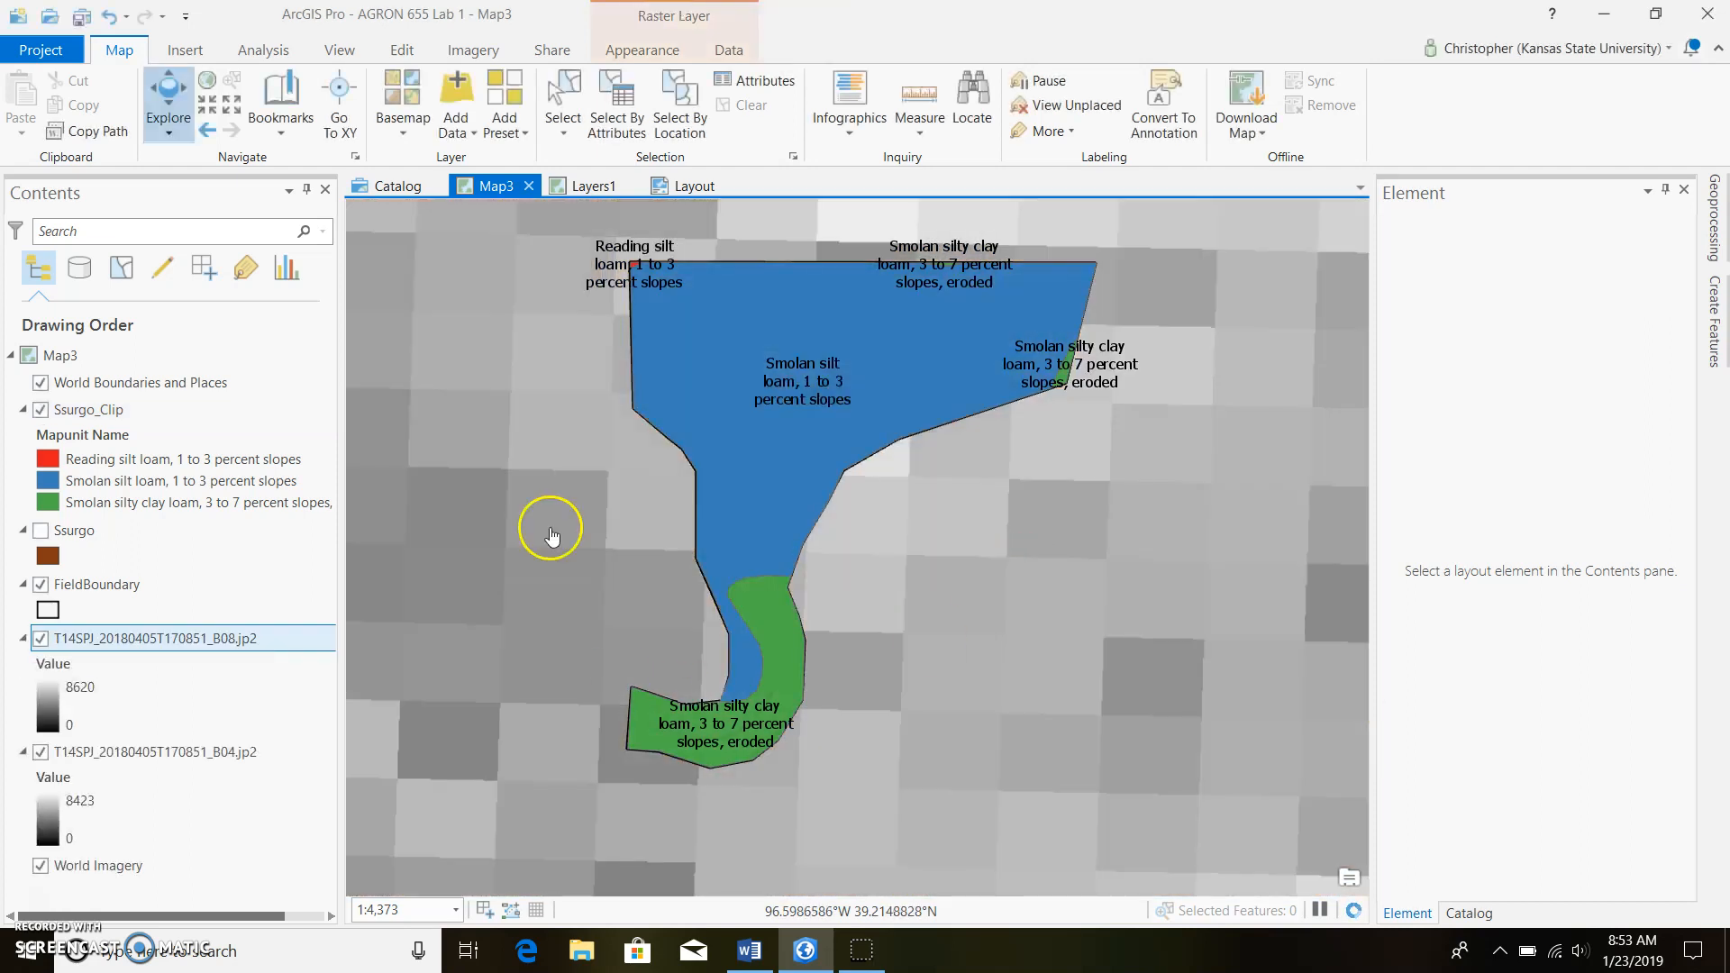
{"action": "left_click_drag", "start_coordinate": [552, 535], "coordinate": [183, 633]}
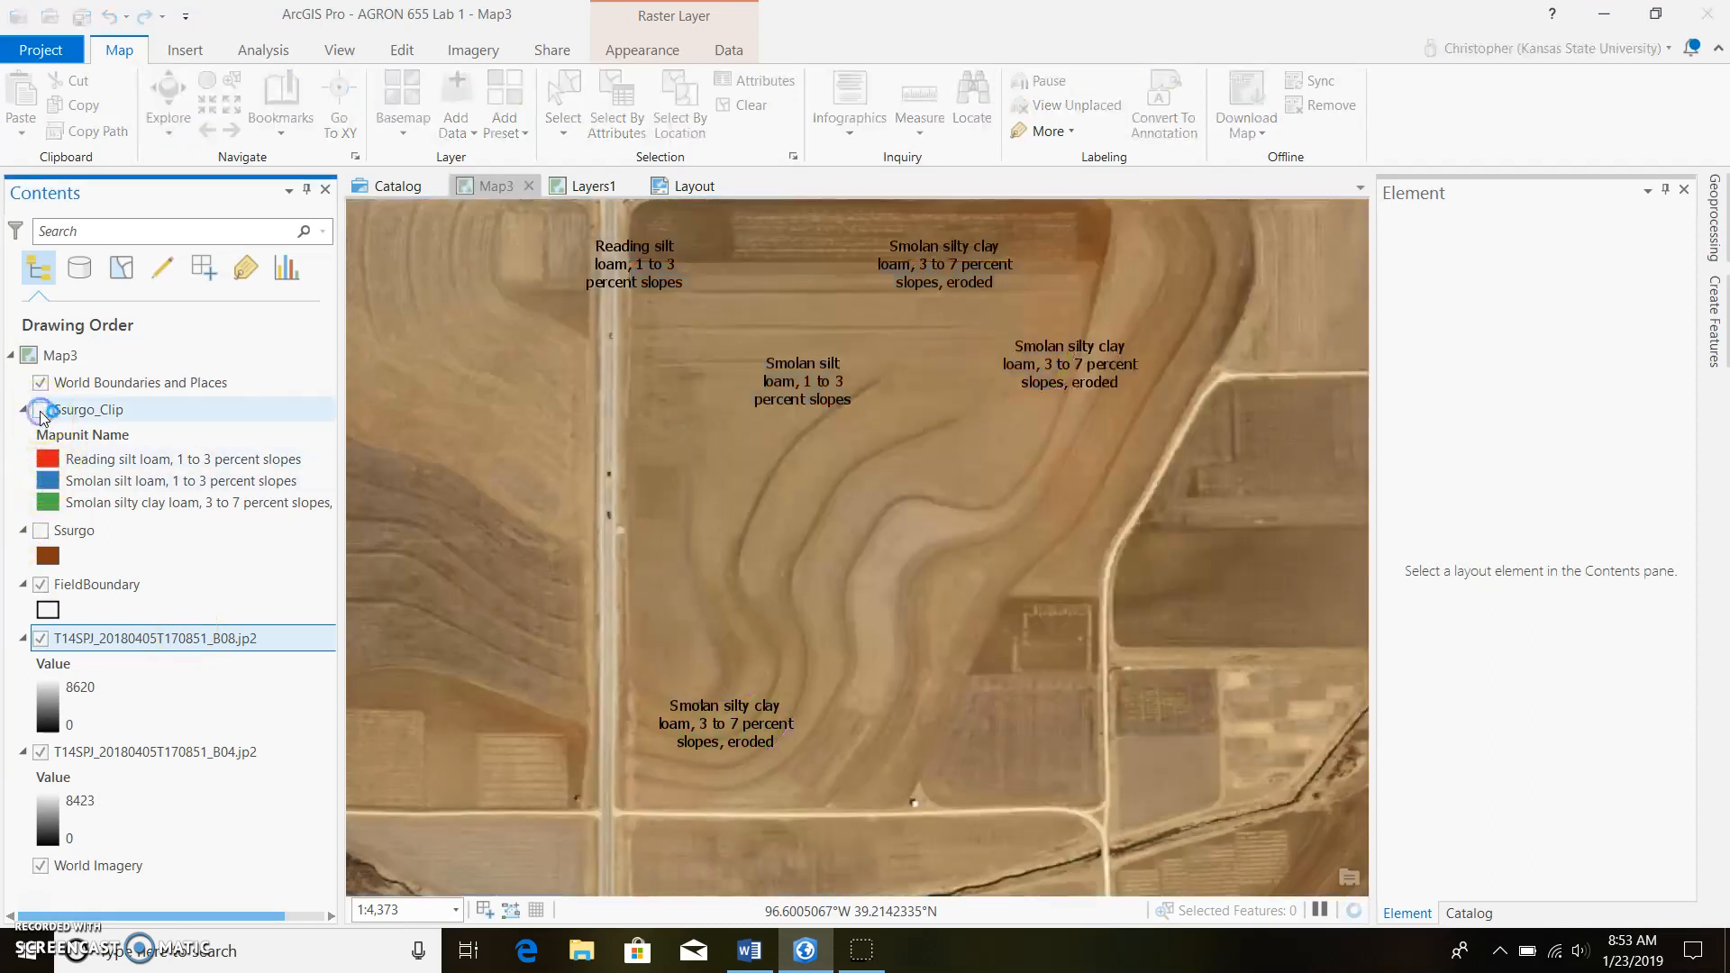
- Hide Ssurgo_Clip and select the B08 and B04 band layers together in Contents
{"action": "left_click", "coordinate": [41, 409]}
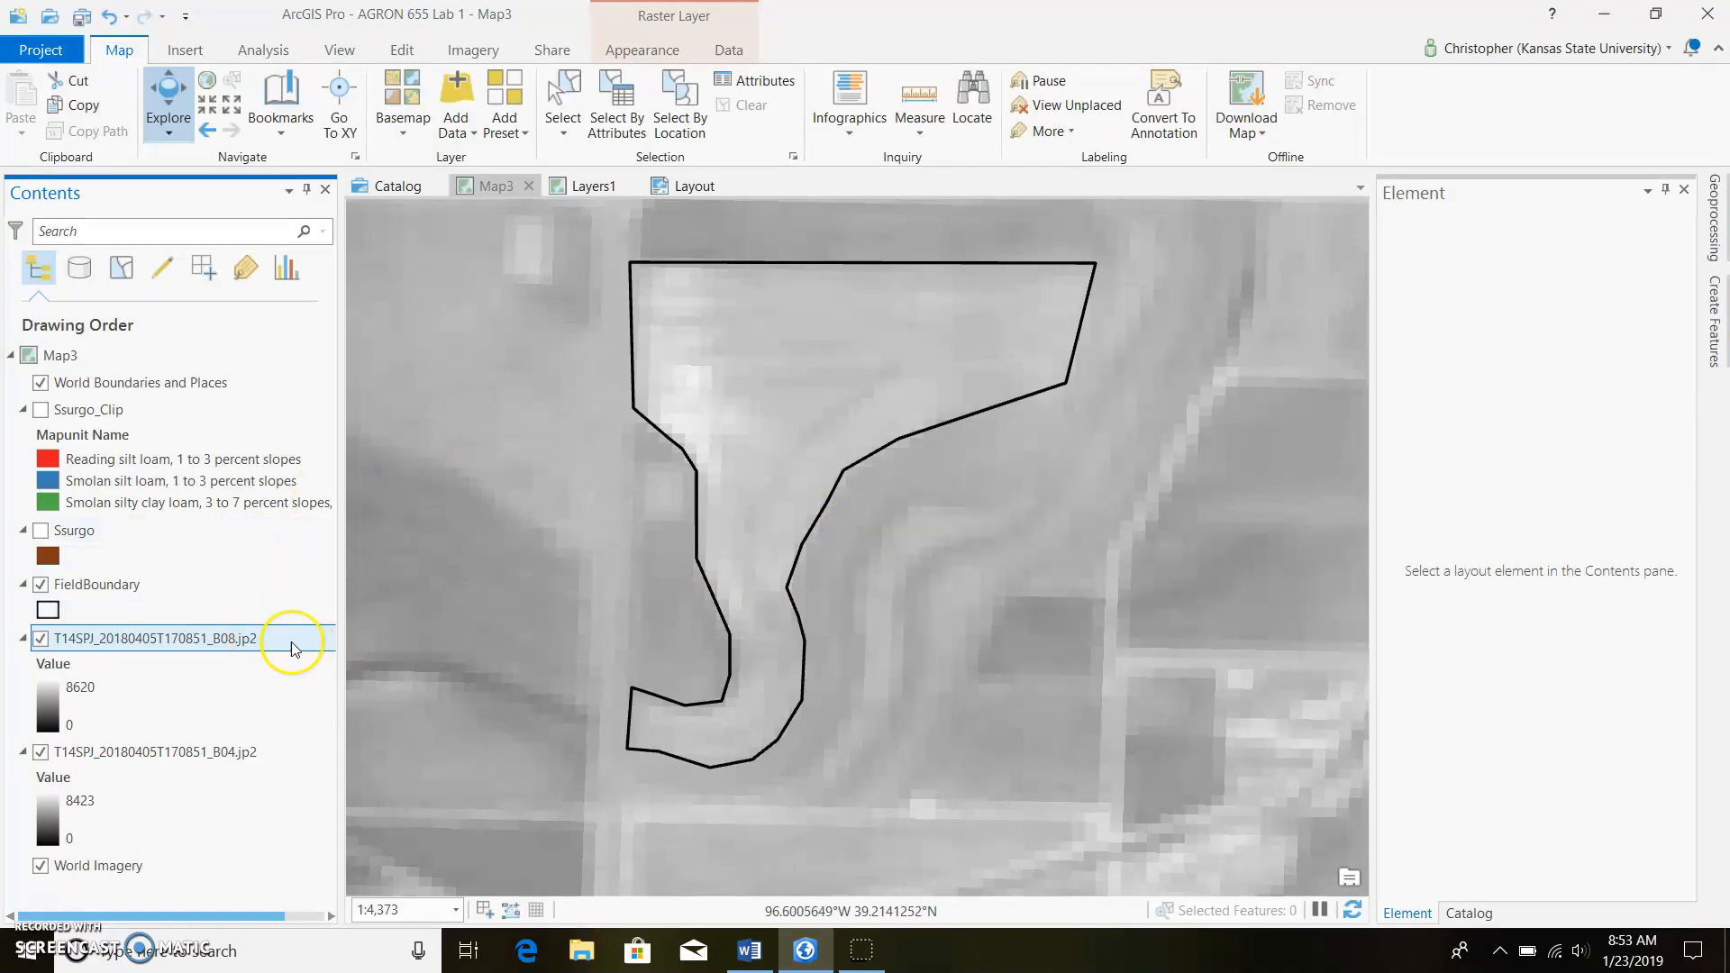
{"action": "left_click", "coordinate": [155, 638]}
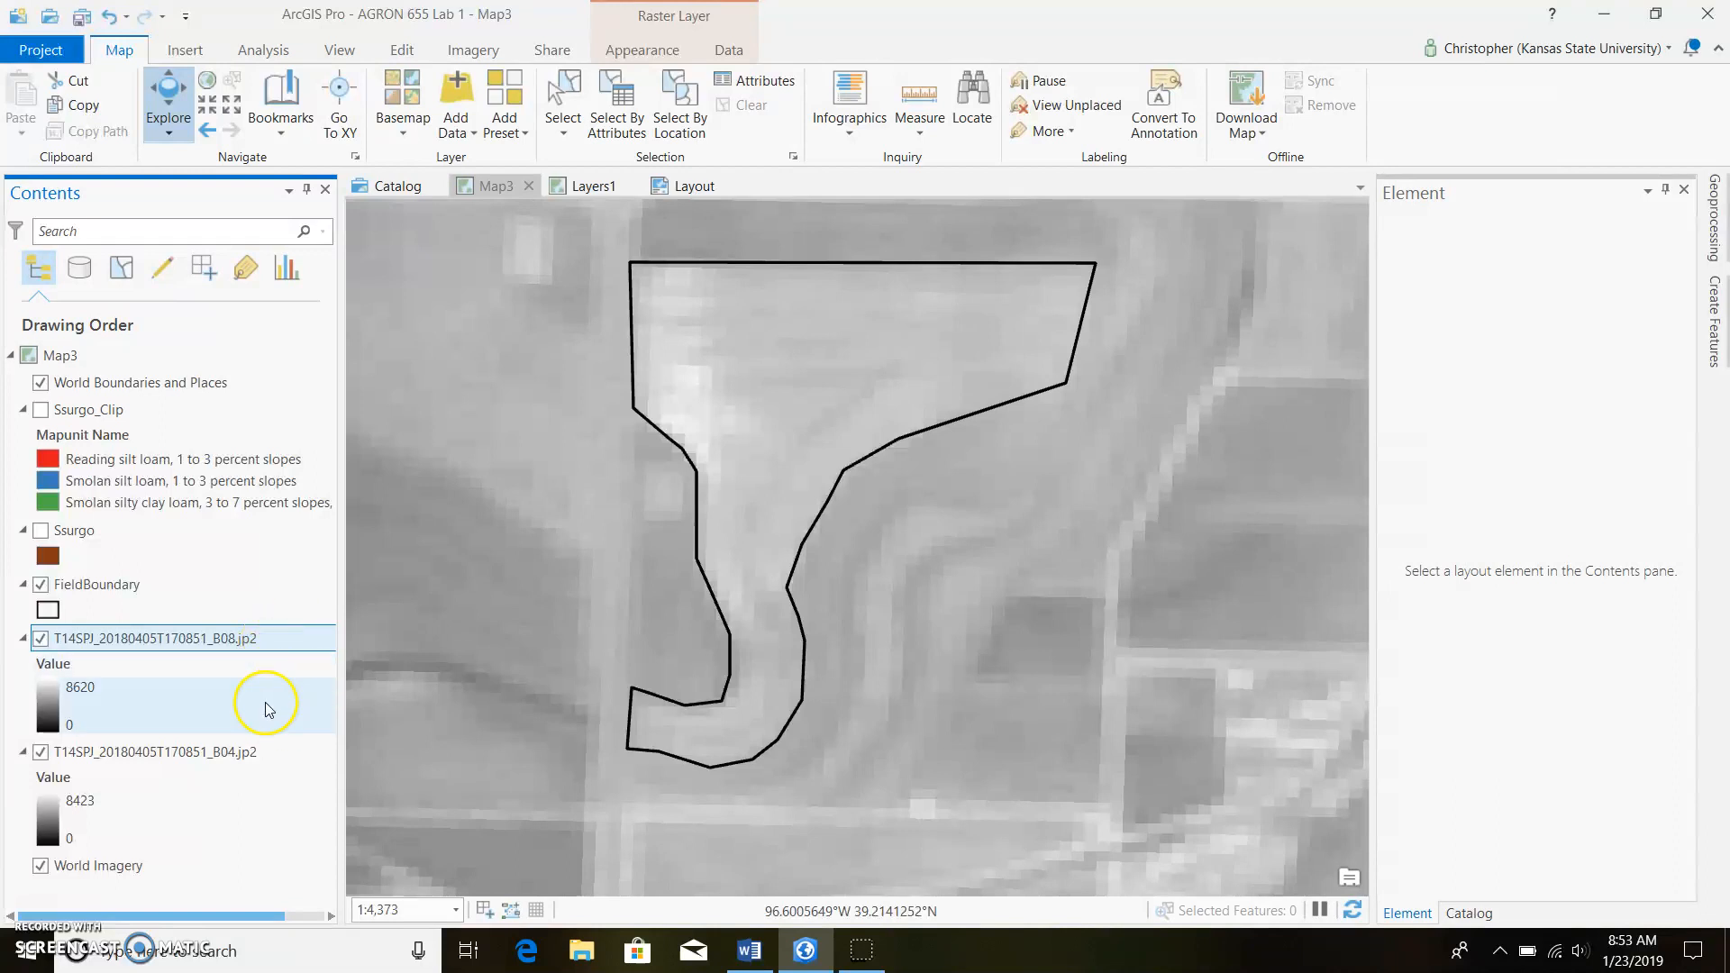
{"action": "left_click", "coordinate": [154, 751]}
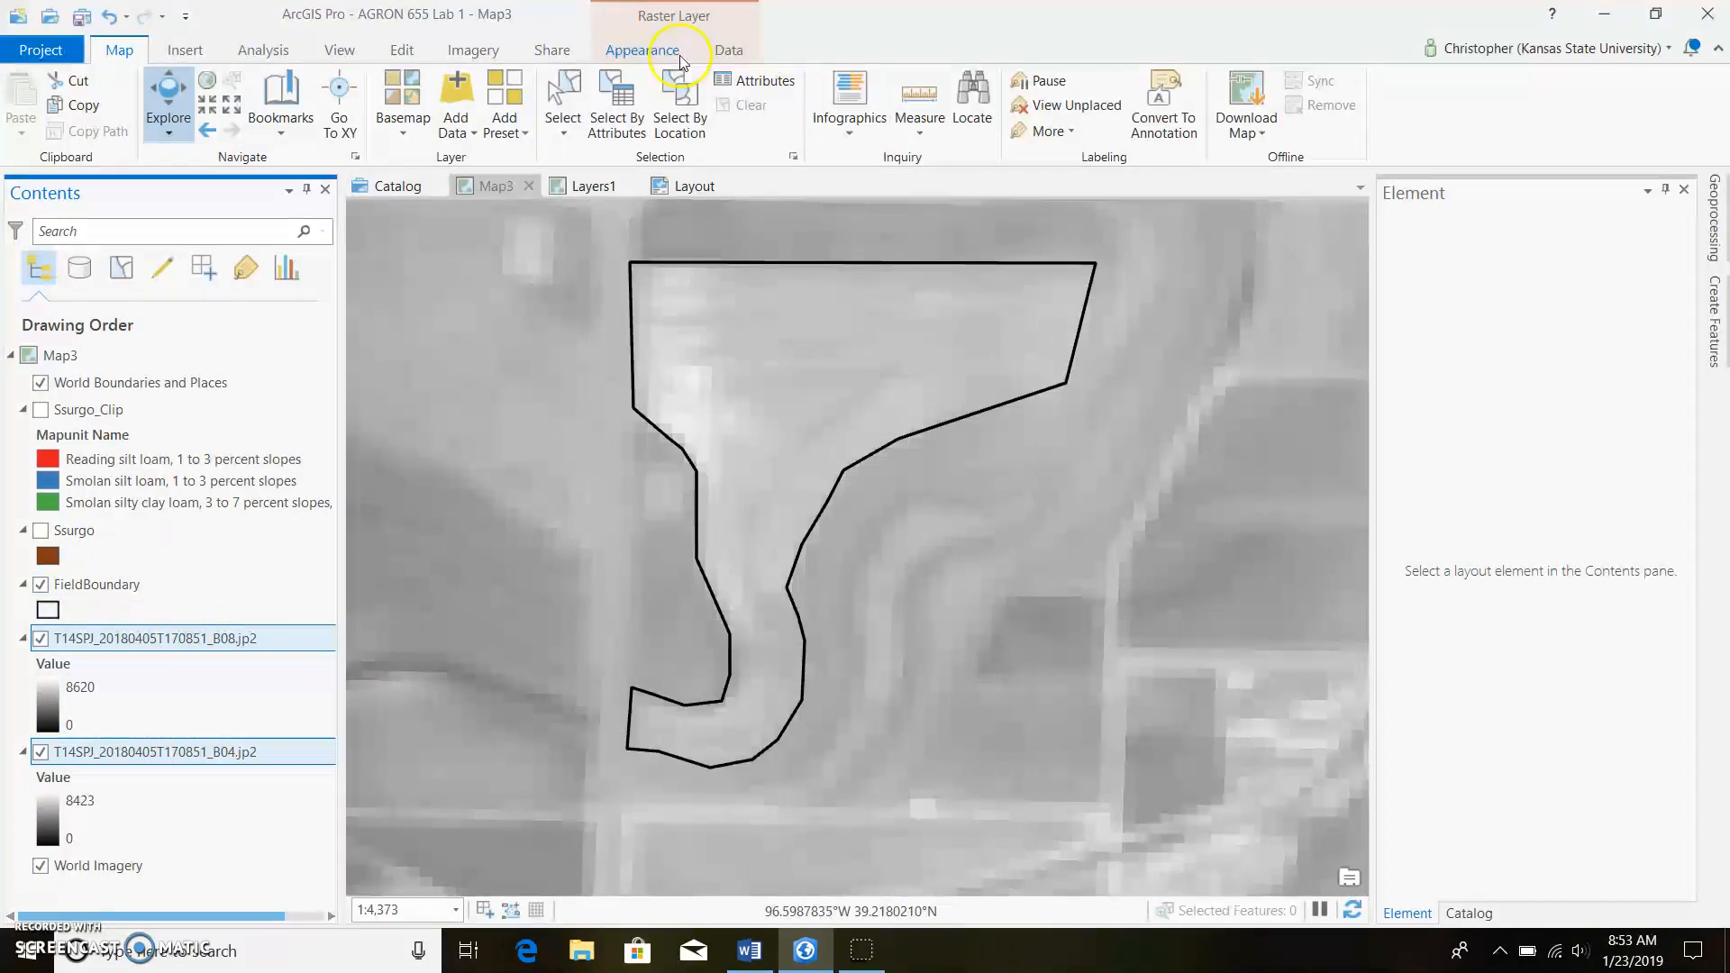
- Run Composite Bands from the Imagery ribbon on the selected B04 and B08 layers
{"action": "left_click", "coordinate": [472, 51]}
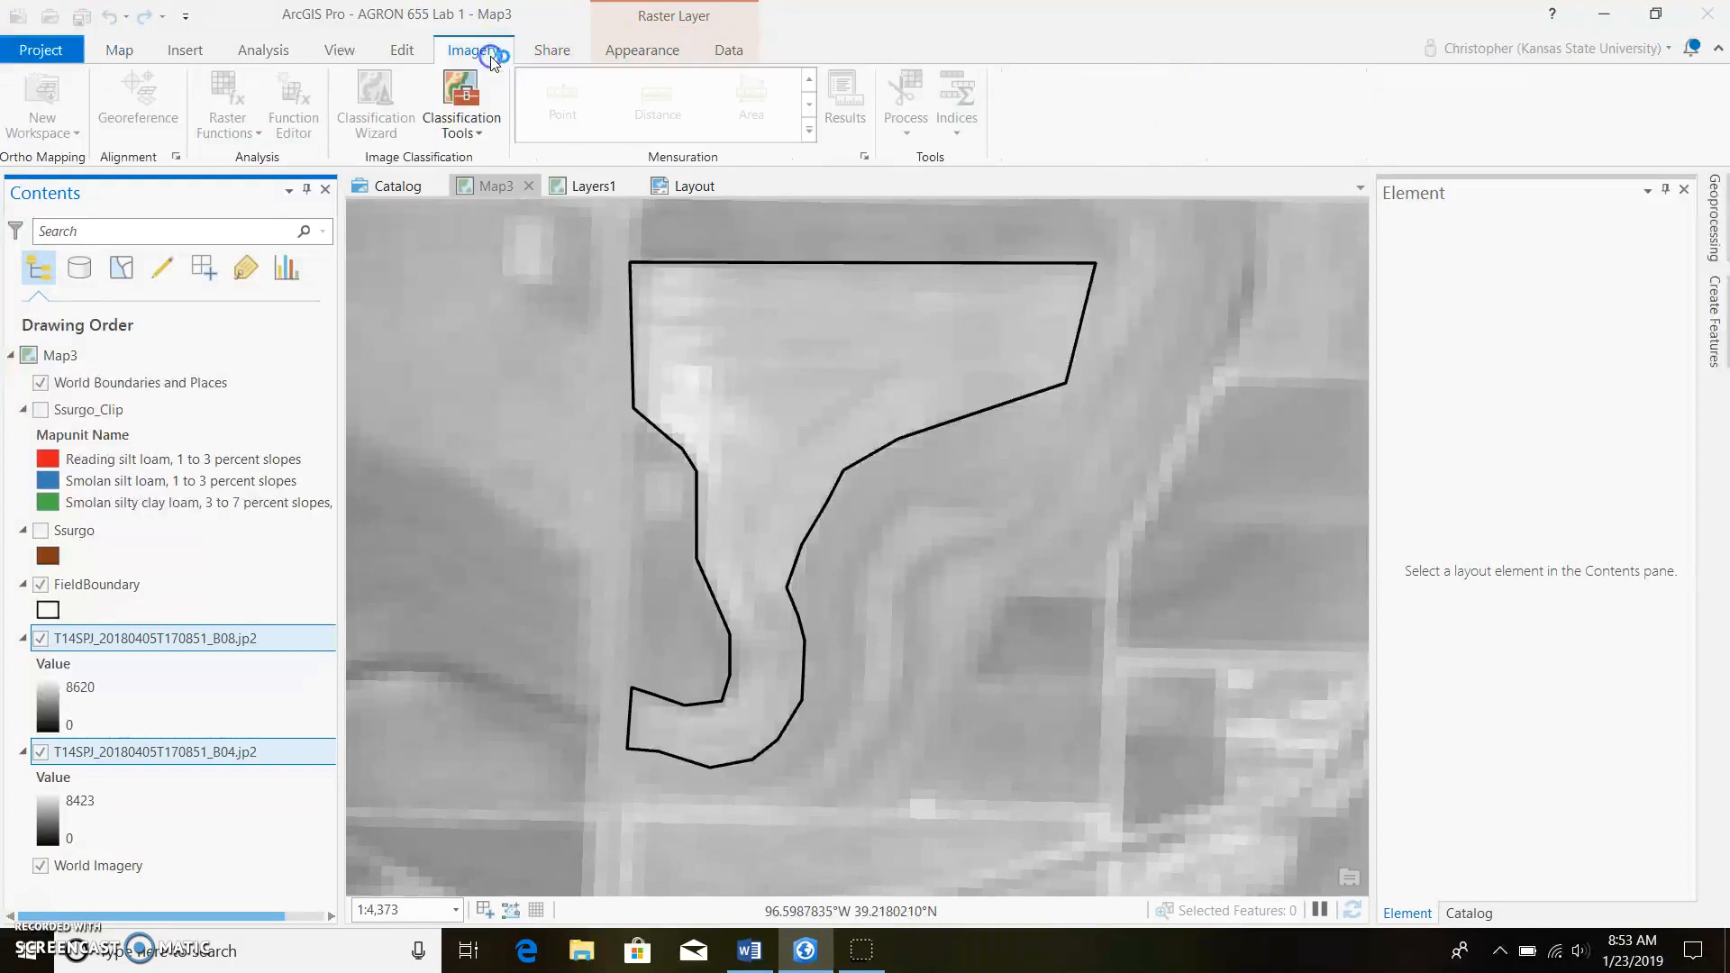
{"action": "left_click", "coordinate": [905, 99]}
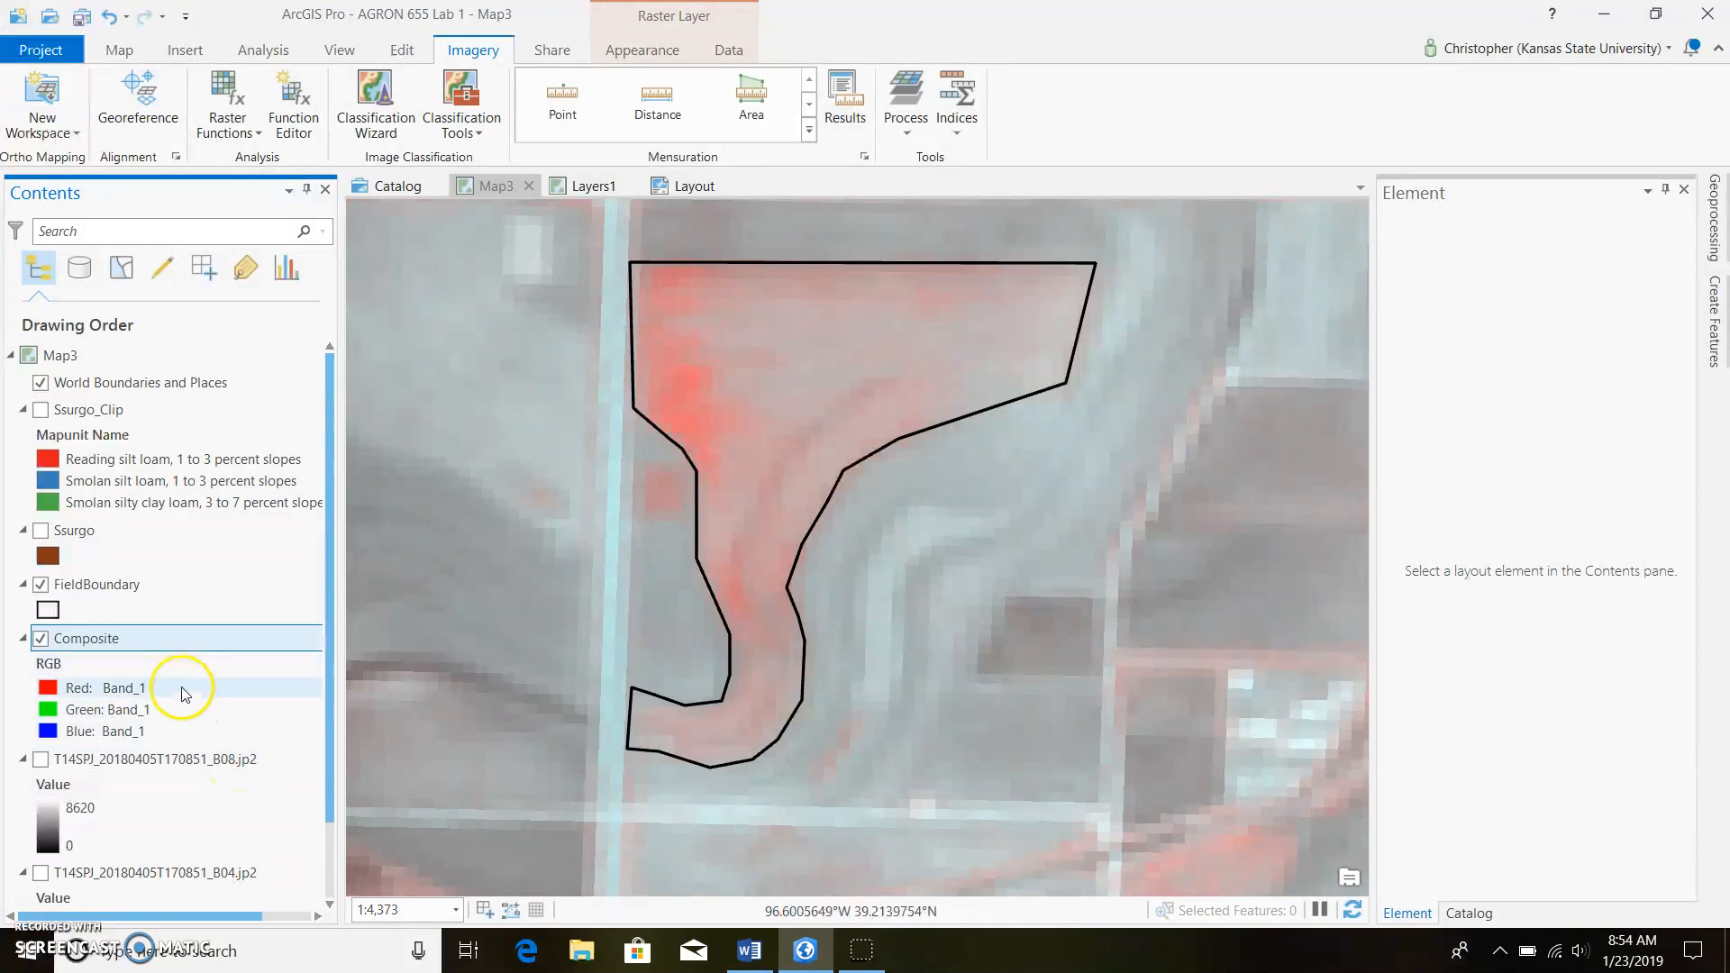
{"action": "mouse_move", "coordinate": [343, 717]}
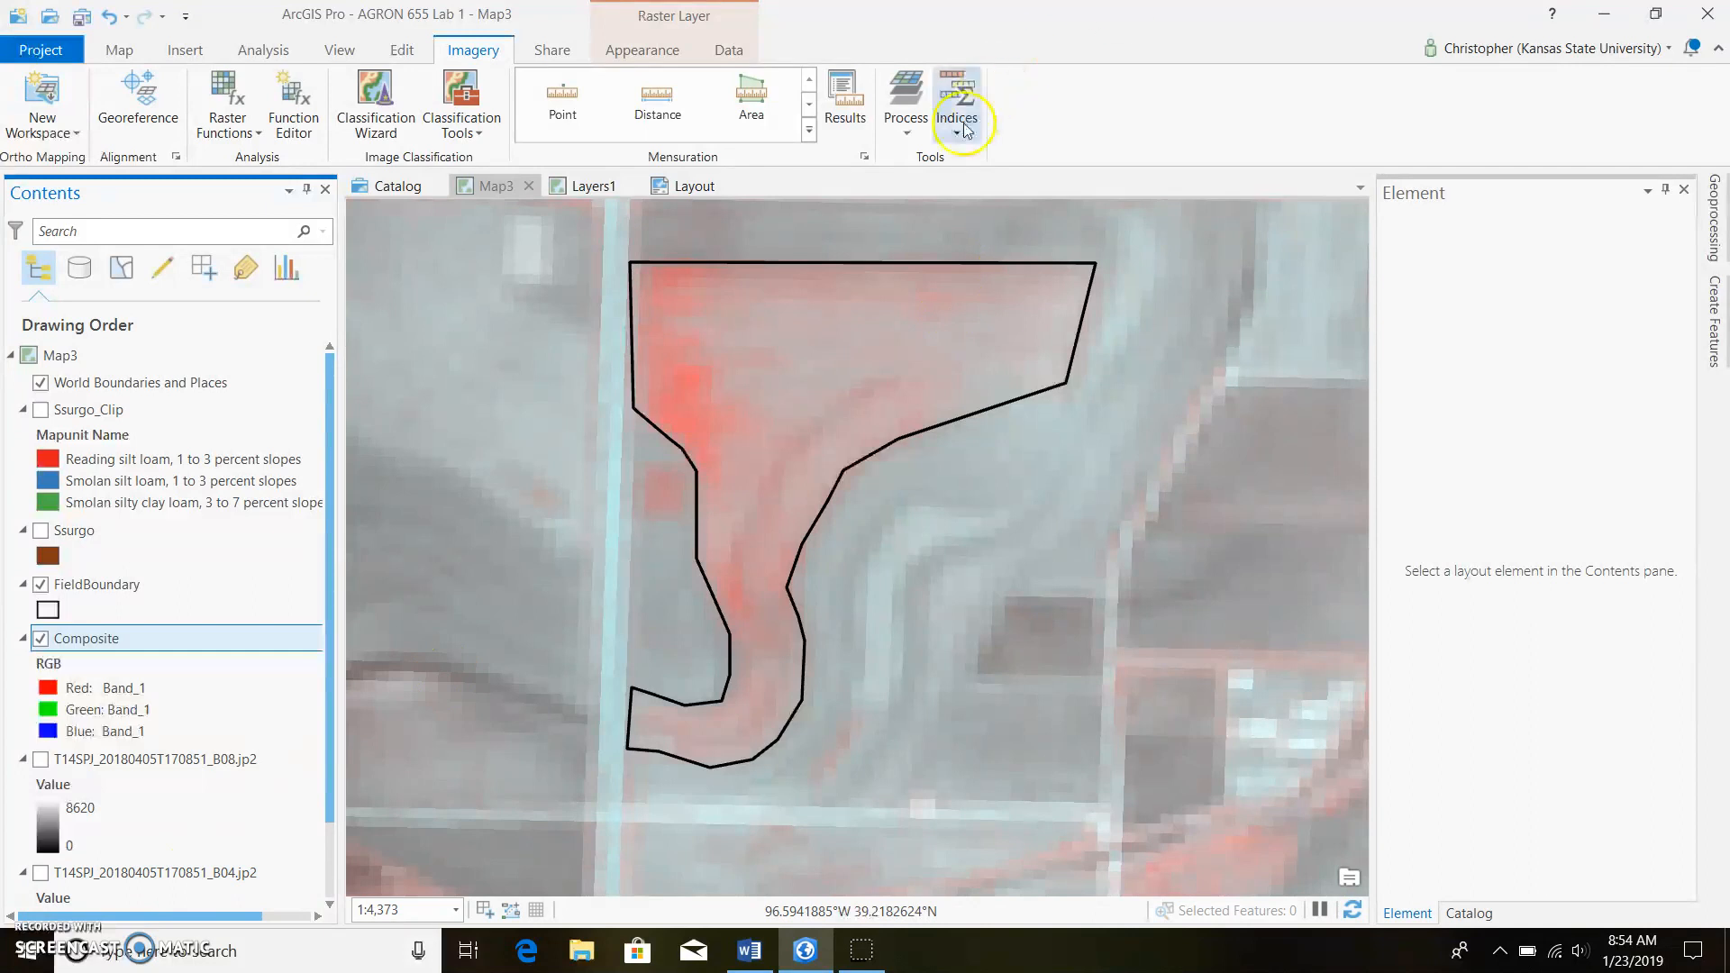
- Compute NDVI from the Composite layer with near-infrared band index 1 and red band index 2
{"action": "left_click", "coordinate": [955, 99]}
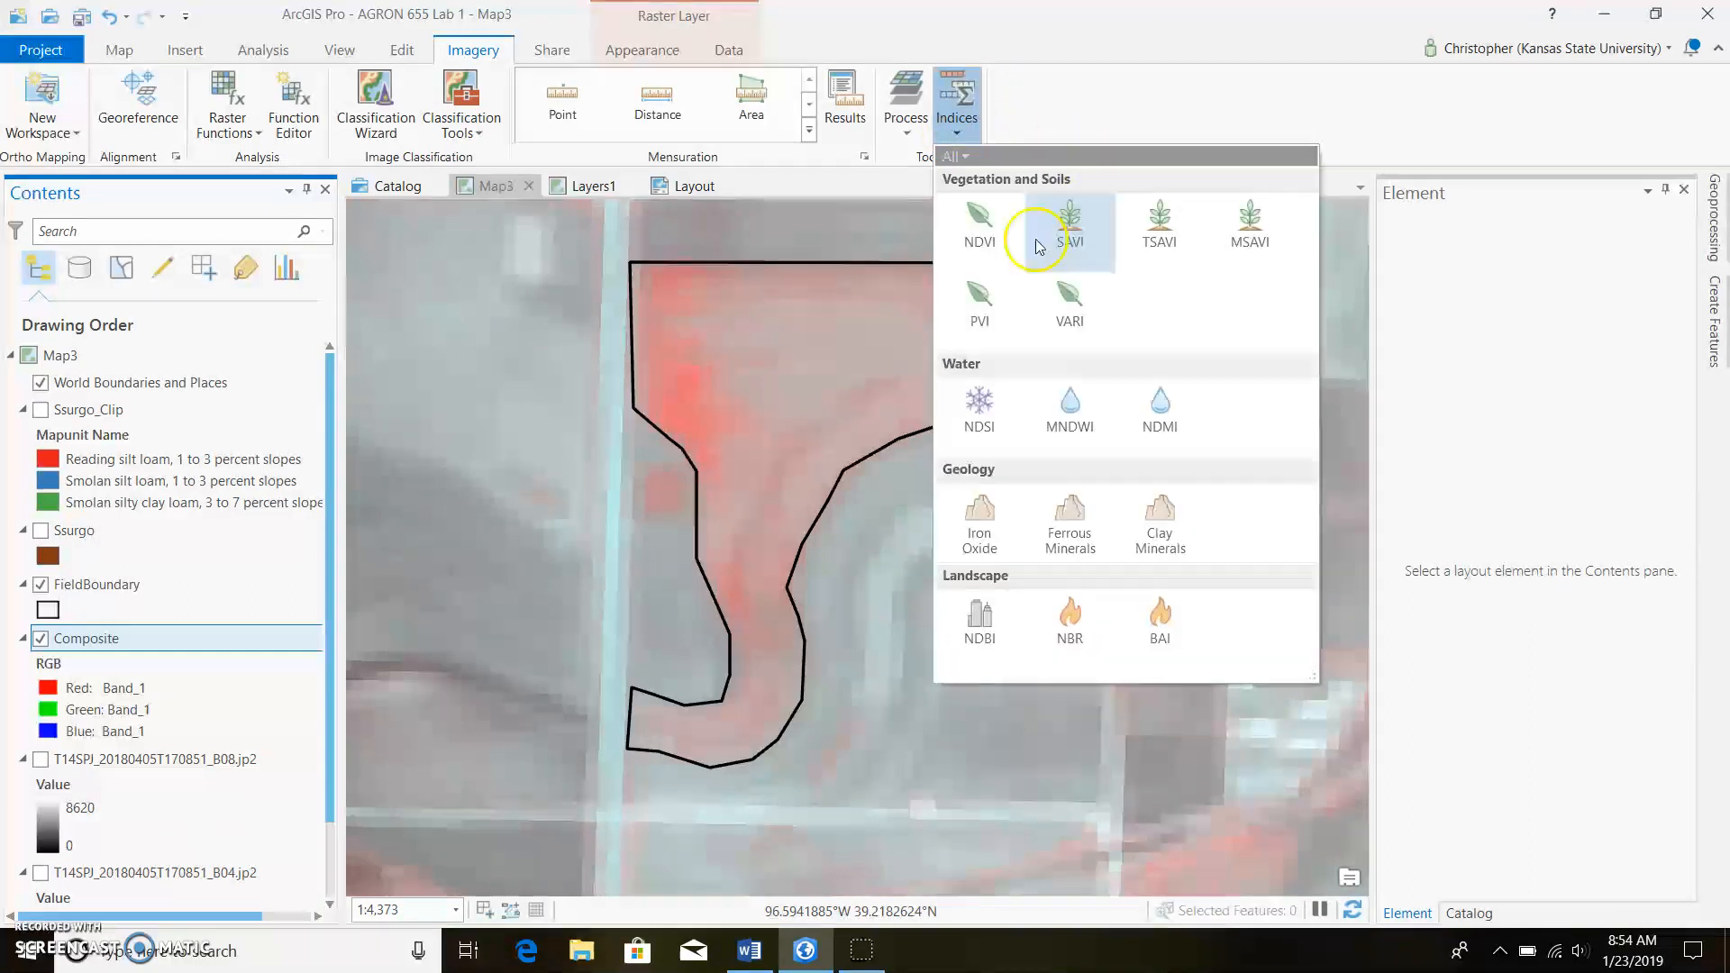
{"action": "left_click", "coordinate": [978, 227]}
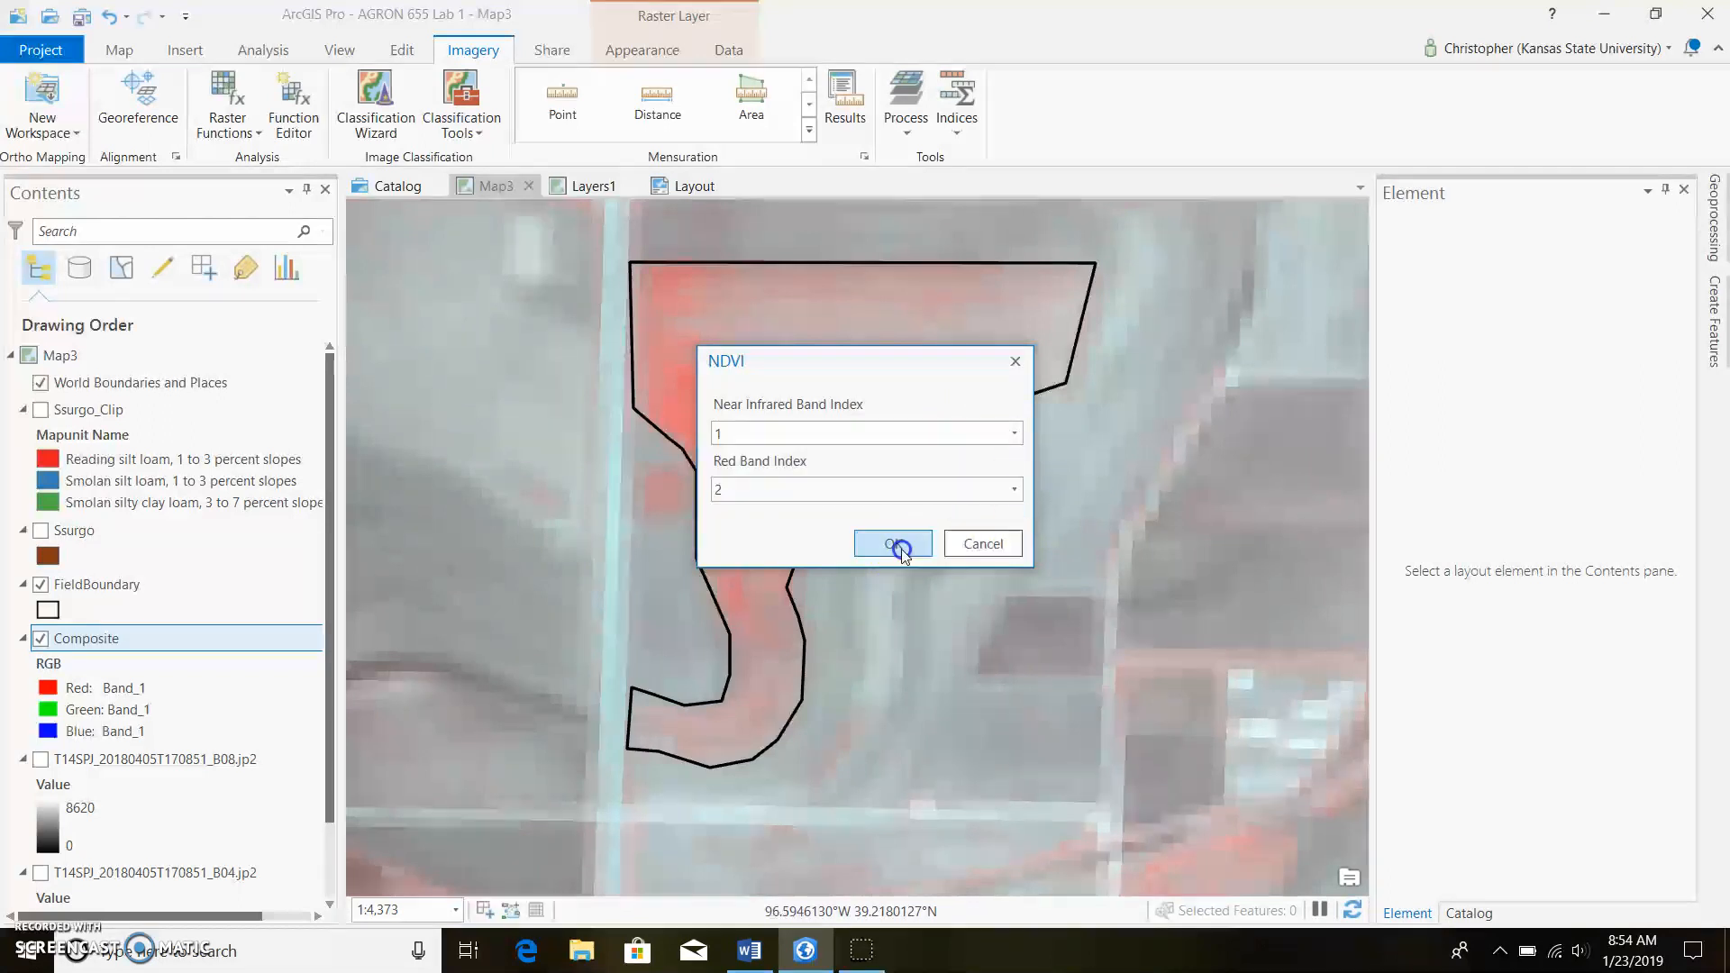
{"action": "left_click", "coordinate": [892, 543]}
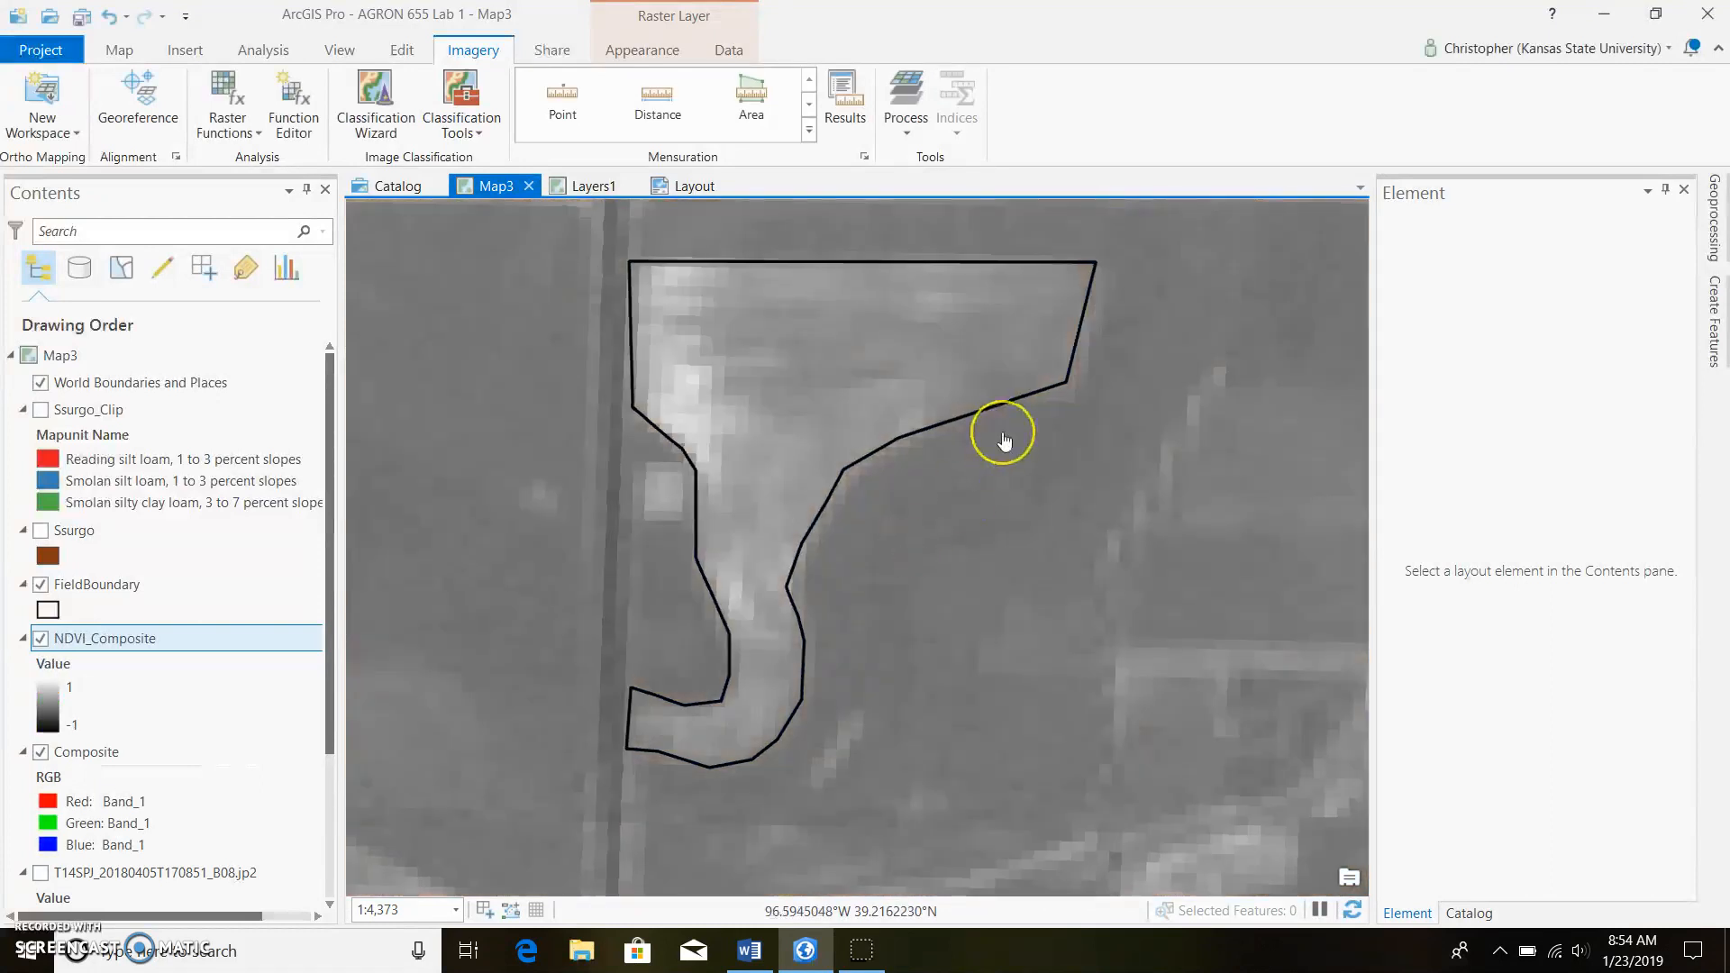
- Find the raster Clip tool in the Geoprocessing pane
{"action": "scroll", "scroll_direction": "down", "scroll_amount": 3}
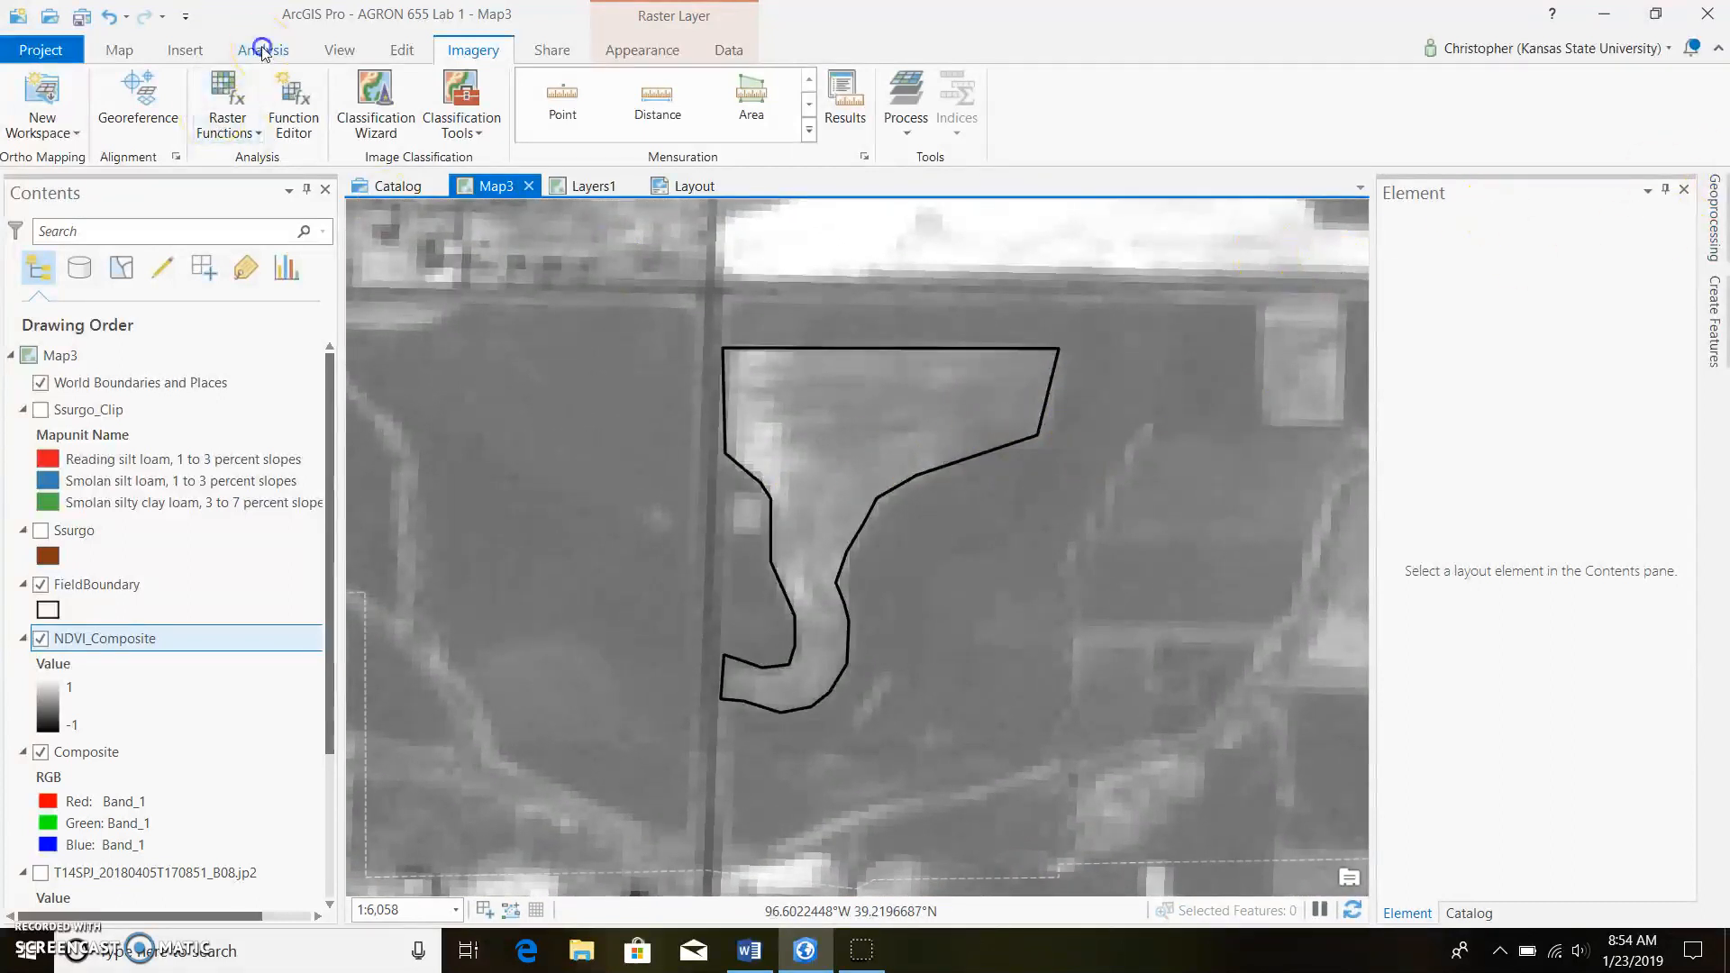
{"action": "left_click", "coordinate": [263, 50]}
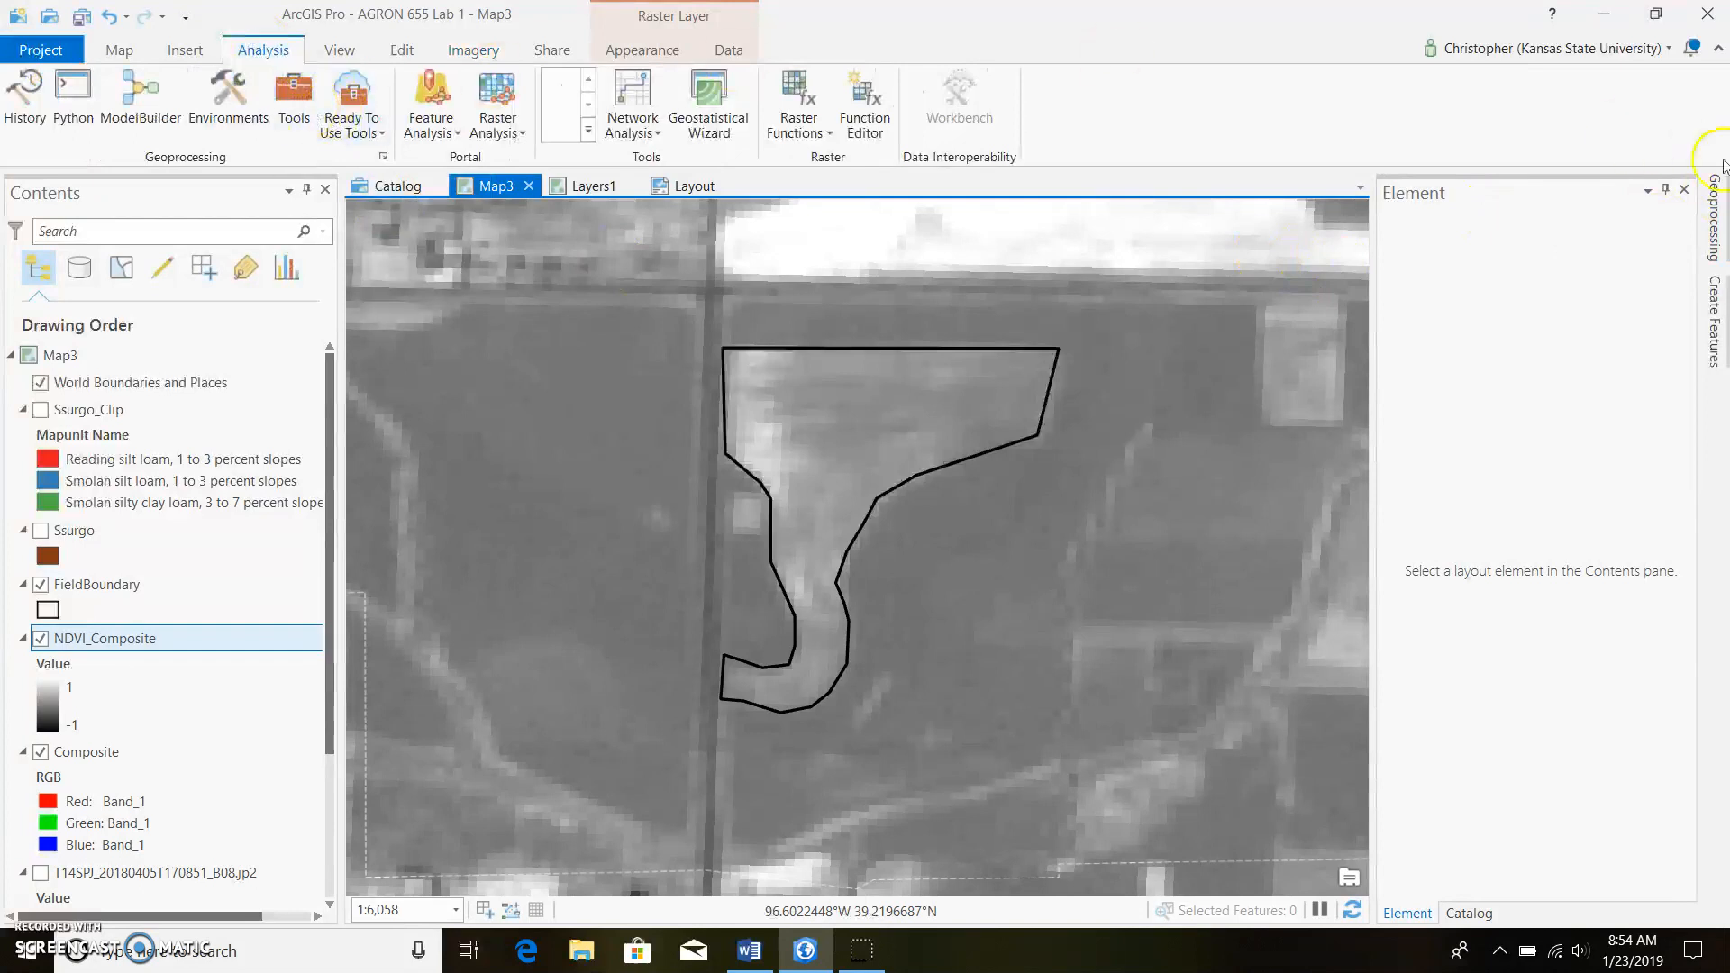
{"action": "left_click", "coordinate": [1714, 220]}
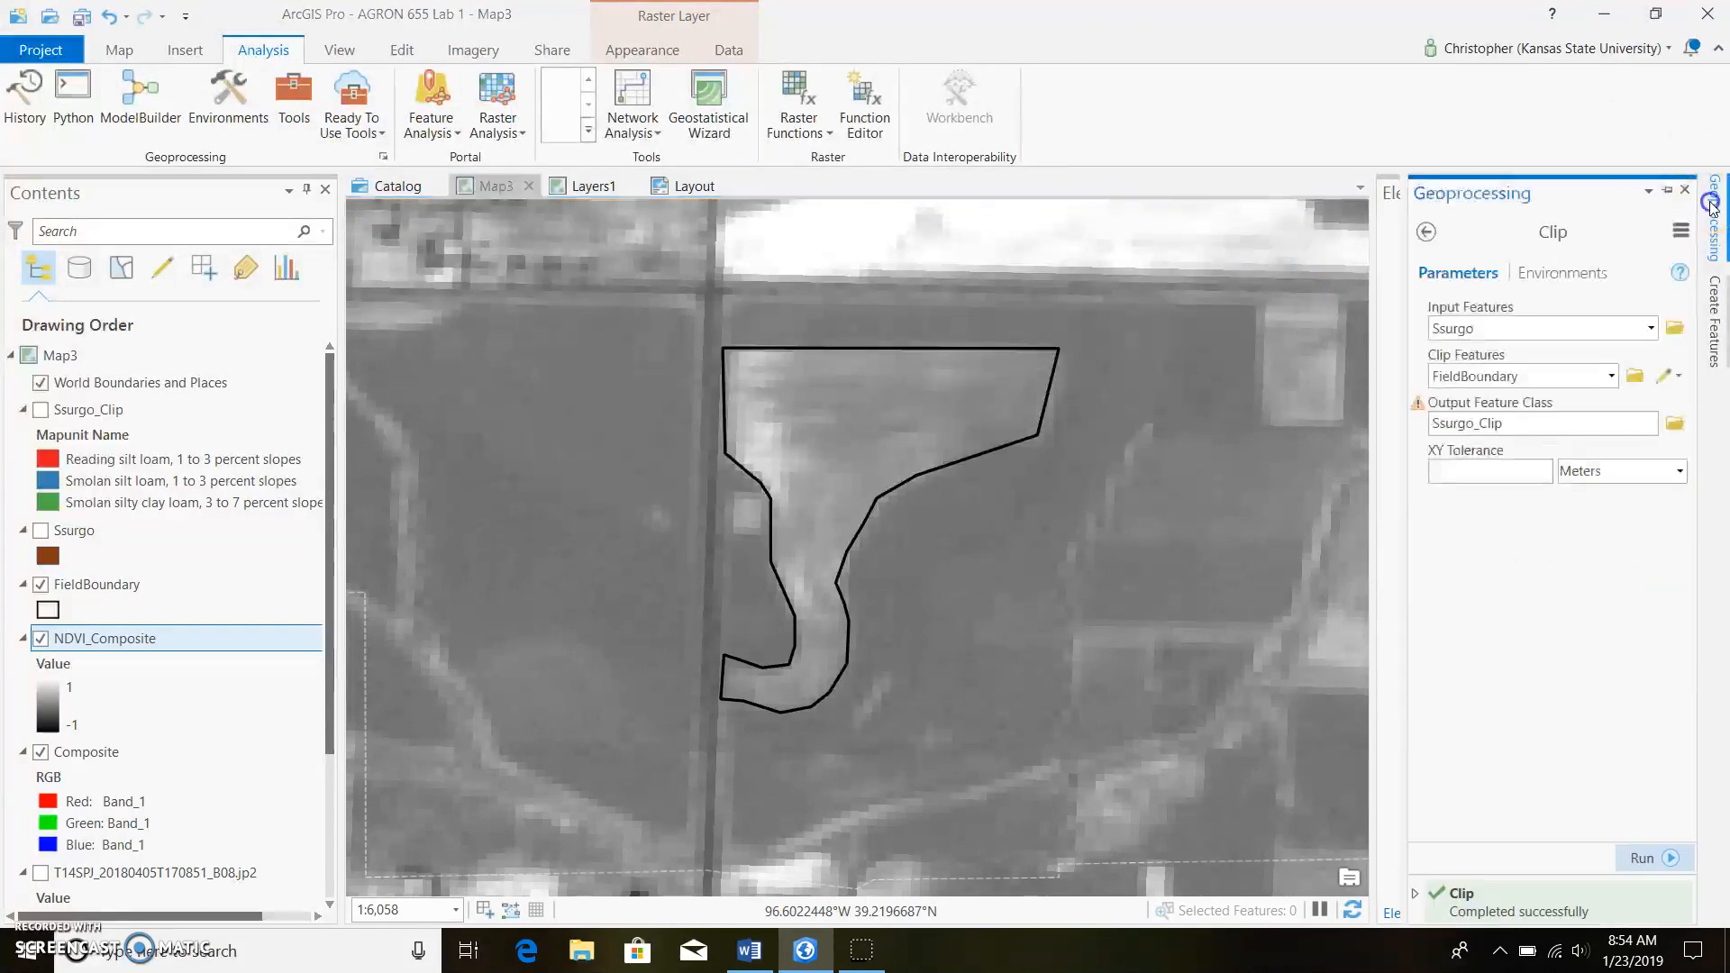
{"action": "left_click", "coordinate": [1427, 232]}
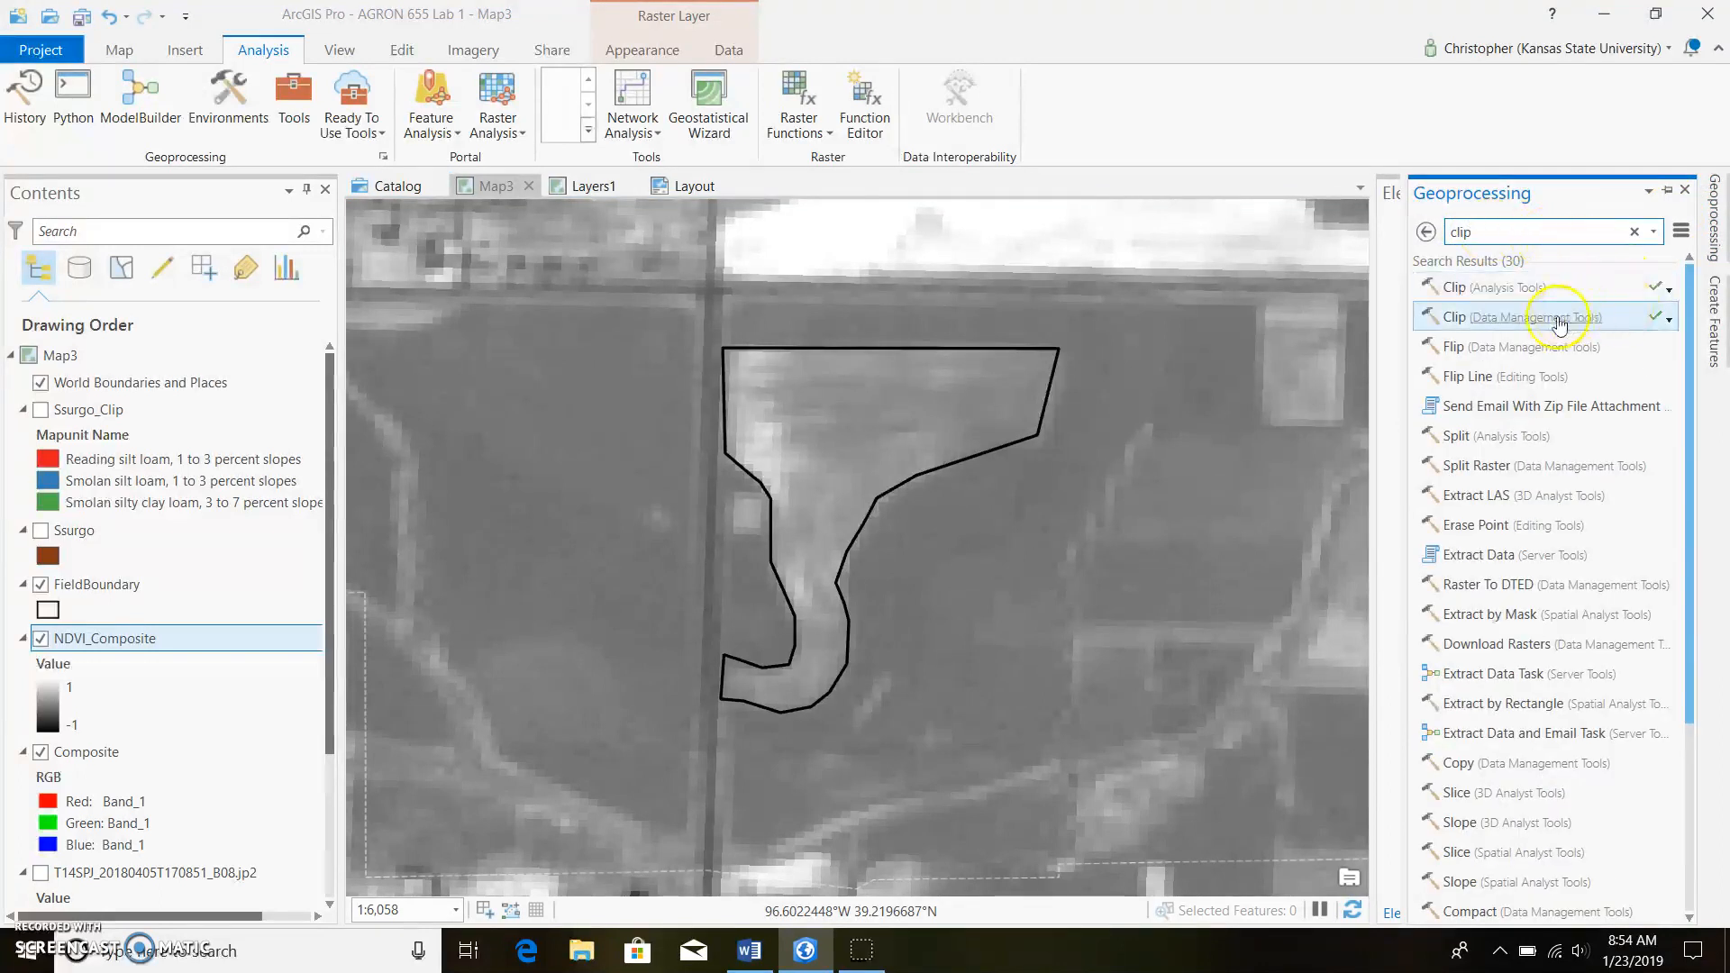
{"action": "mouse_move", "coordinate": [1534, 317]}
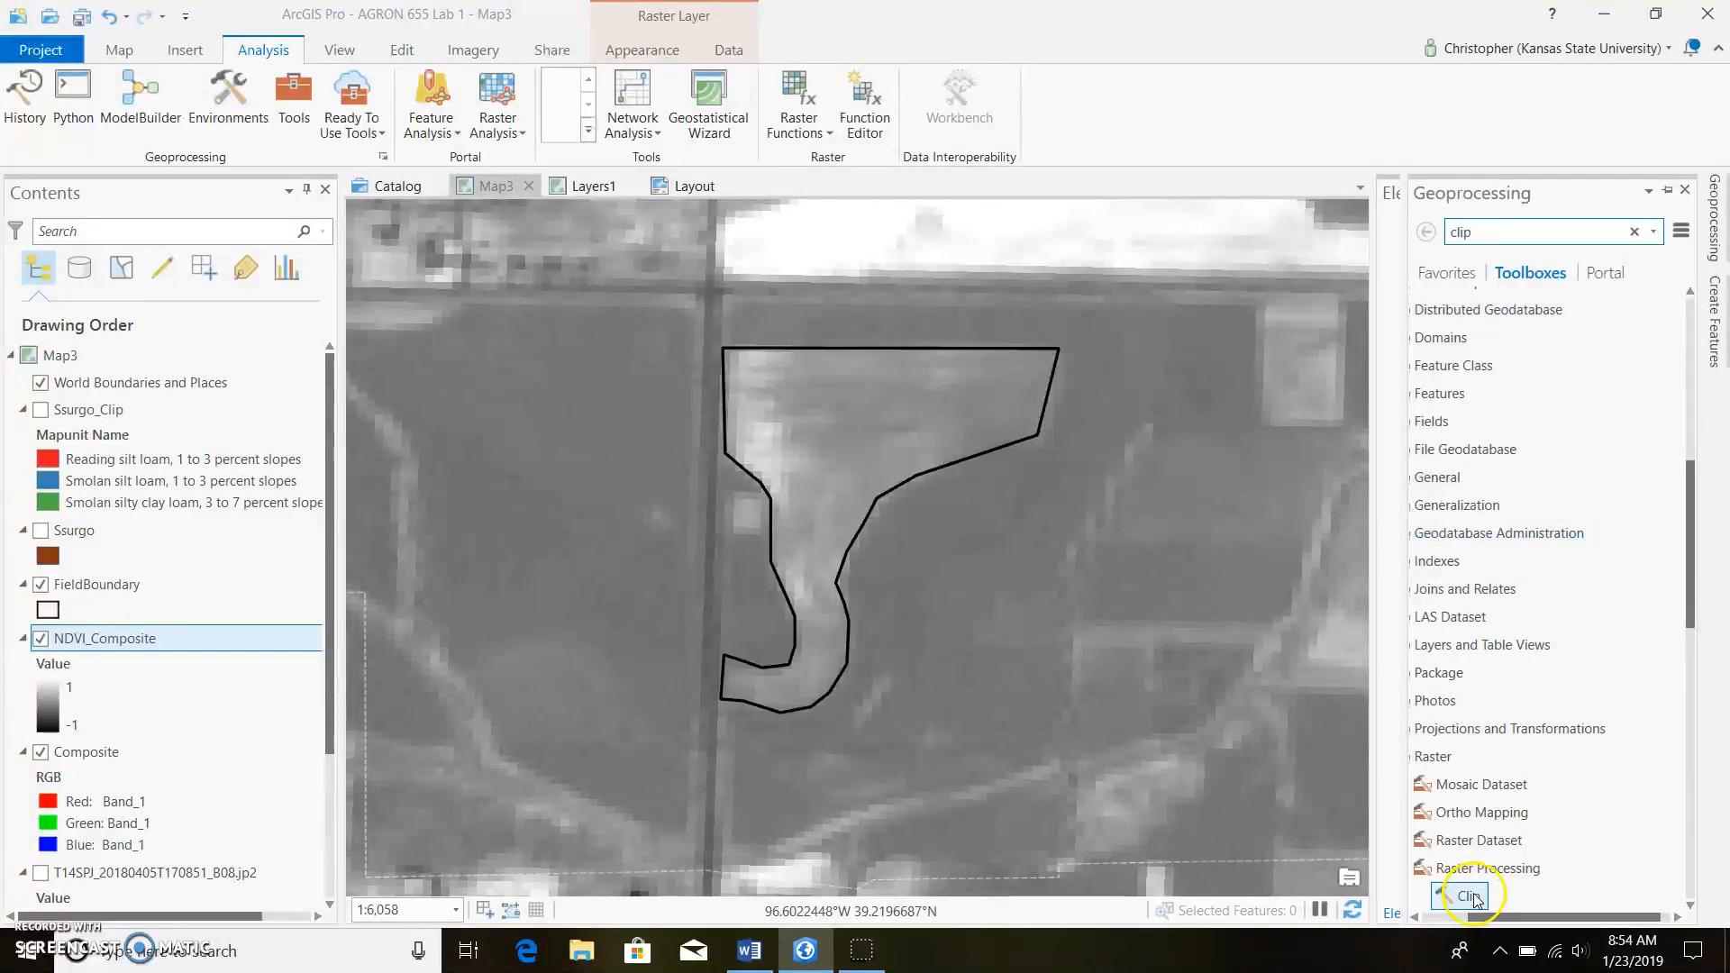
{"action": "left_click", "coordinate": [1461, 896]}
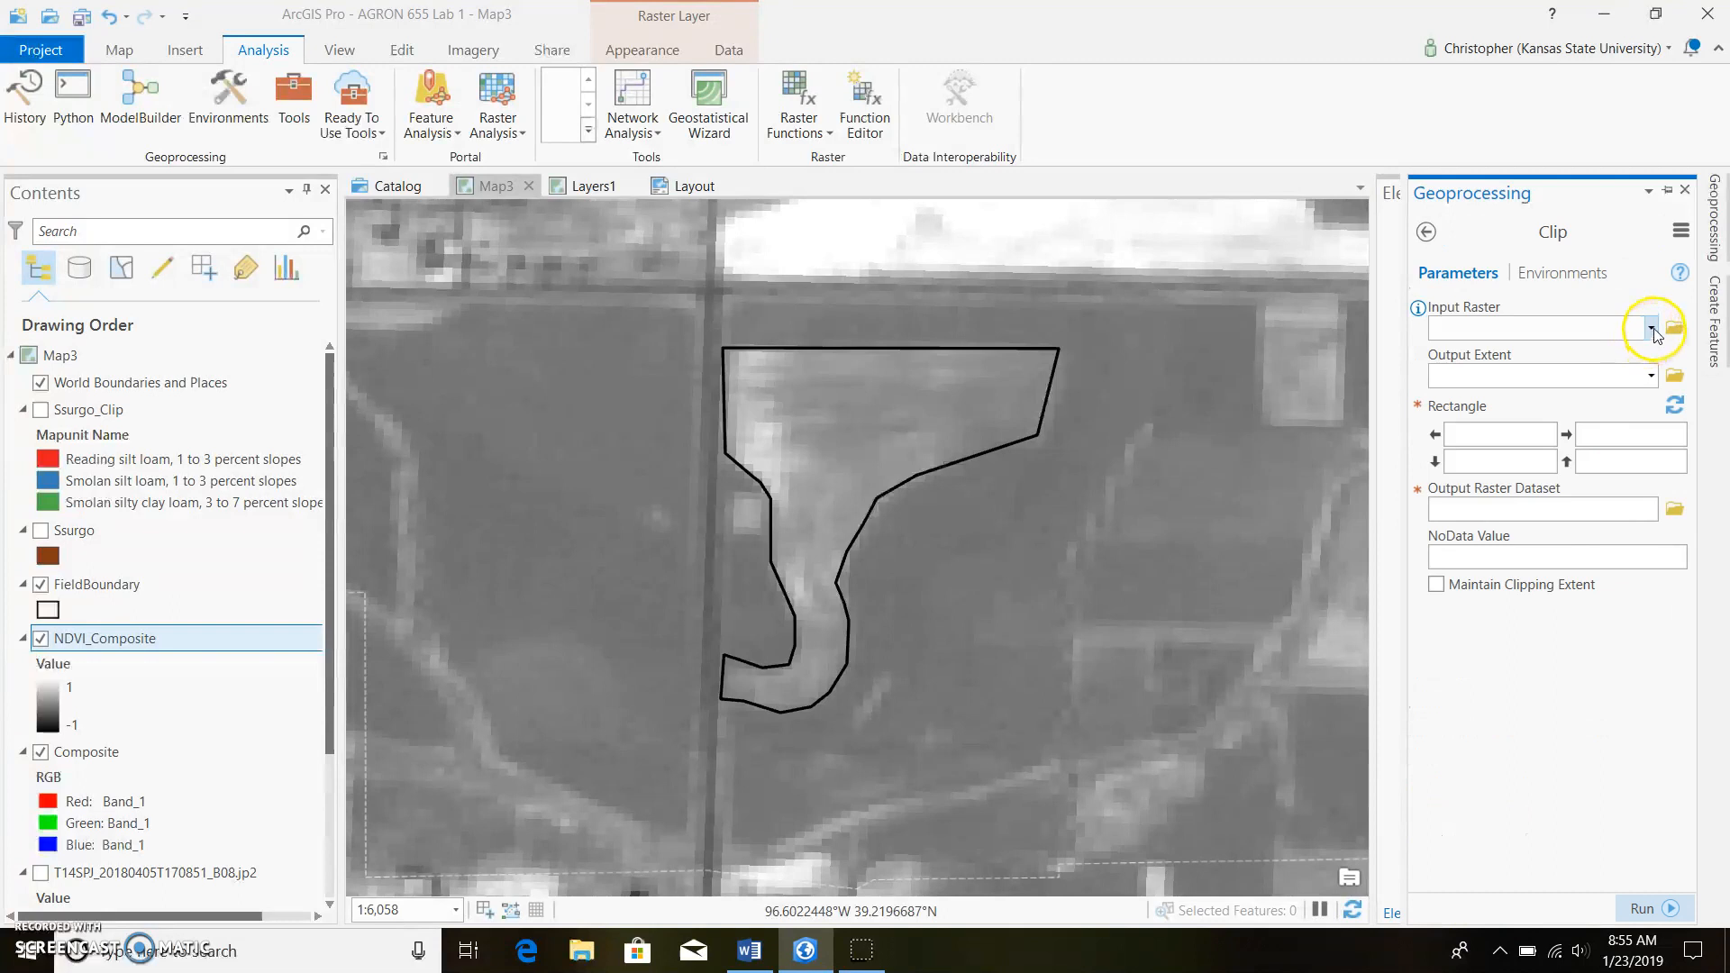
- Clip NDVI_Composite to the FieldBoundary geometry, producing NDVI_Composite_Clip
{"action": "left_click", "coordinate": [1652, 328]}
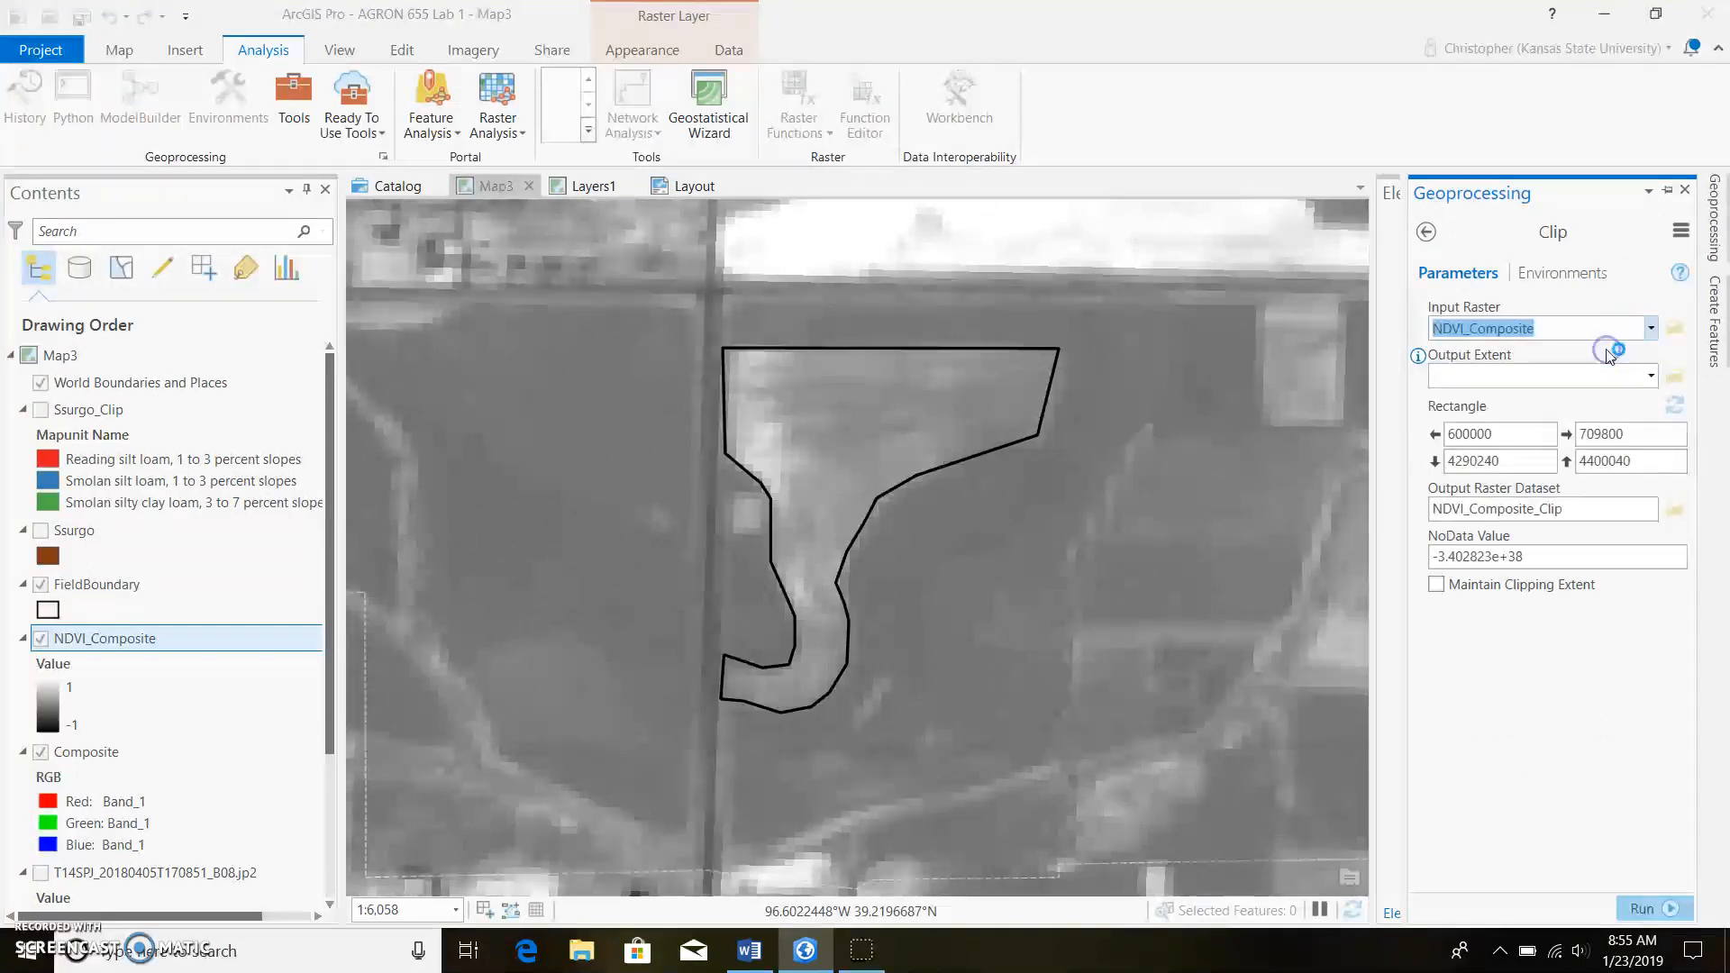
{"action": "left_click", "coordinate": [1649, 375]}
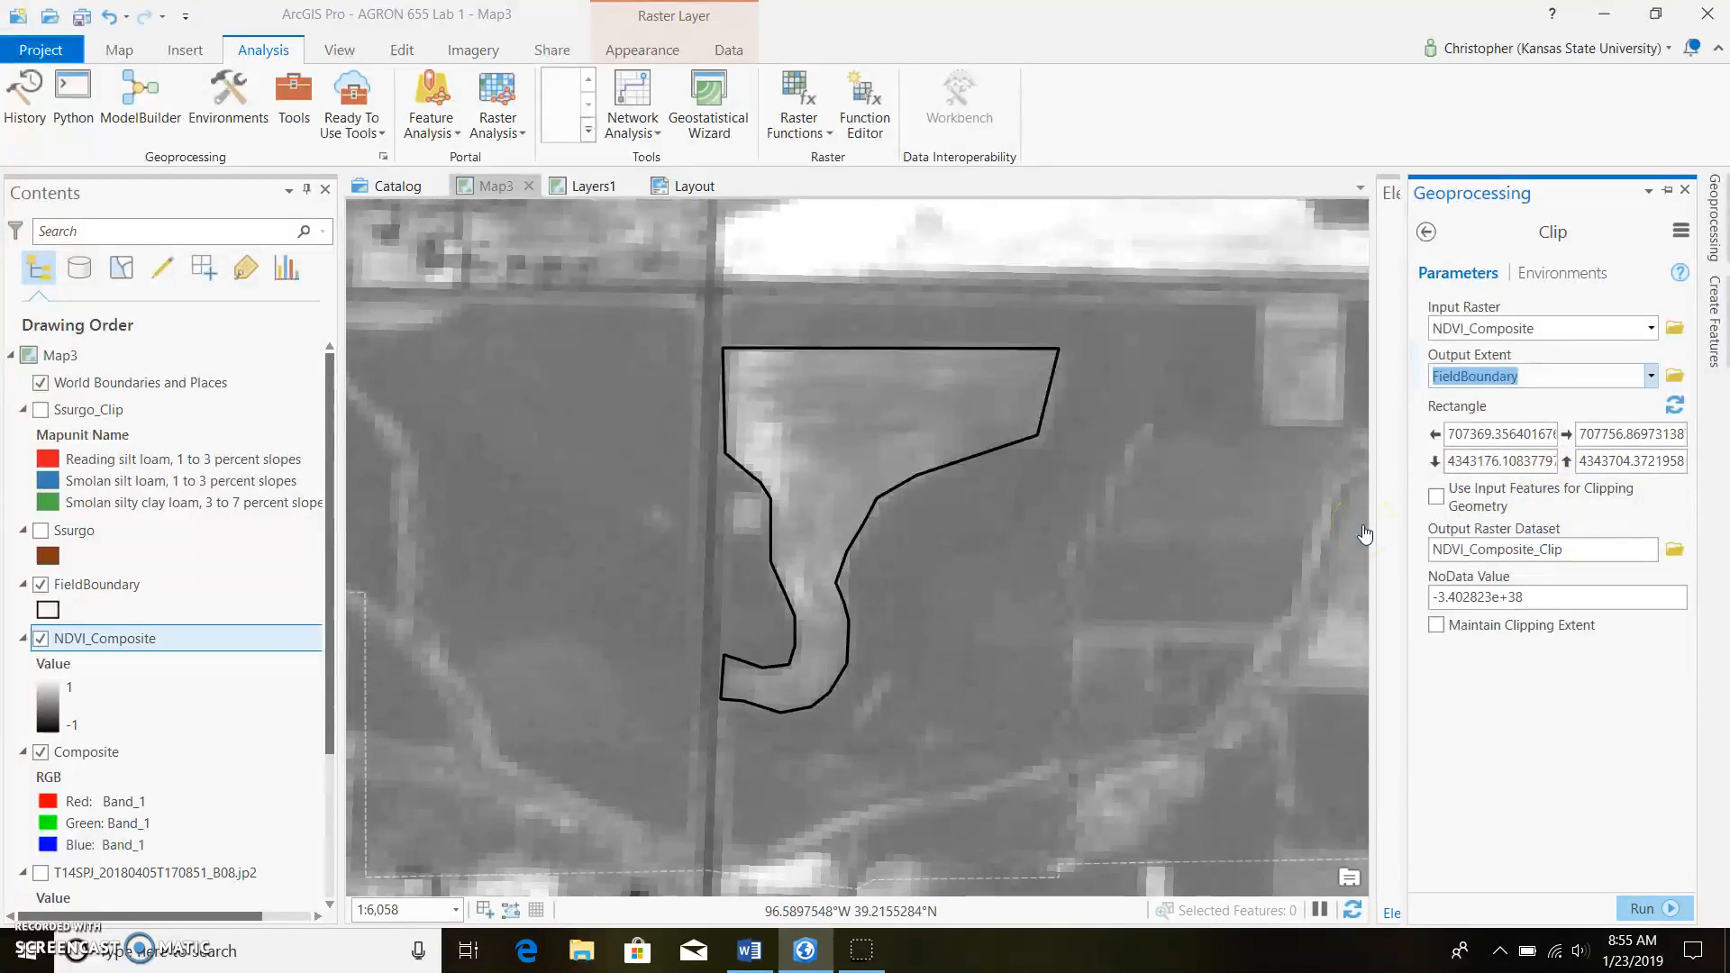
{"action": "left_click", "coordinate": [1436, 498]}
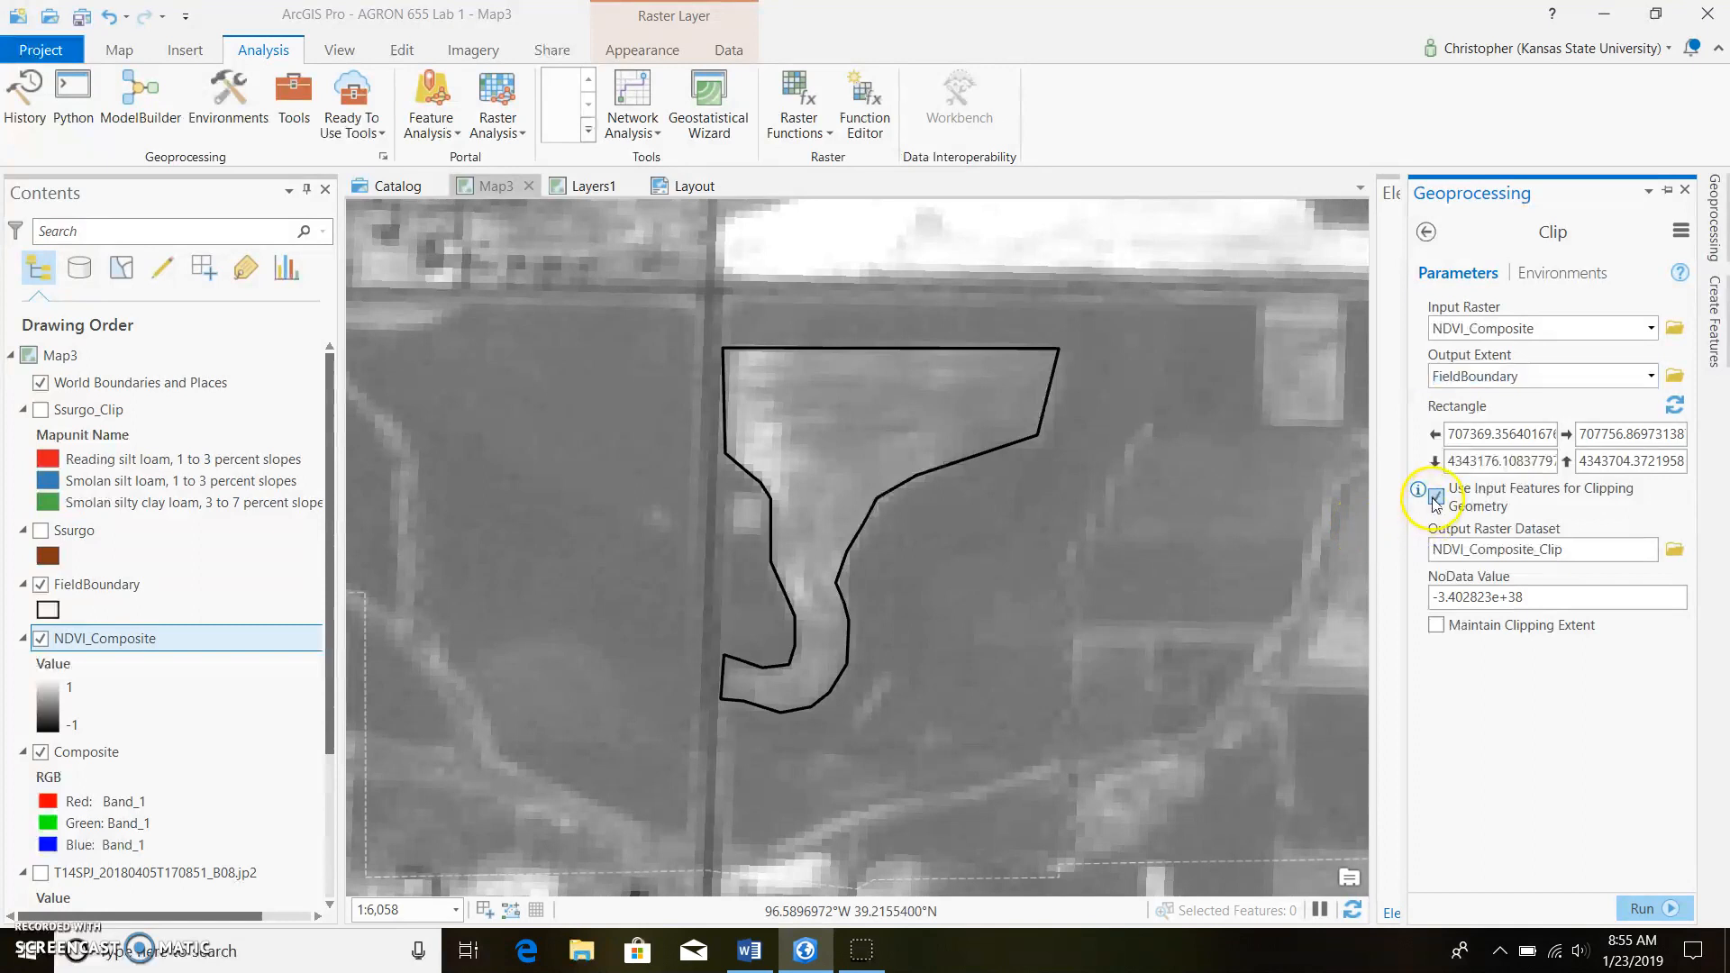
{"action": "left_click", "coordinate": [1436, 496]}
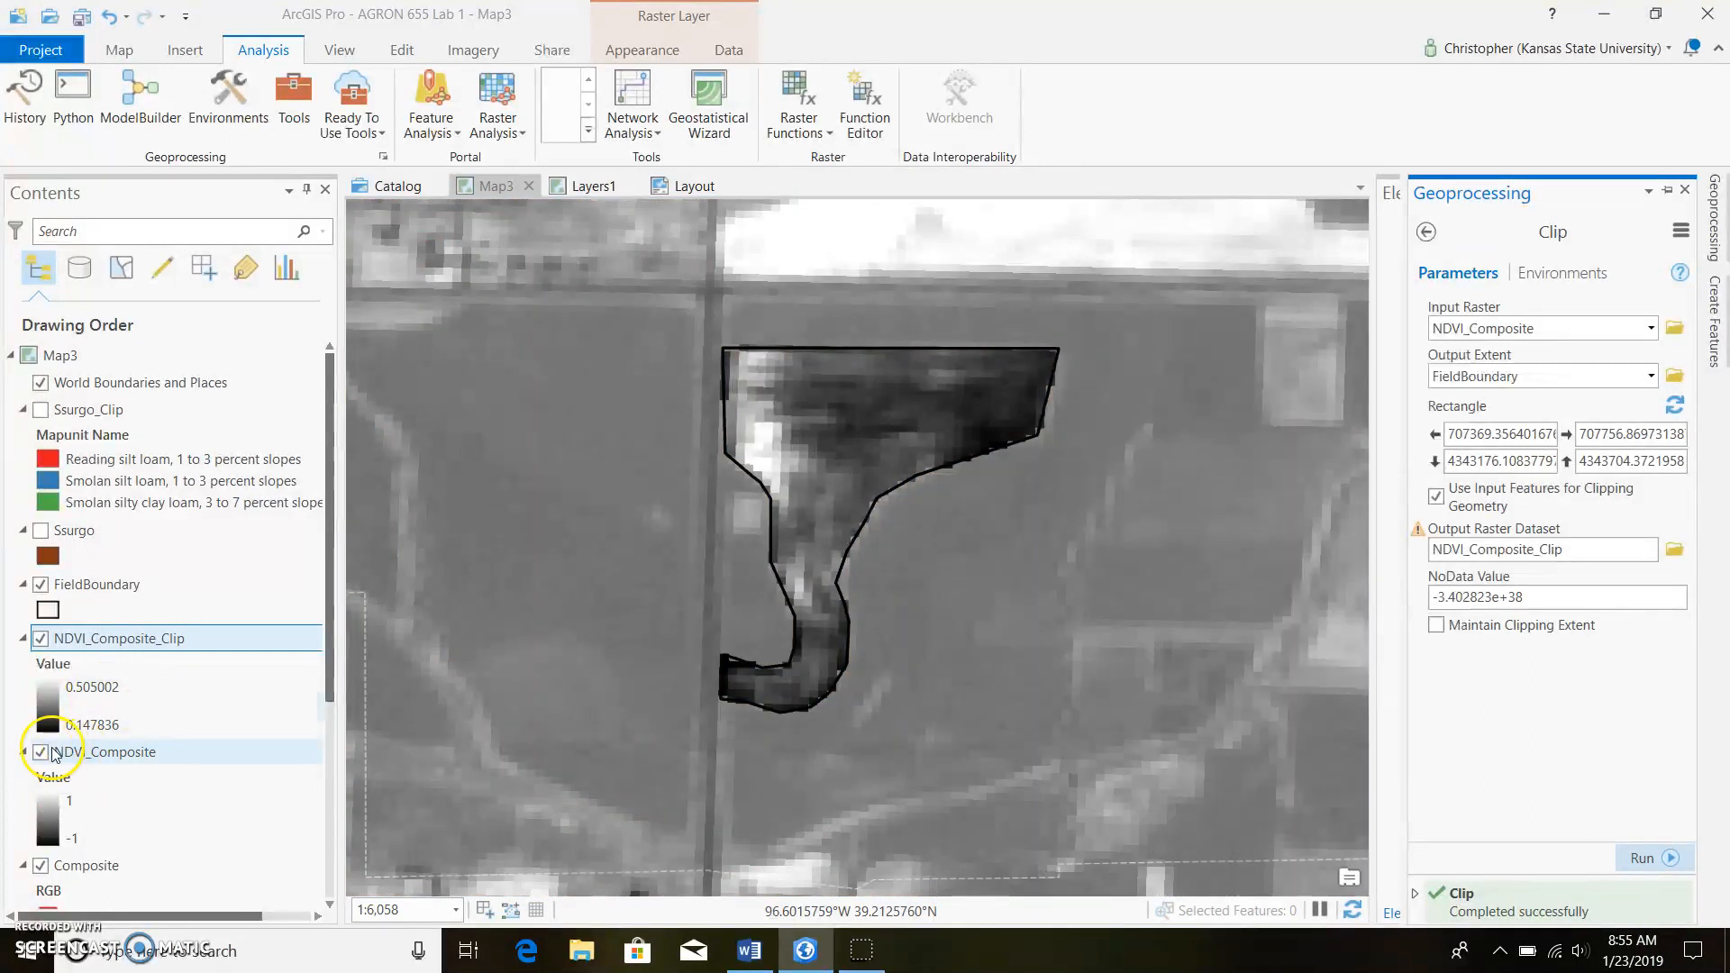
- Hide the unclipped NDVI_Composite layer and zoom into the field
{"action": "left_click", "coordinate": [42, 752]}
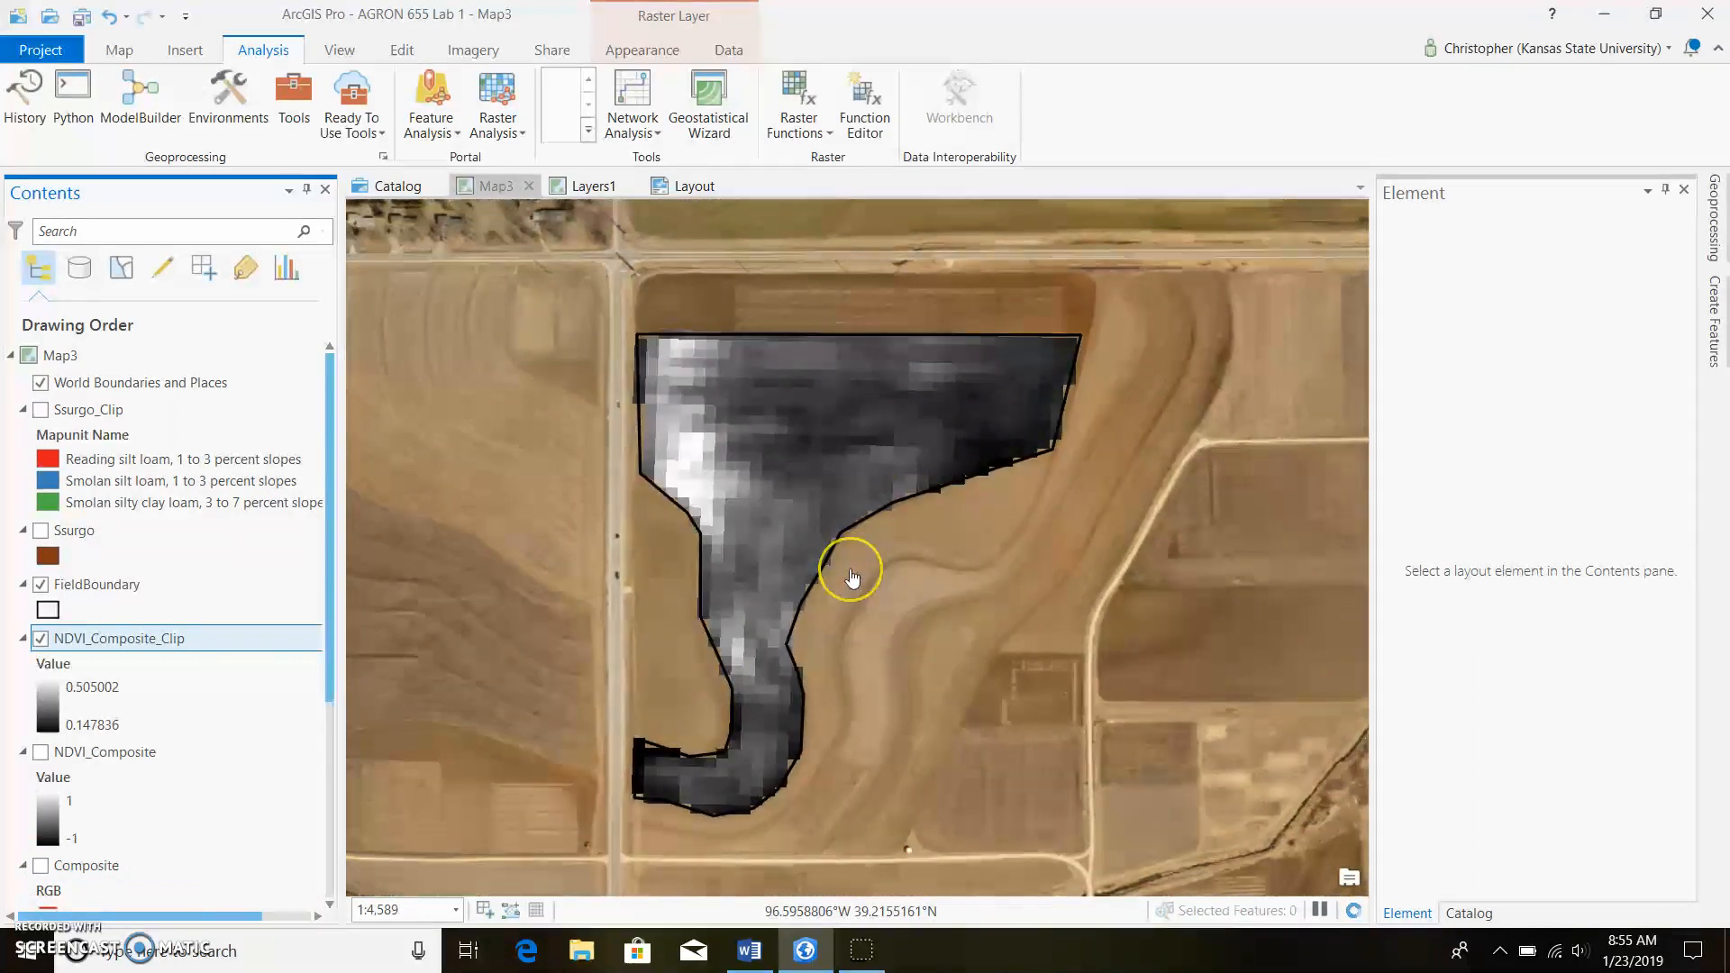
{"action": "scroll", "scroll_direction": "up", "scroll_amount": 3}
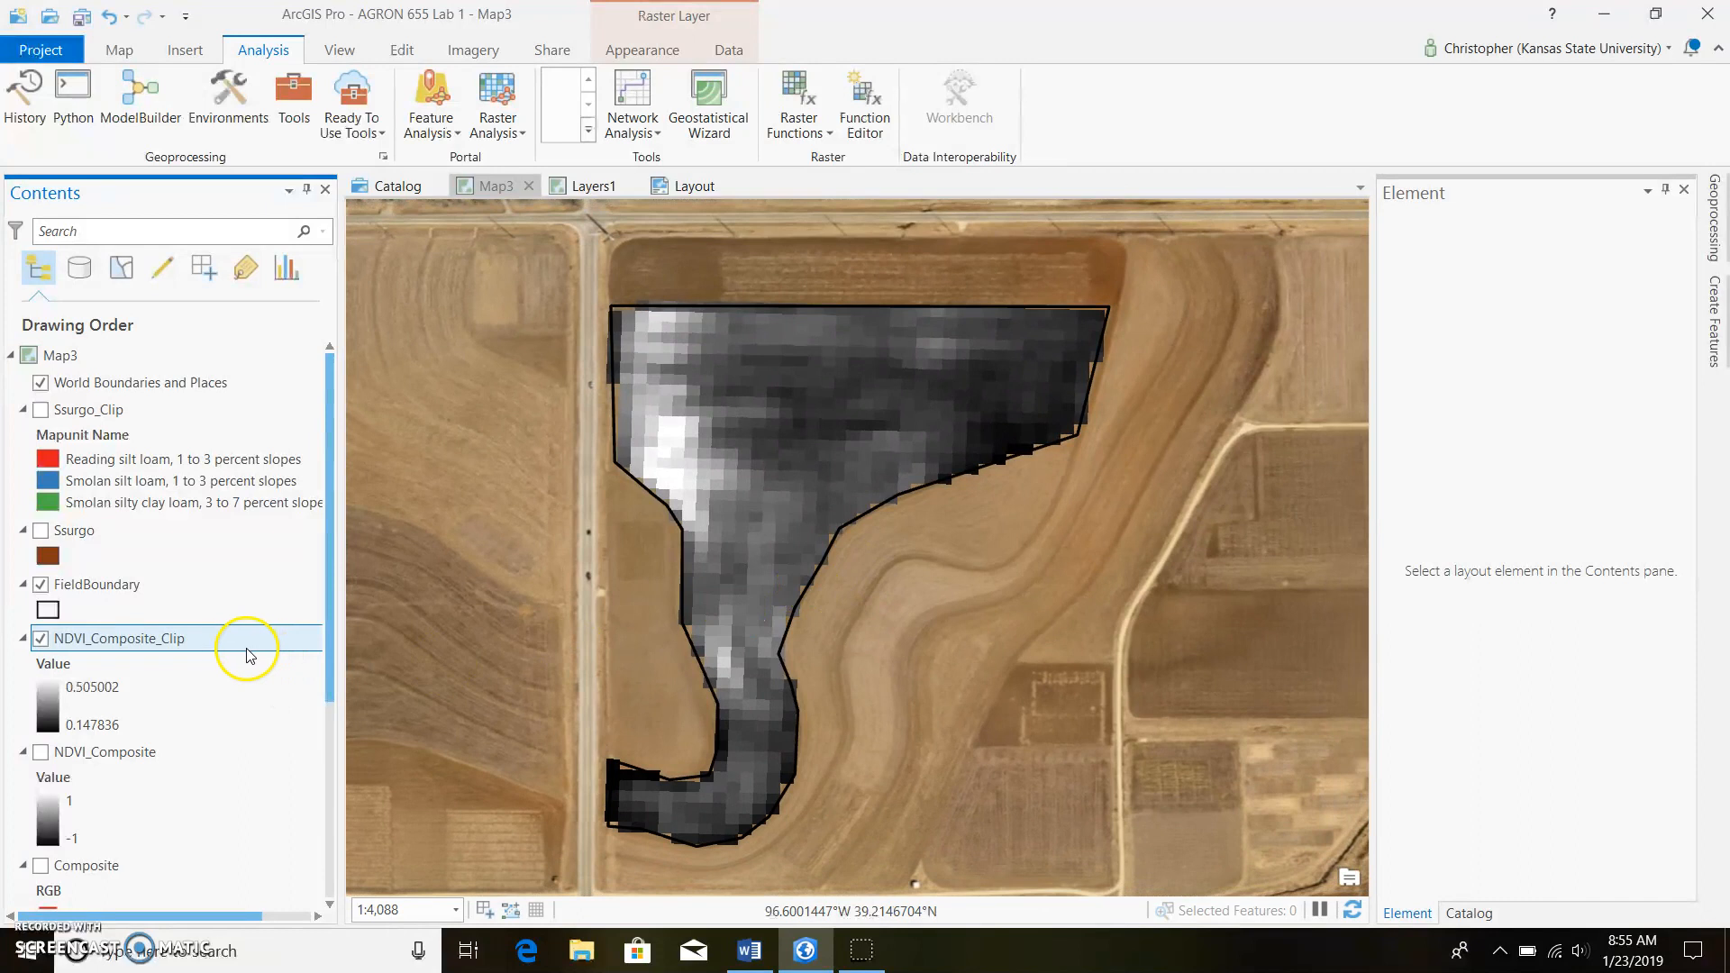
- Switch NDVI_Composite_Clip symbology from Stretch to Classify with Natural Breaks classes
{"action": "right_click", "coordinate": [119, 638]}
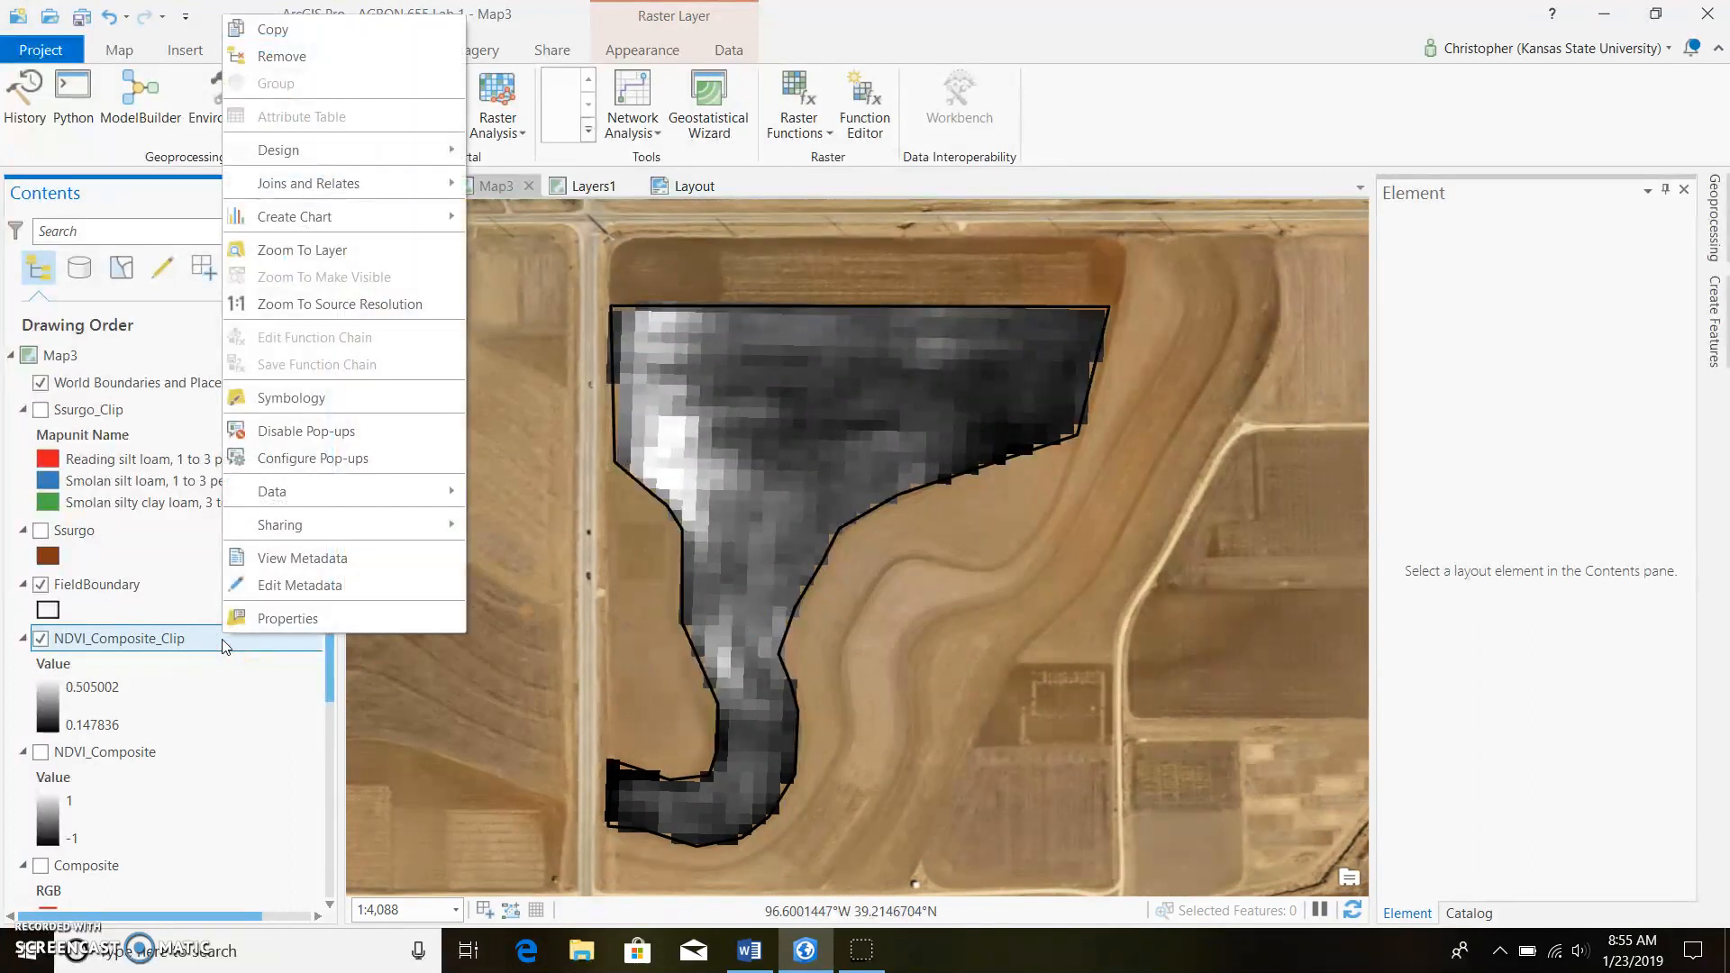
{"action": "mouse_move", "coordinate": [292, 397]}
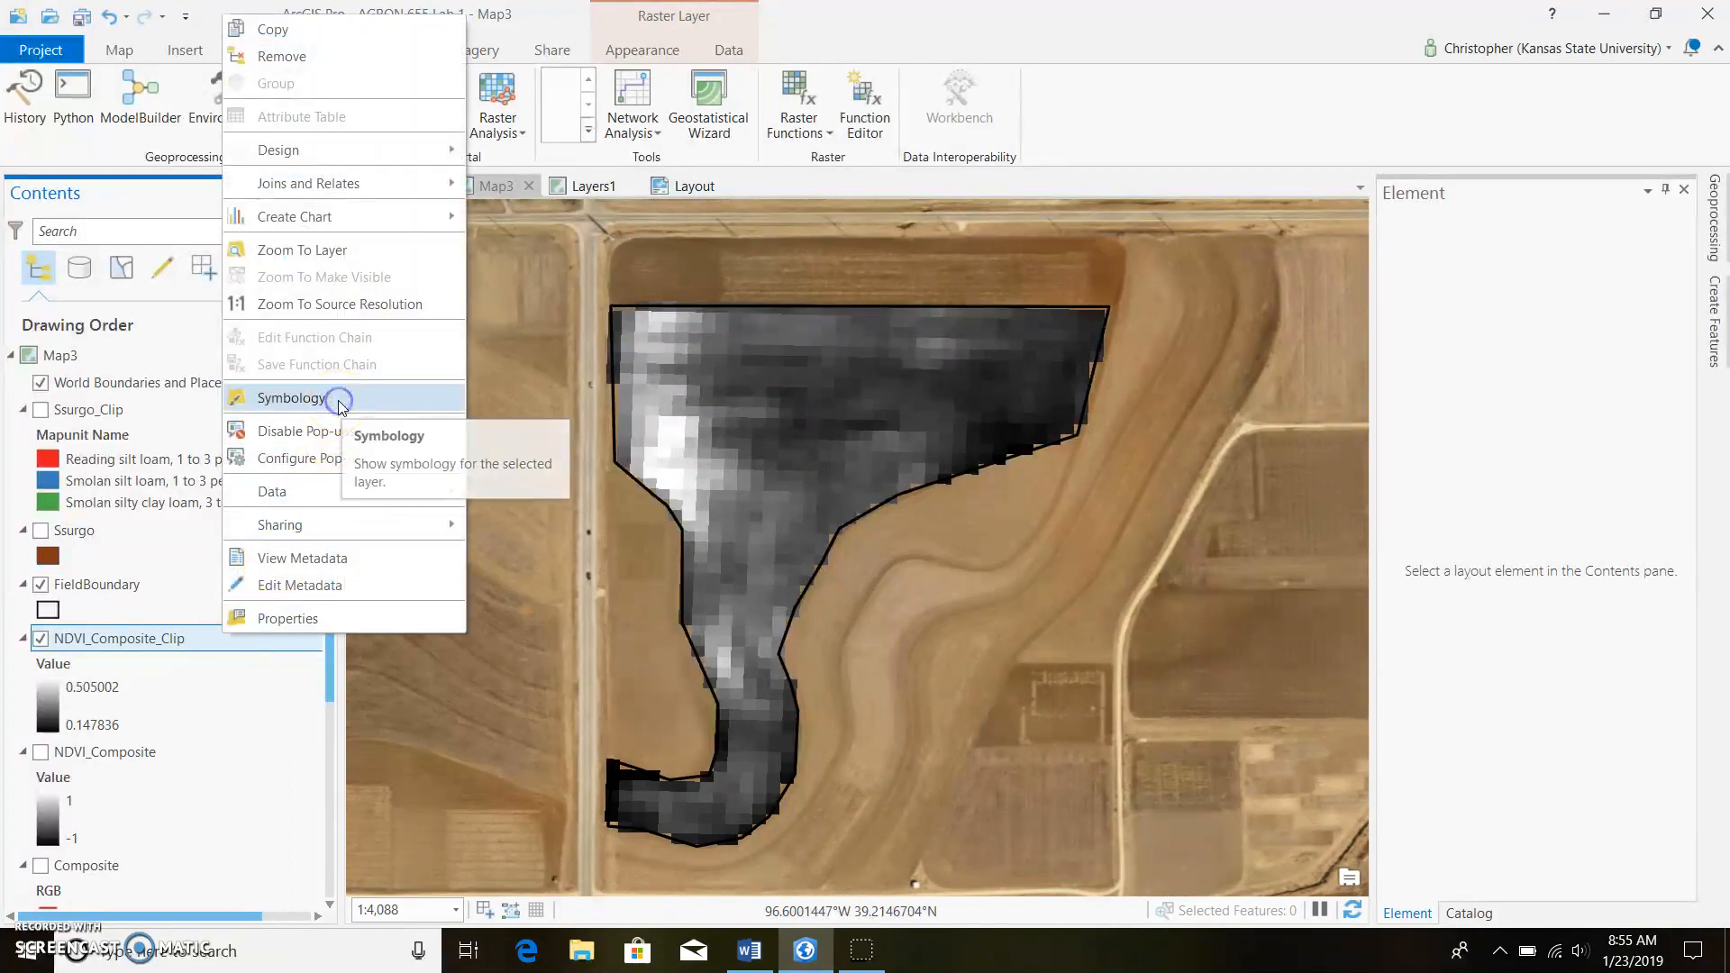
{"action": "left_click", "coordinate": [292, 398]}
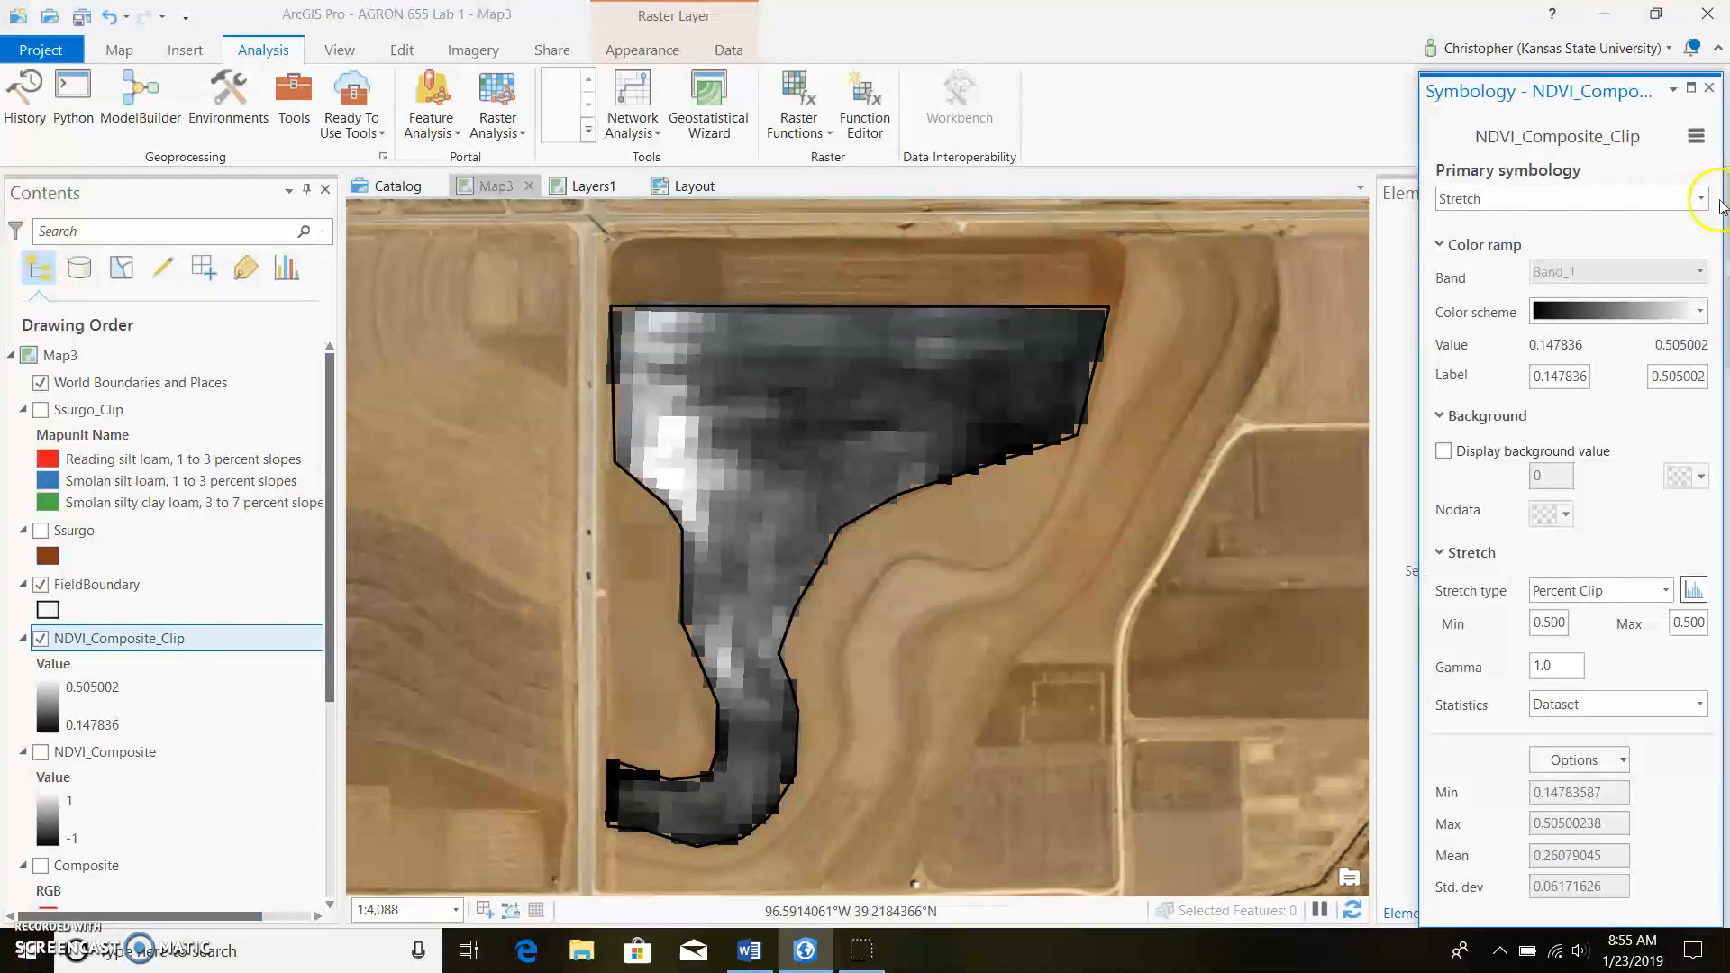
{"action": "left_click", "coordinate": [1698, 198]}
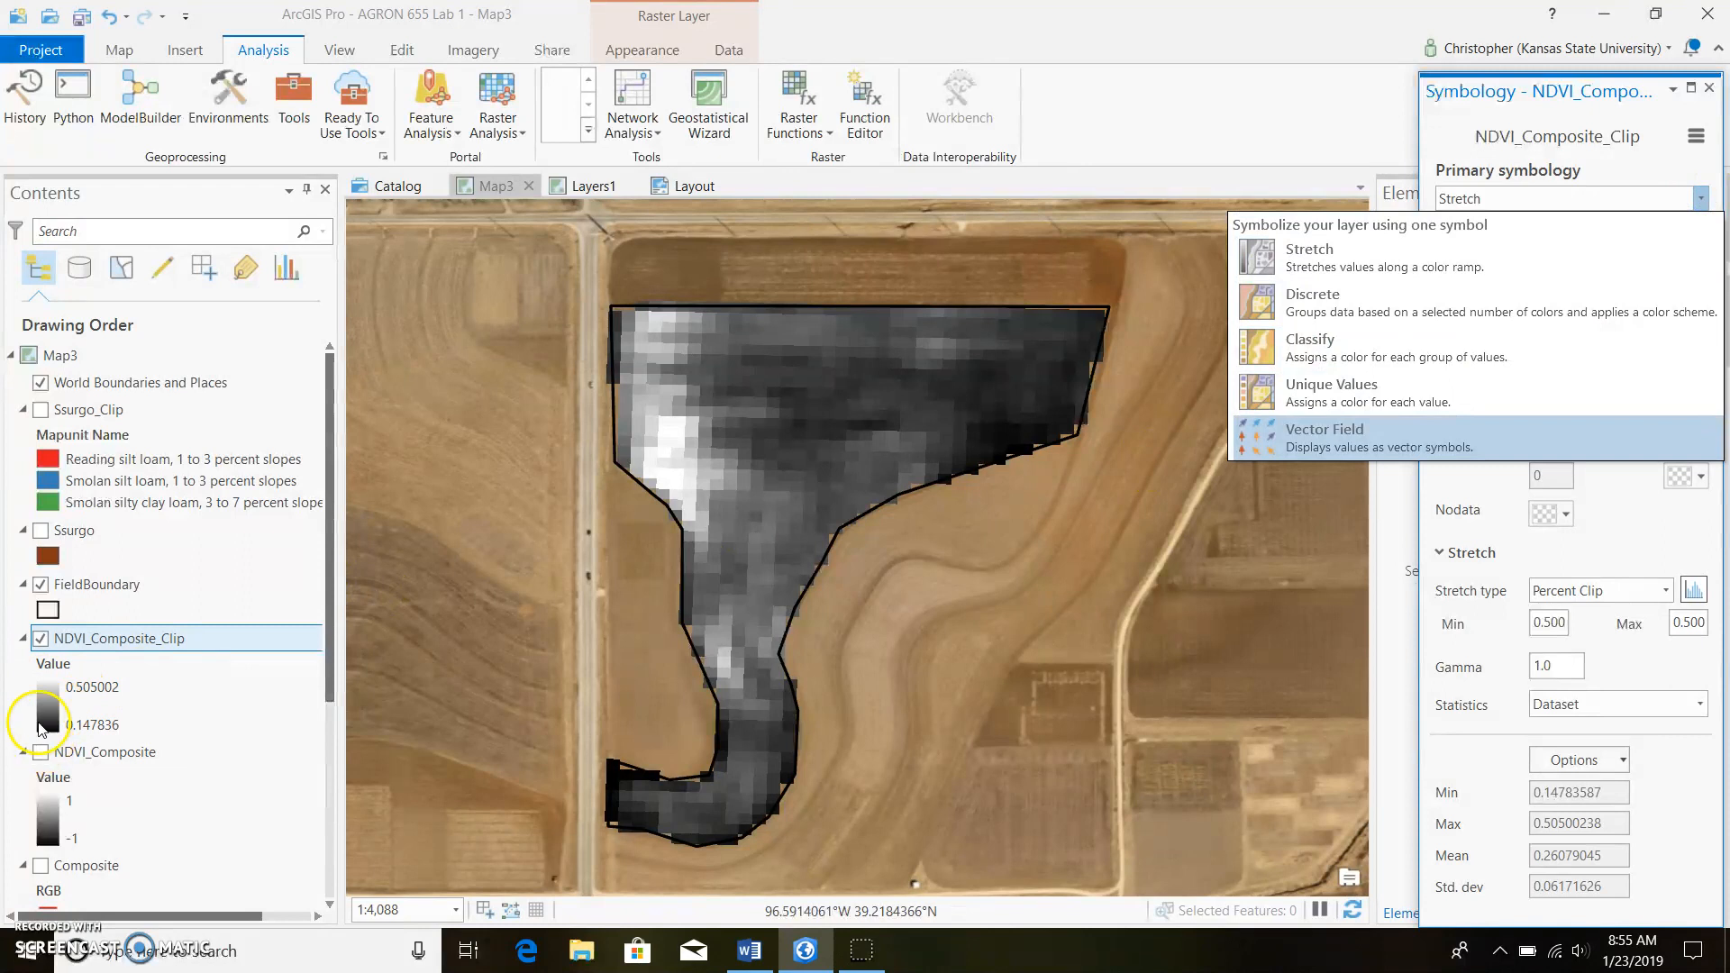
{"action": "mouse_move", "coordinate": [36, 706]}
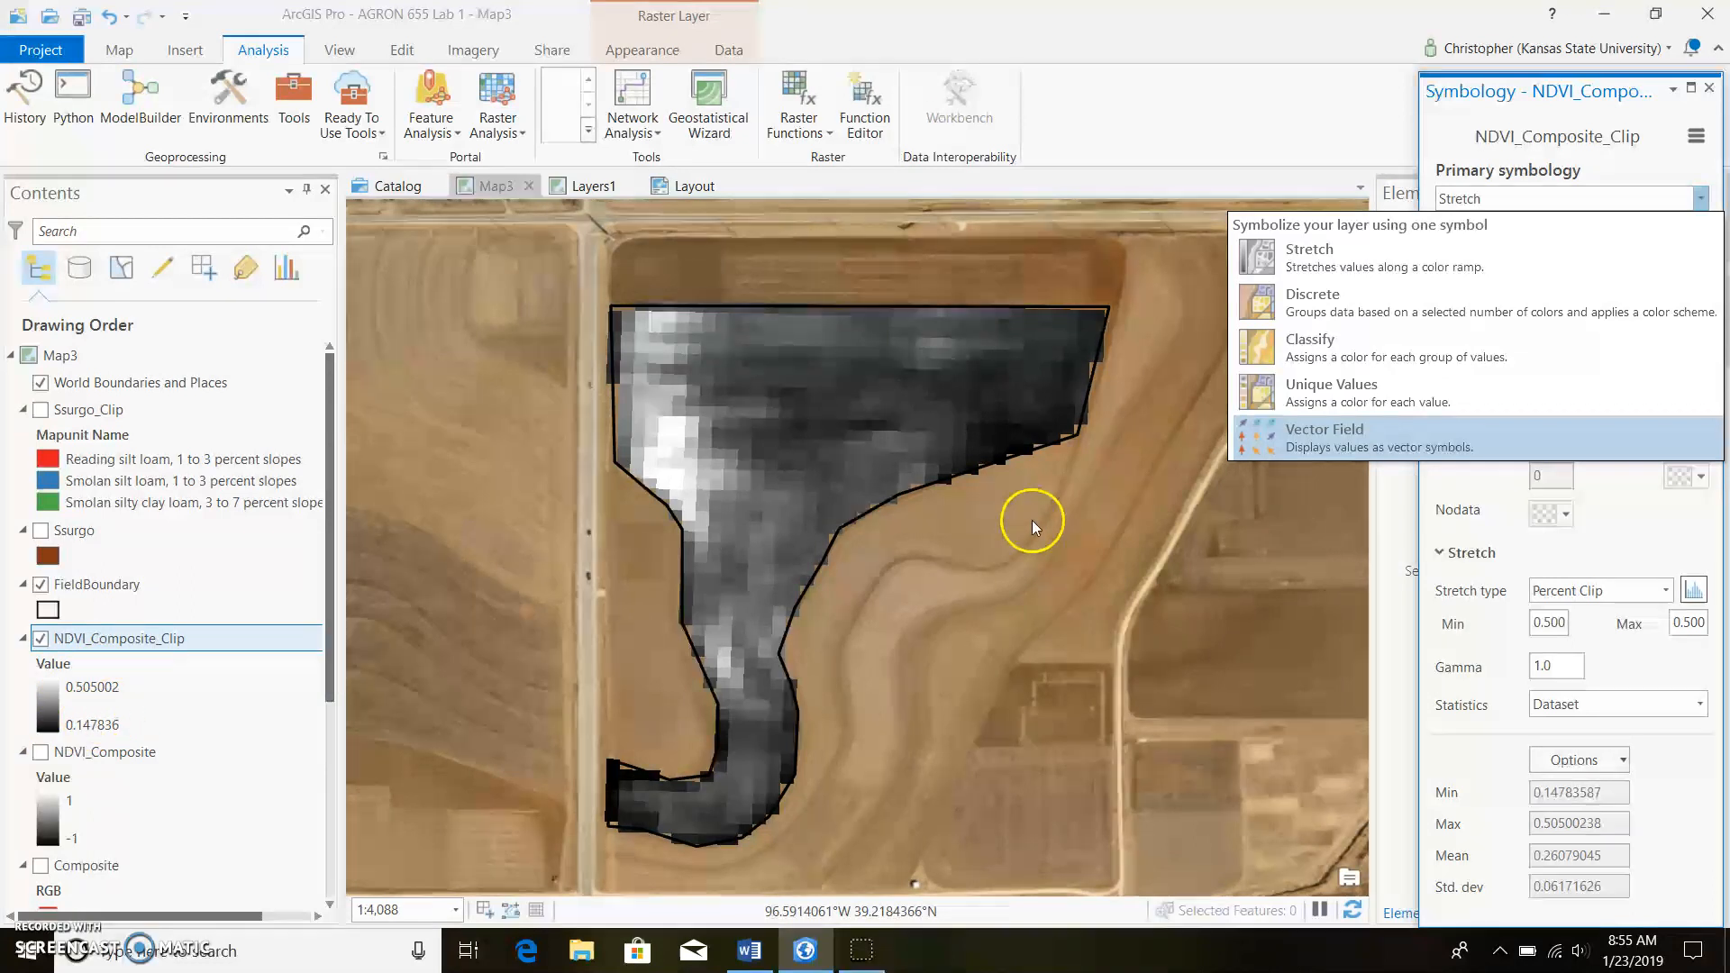
{"action": "left_click", "coordinate": [1310, 346]}
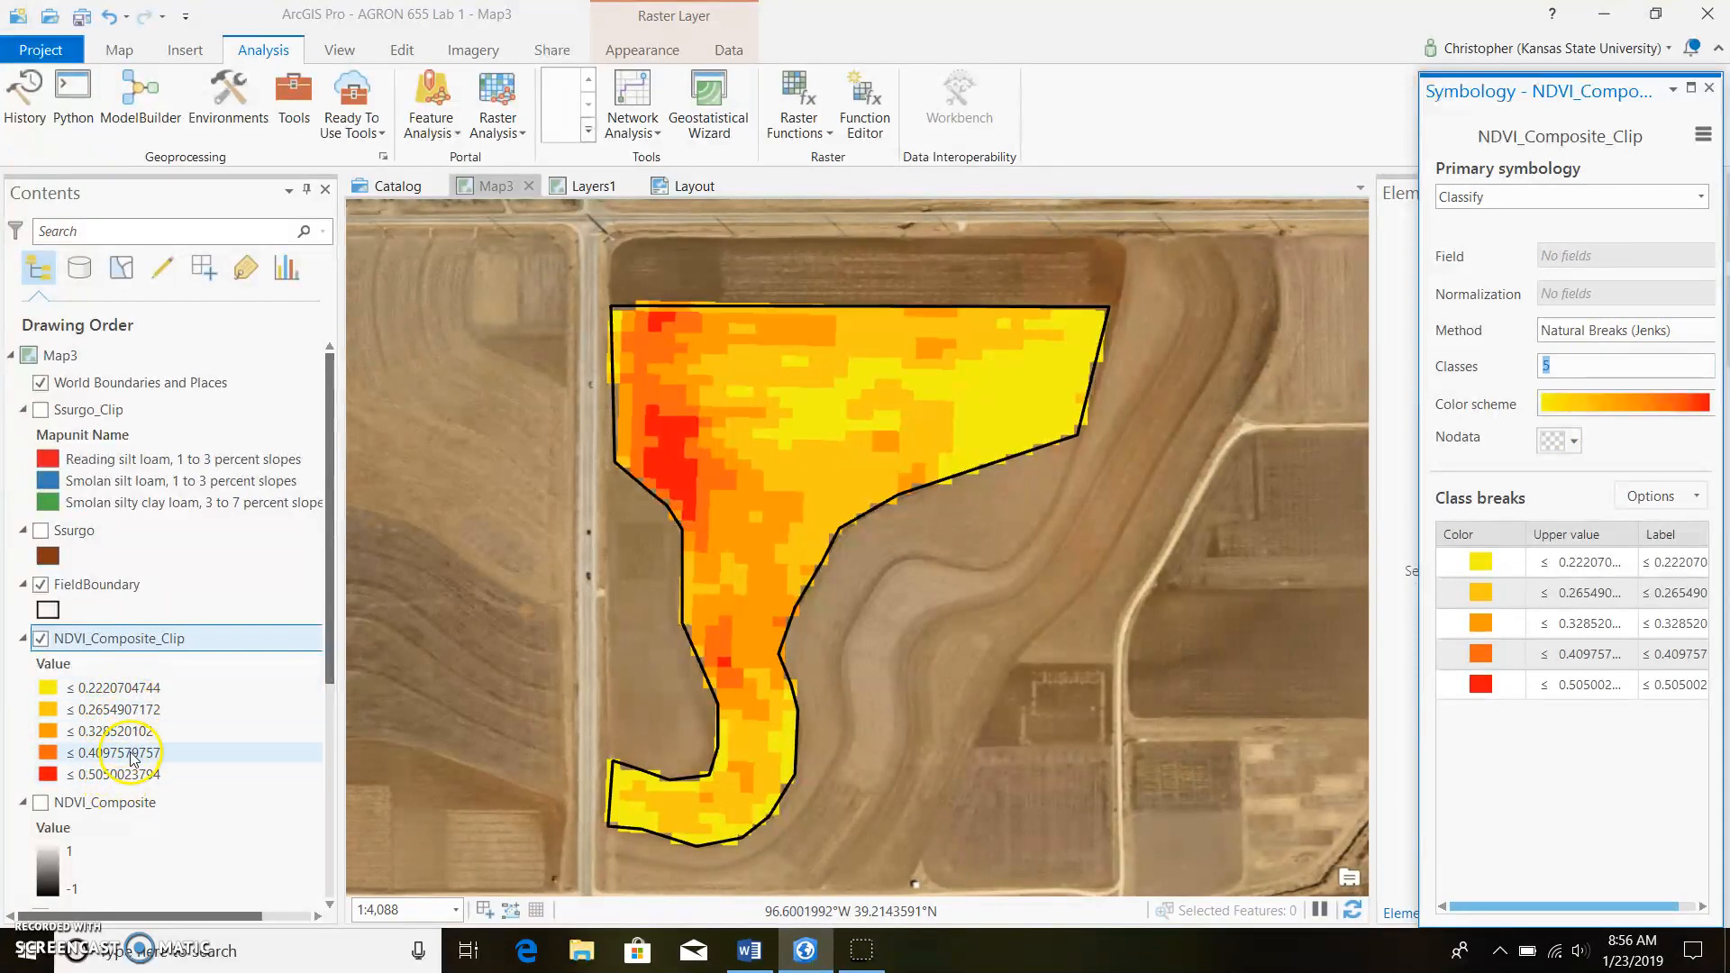
{"action": "mouse_move", "coordinate": [1642, 375]}
{"action": "type", "text": "9"}
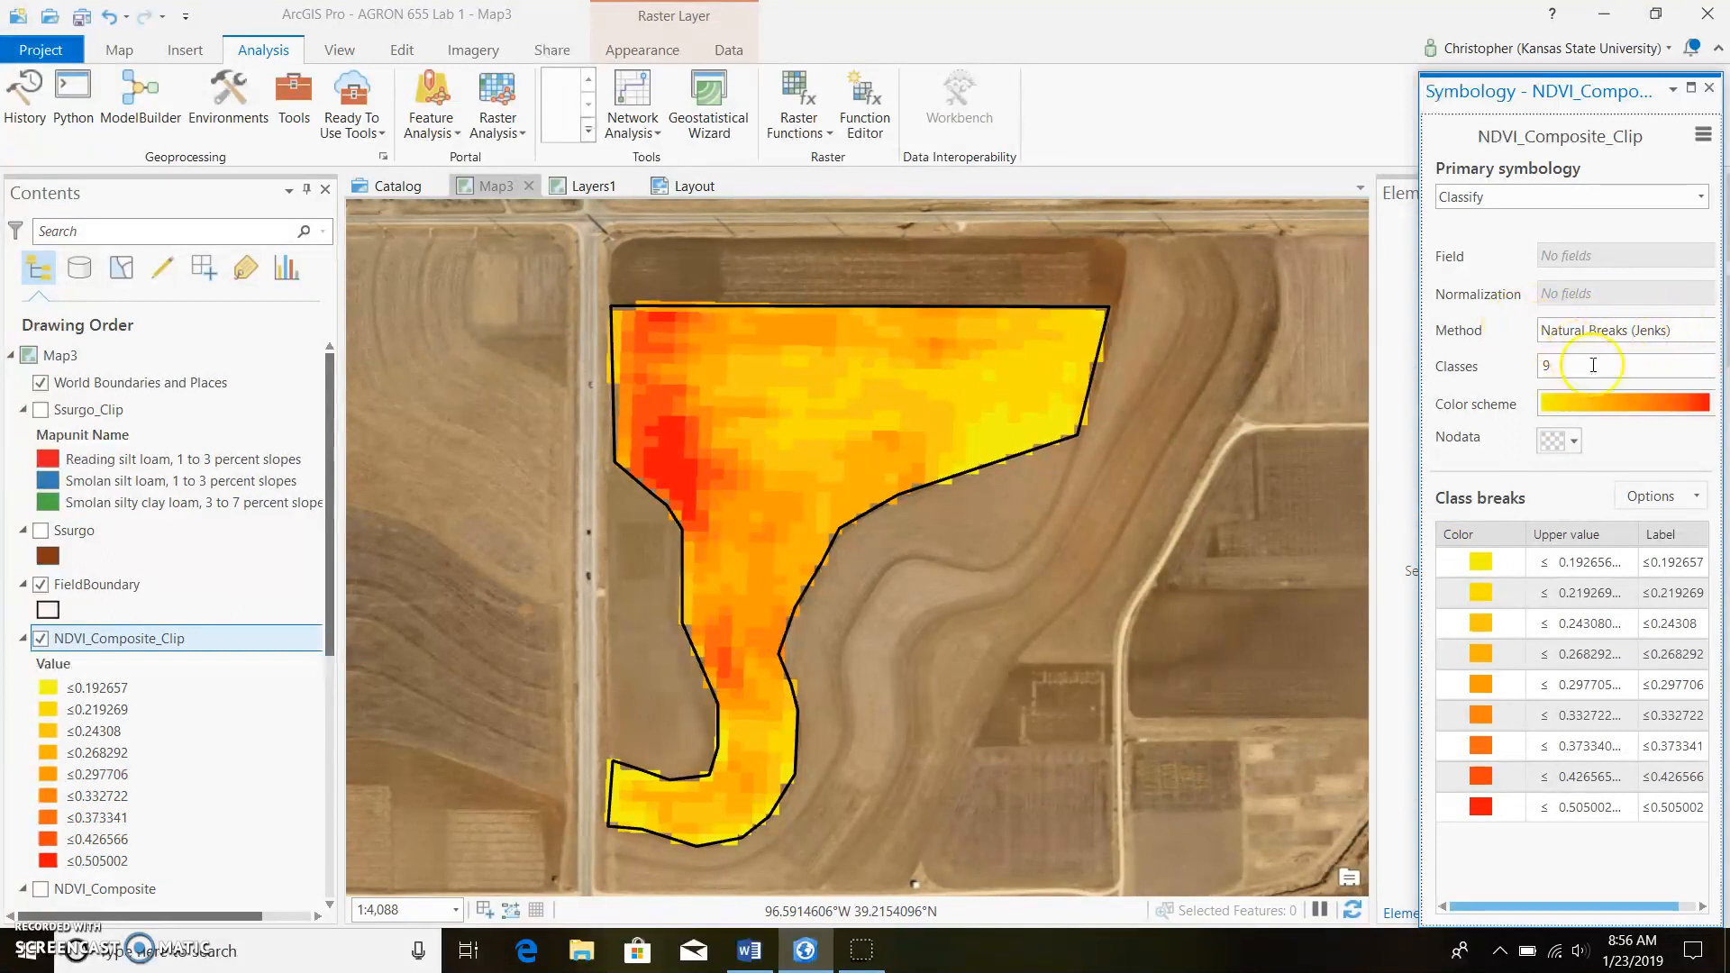
- Apply the red-yellow-green-blue spectral colour scheme to the nine NDVI classes
{"action": "left_click", "coordinate": [1622, 404]}
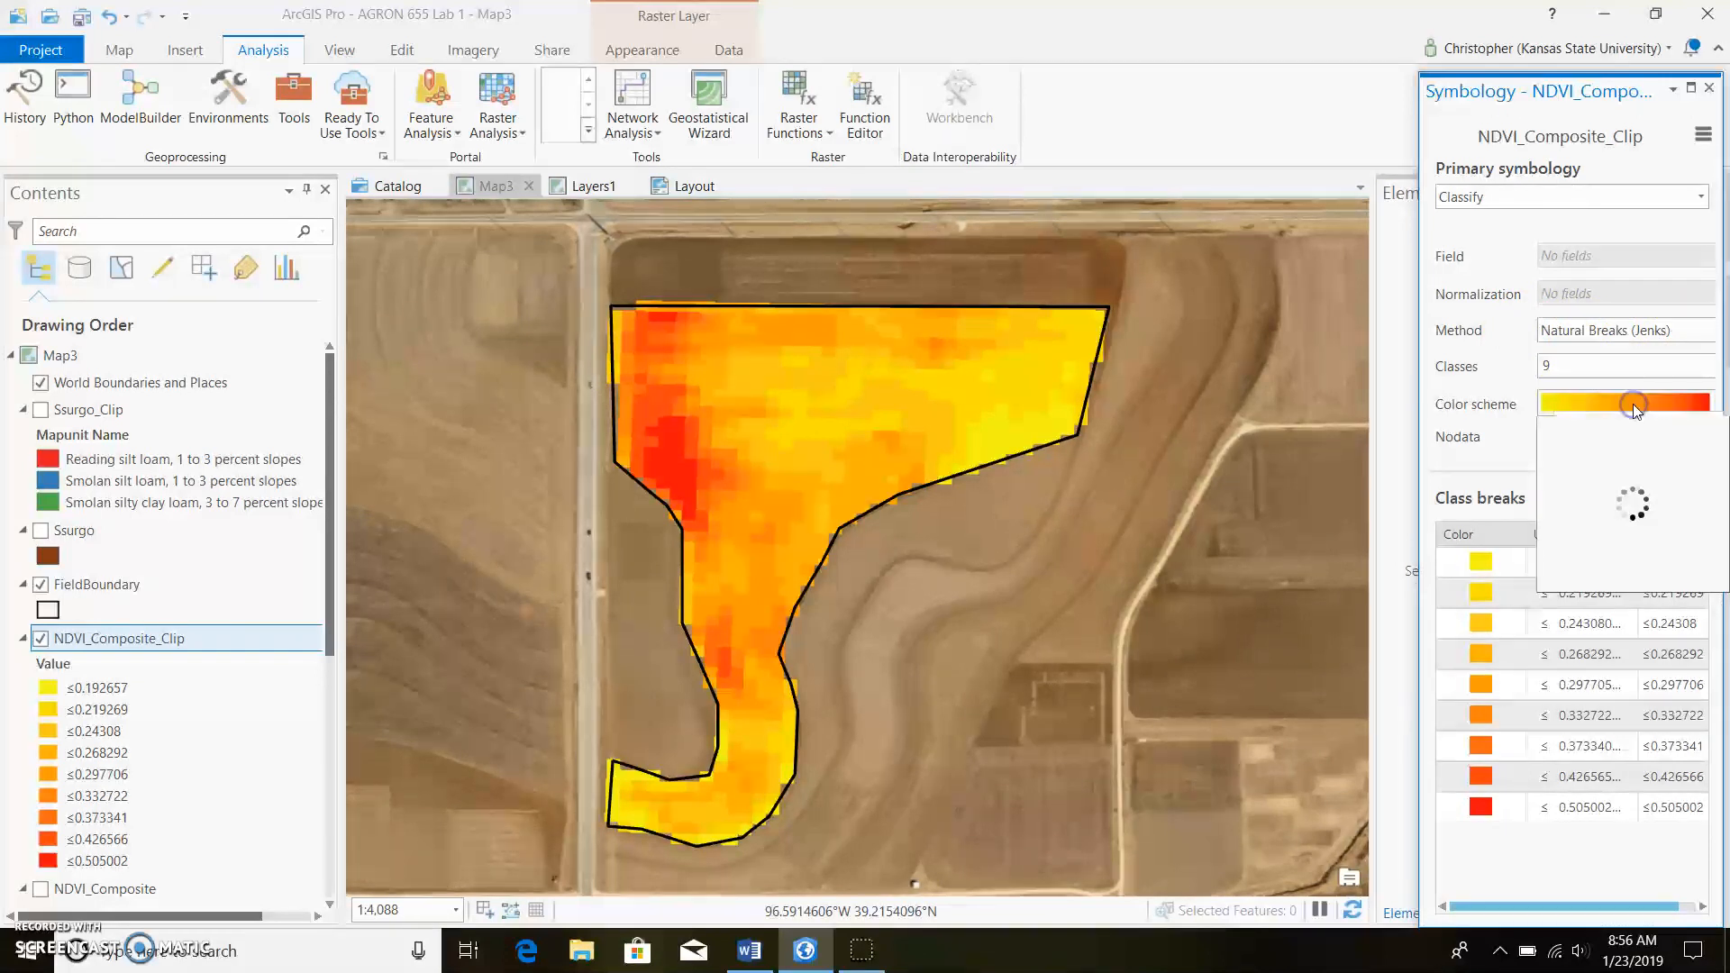
{"action": "left_click", "coordinate": [1626, 402]}
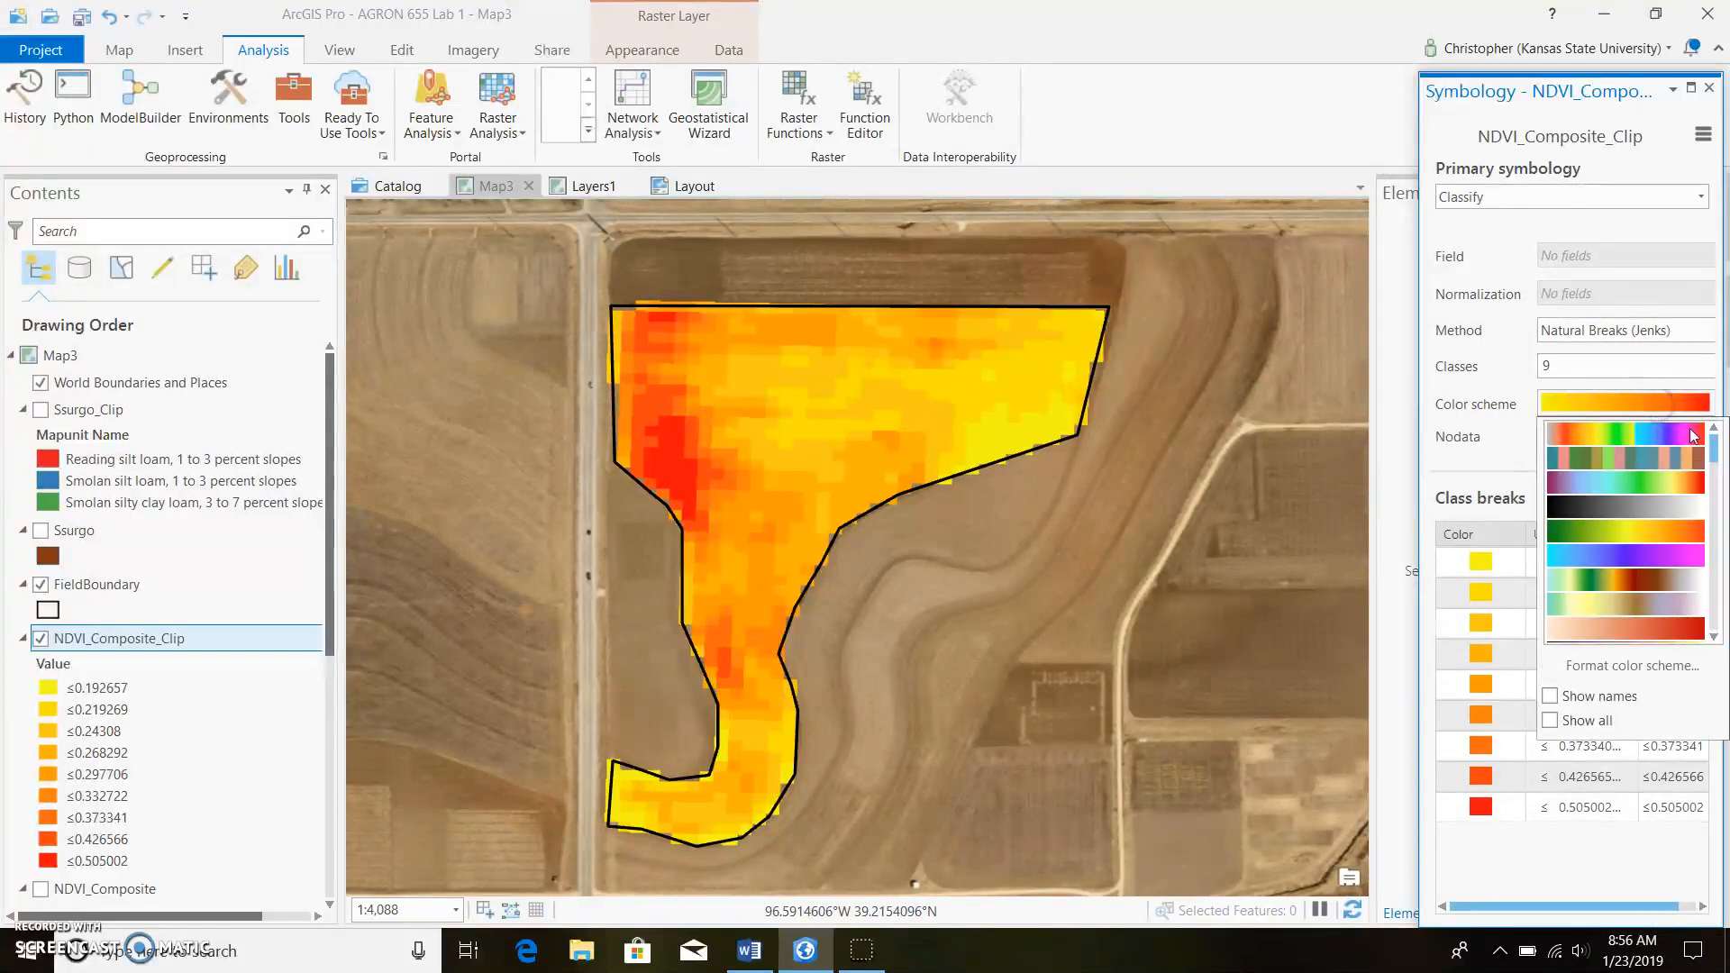
{"action": "scroll", "scroll_direction": "down", "scroll_amount": 3}
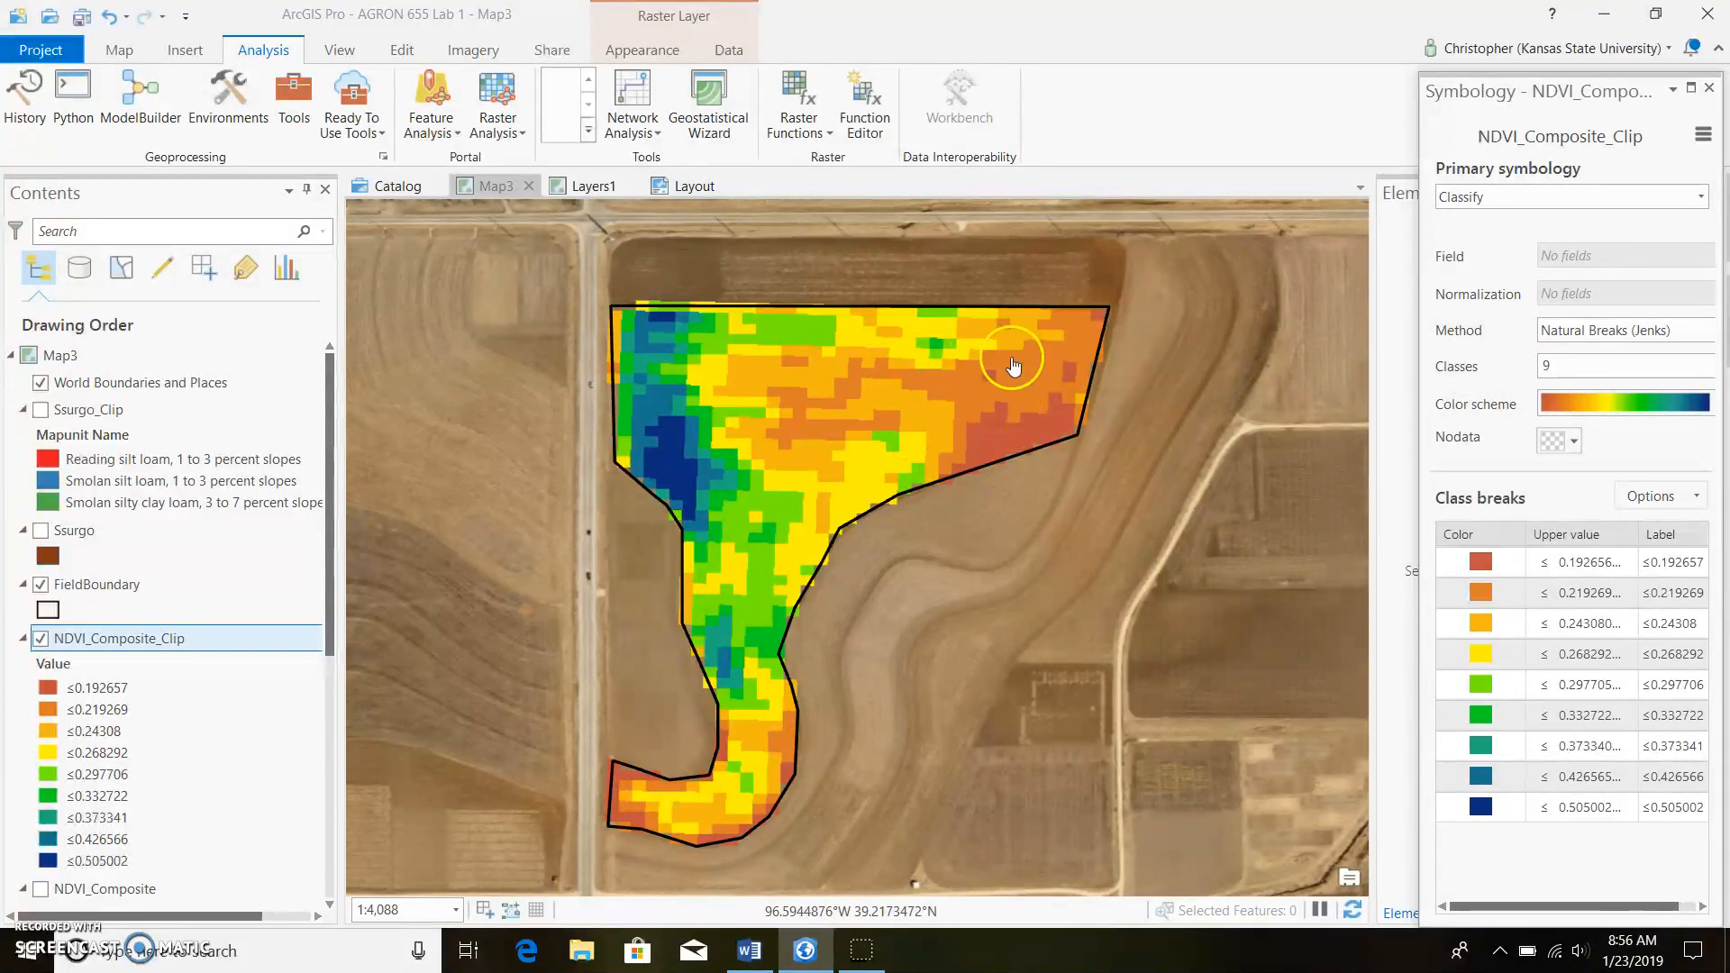
- Set the NDVI raster's Resampling Type to a smoothing option such as Bilinear
{"action": "left_click", "coordinate": [644, 50]}
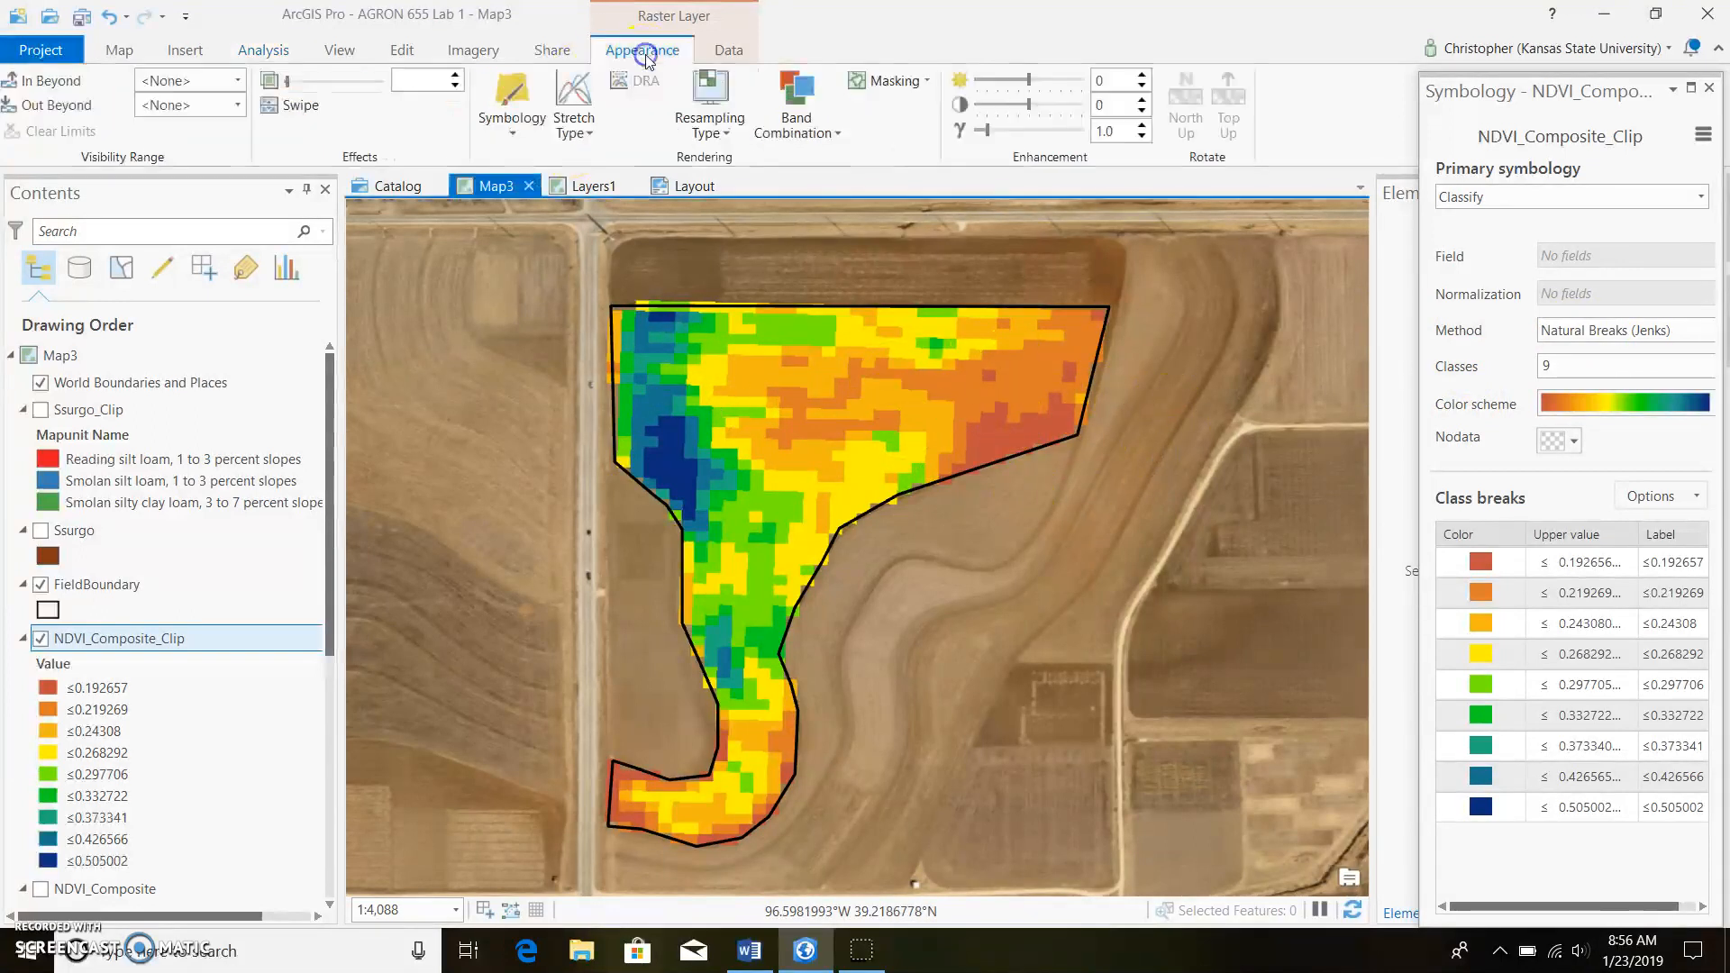
{"action": "left_click", "coordinate": [710, 104]}
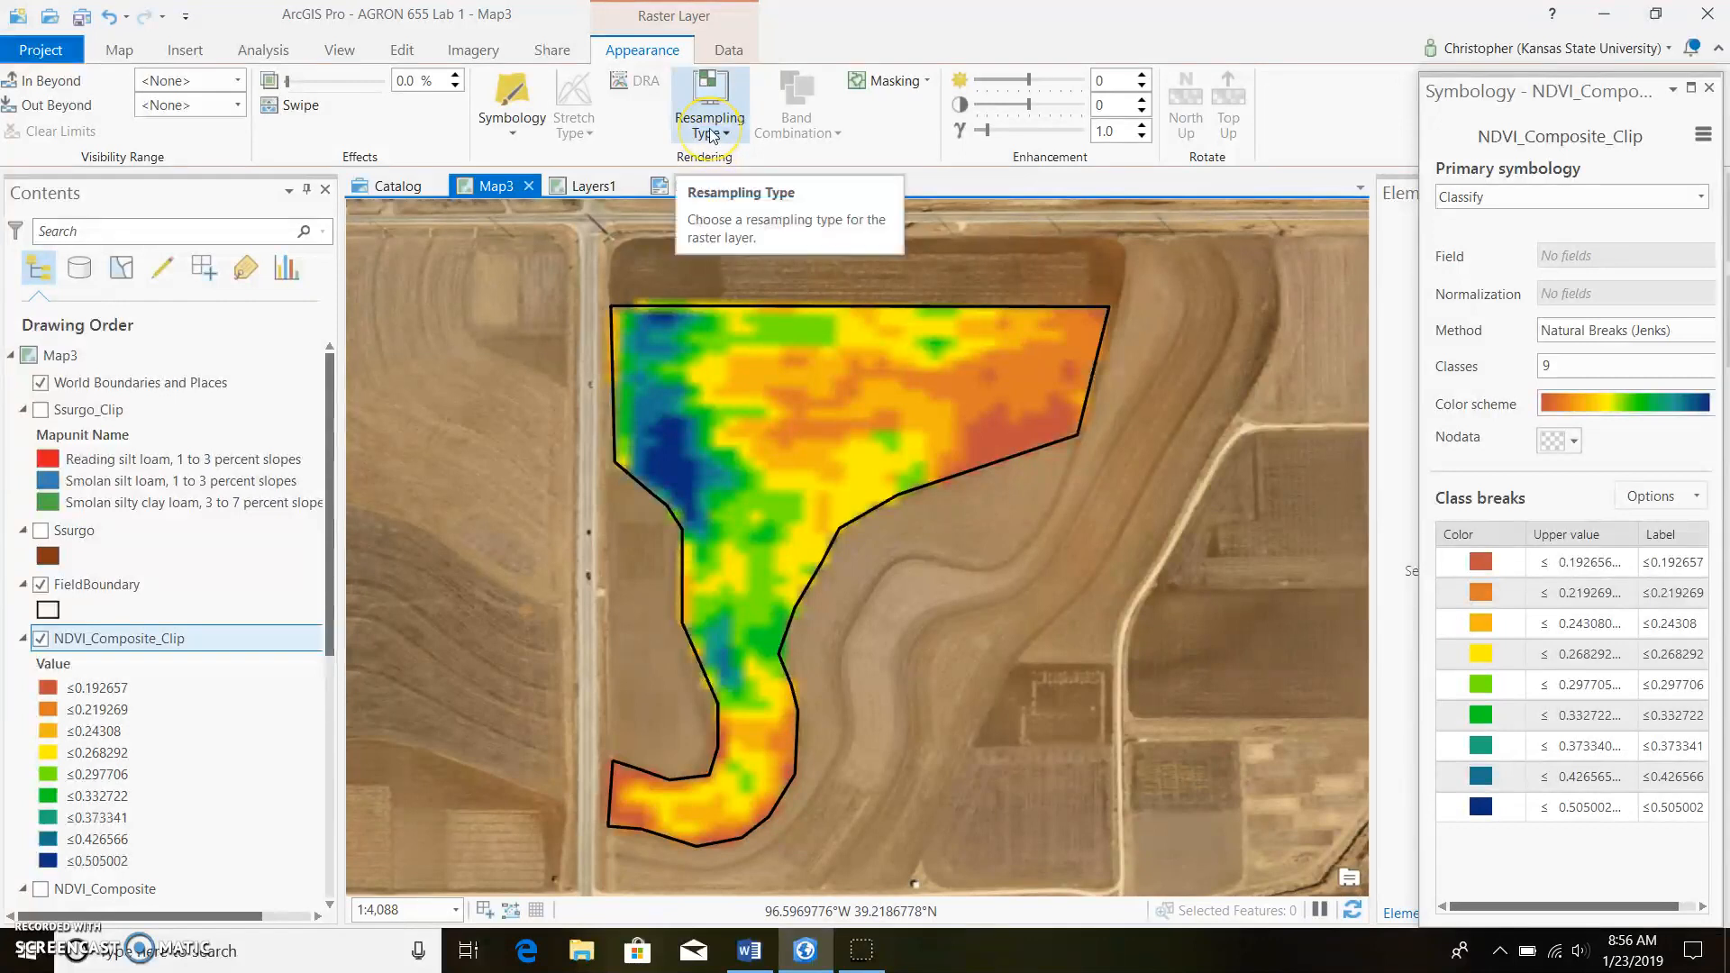
{"action": "left_click", "coordinate": [707, 105]}
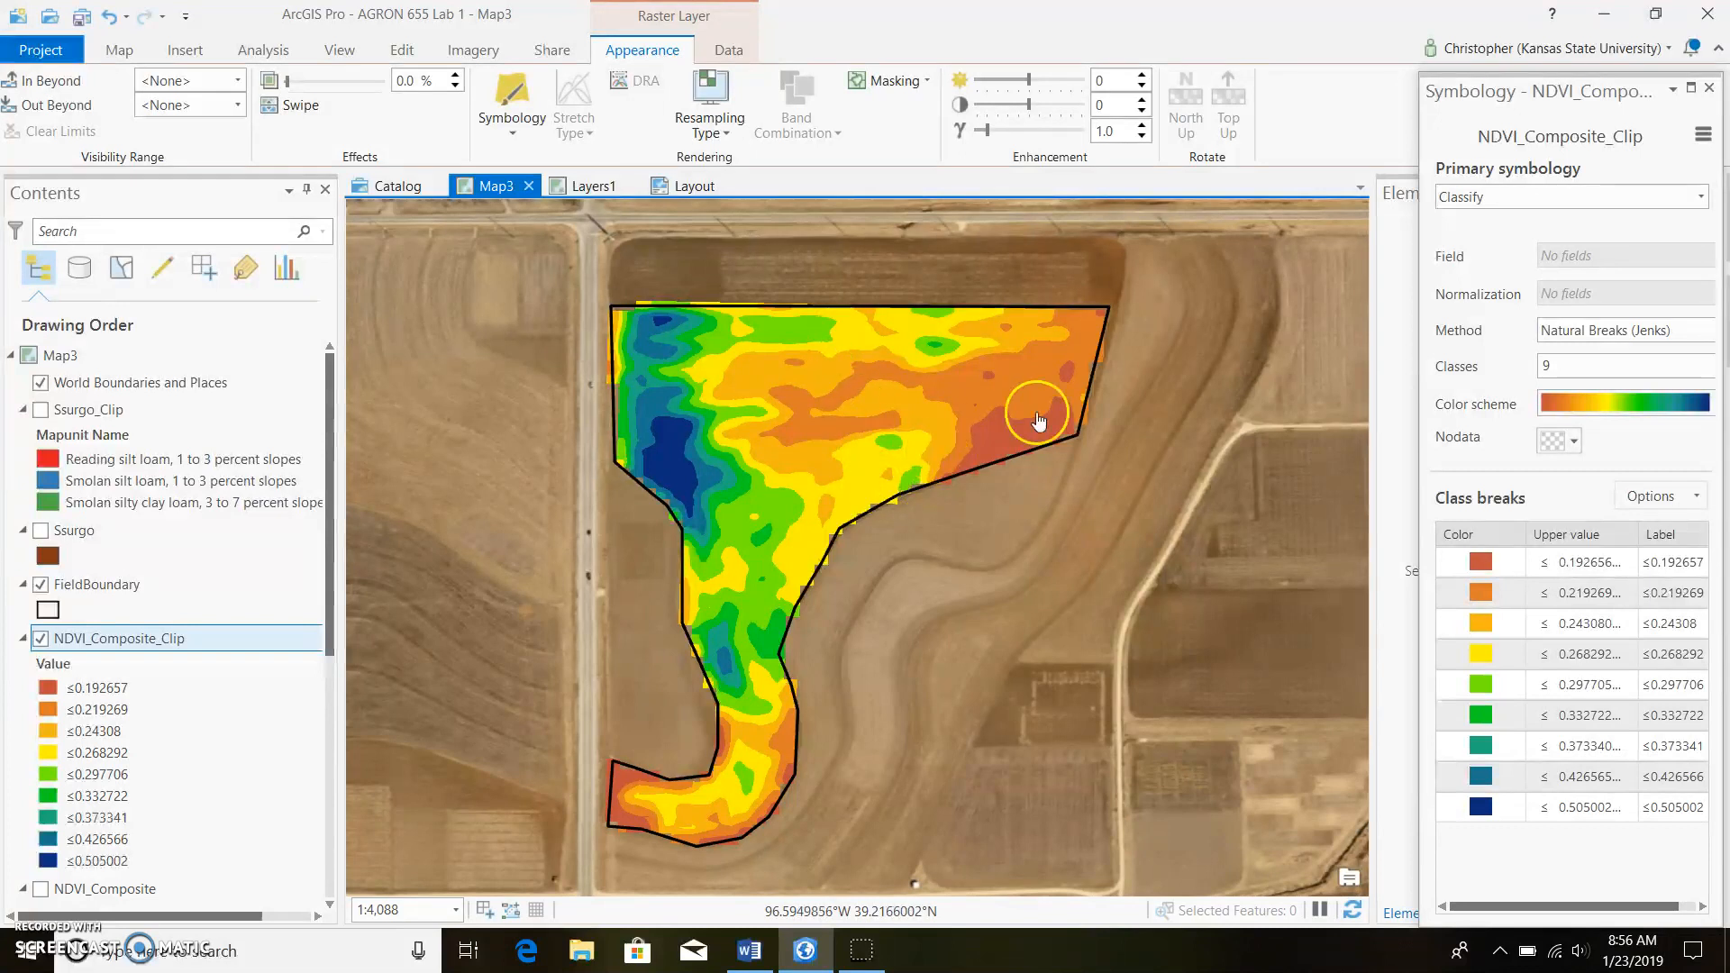
{"action": "mouse_move", "coordinate": [818, 579]}
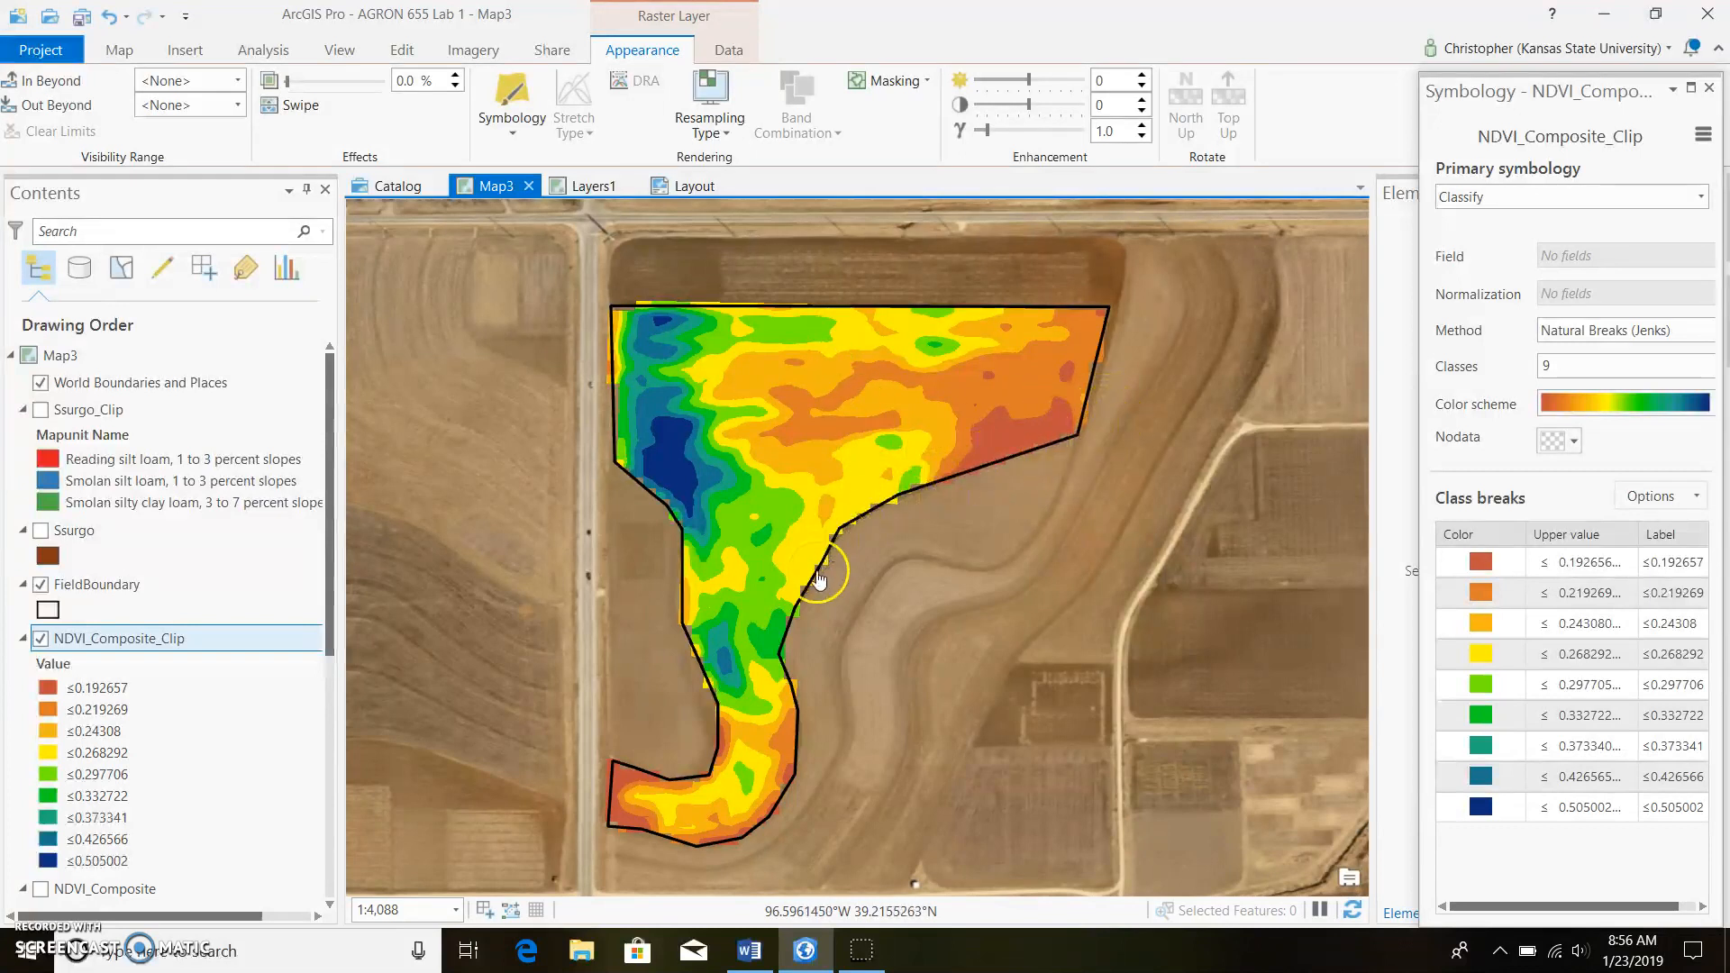
{"action": "mouse_move", "coordinate": [971, 463]}
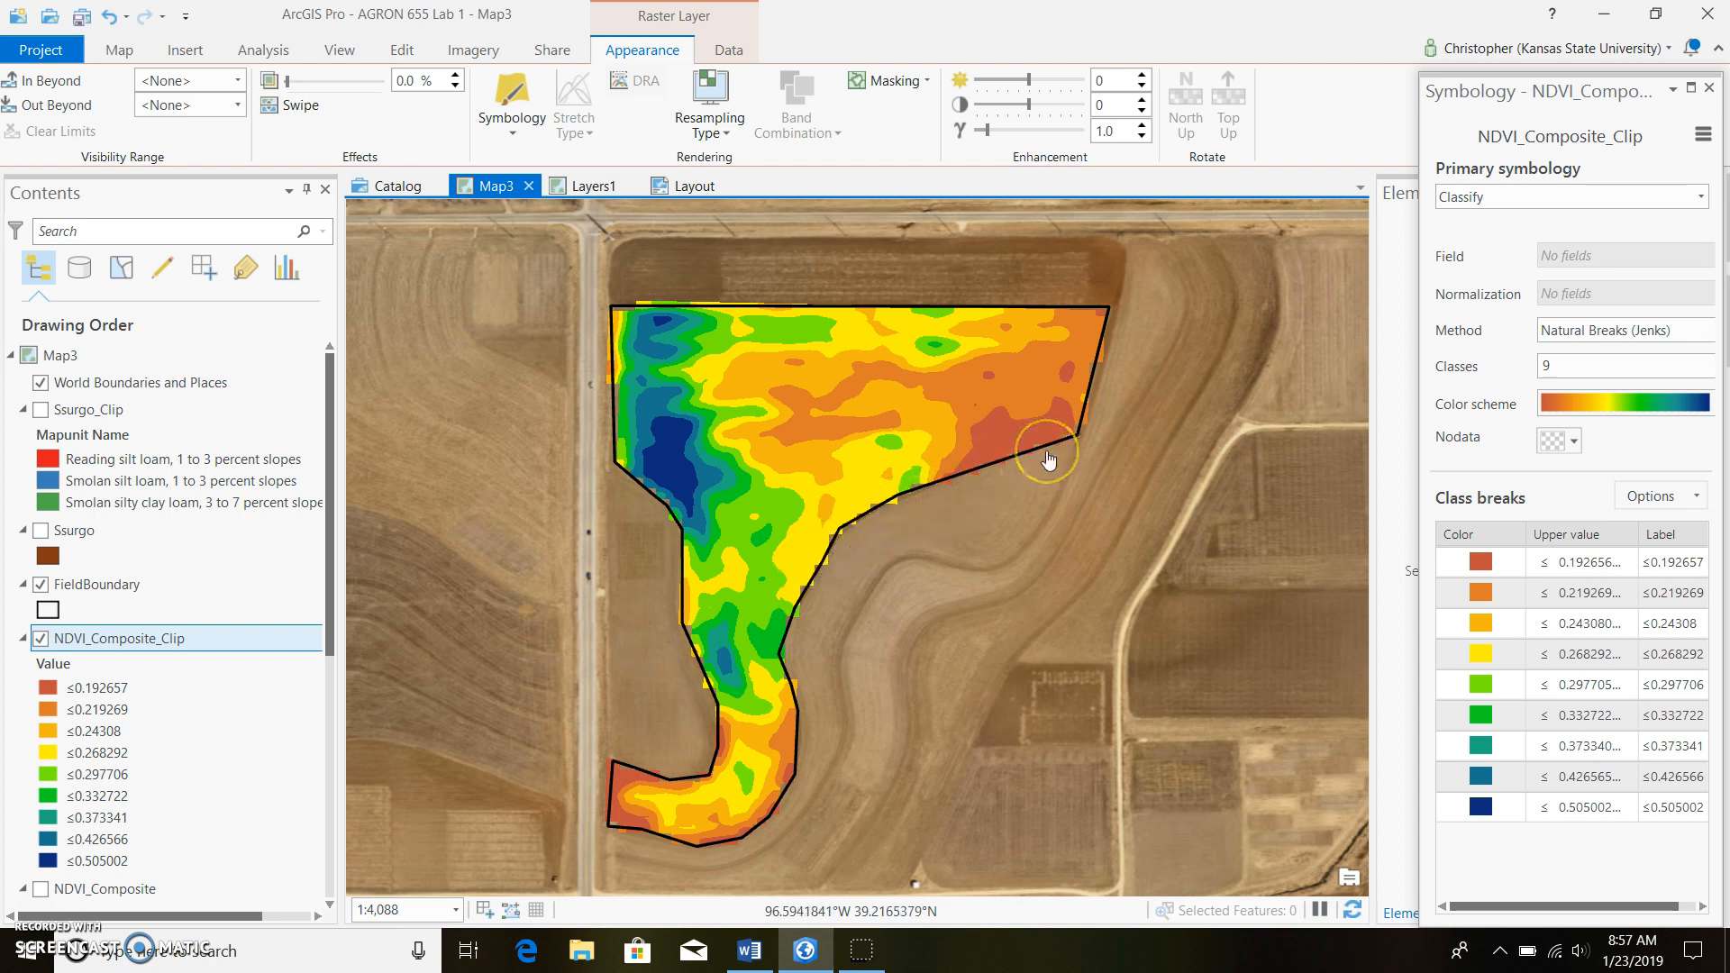
{"action": "mouse_move", "coordinate": [1009, 460]}
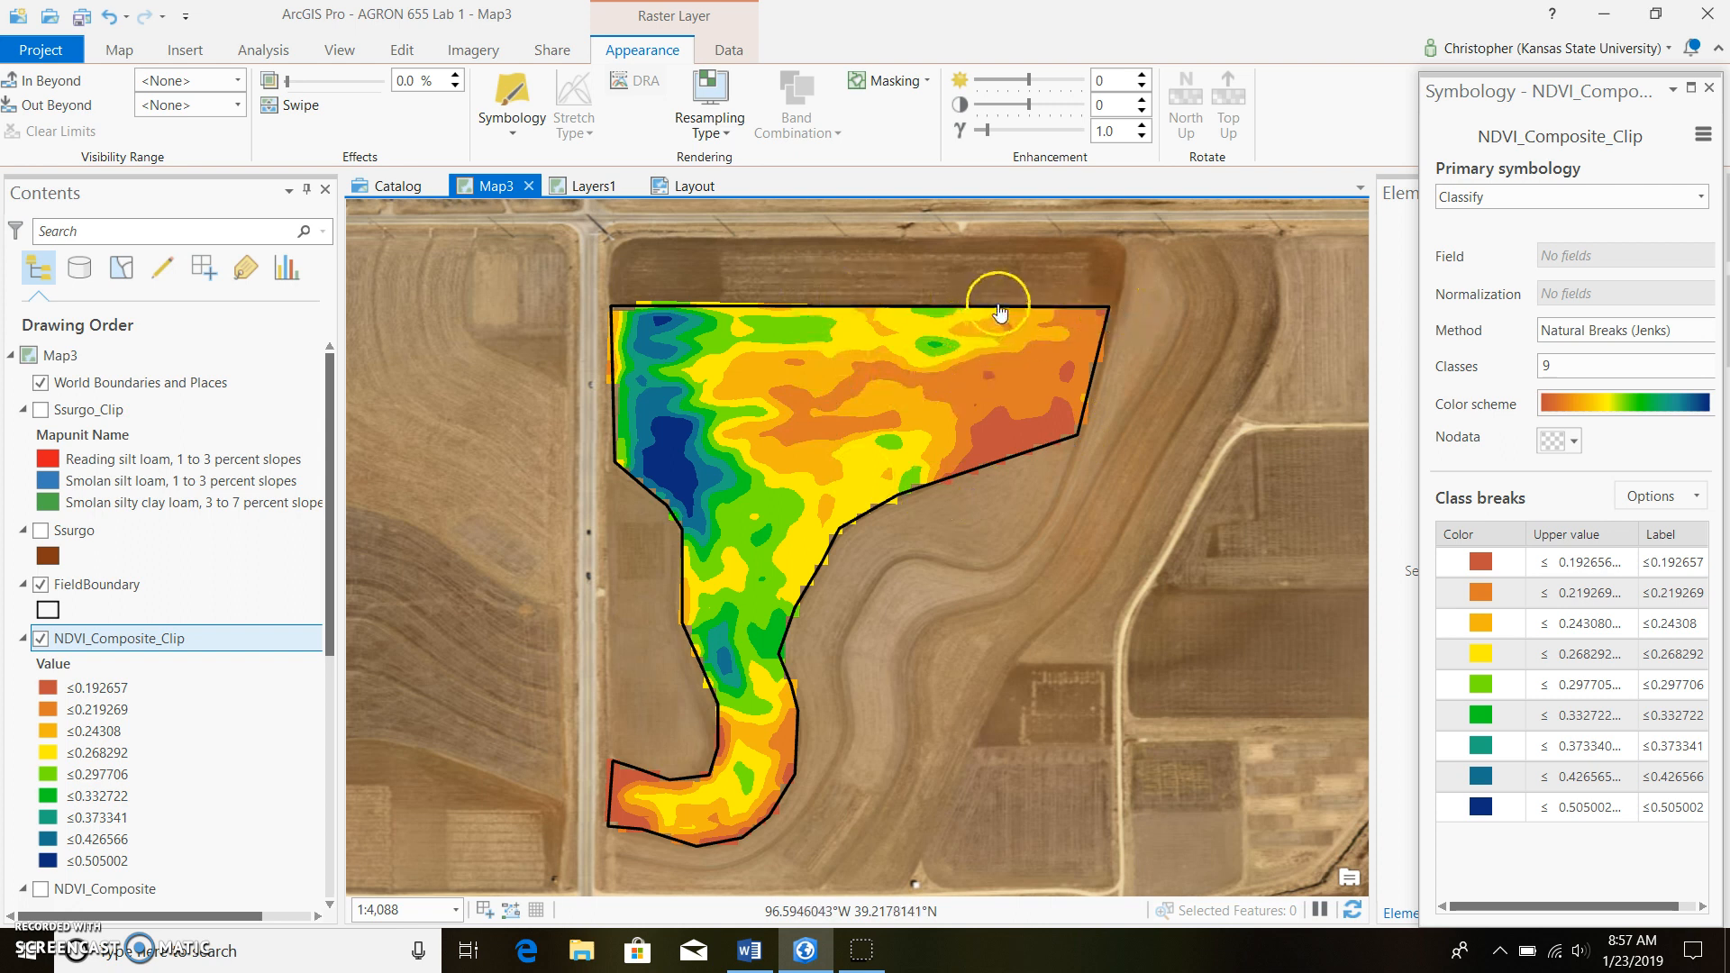
{"action": "mouse_move", "coordinate": [1090, 416]}
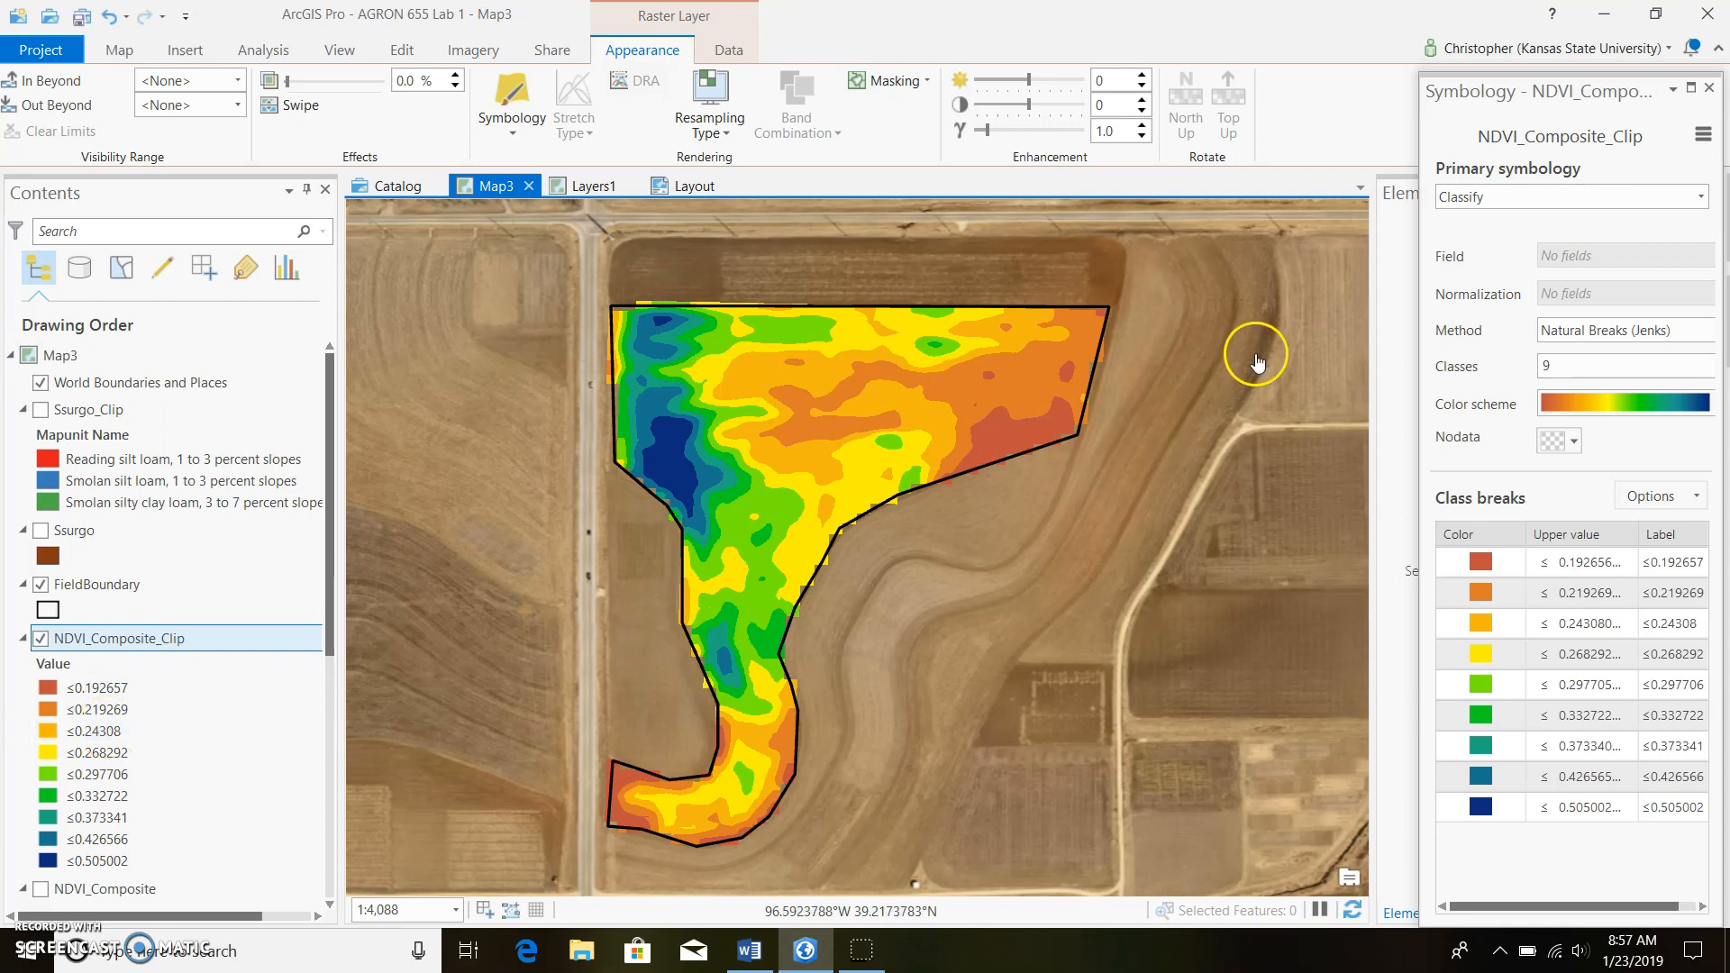
{"action": "mouse_move", "coordinate": [1703, 141]}
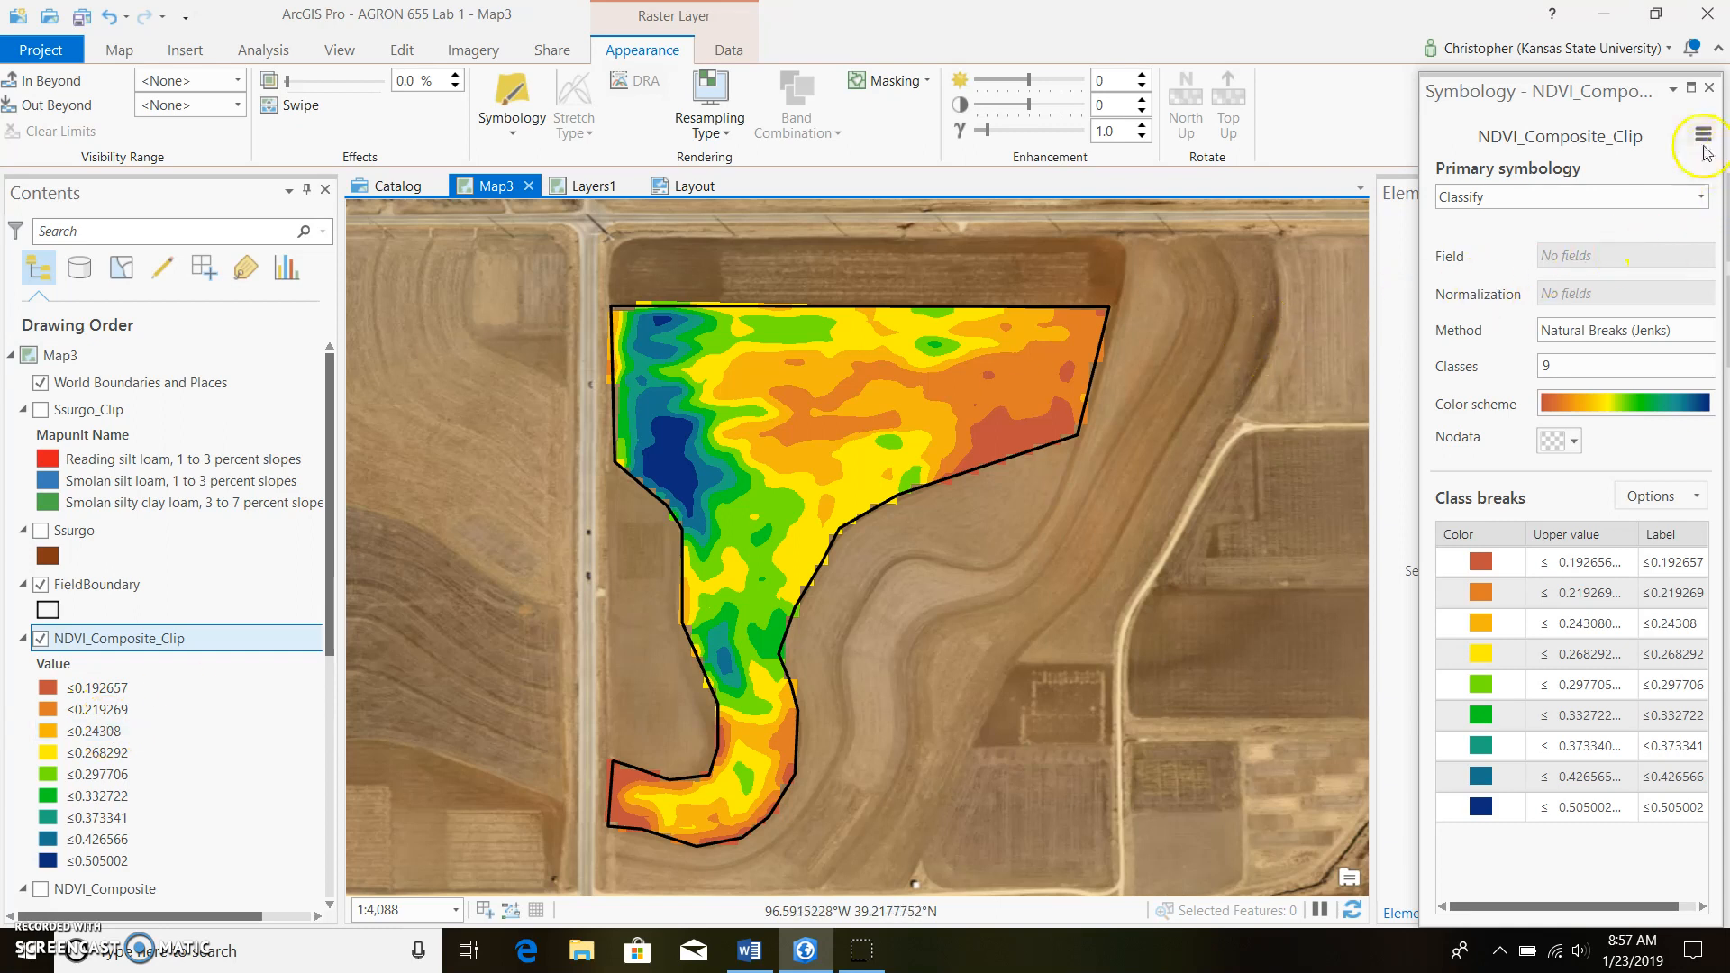
- Format class labels to 2 decimal places padded with zeros, then view the layout
{"action": "left_click", "coordinate": [1703, 139]}
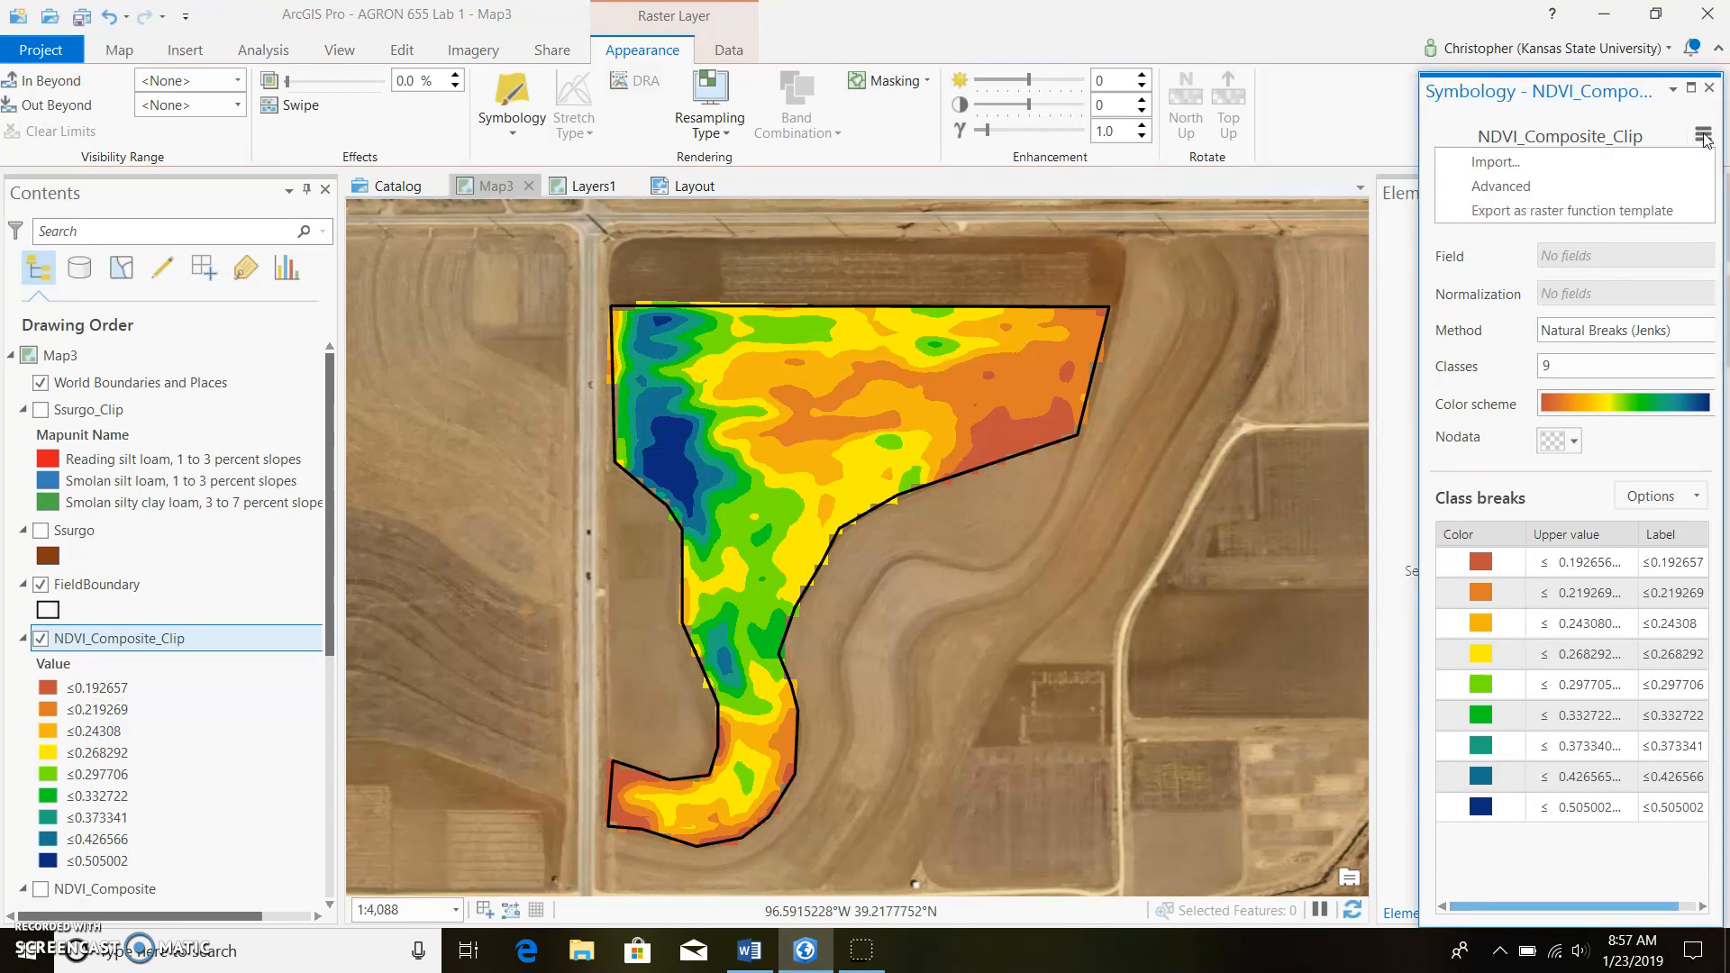
{"action": "left_click", "coordinate": [1501, 186]}
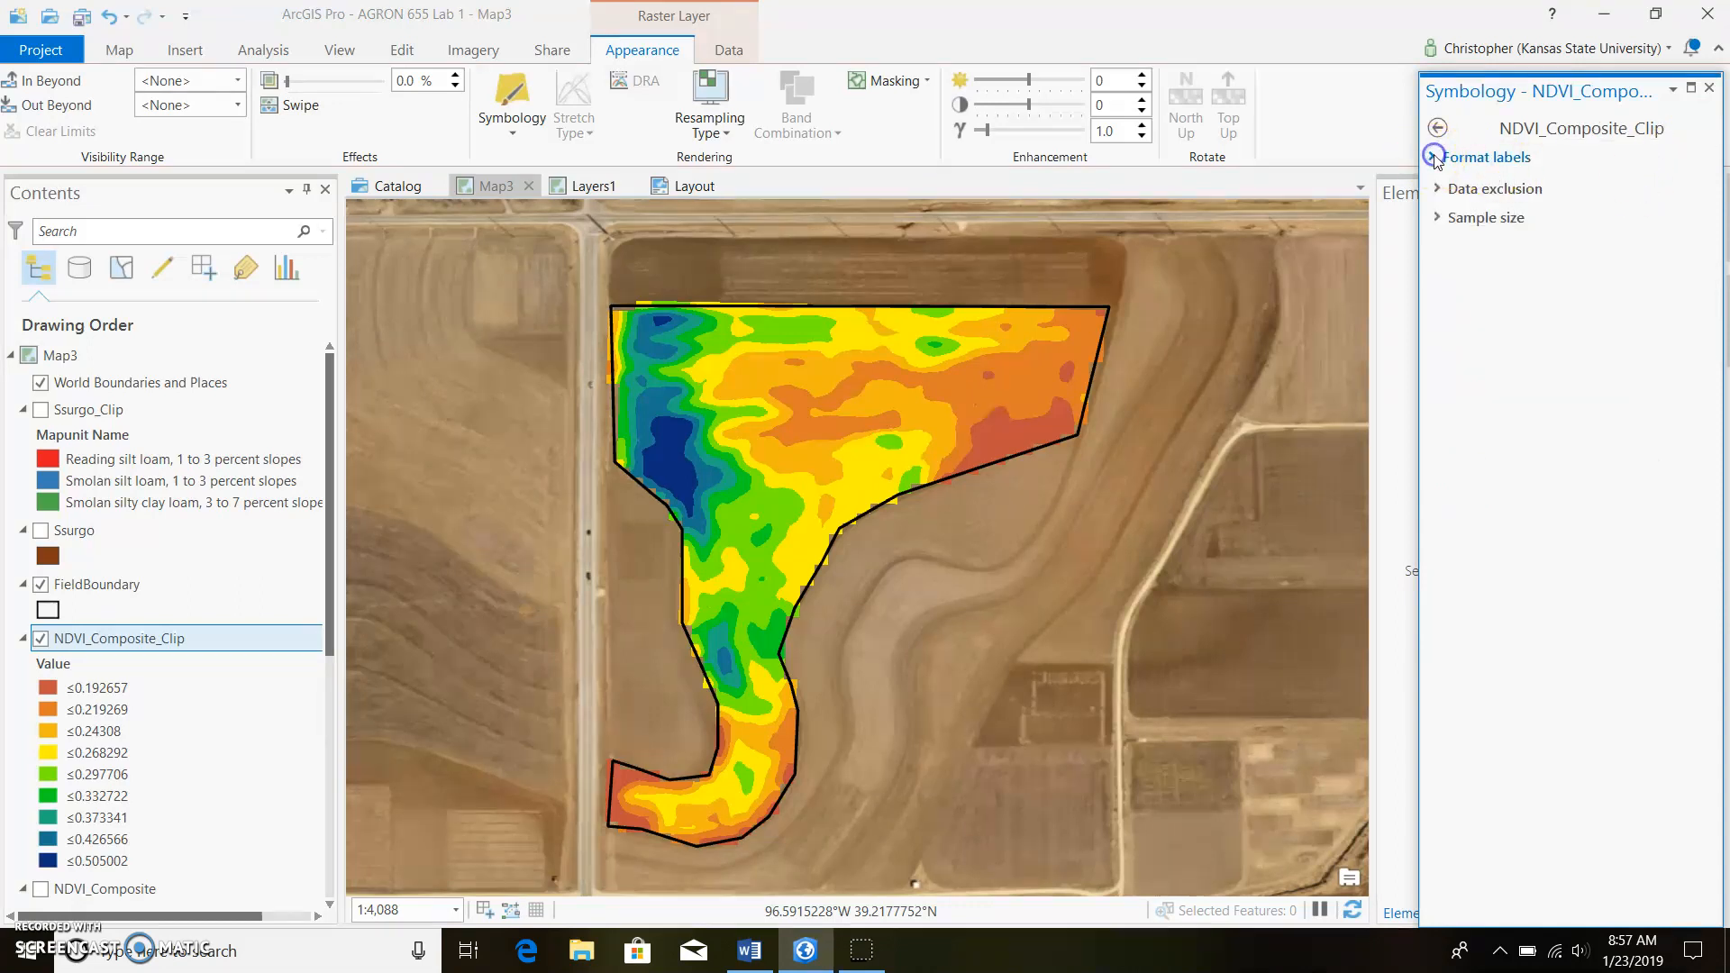
{"action": "left_click", "coordinate": [1438, 157]}
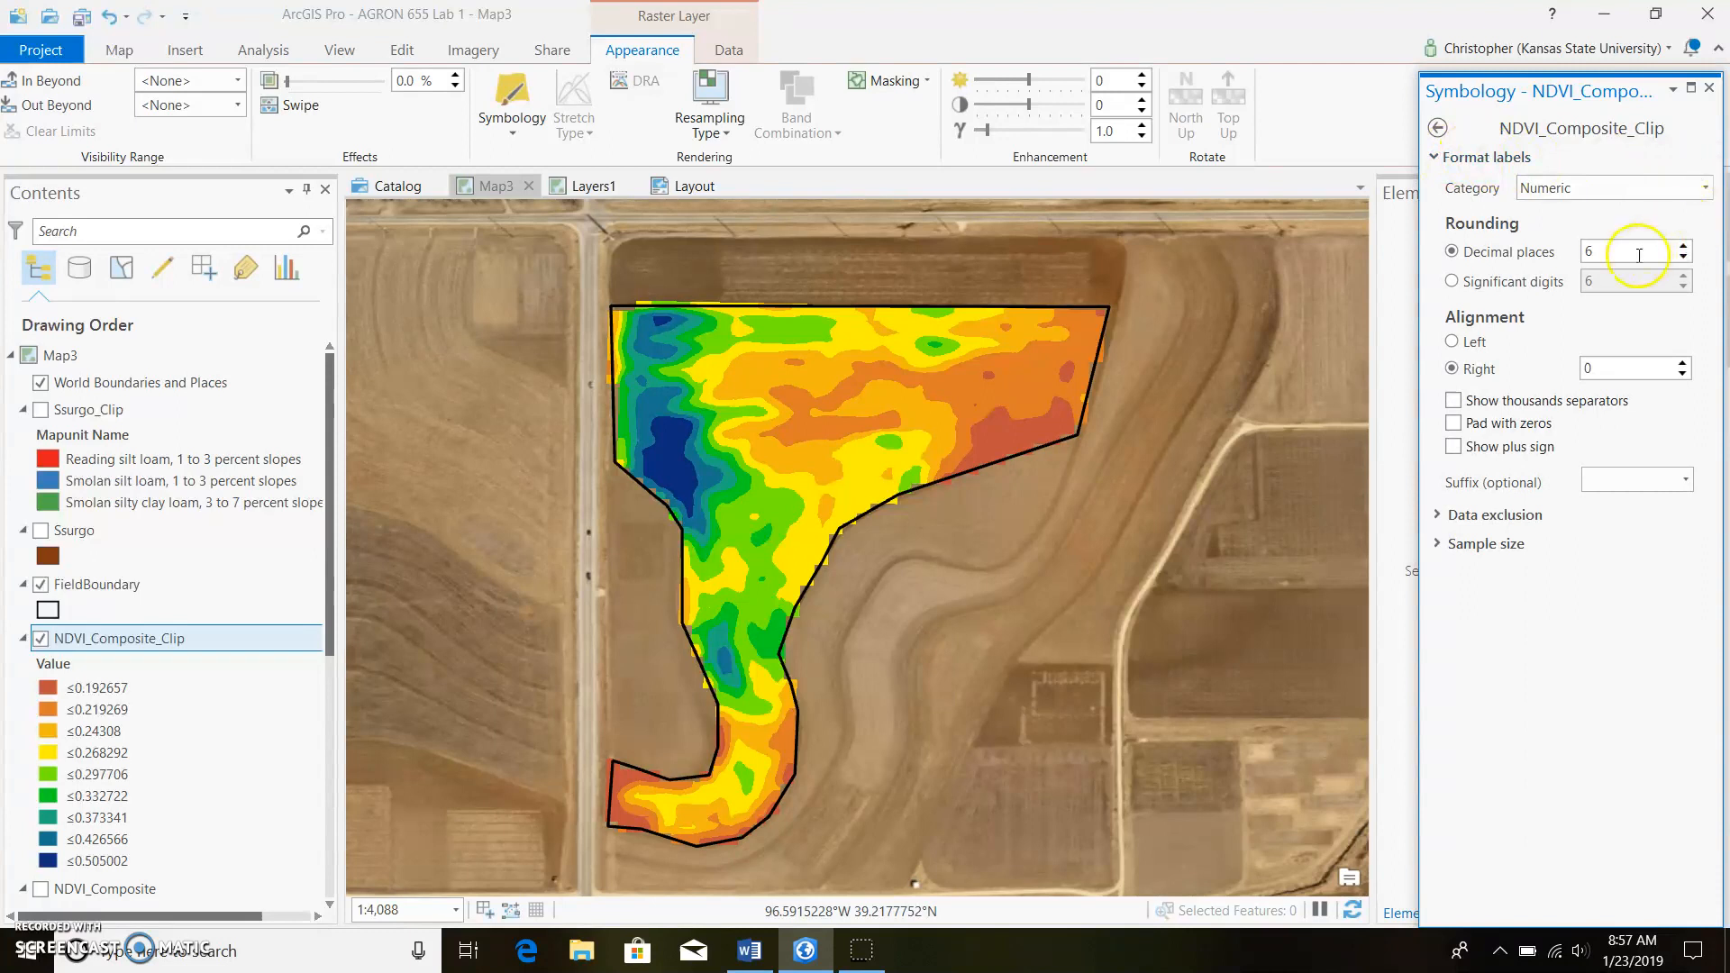
{"action": "mouse_move", "coordinate": [1683, 253]}
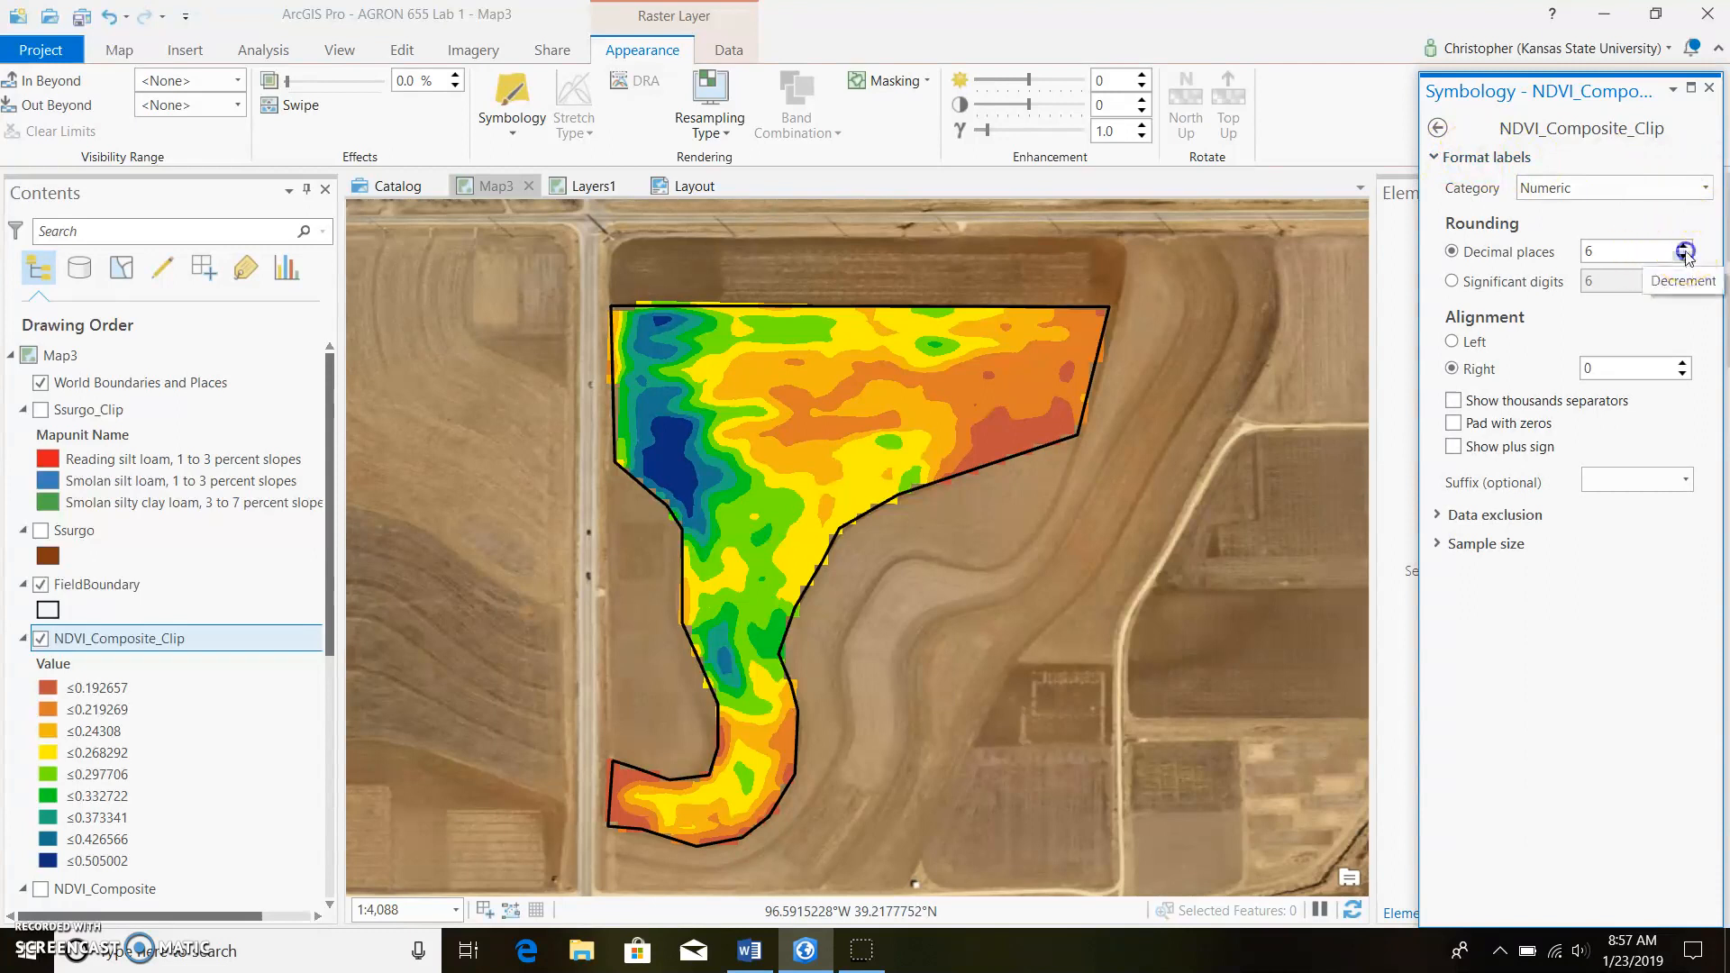
{"action": "left_click", "coordinate": [1683, 253]}
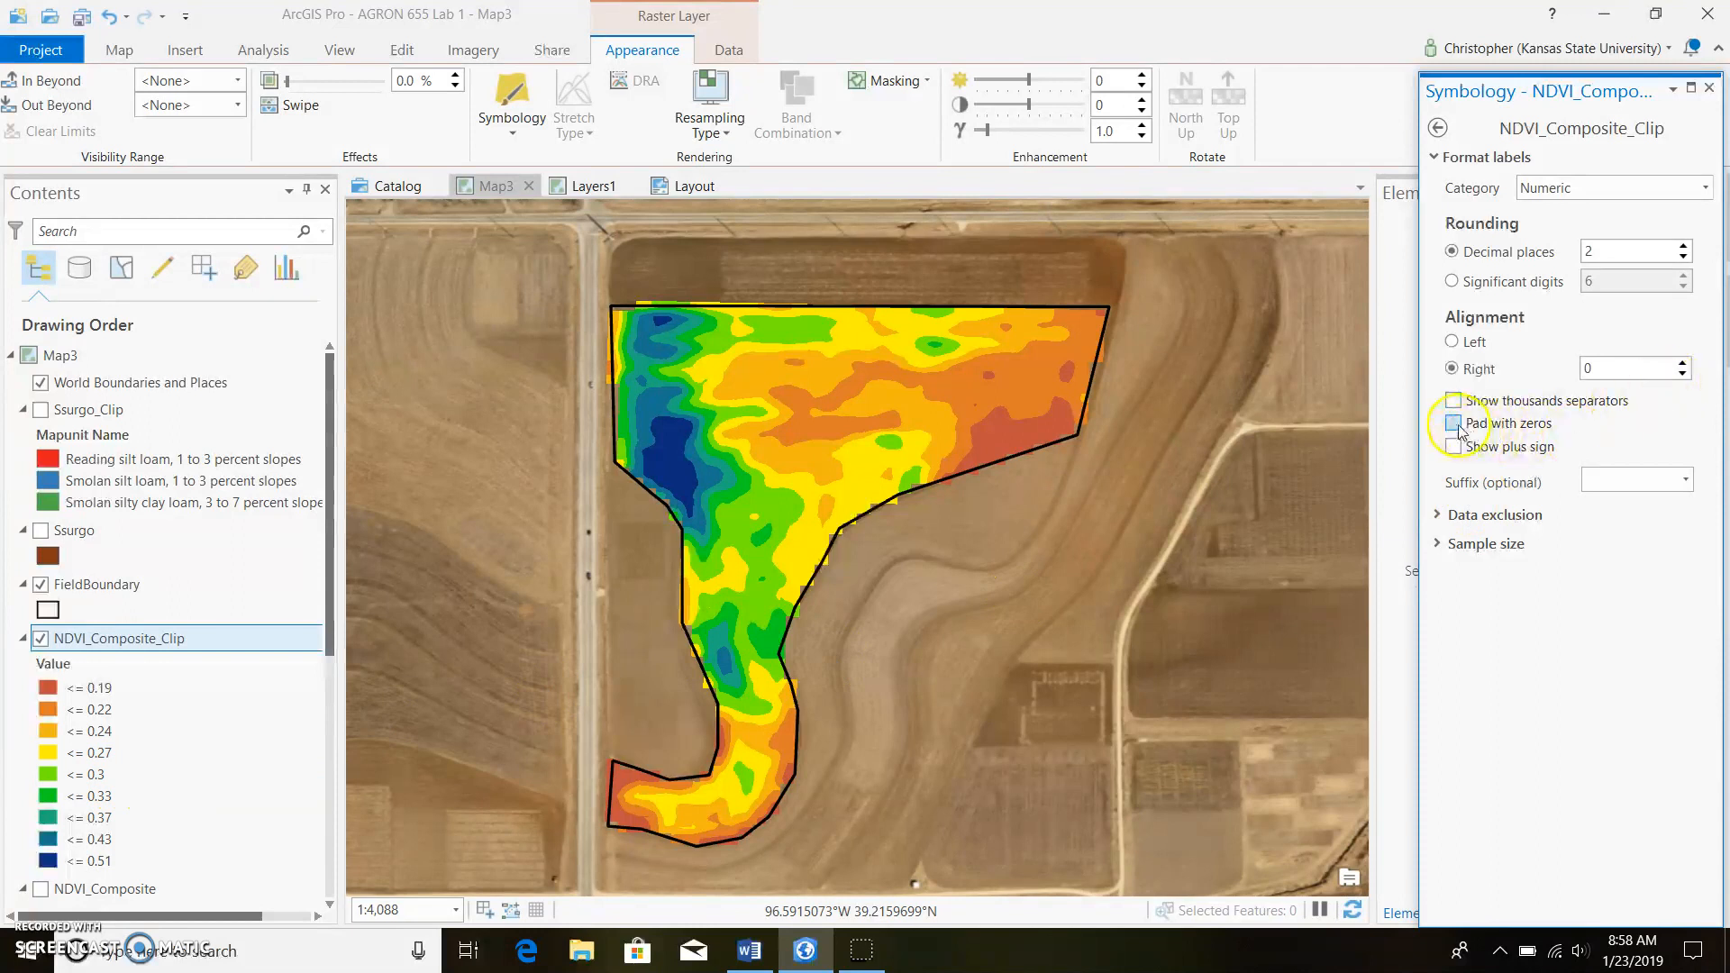
{"action": "left_click", "coordinate": [1456, 422]}
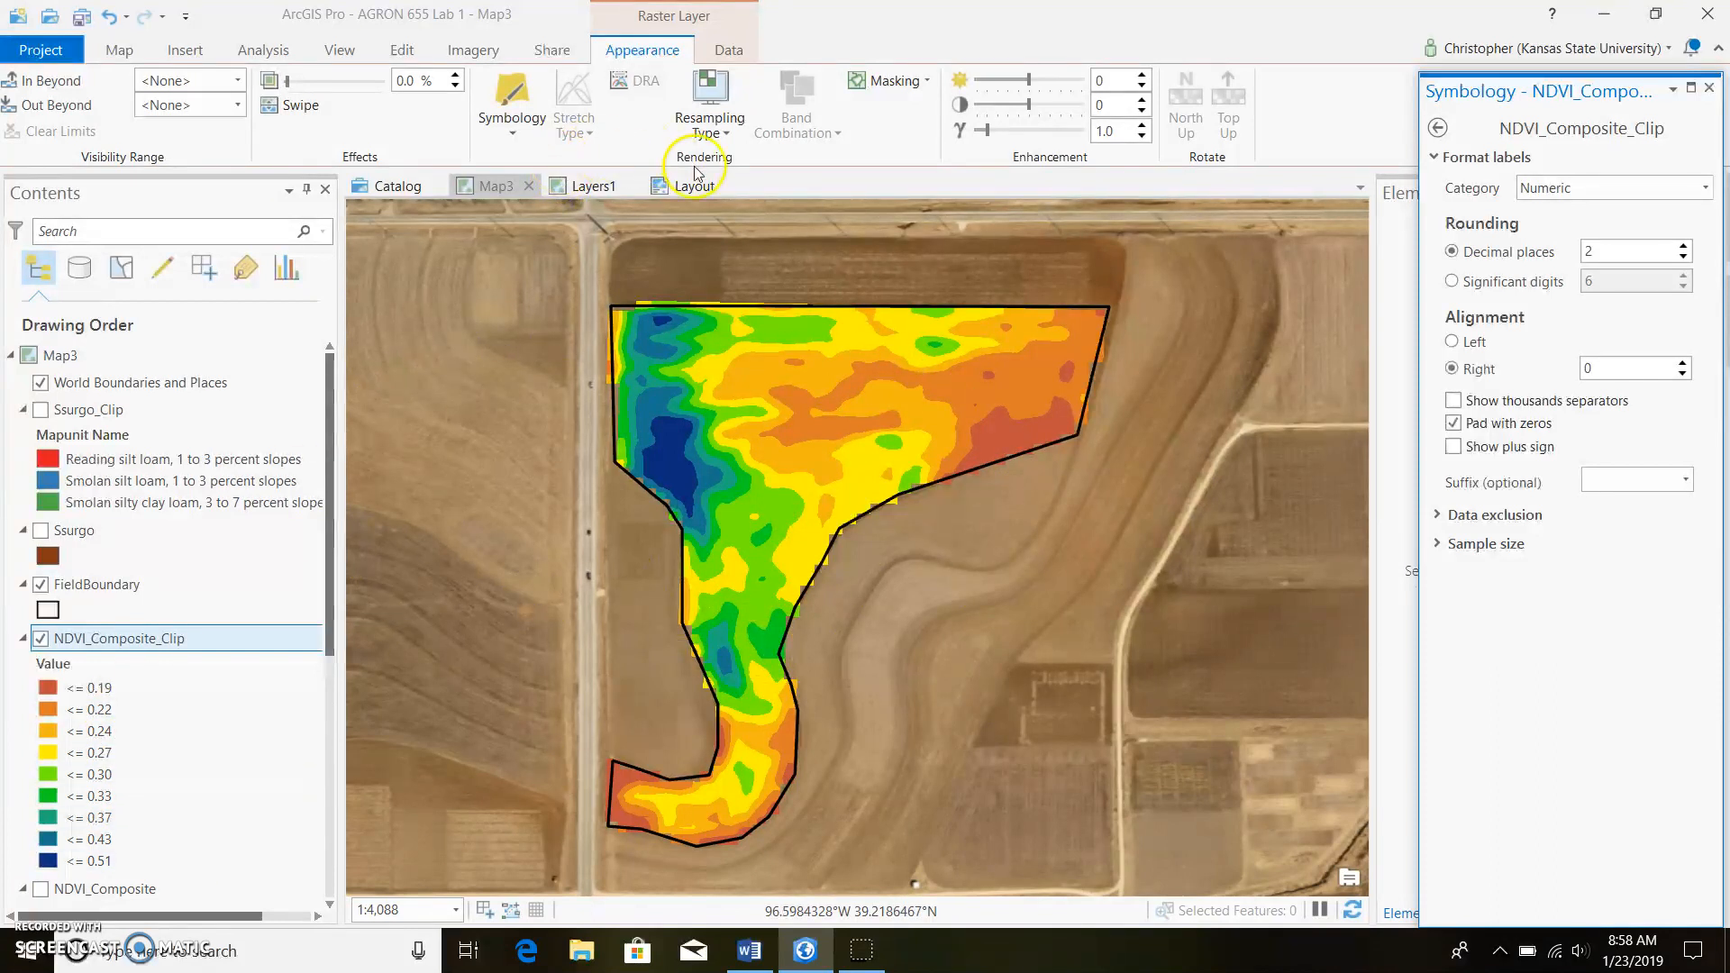
{"action": "left_click", "coordinate": [692, 184]}
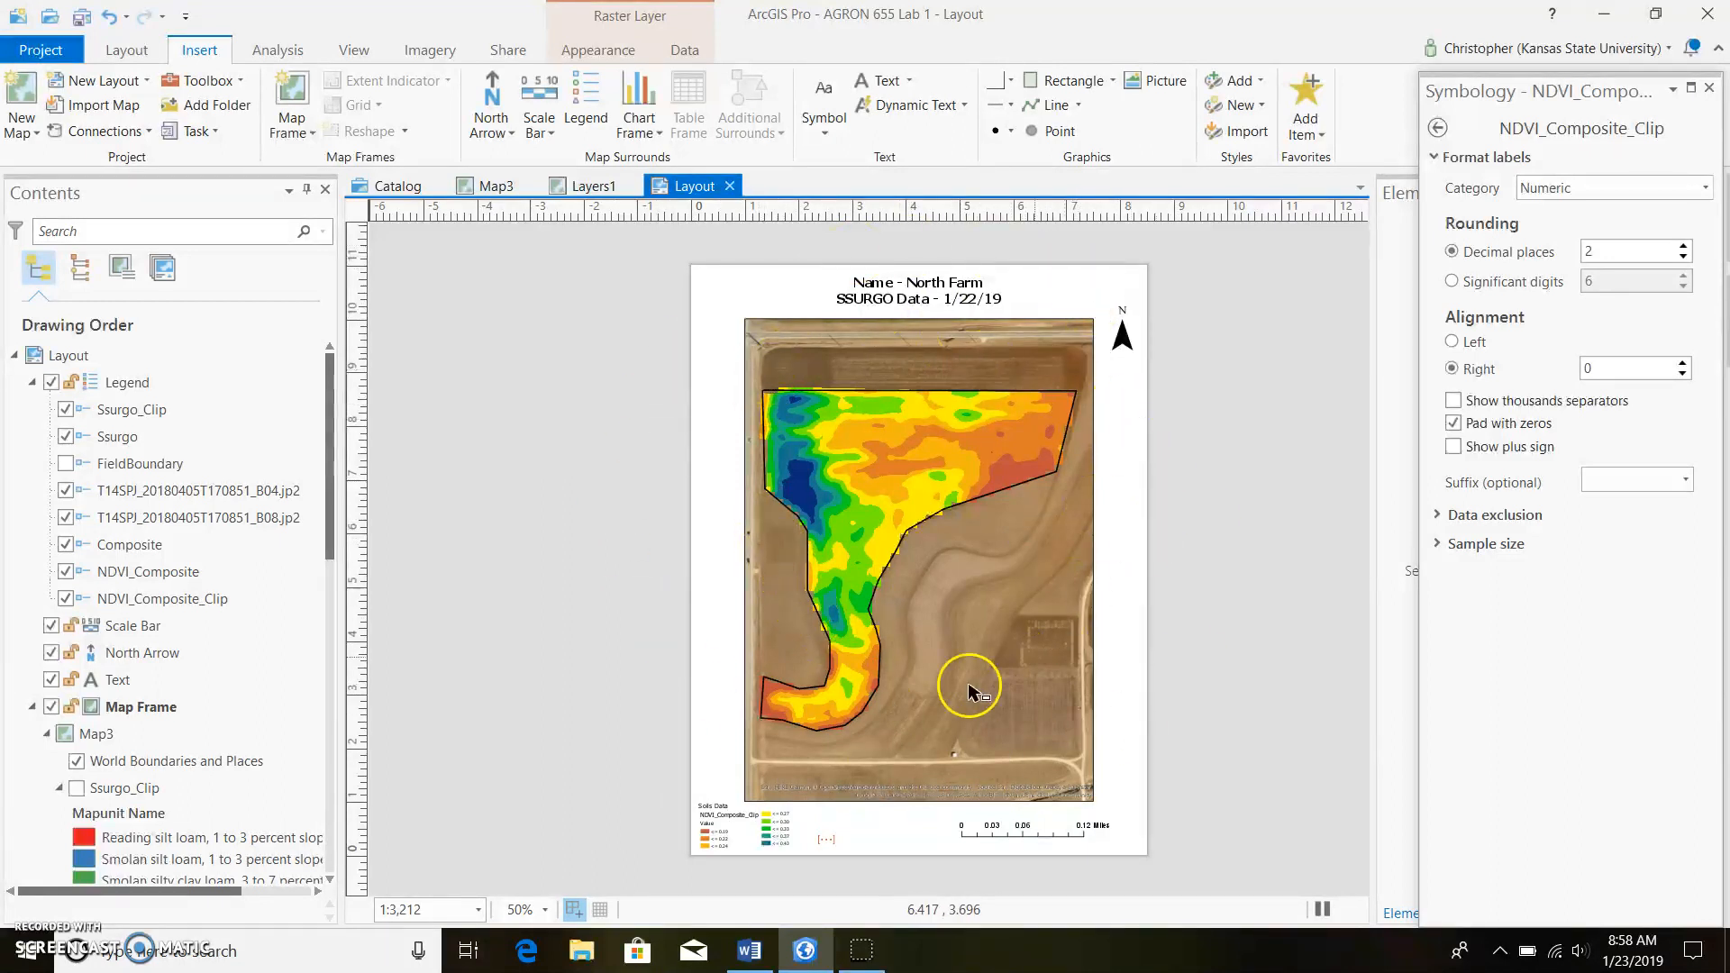
{"action": "mouse_move", "coordinate": [679, 380]}
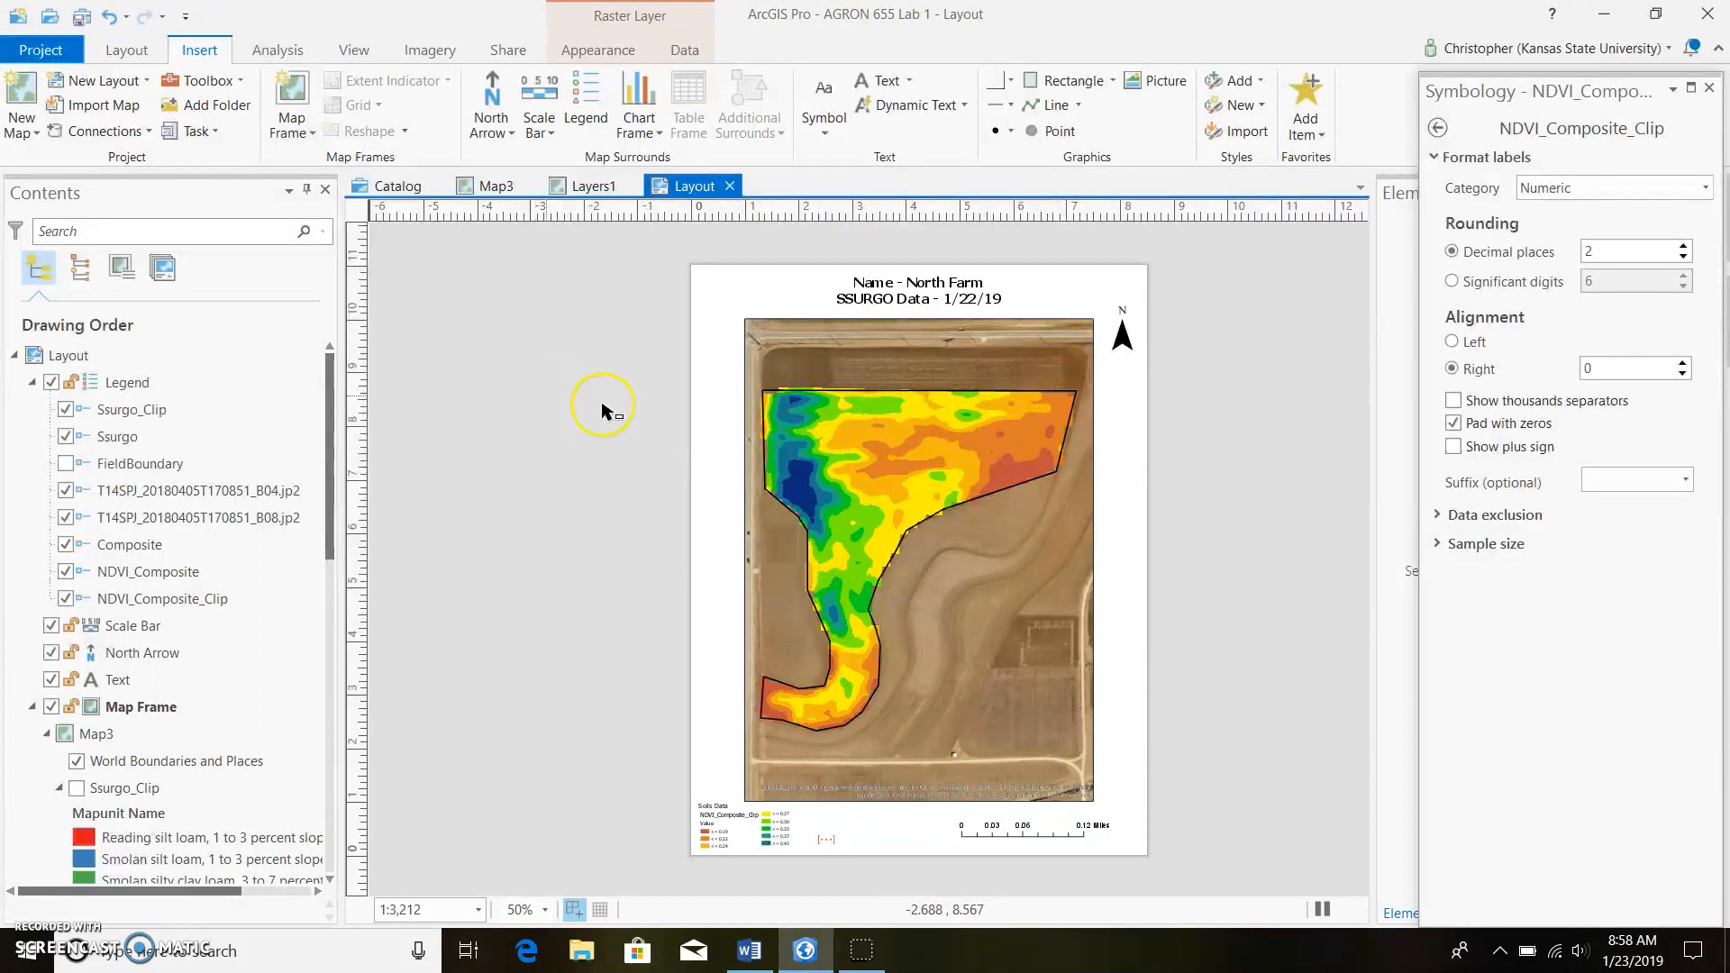
{"action": "mouse_move", "coordinate": [1151, 472]}
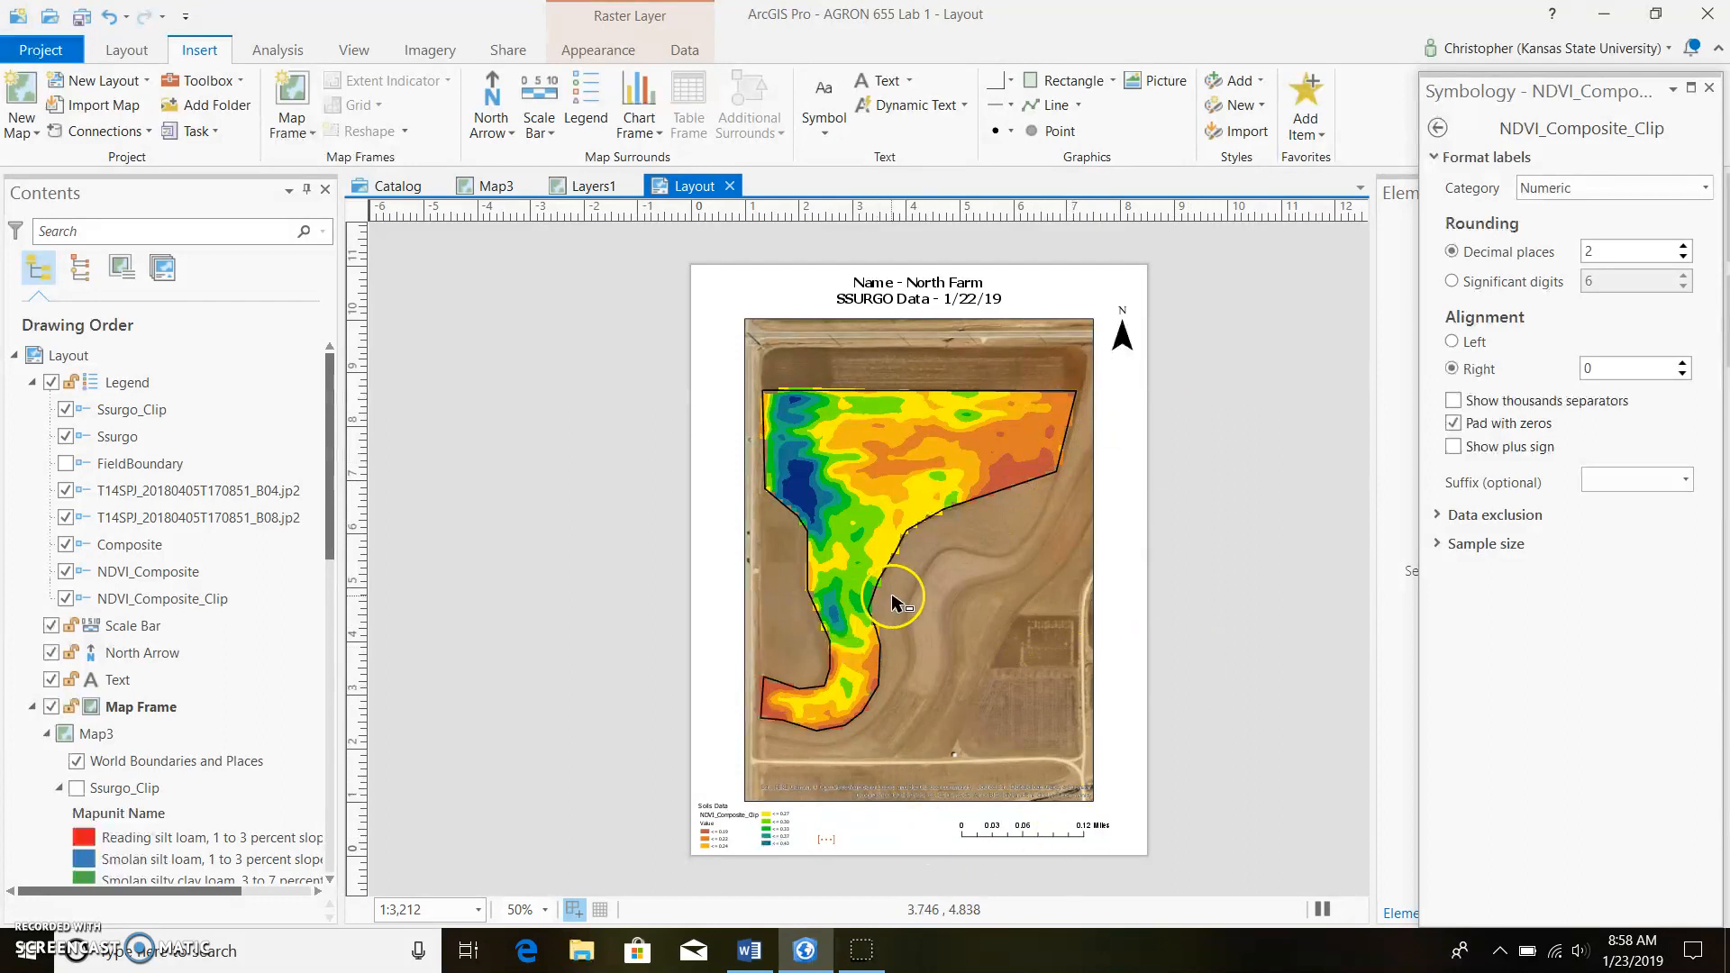
{"action": "mouse_move", "coordinate": [1156, 456]}
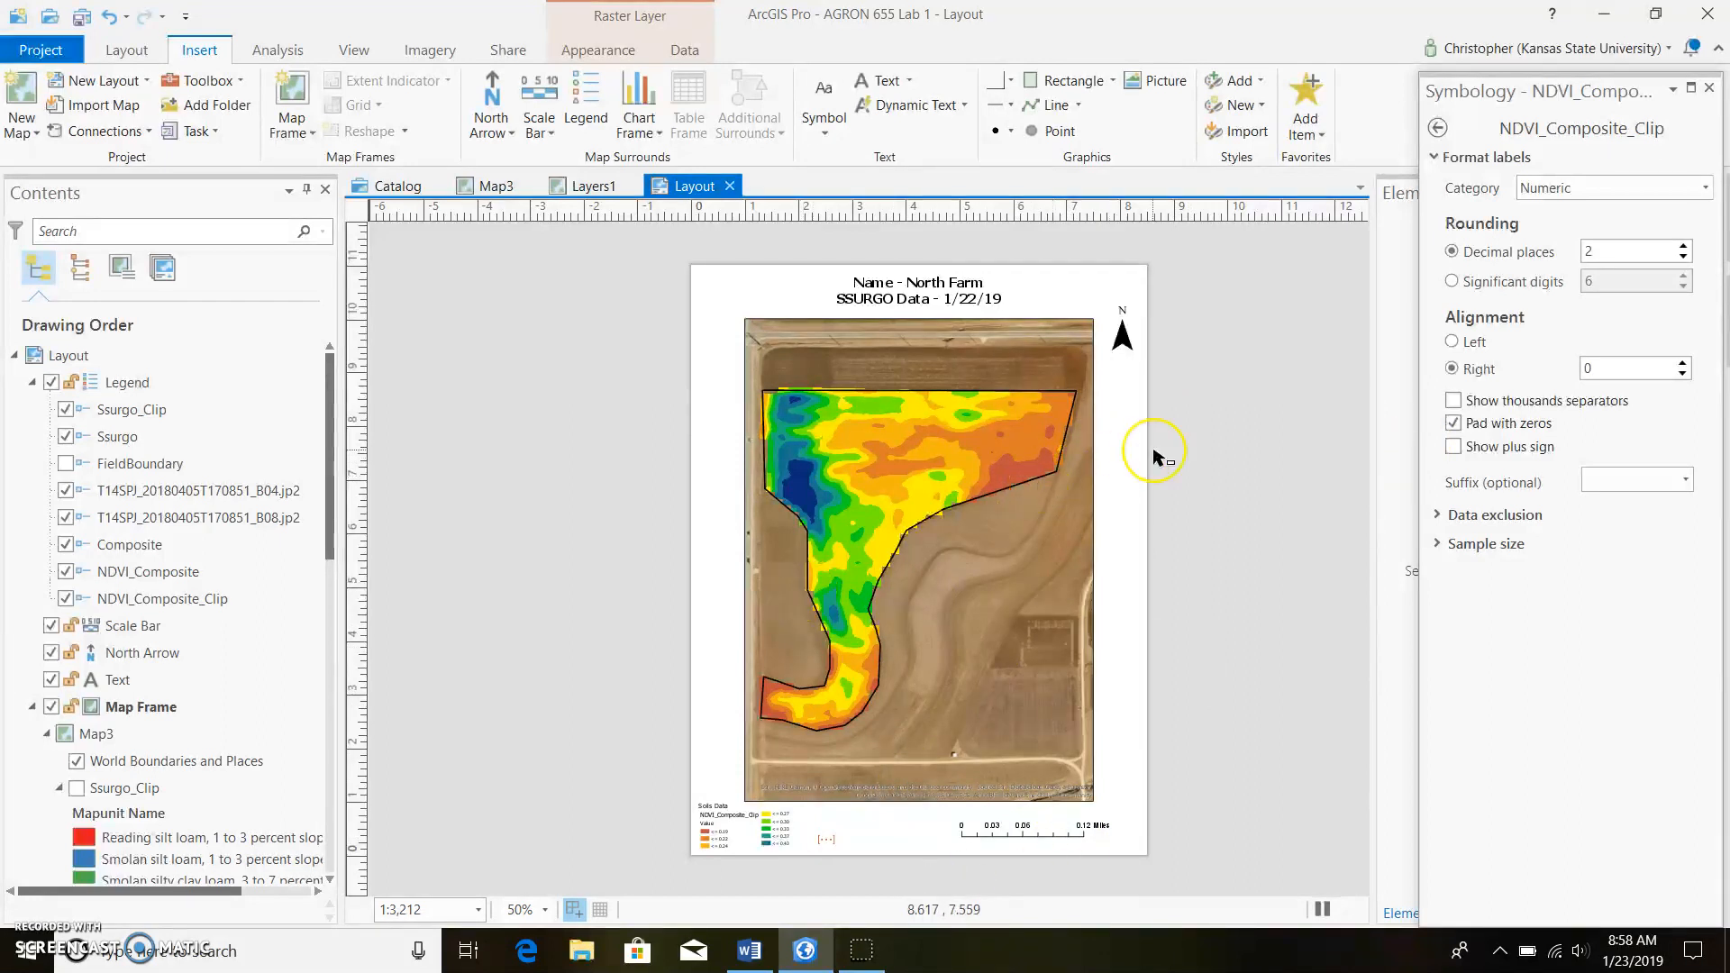
{"action": "mouse_move", "coordinate": [1342, 417]}
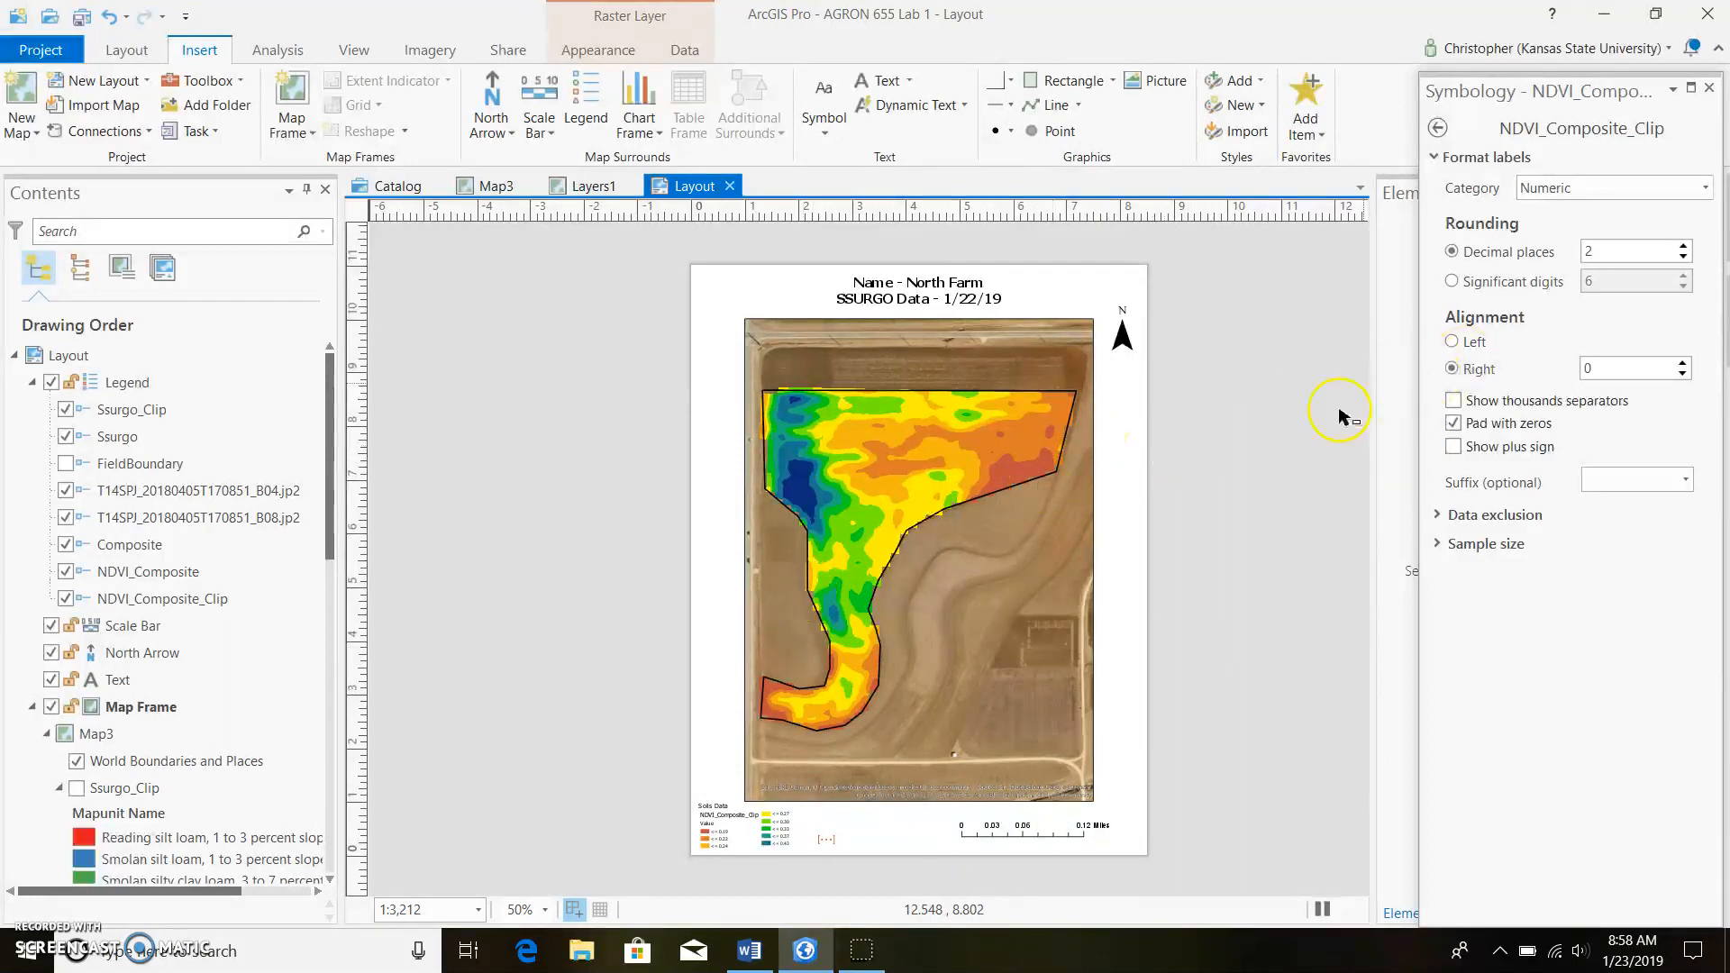